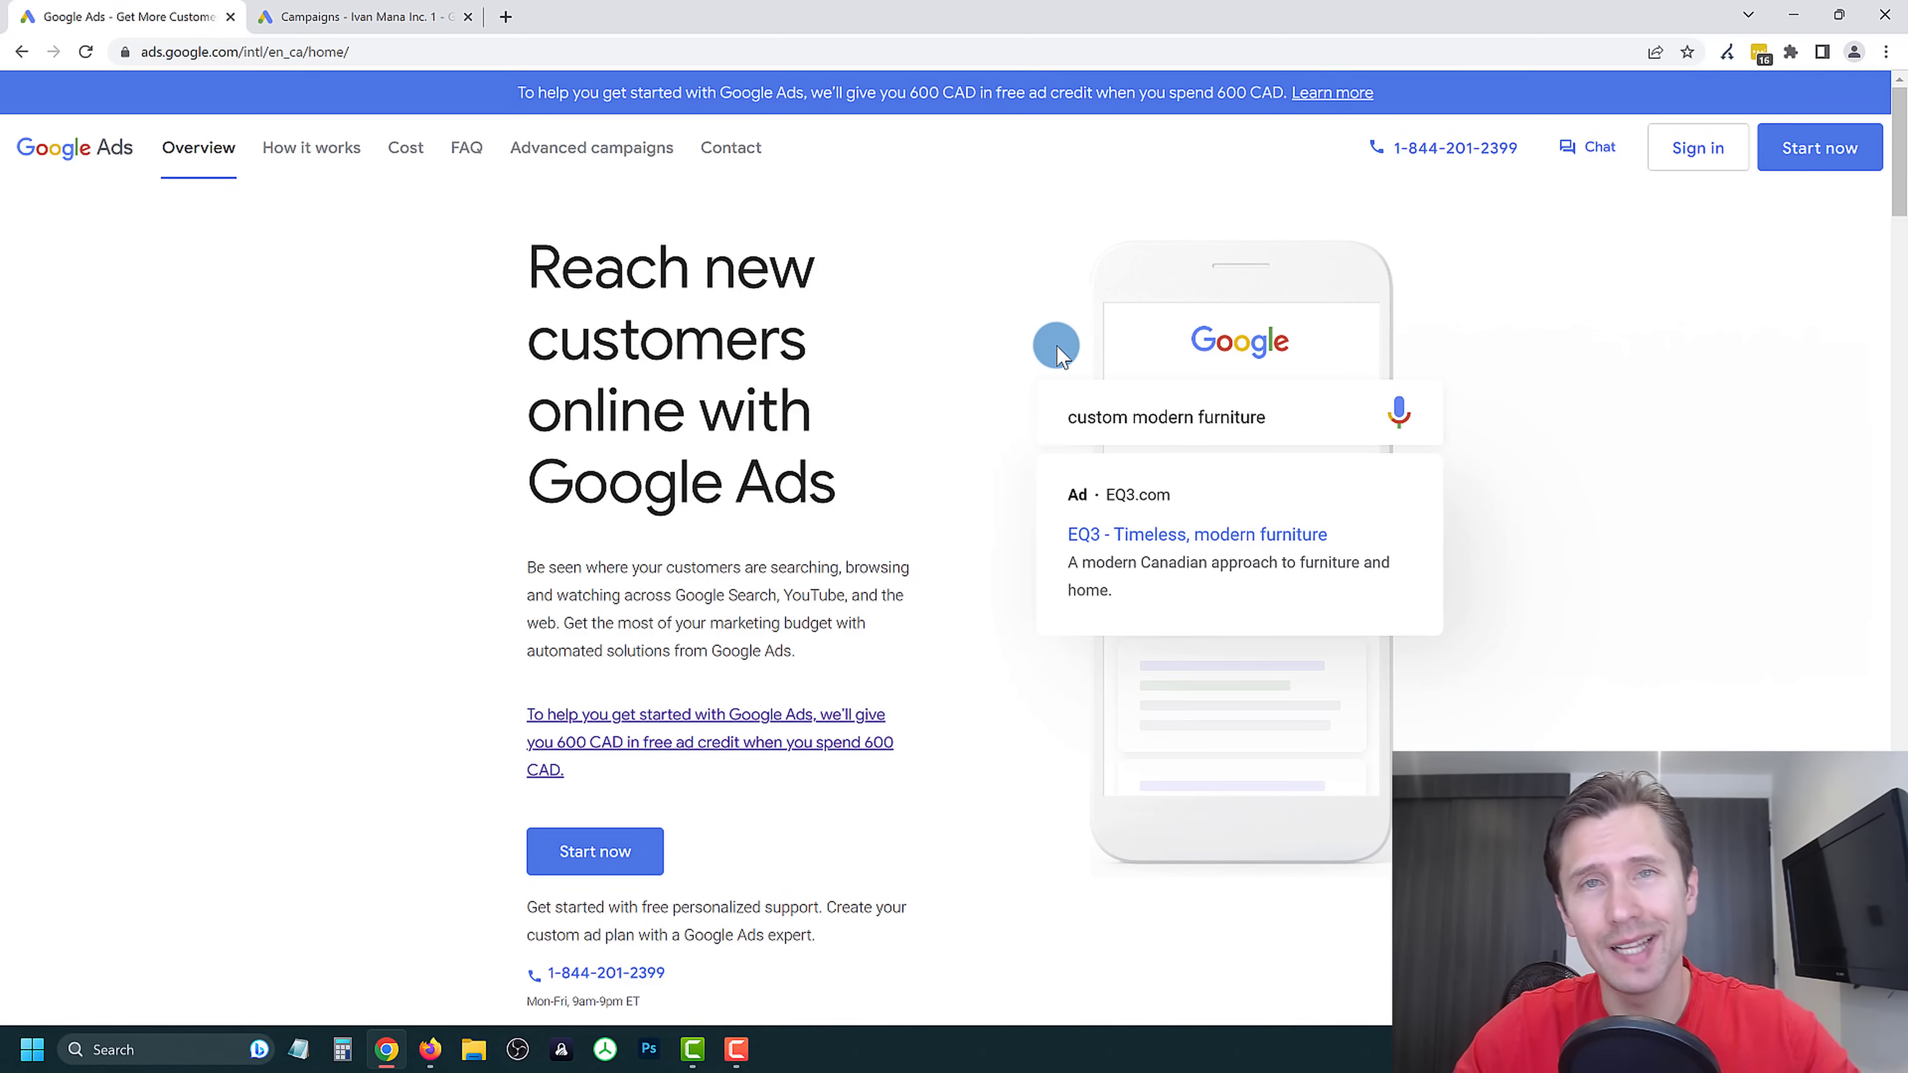
mouse_move(296, 124)
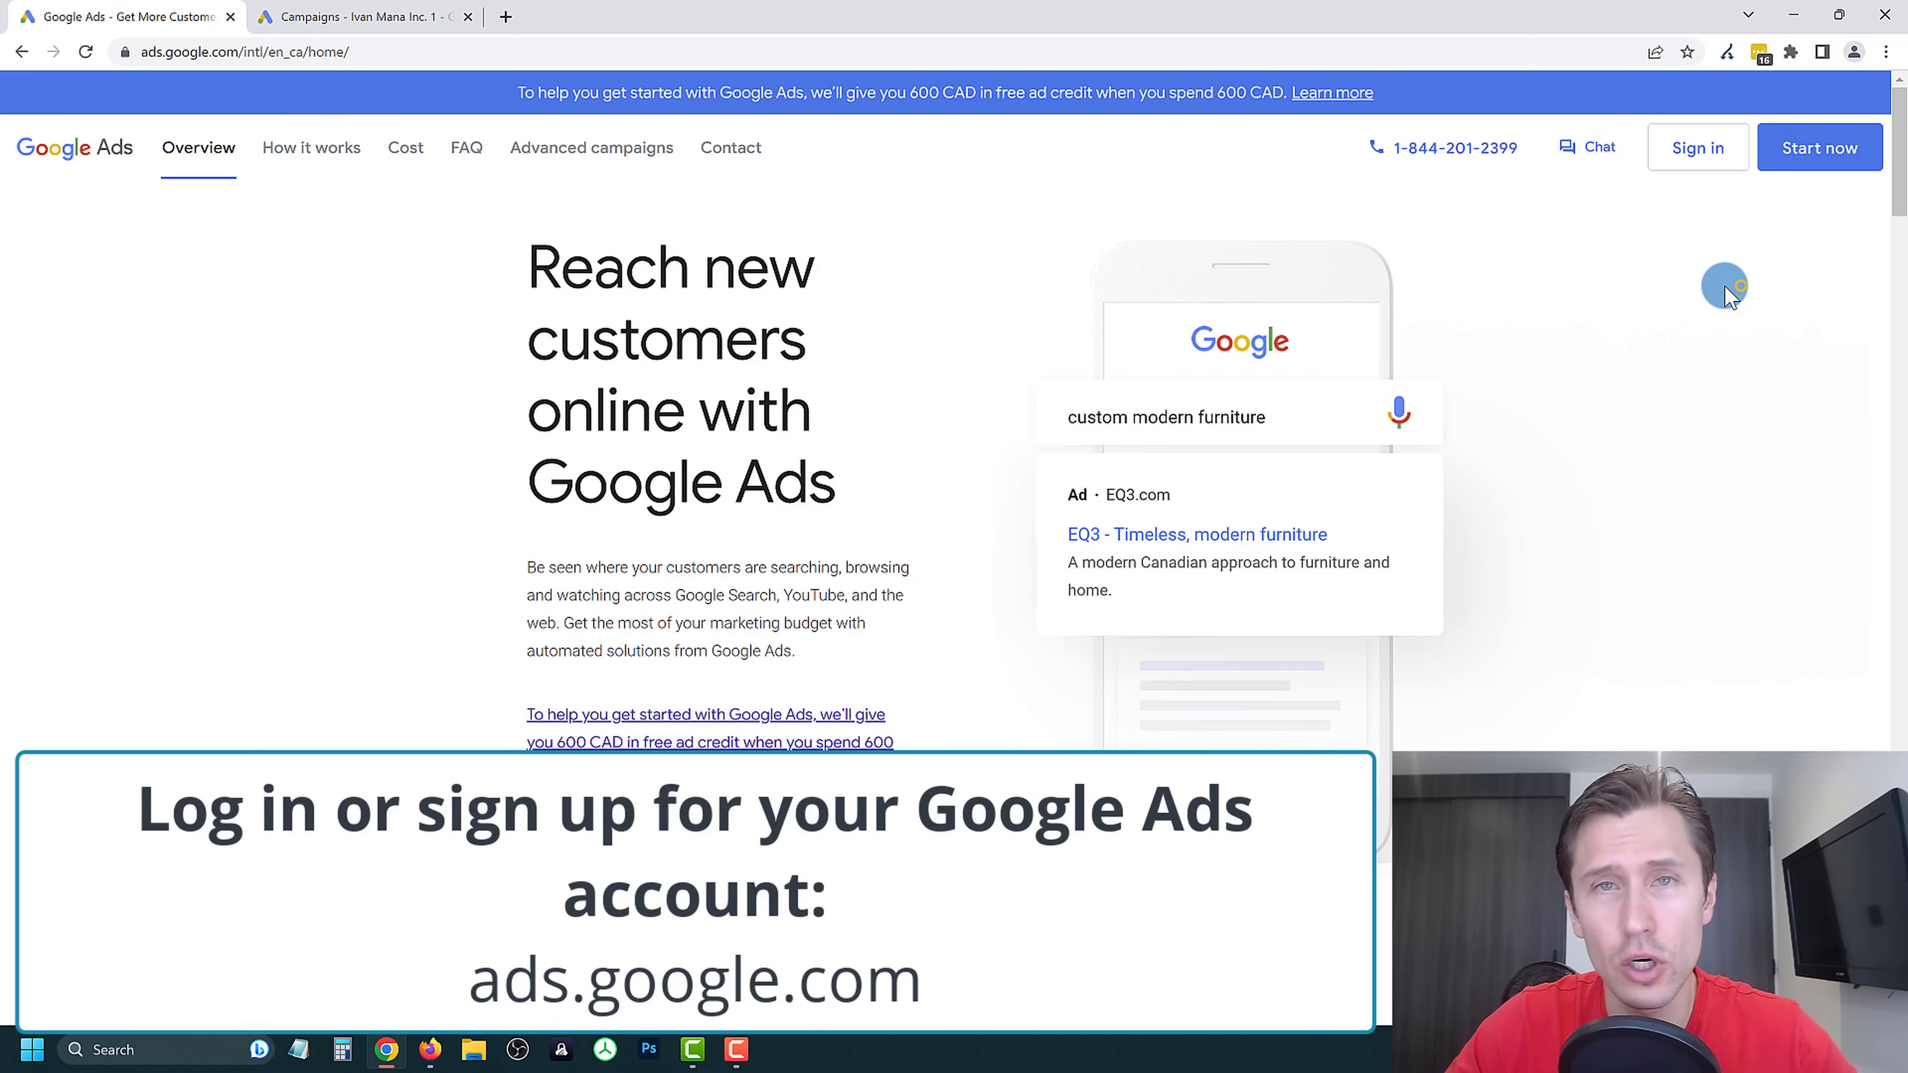
mouse_move(1798, 179)
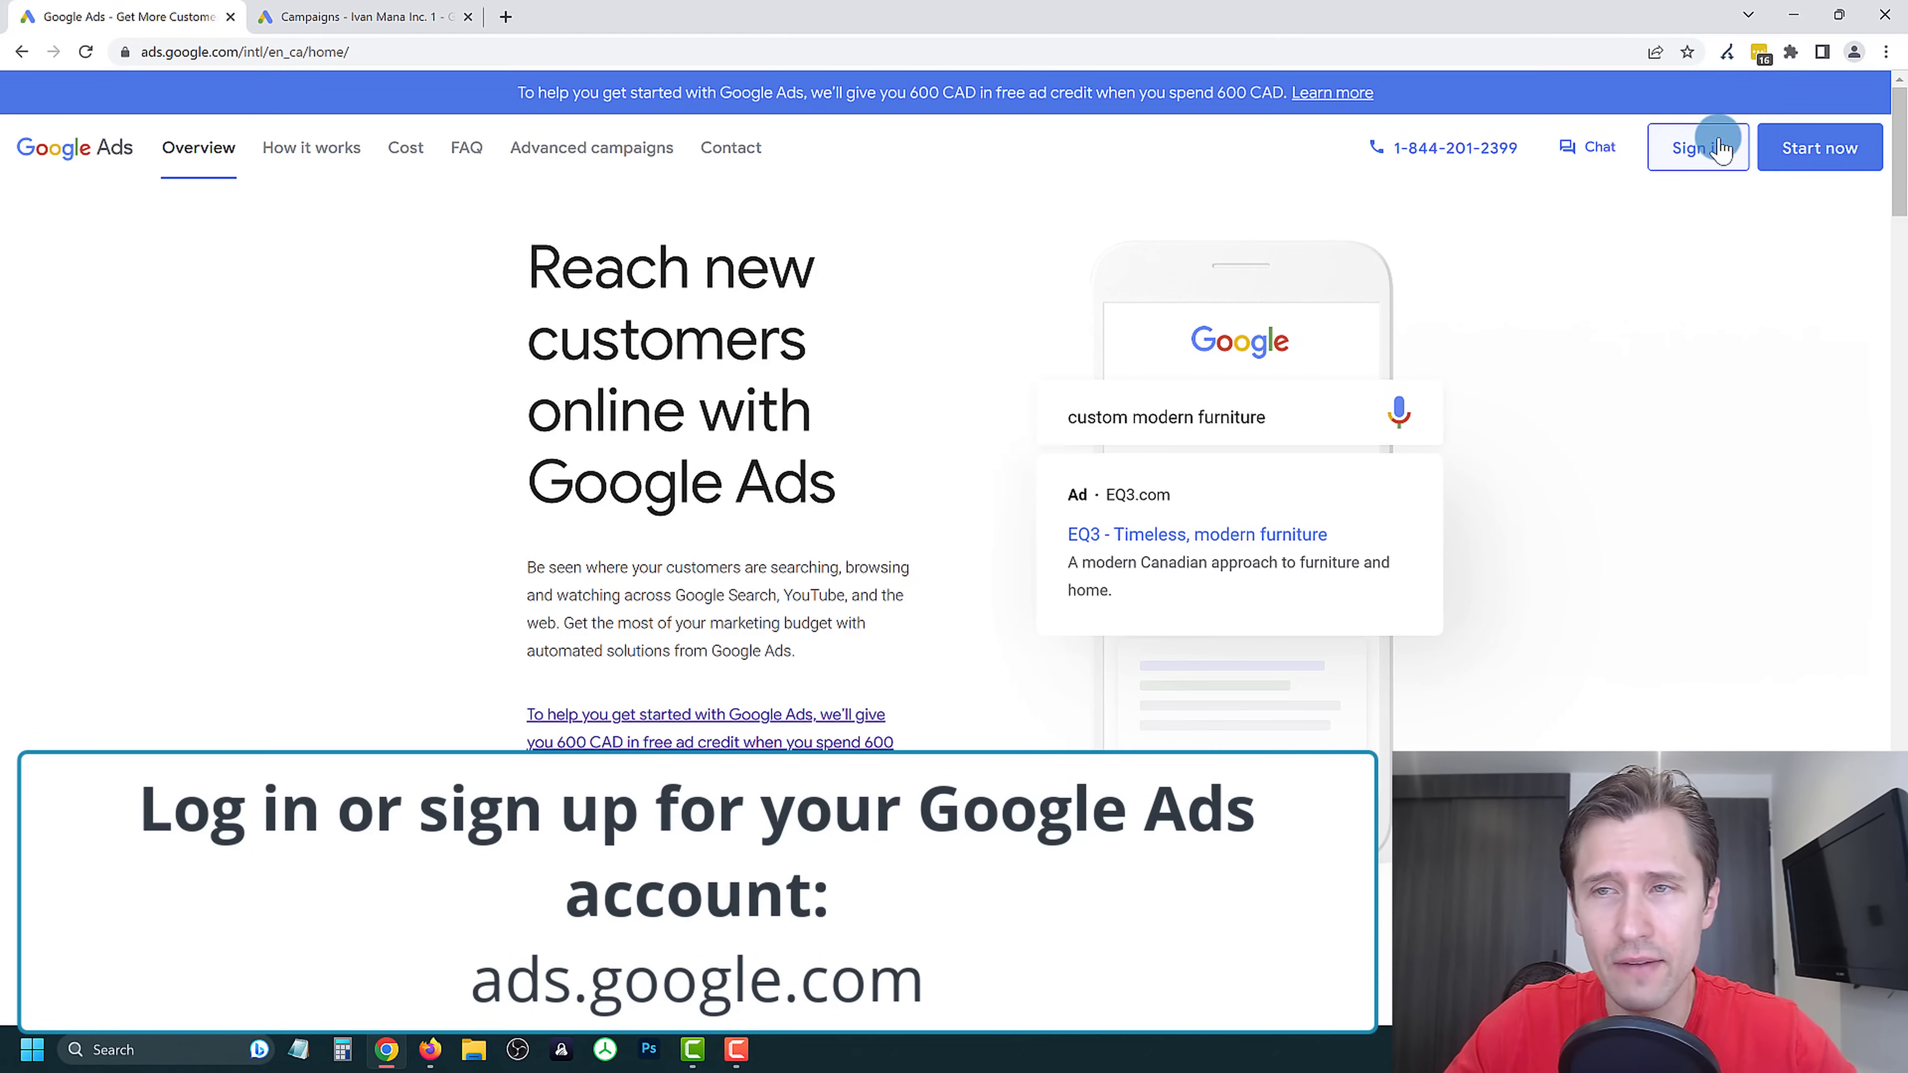
Sign in to the Google Ads advertiser account from the public homepage.
click(362, 18)
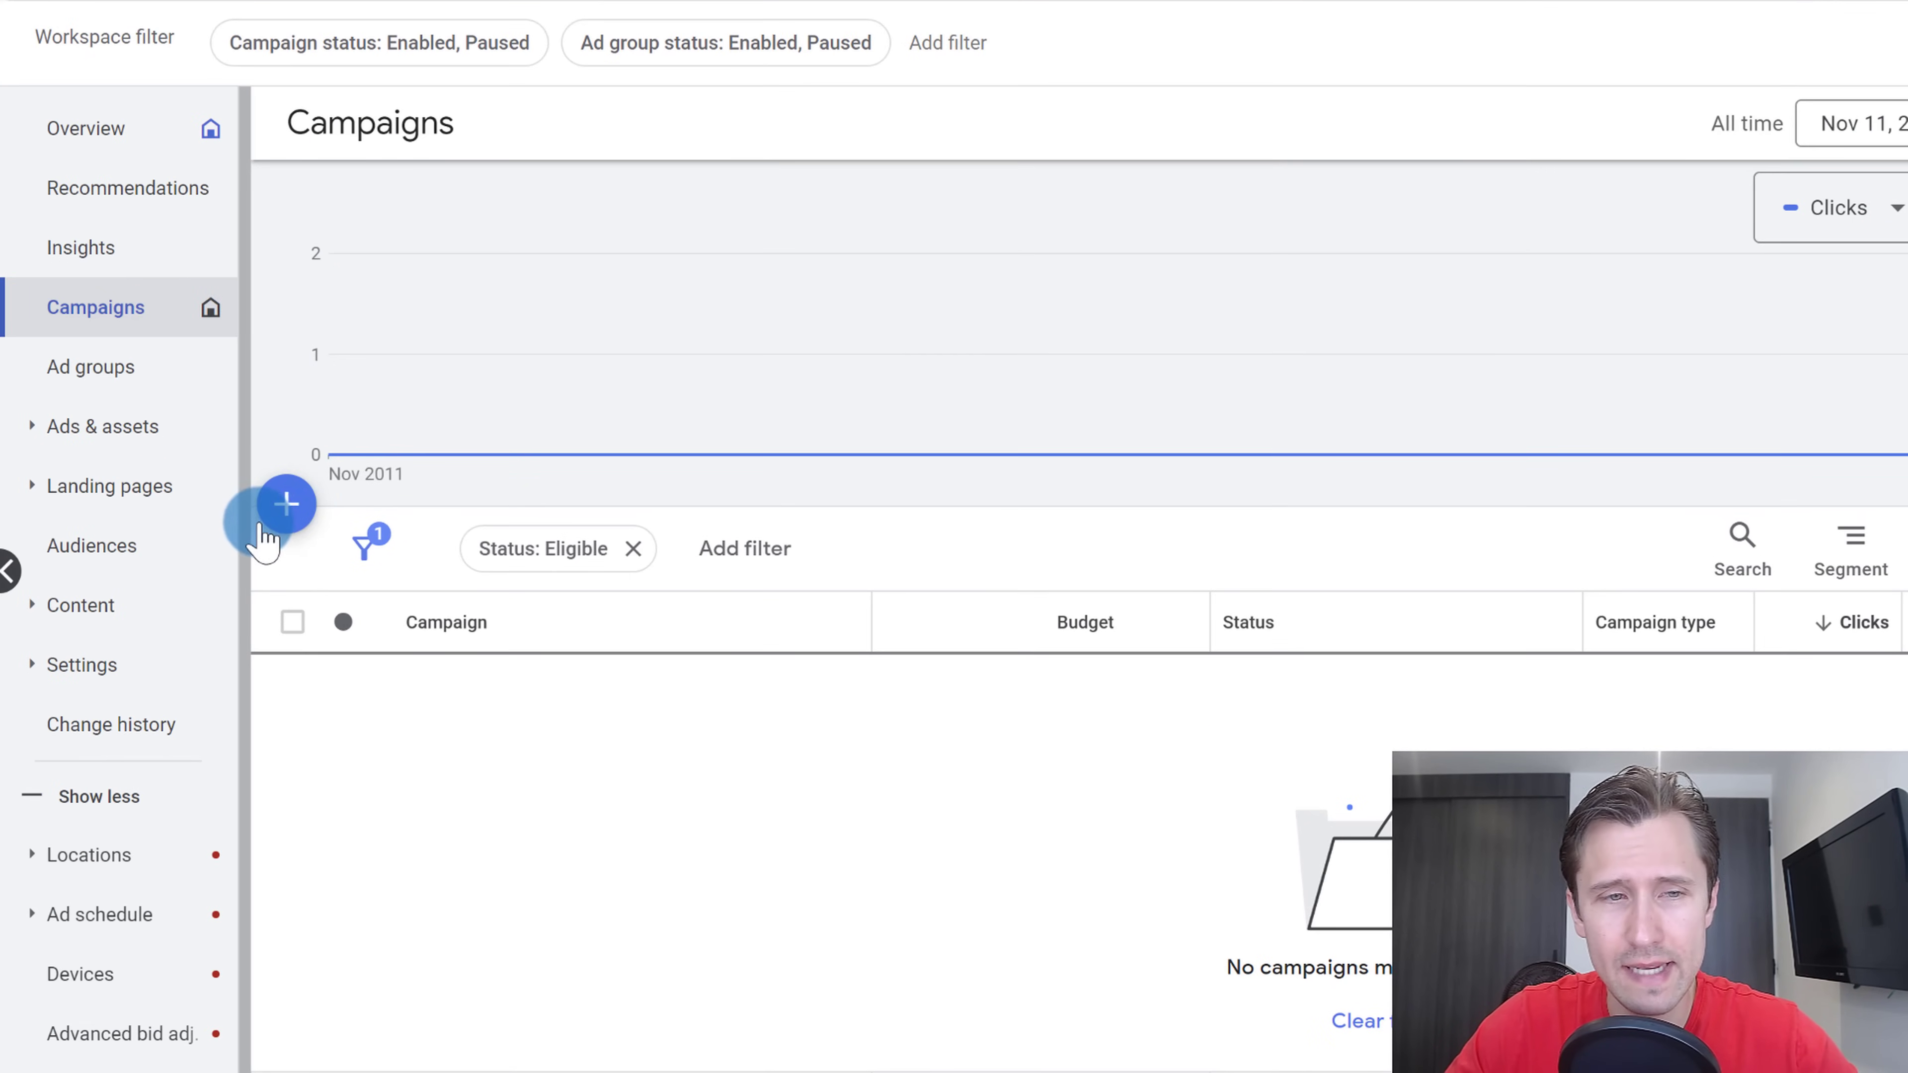
Start a new campaign without goal guidance as a Custom video campaign and continue to settings.
click(289, 504)
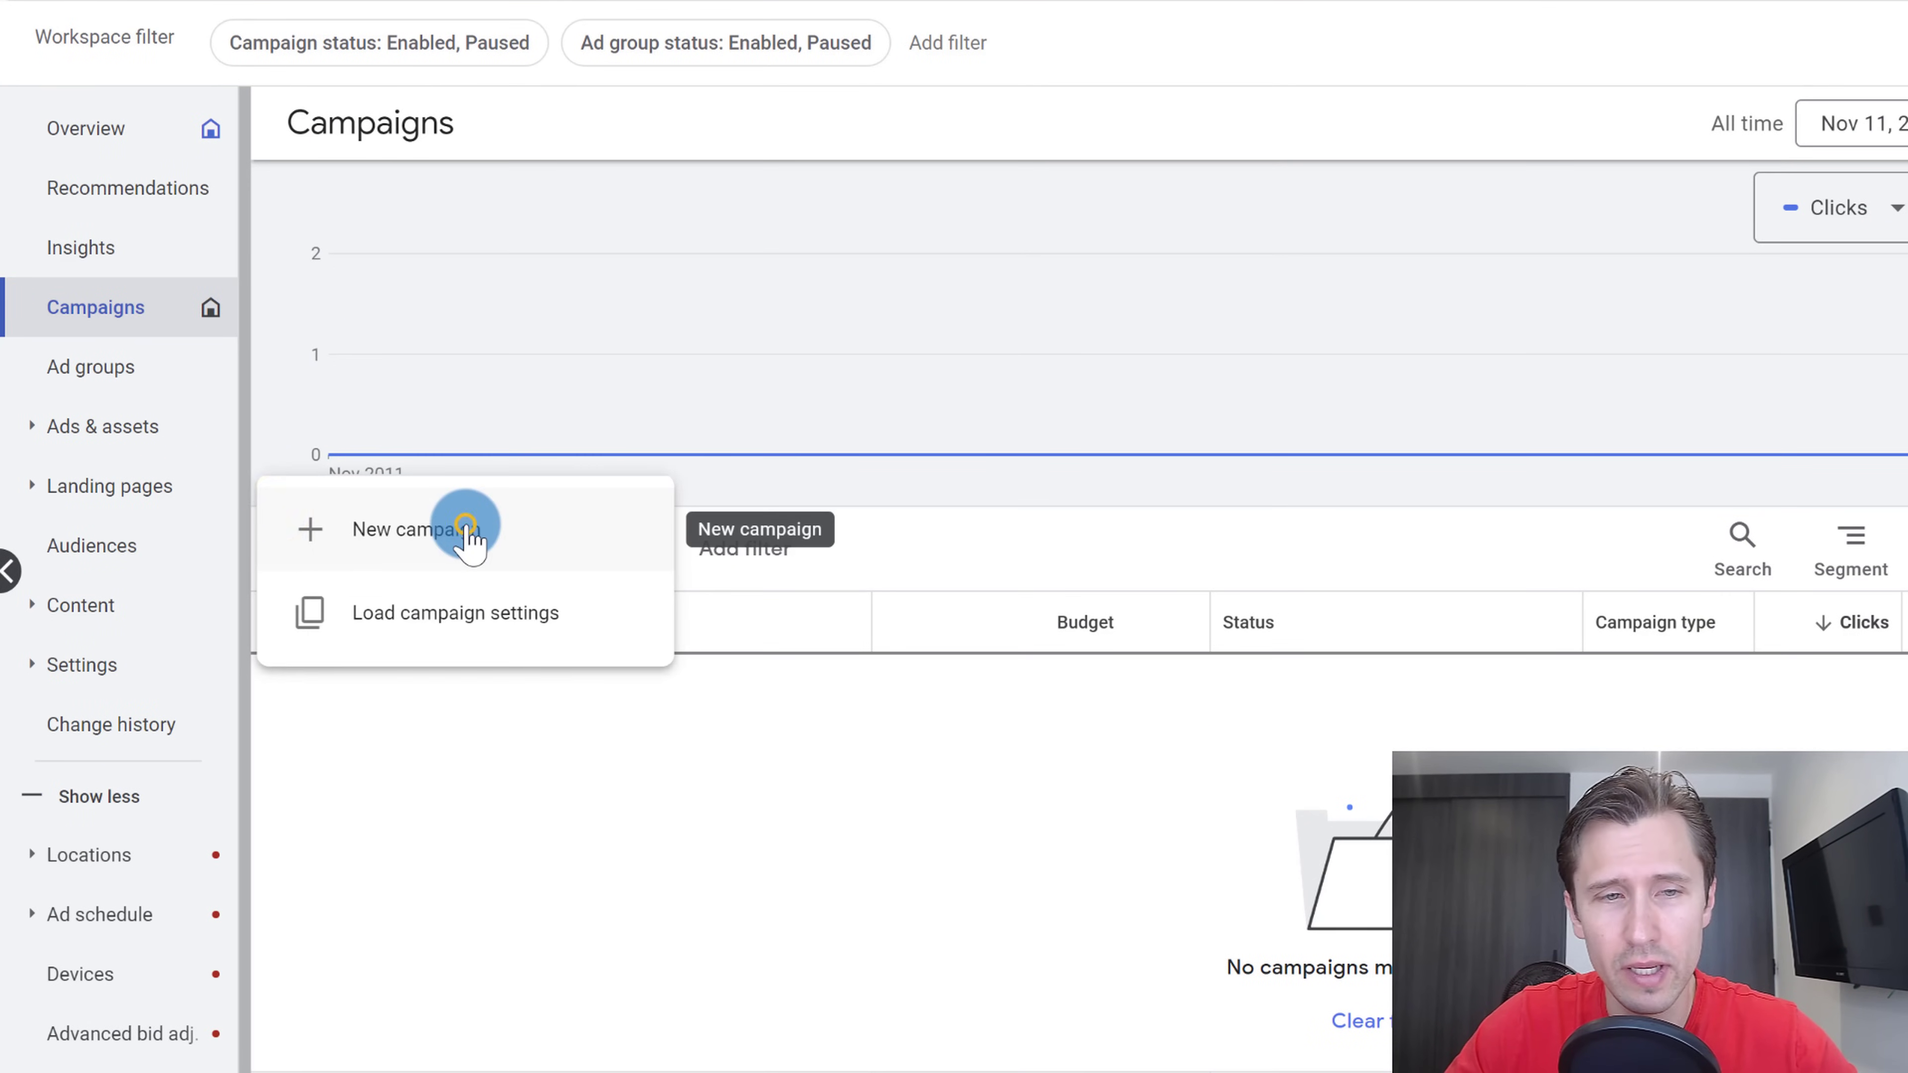
click(464, 530)
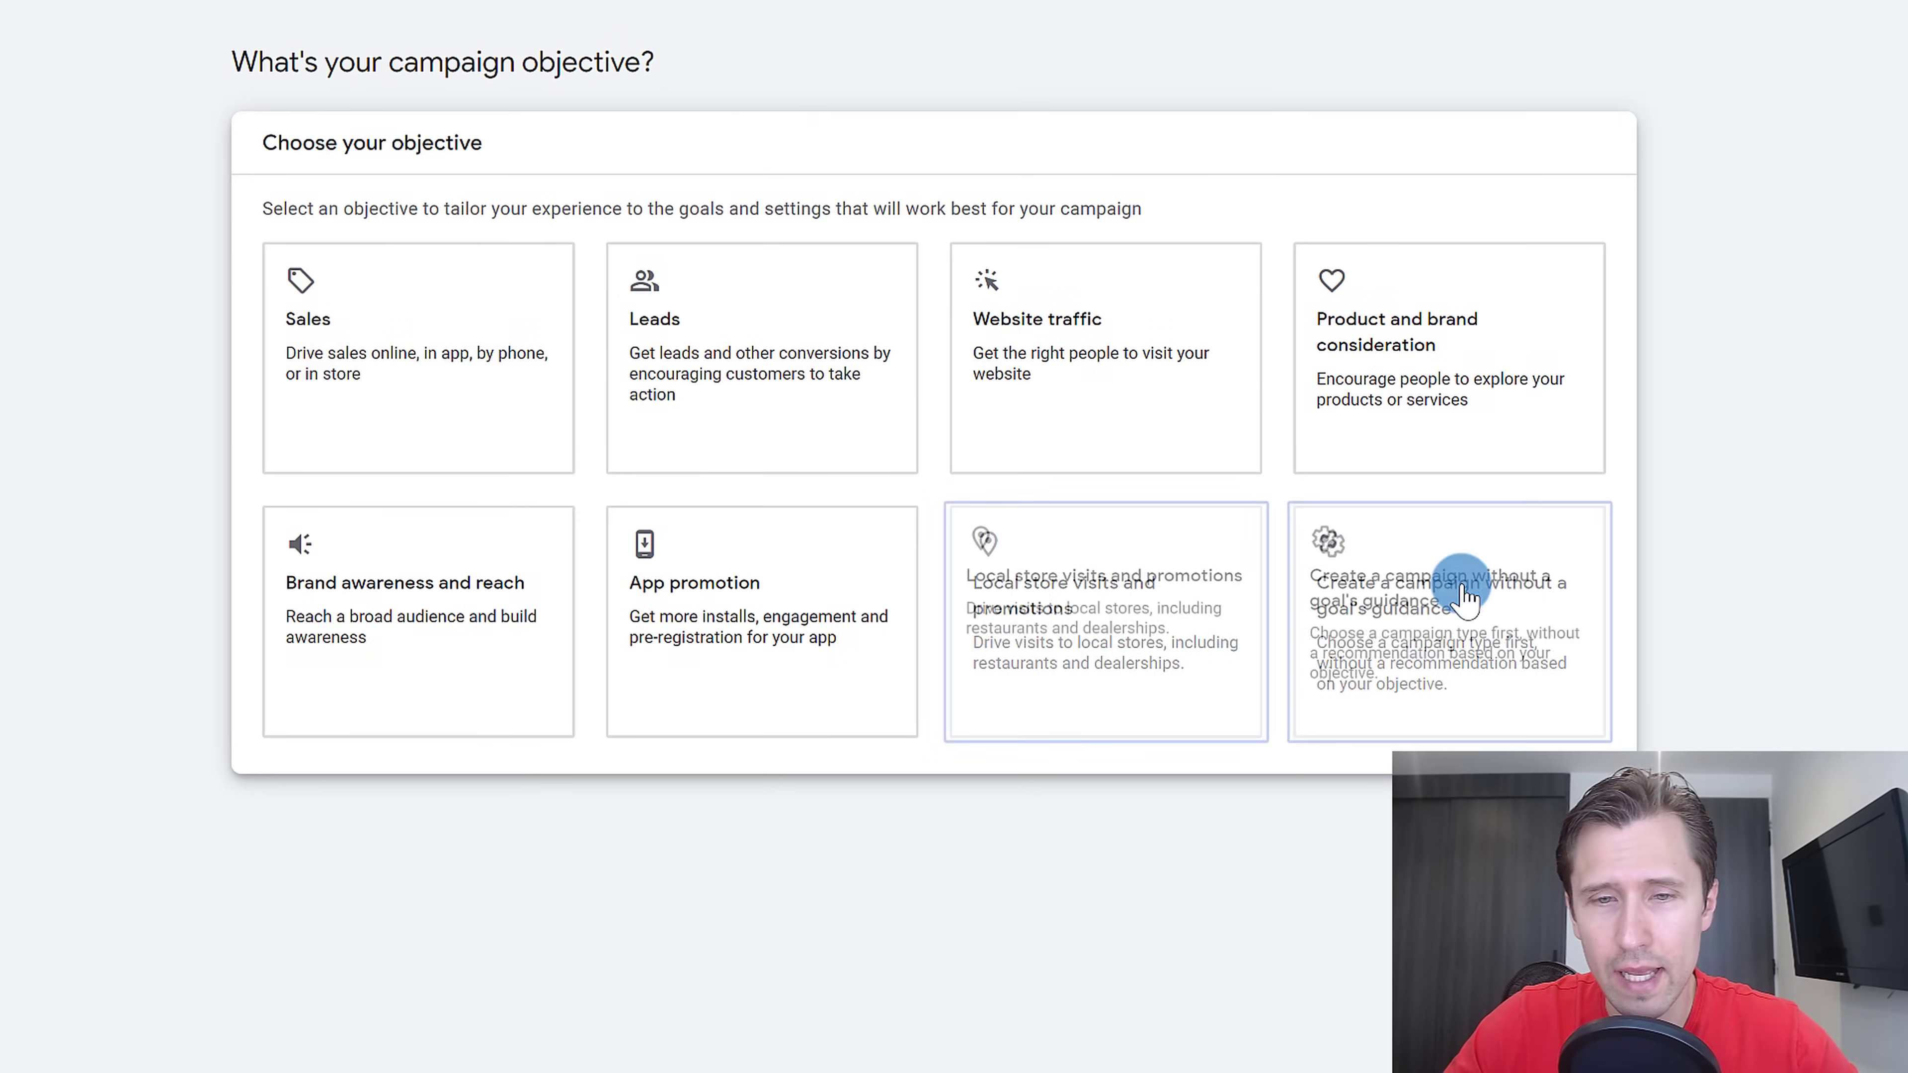
click(1457, 592)
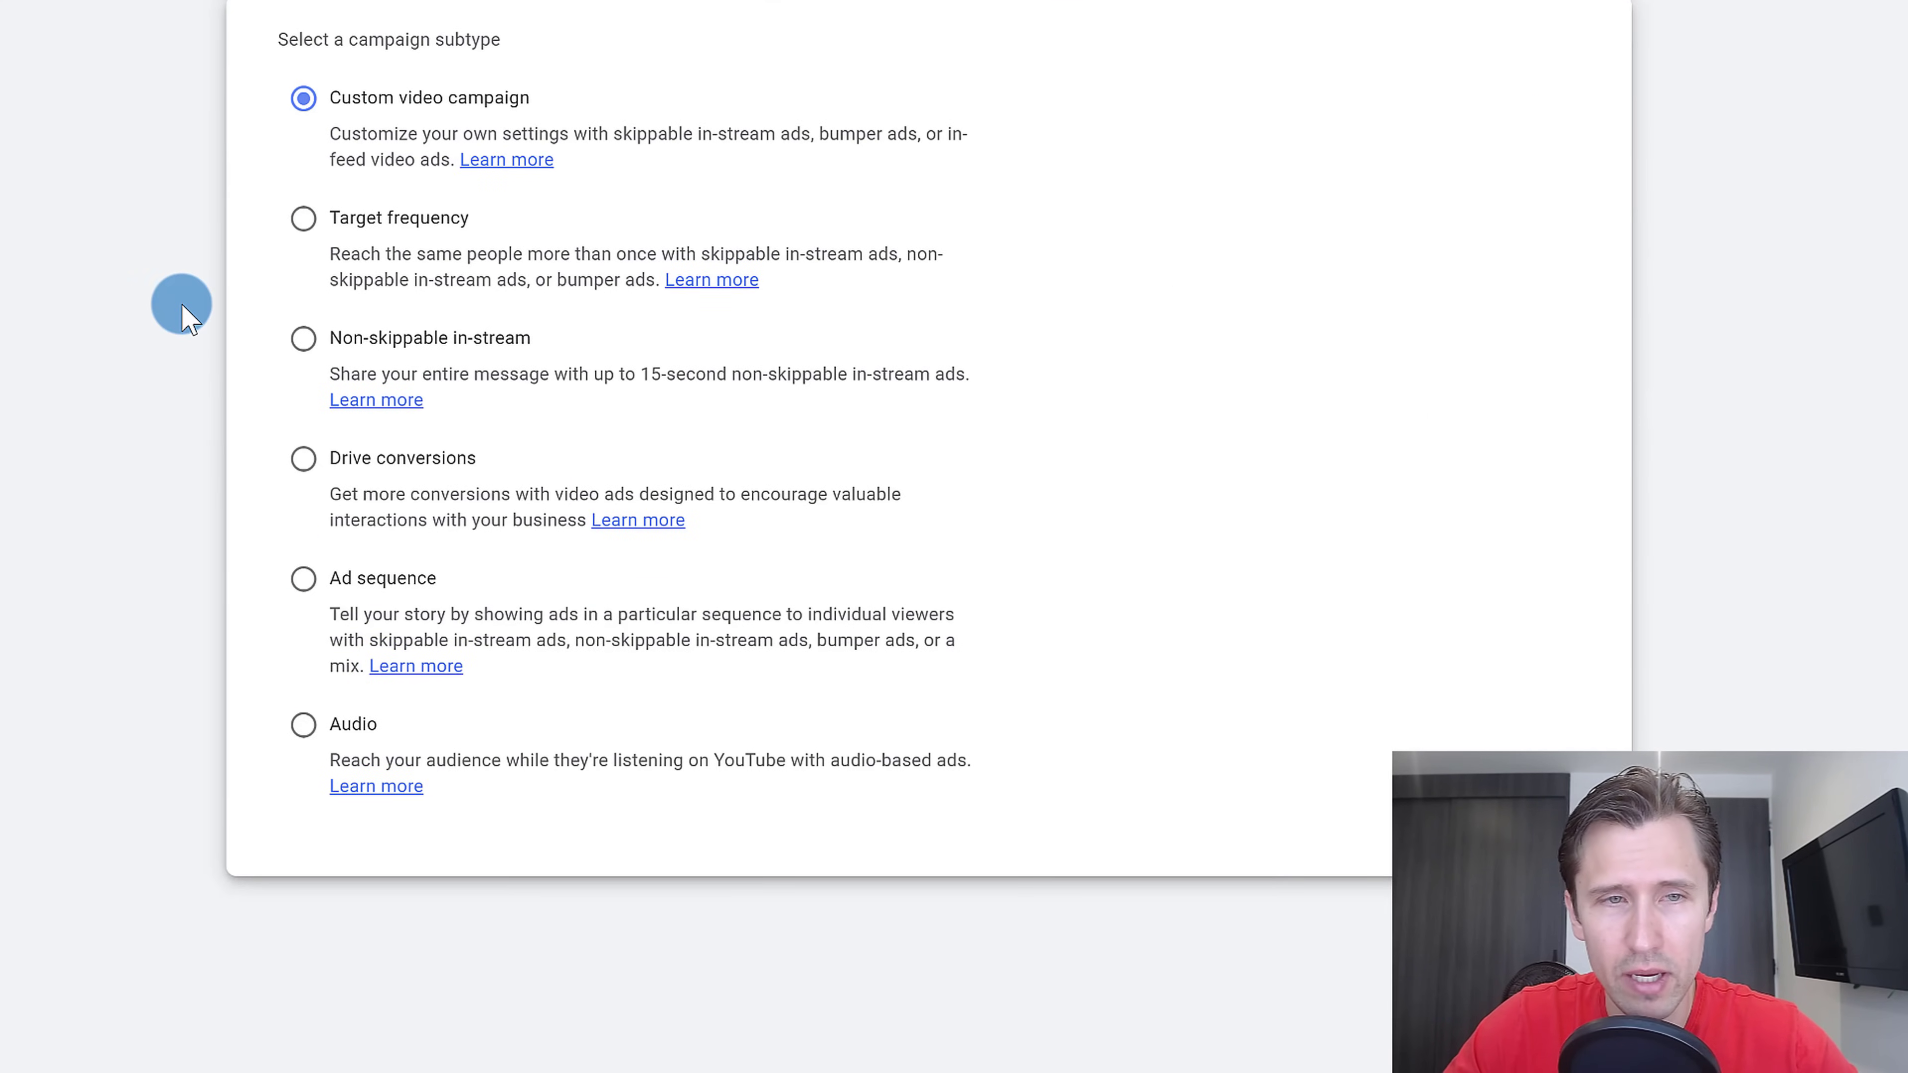
mouse_move(472, 119)
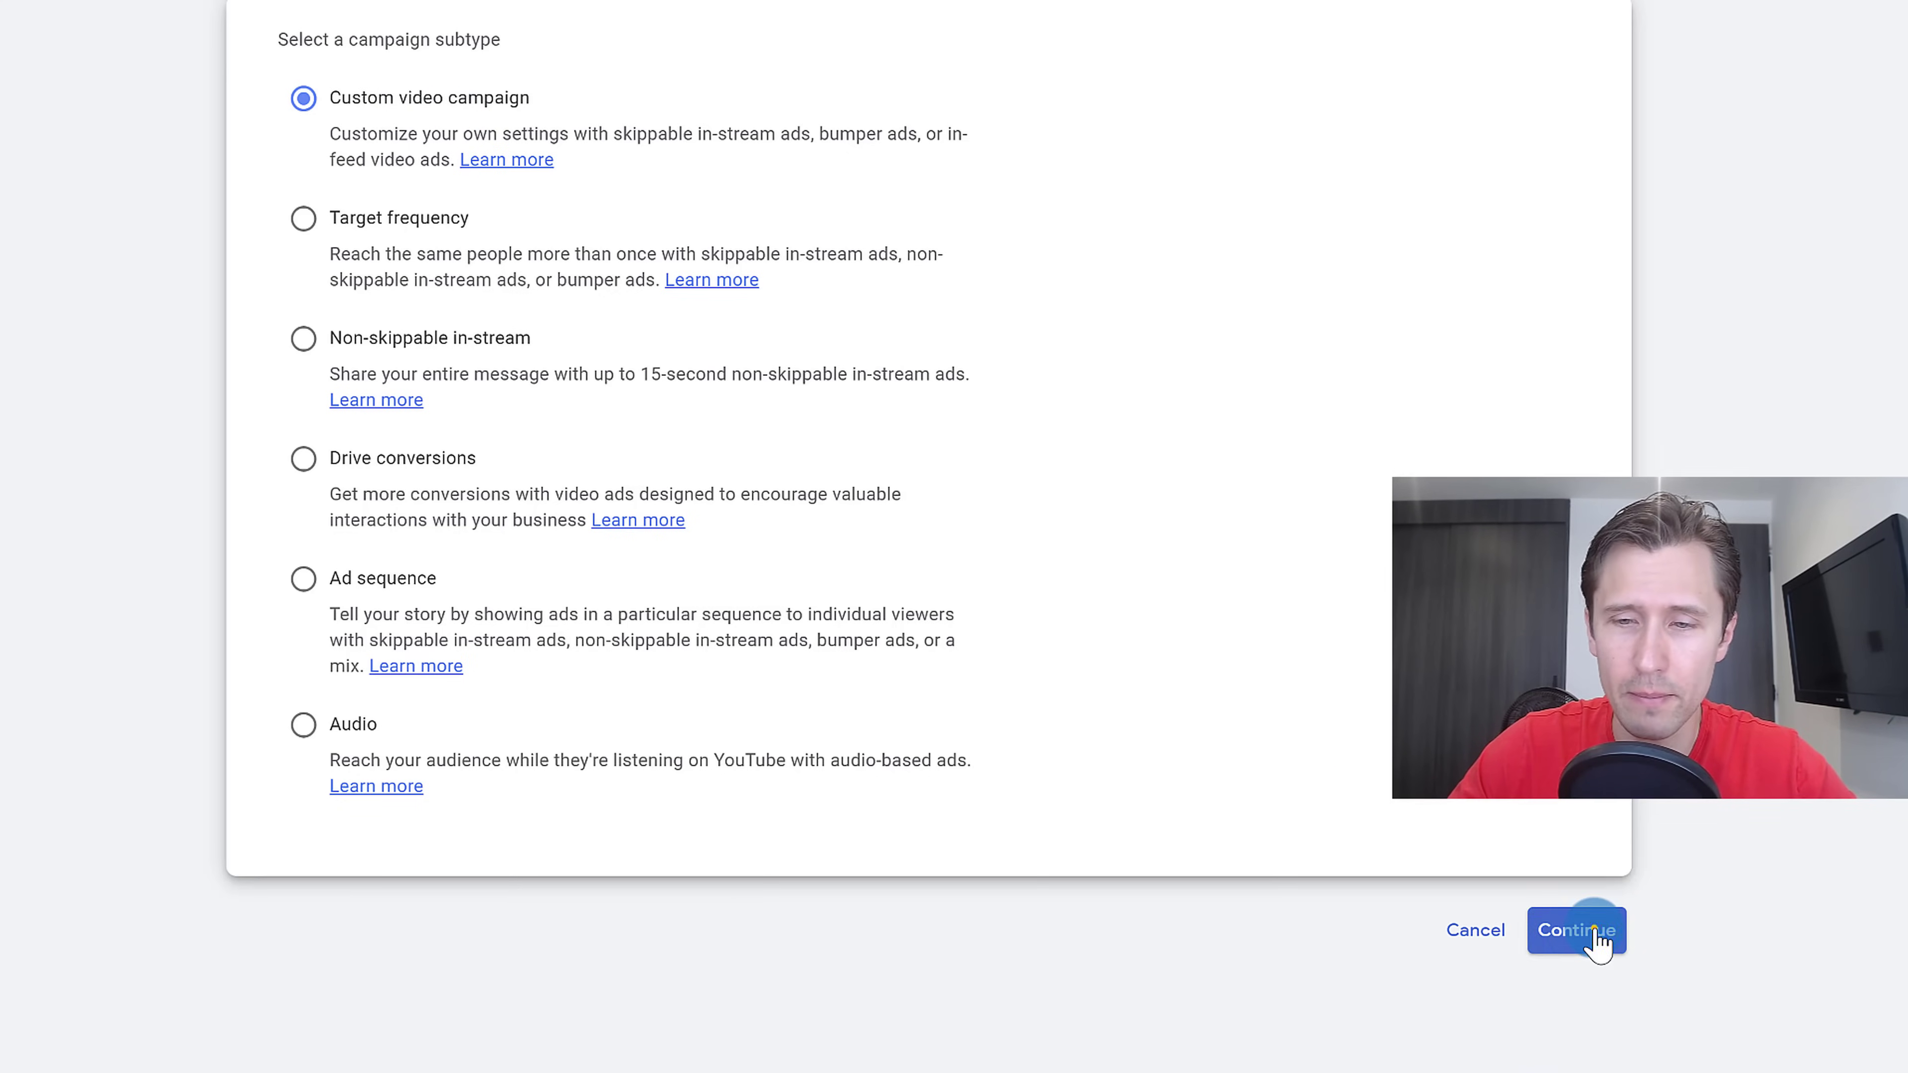
click(1577, 930)
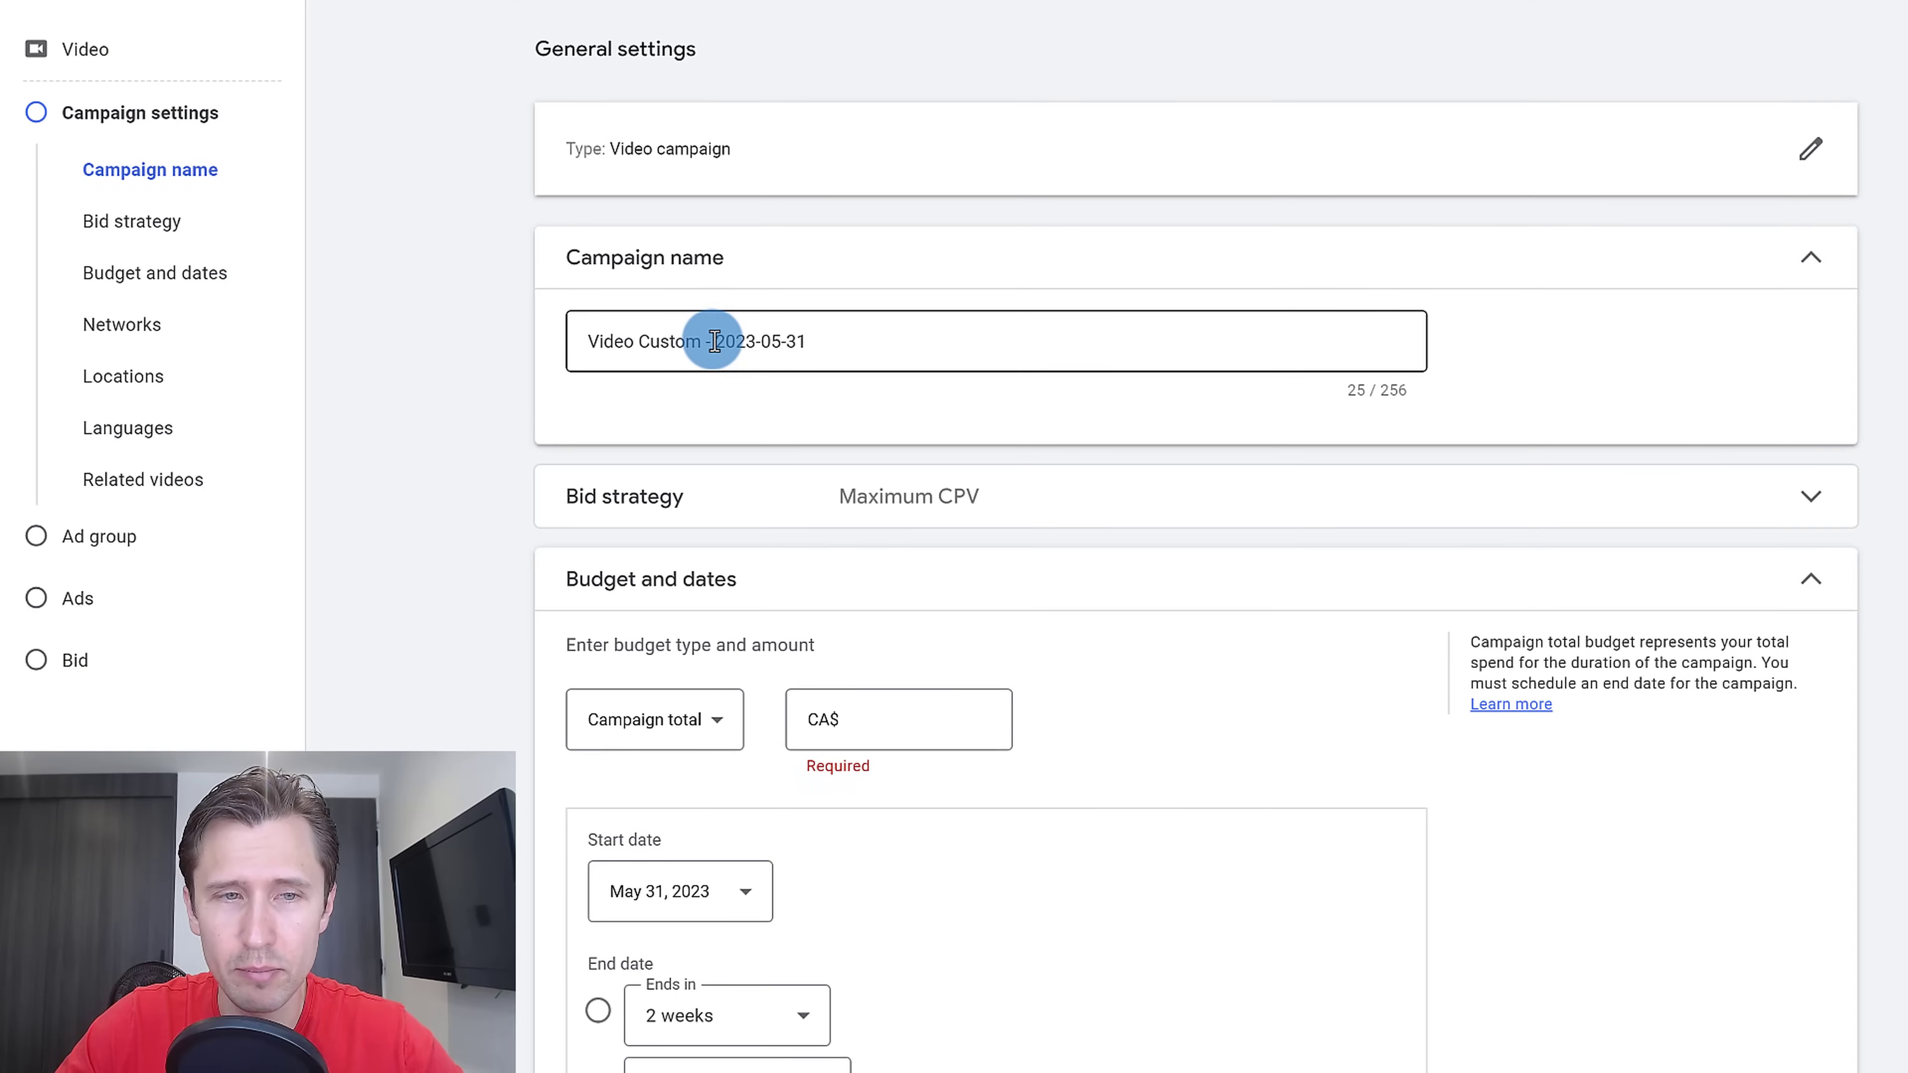
Name the campaign 'Ivan Mana - Google Ads video' and keep Maximum CPV as the bid strategy.
triple_click(713, 342)
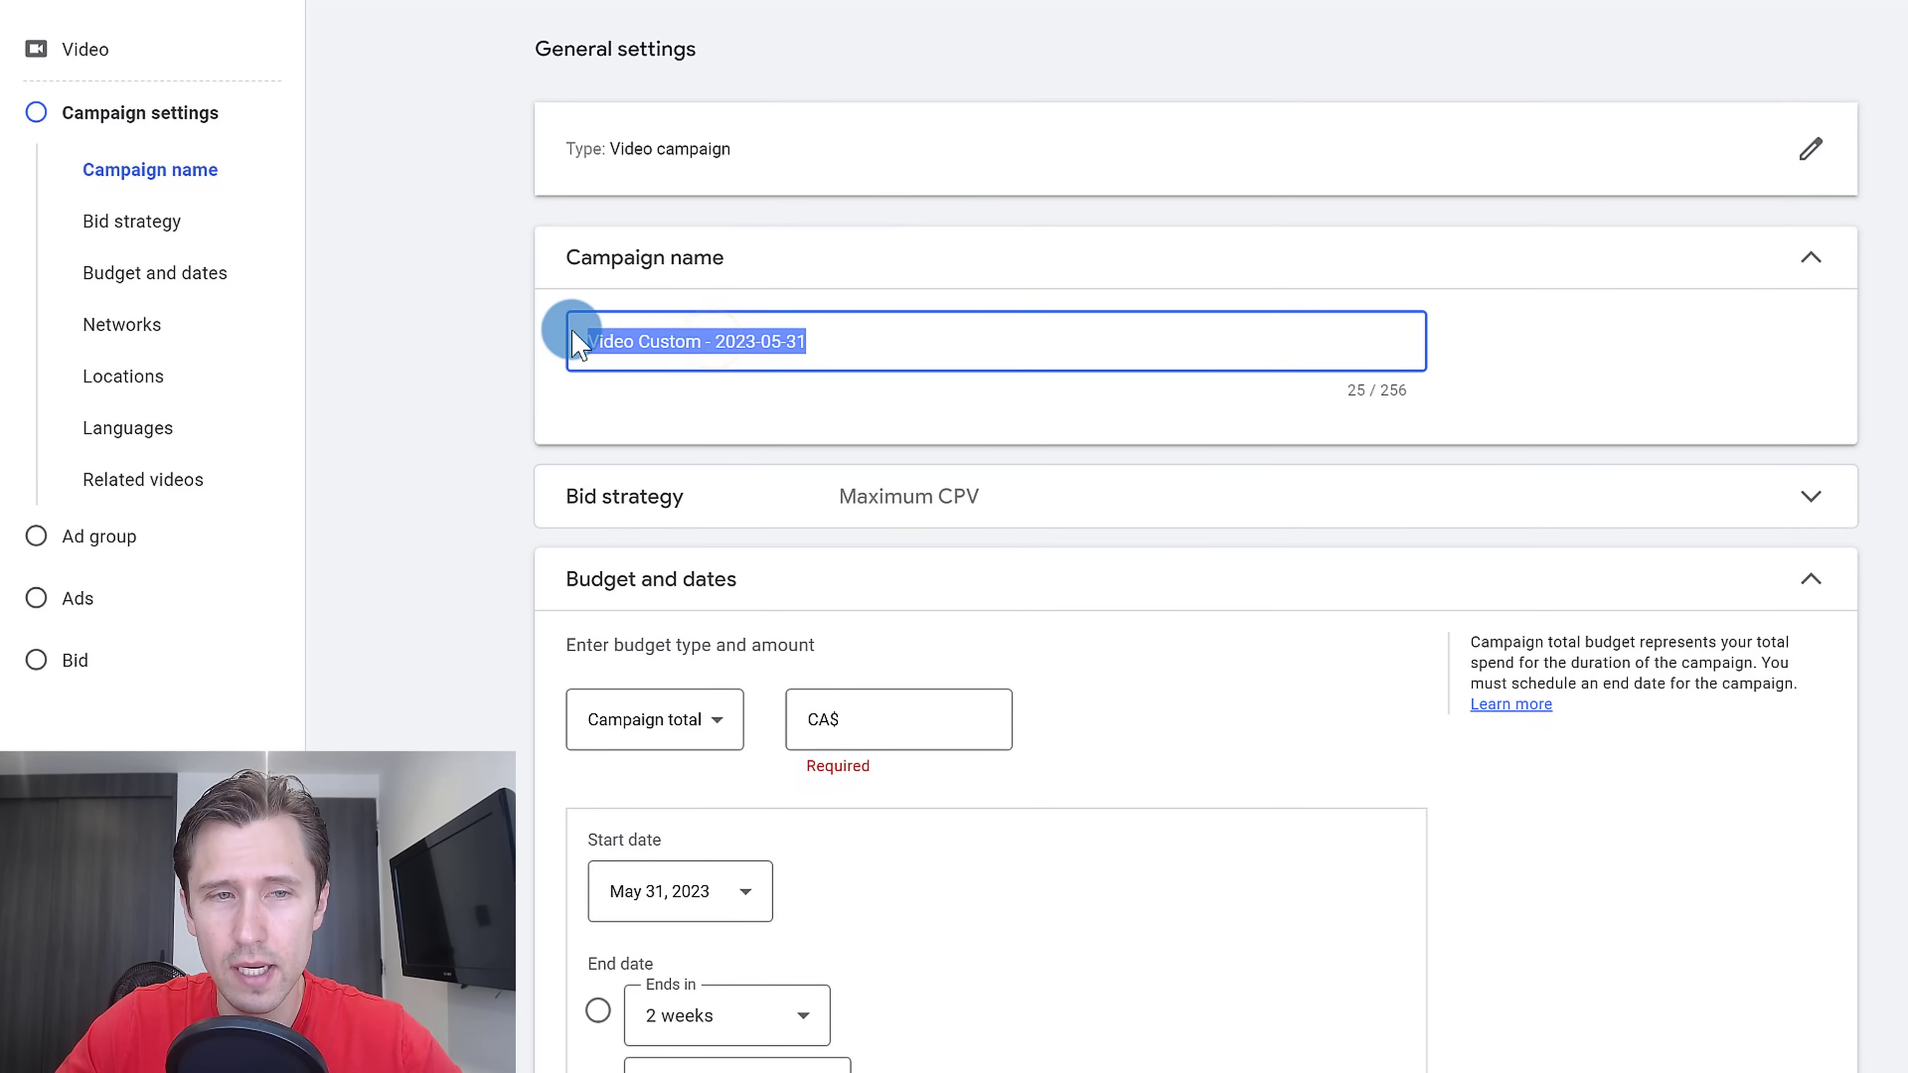
text(Ivan Mana - Google A)
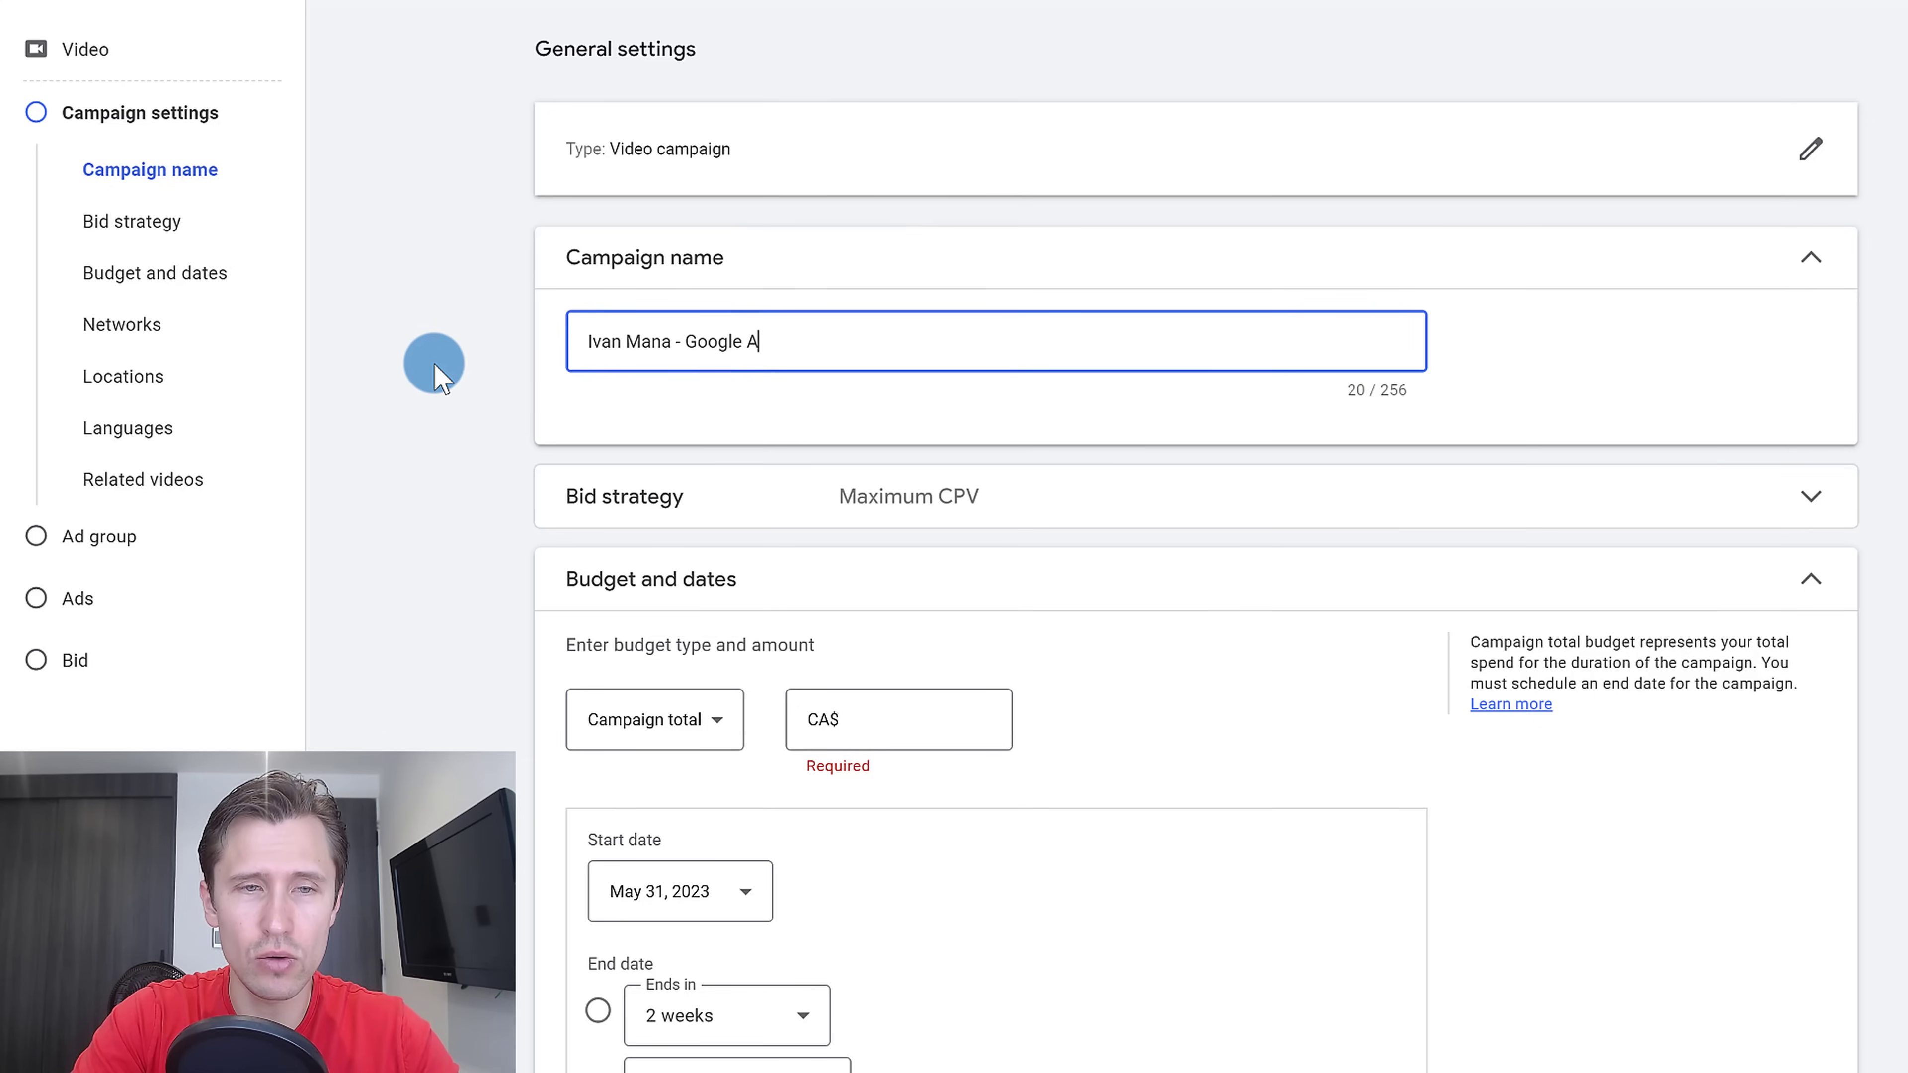
text(ds video)
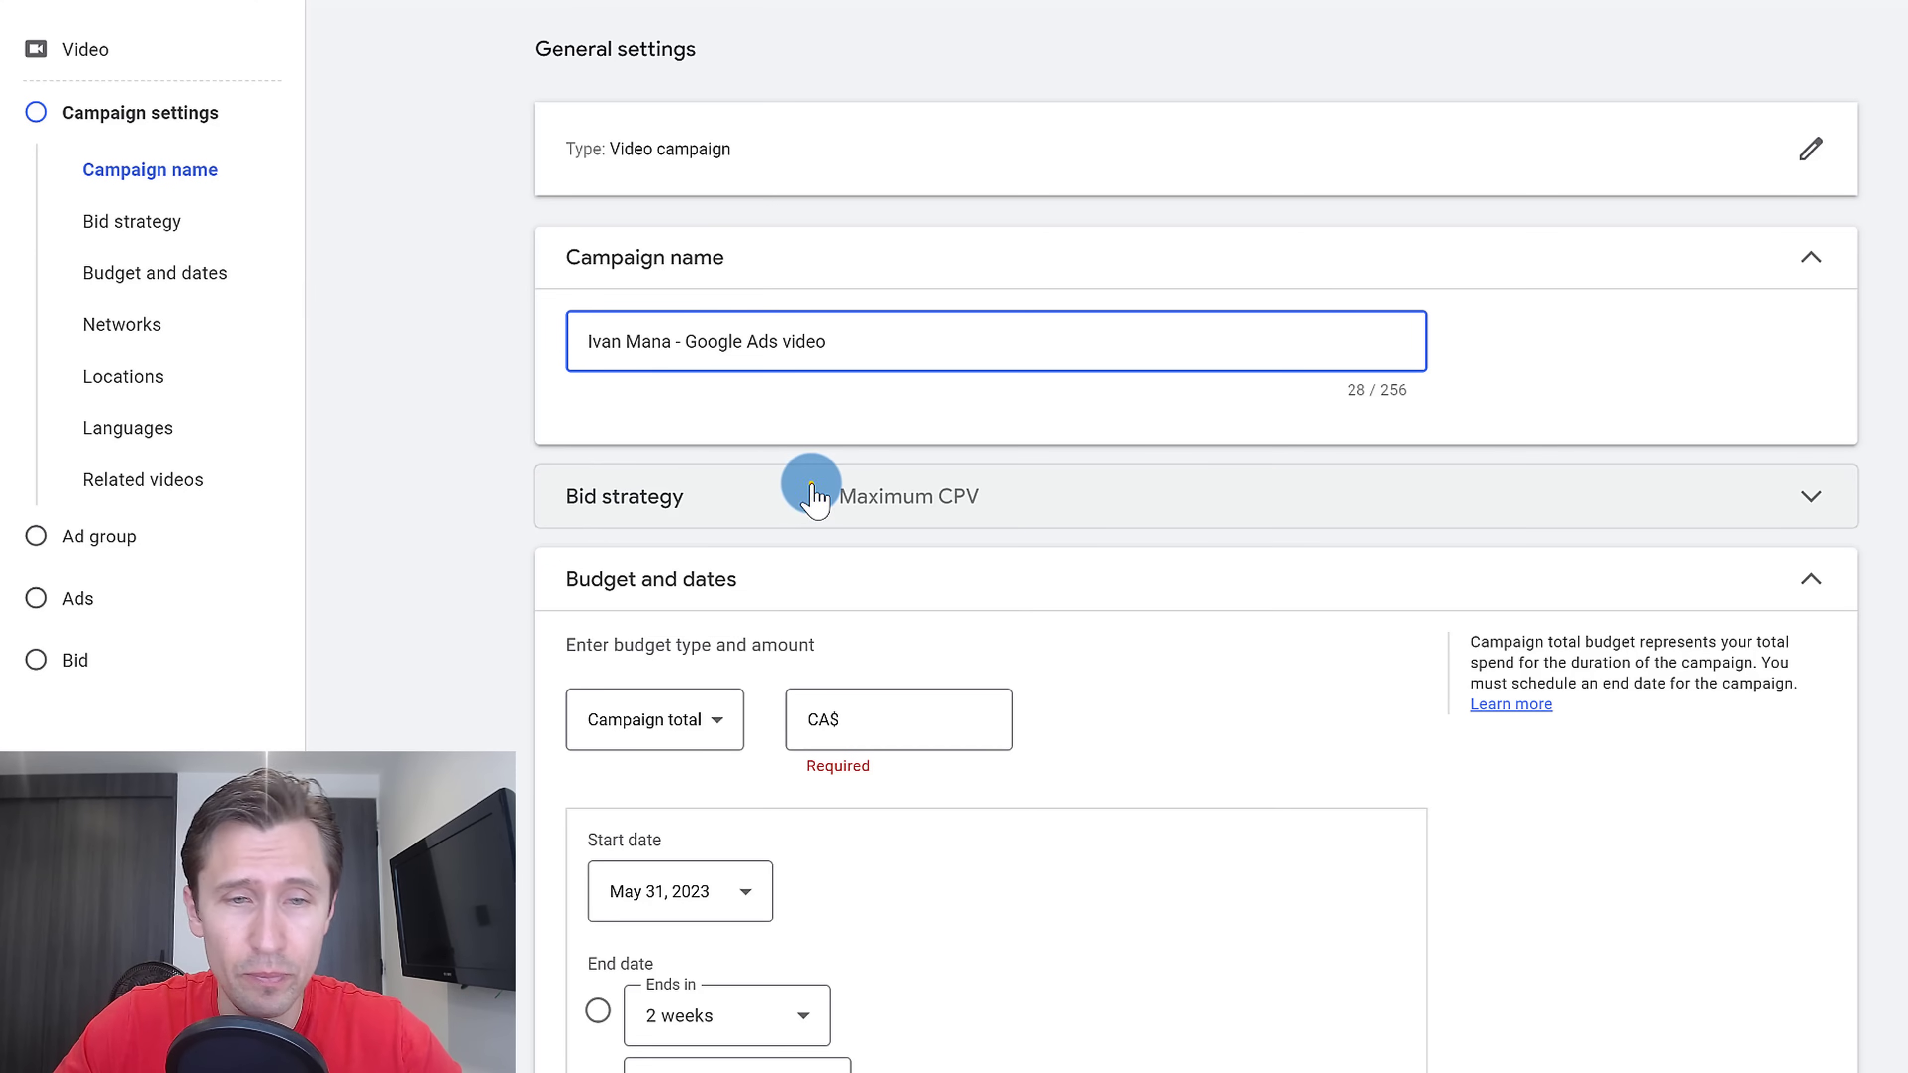
click(812, 495)
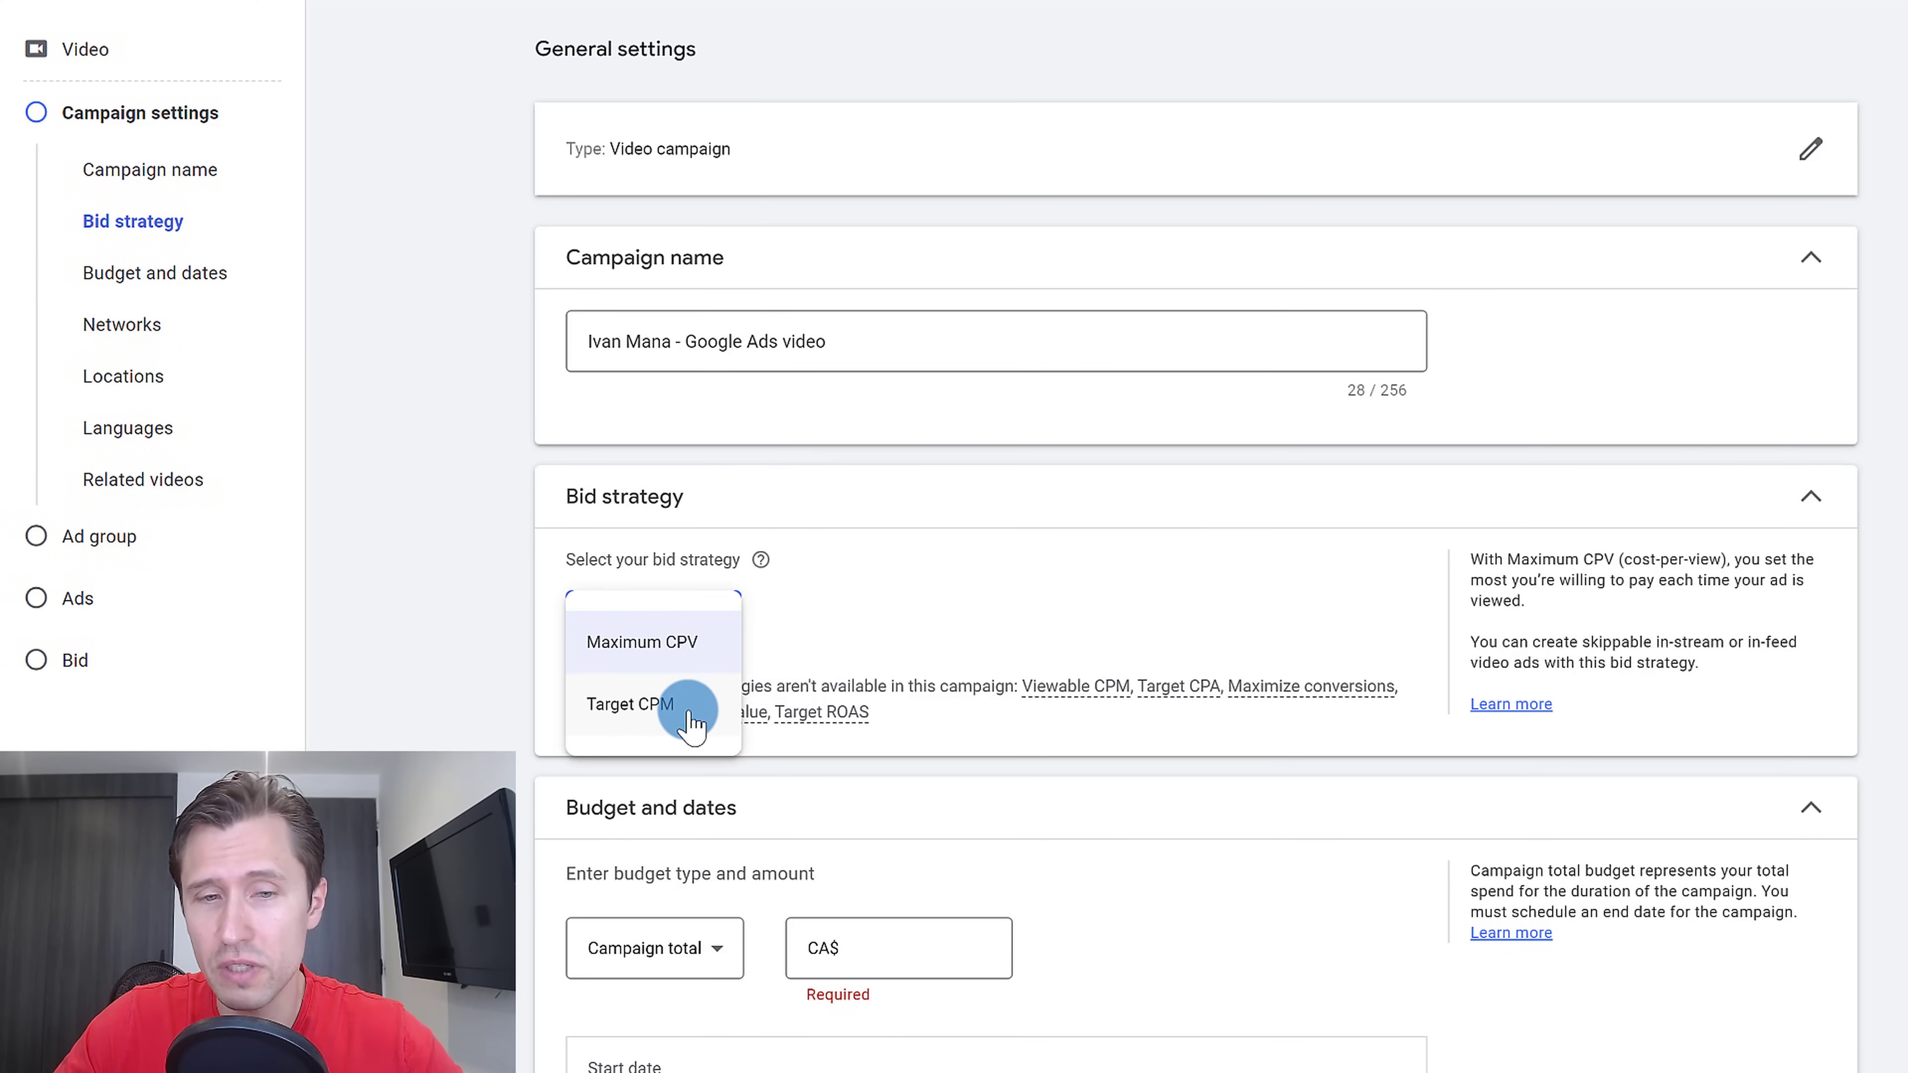
click(643, 642)
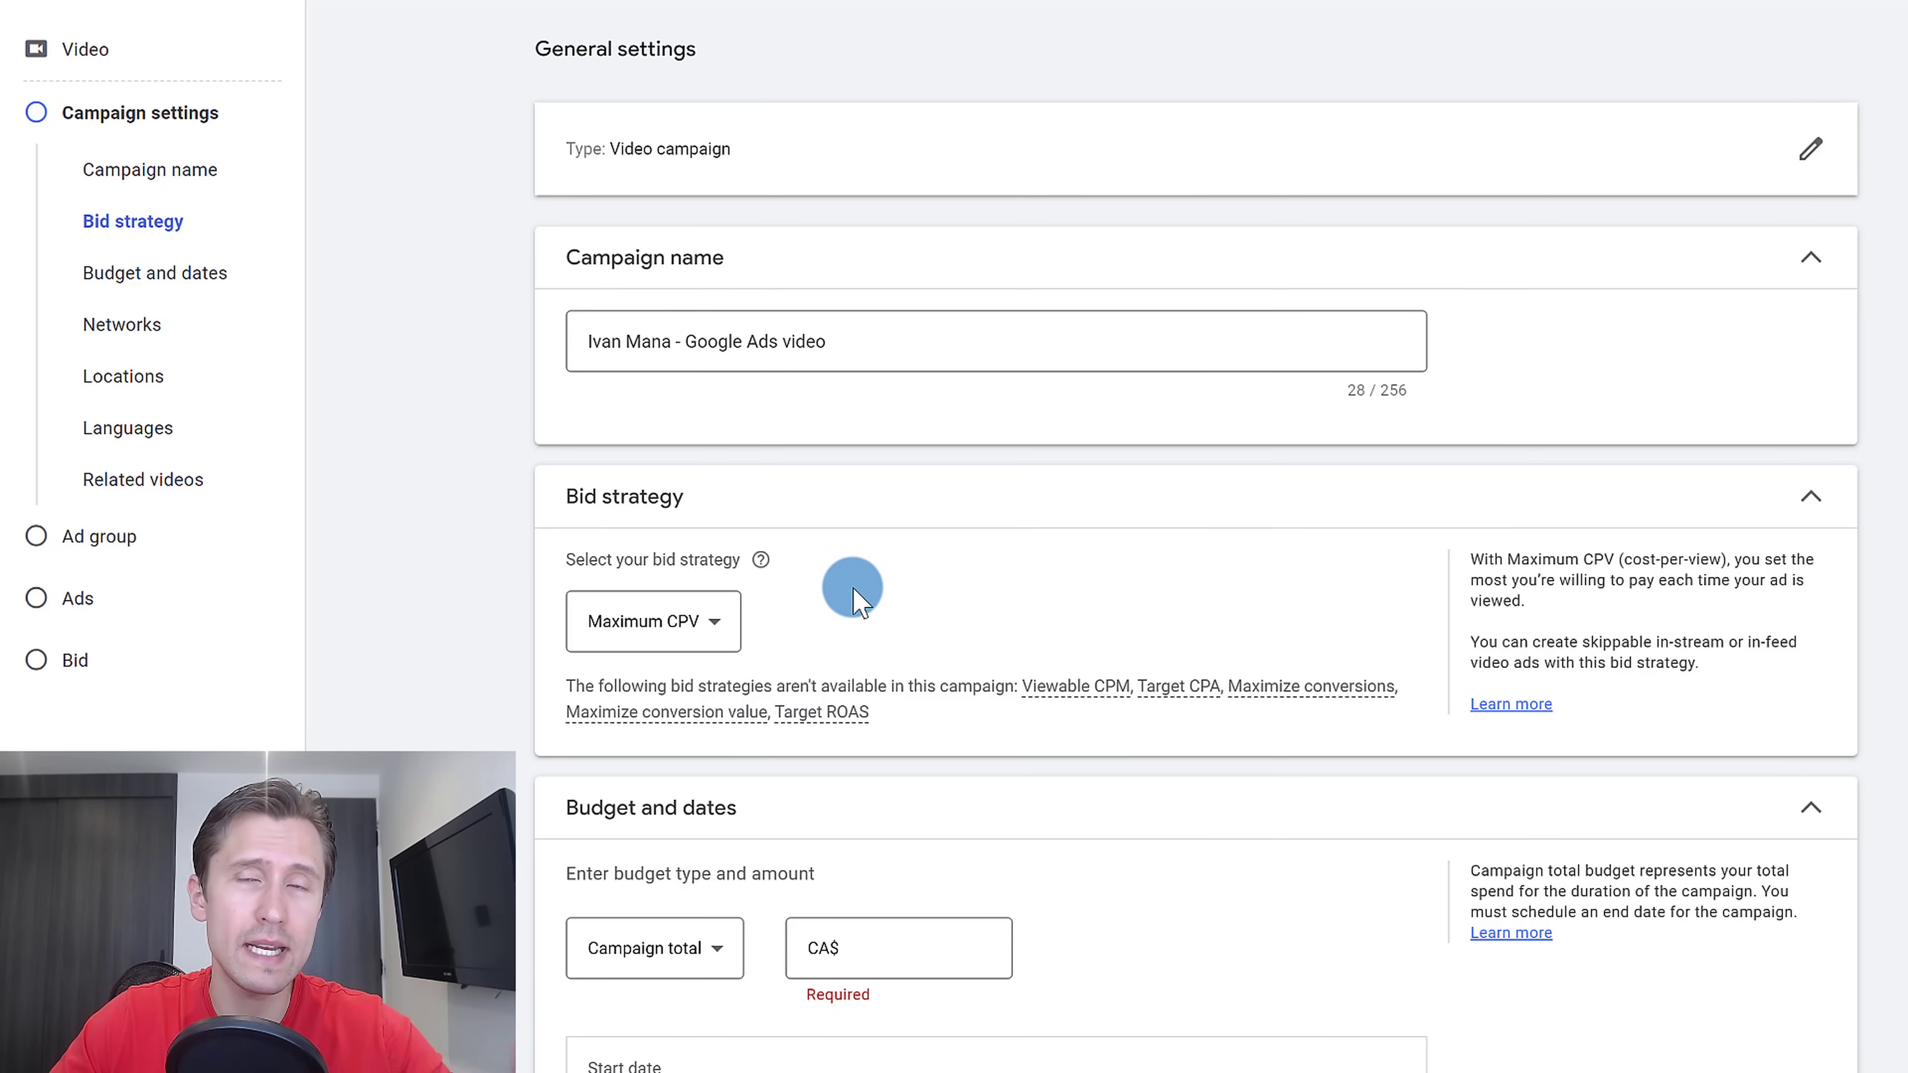
mouse_move(918, 635)
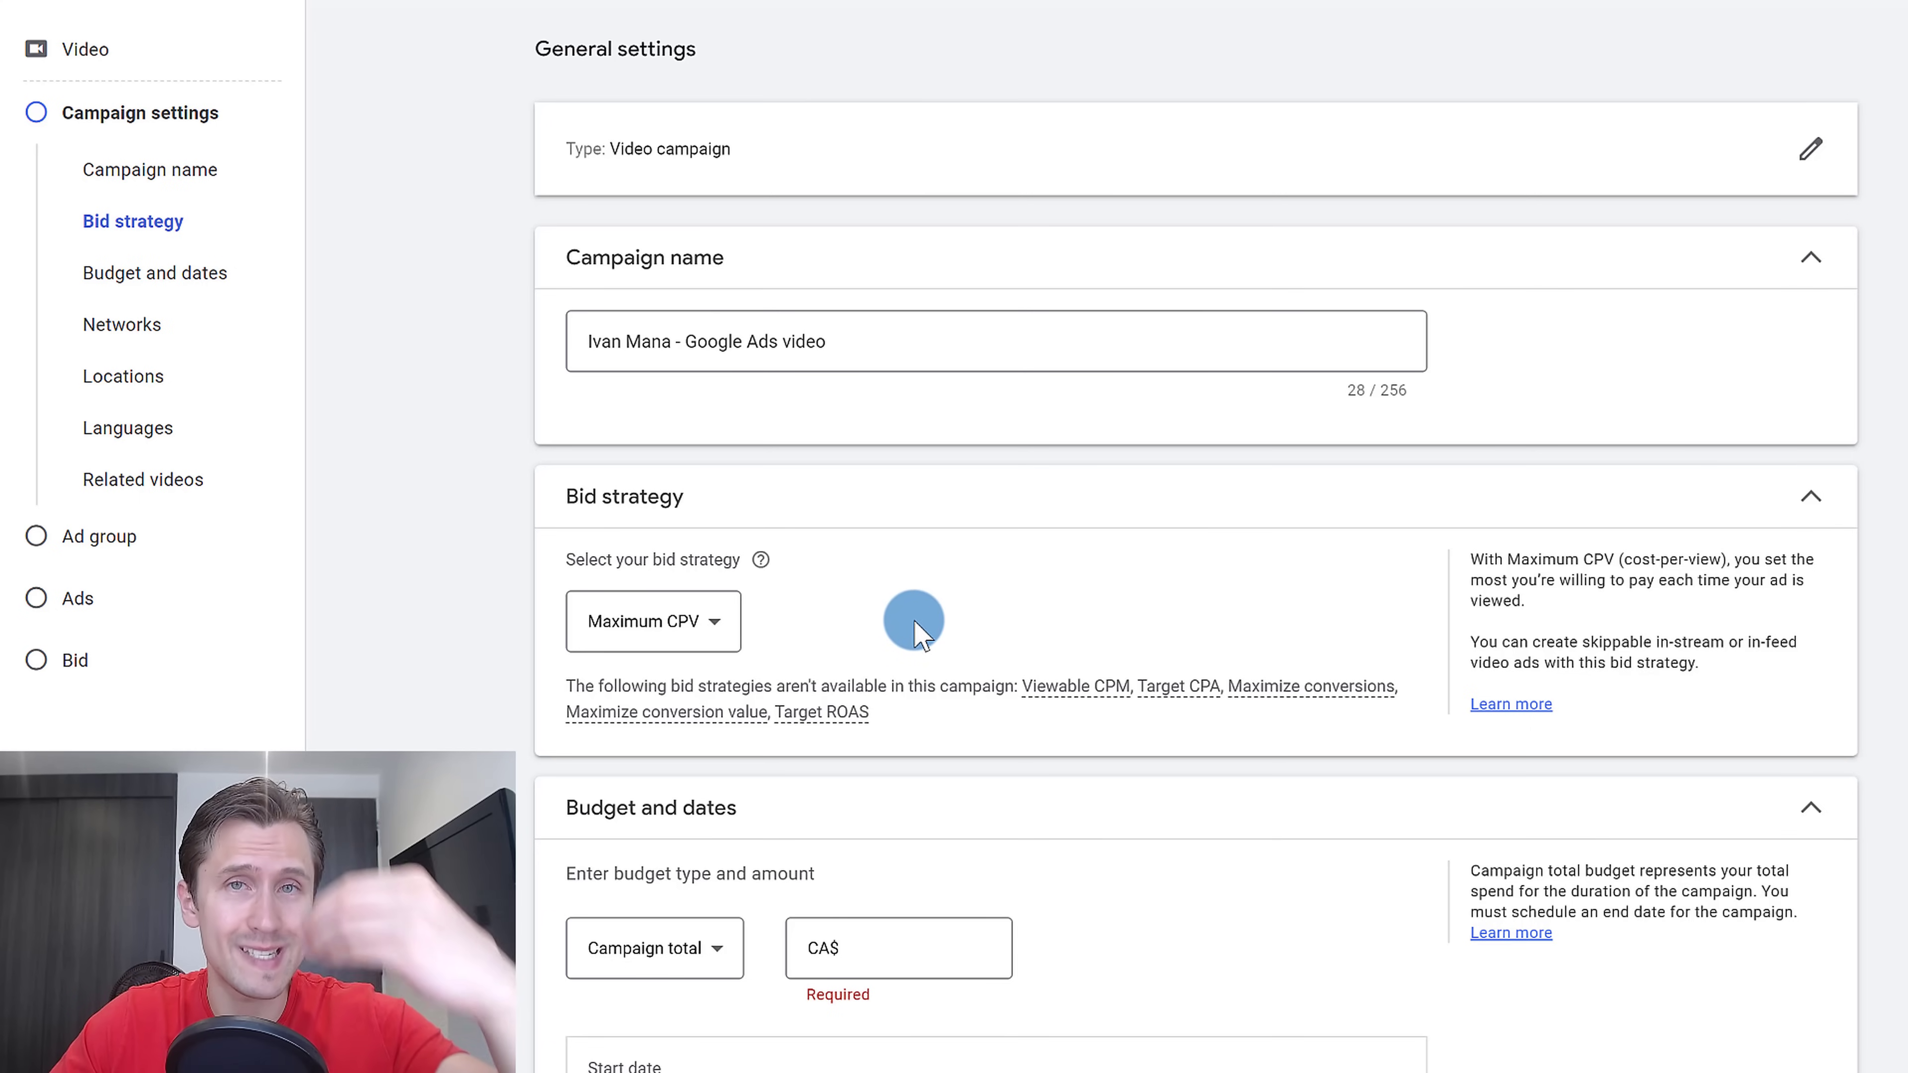
mouse_move(993, 518)
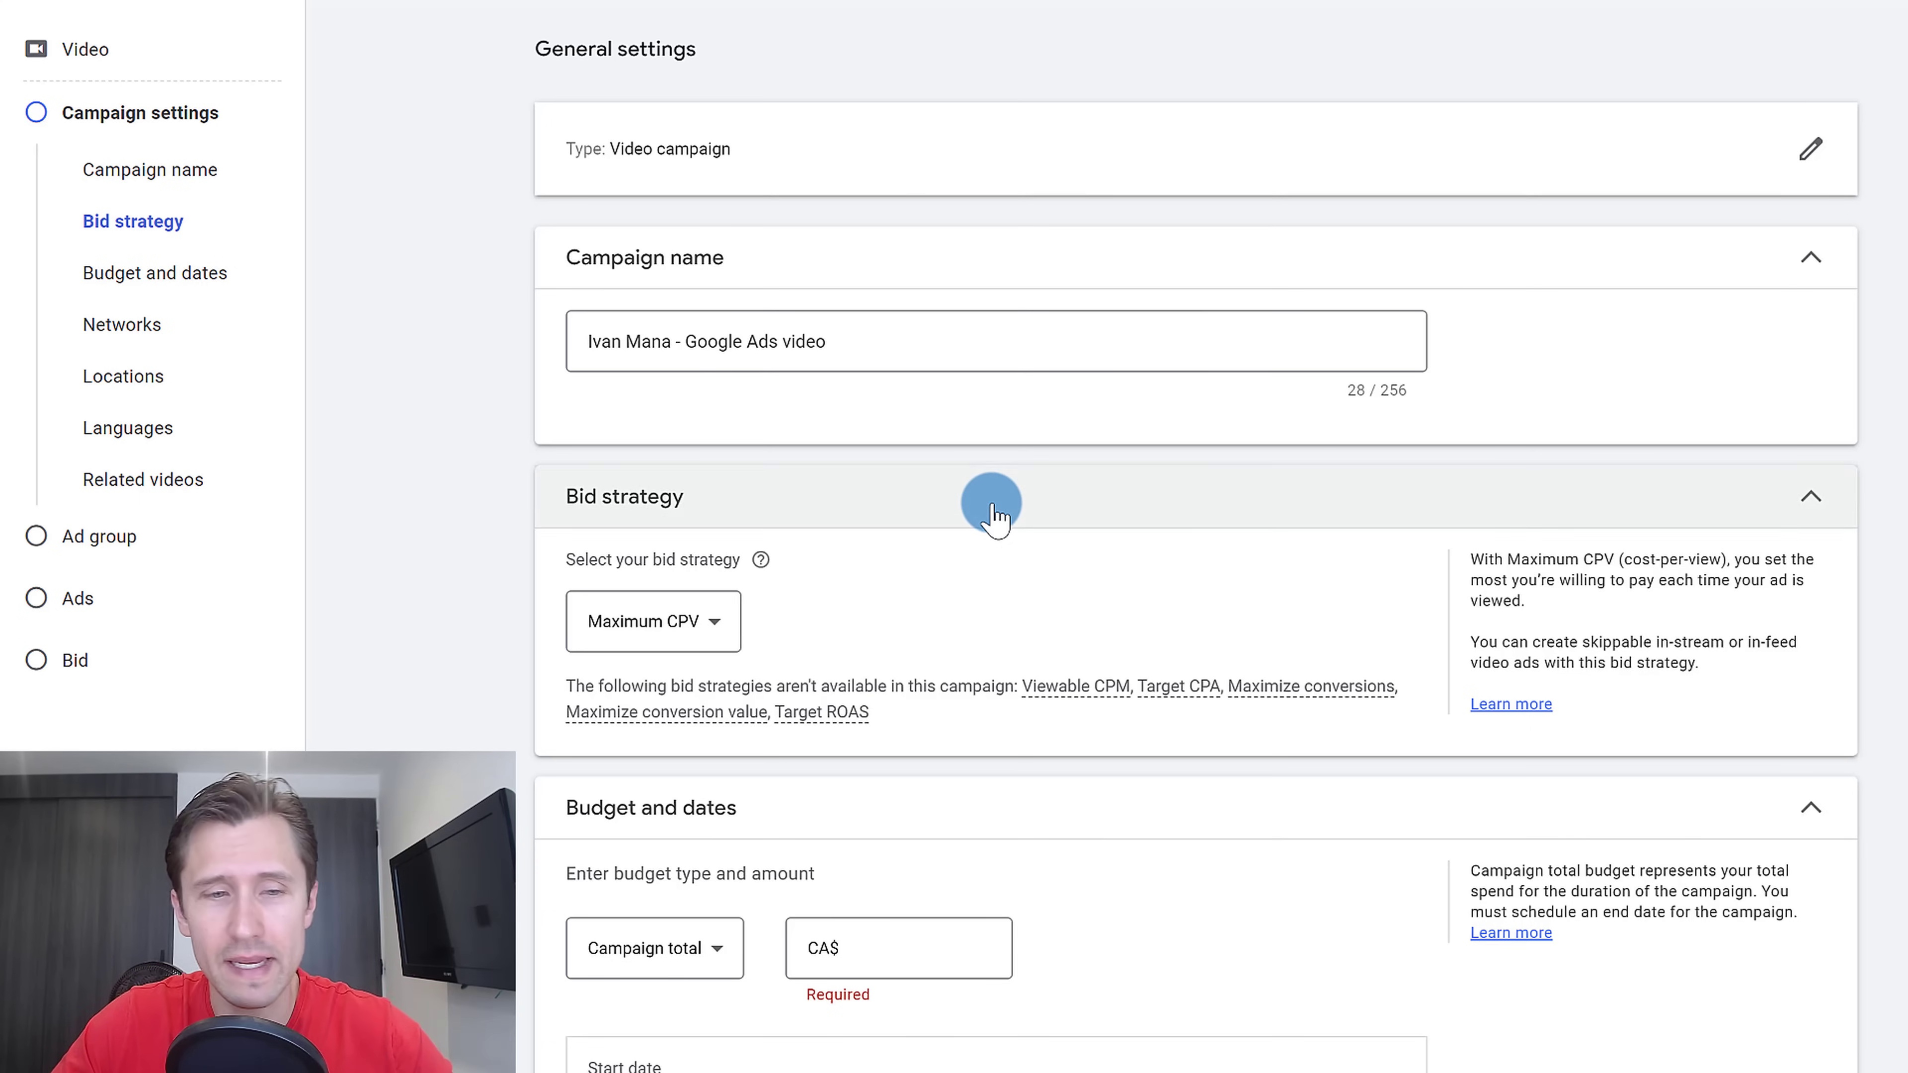
Set a CA$20.00 daily budget, target Canada and the United States, and add English as the language.
scroll(down, 3)
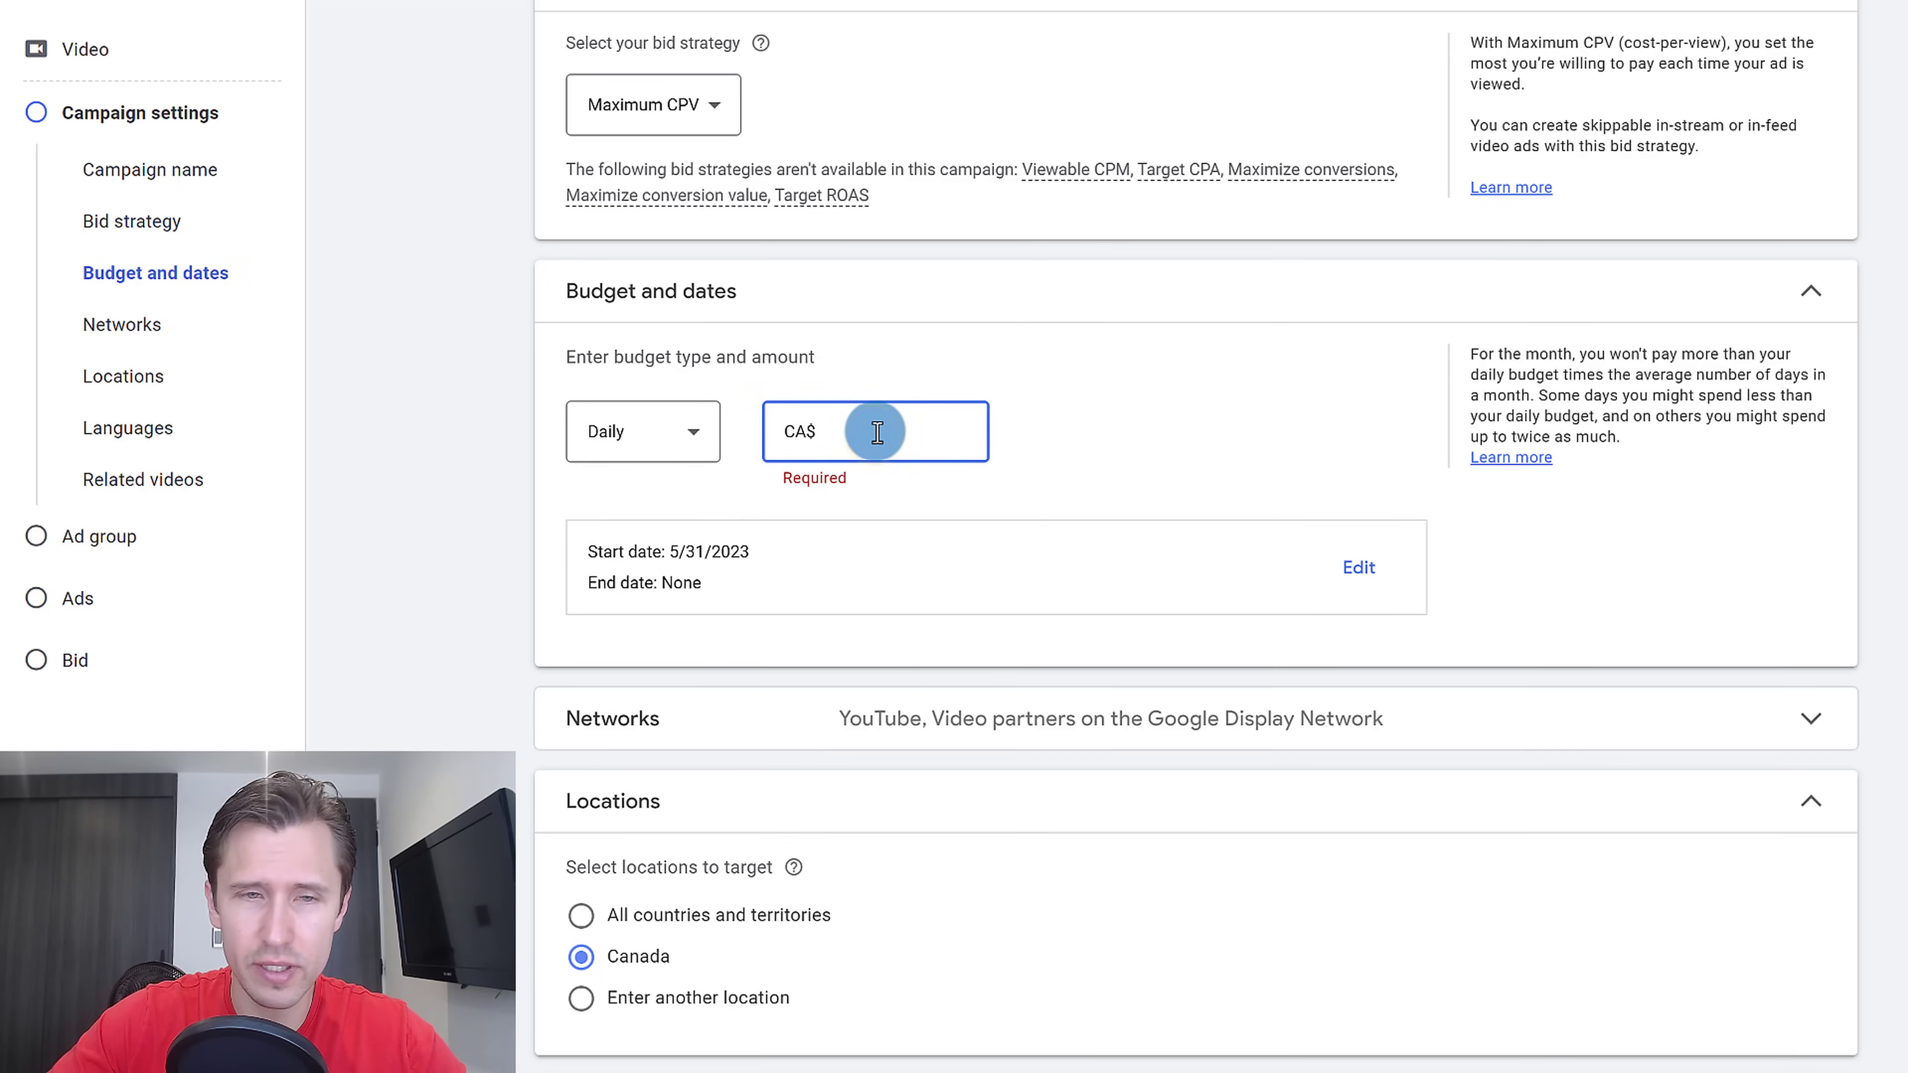
text(20.00)
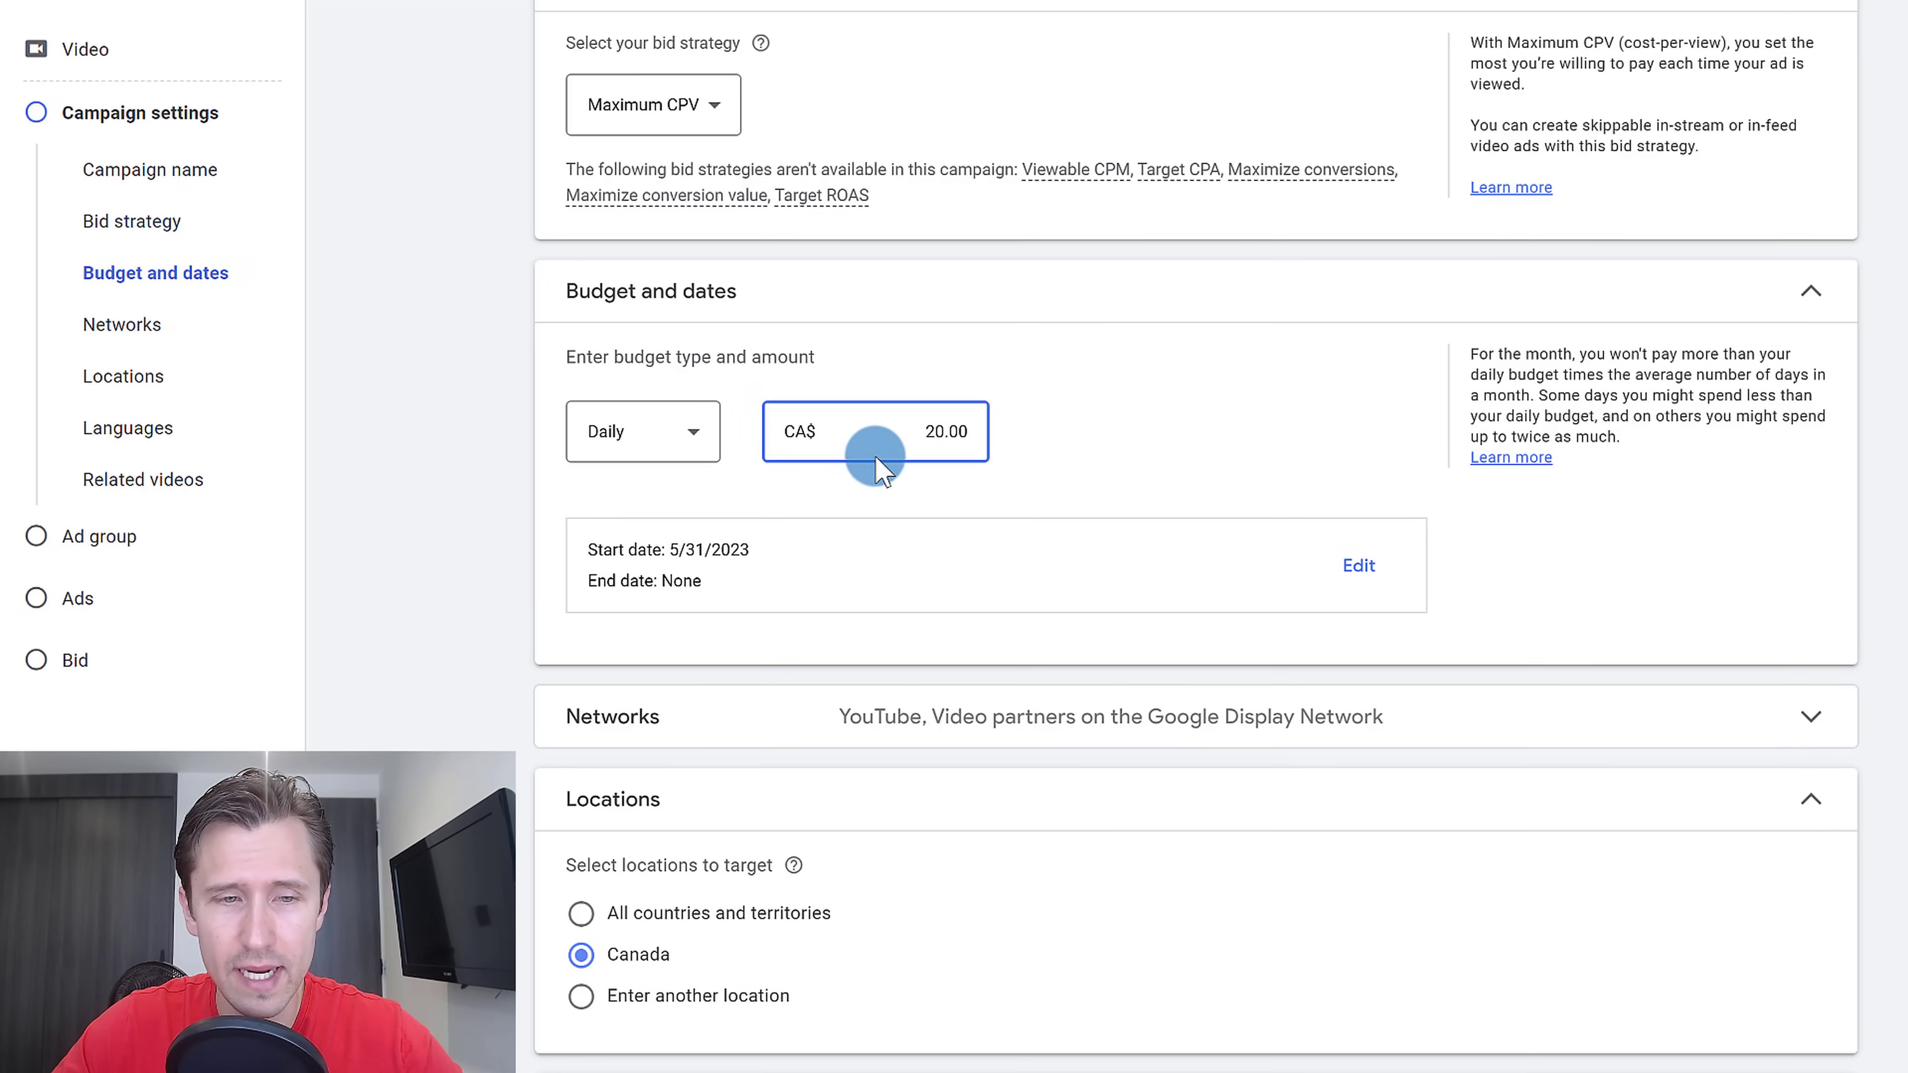
scroll(down, 3)
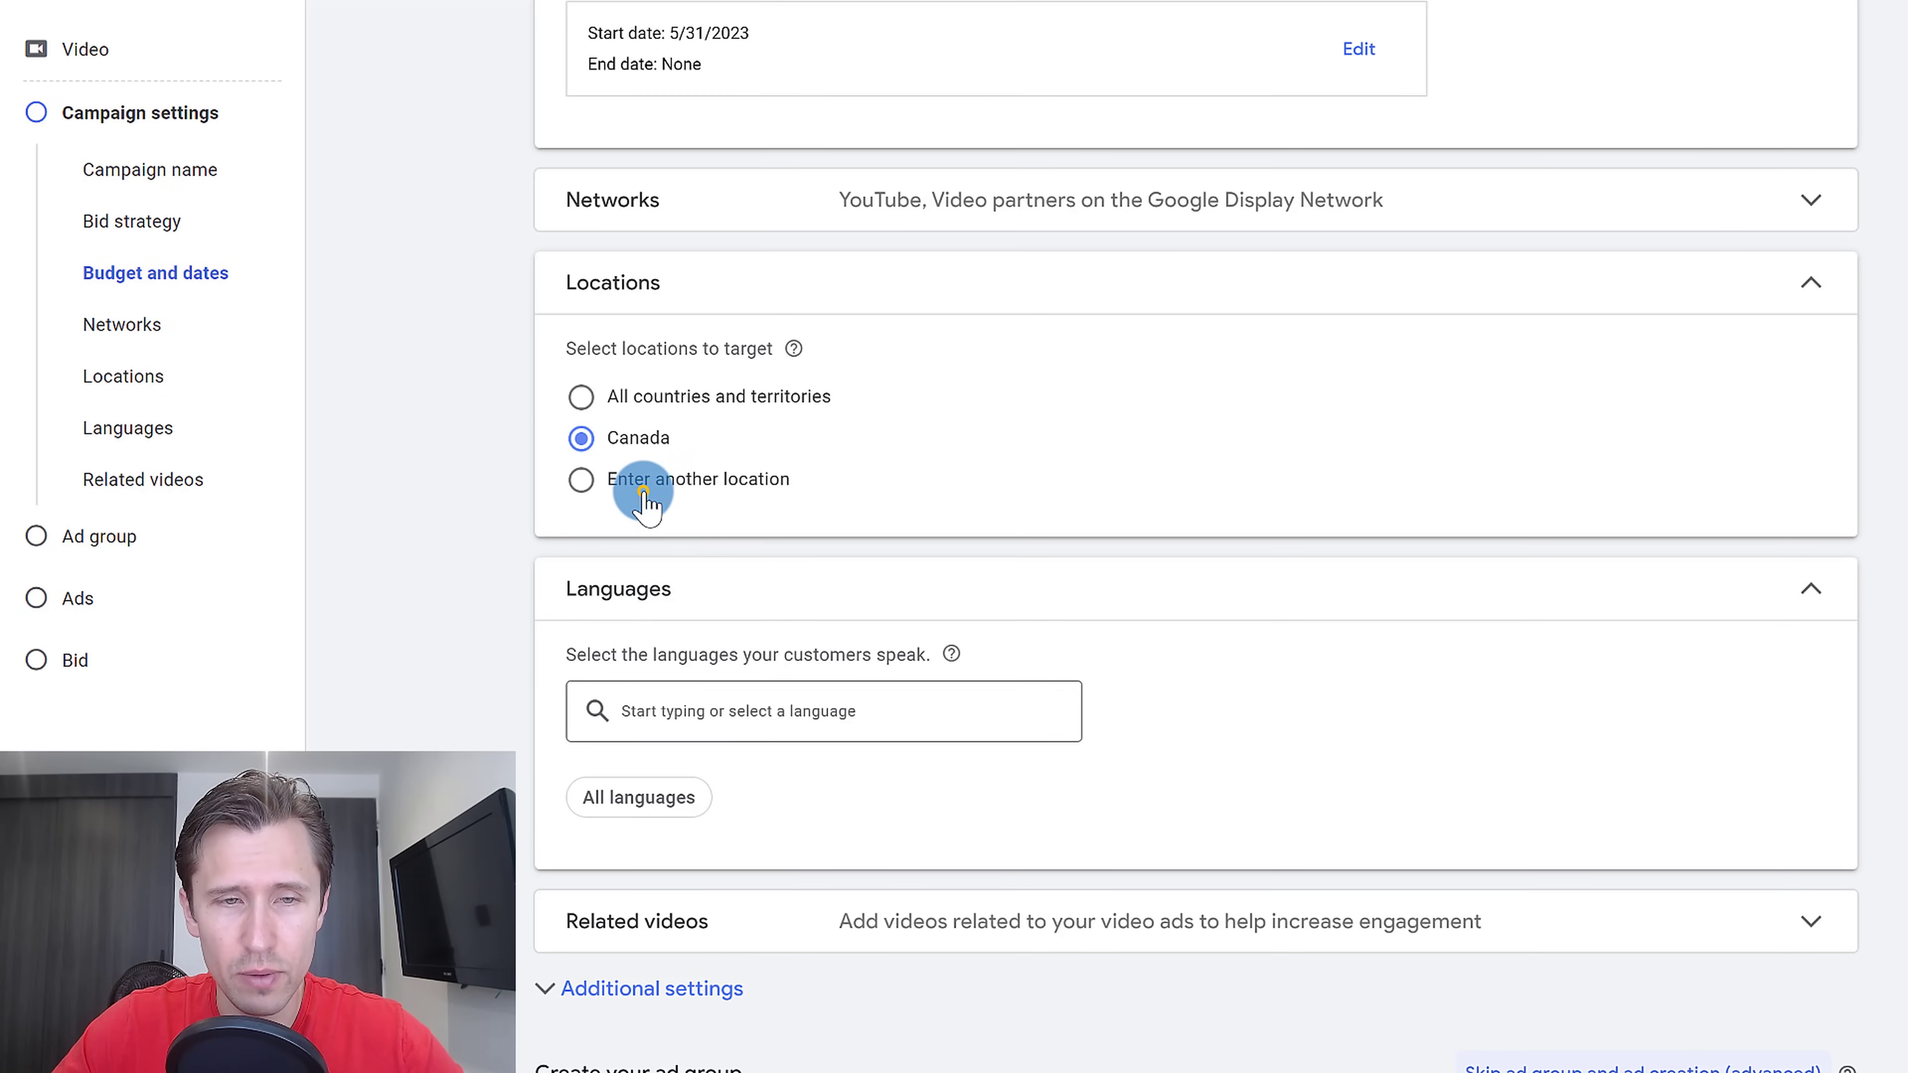
text(canada)
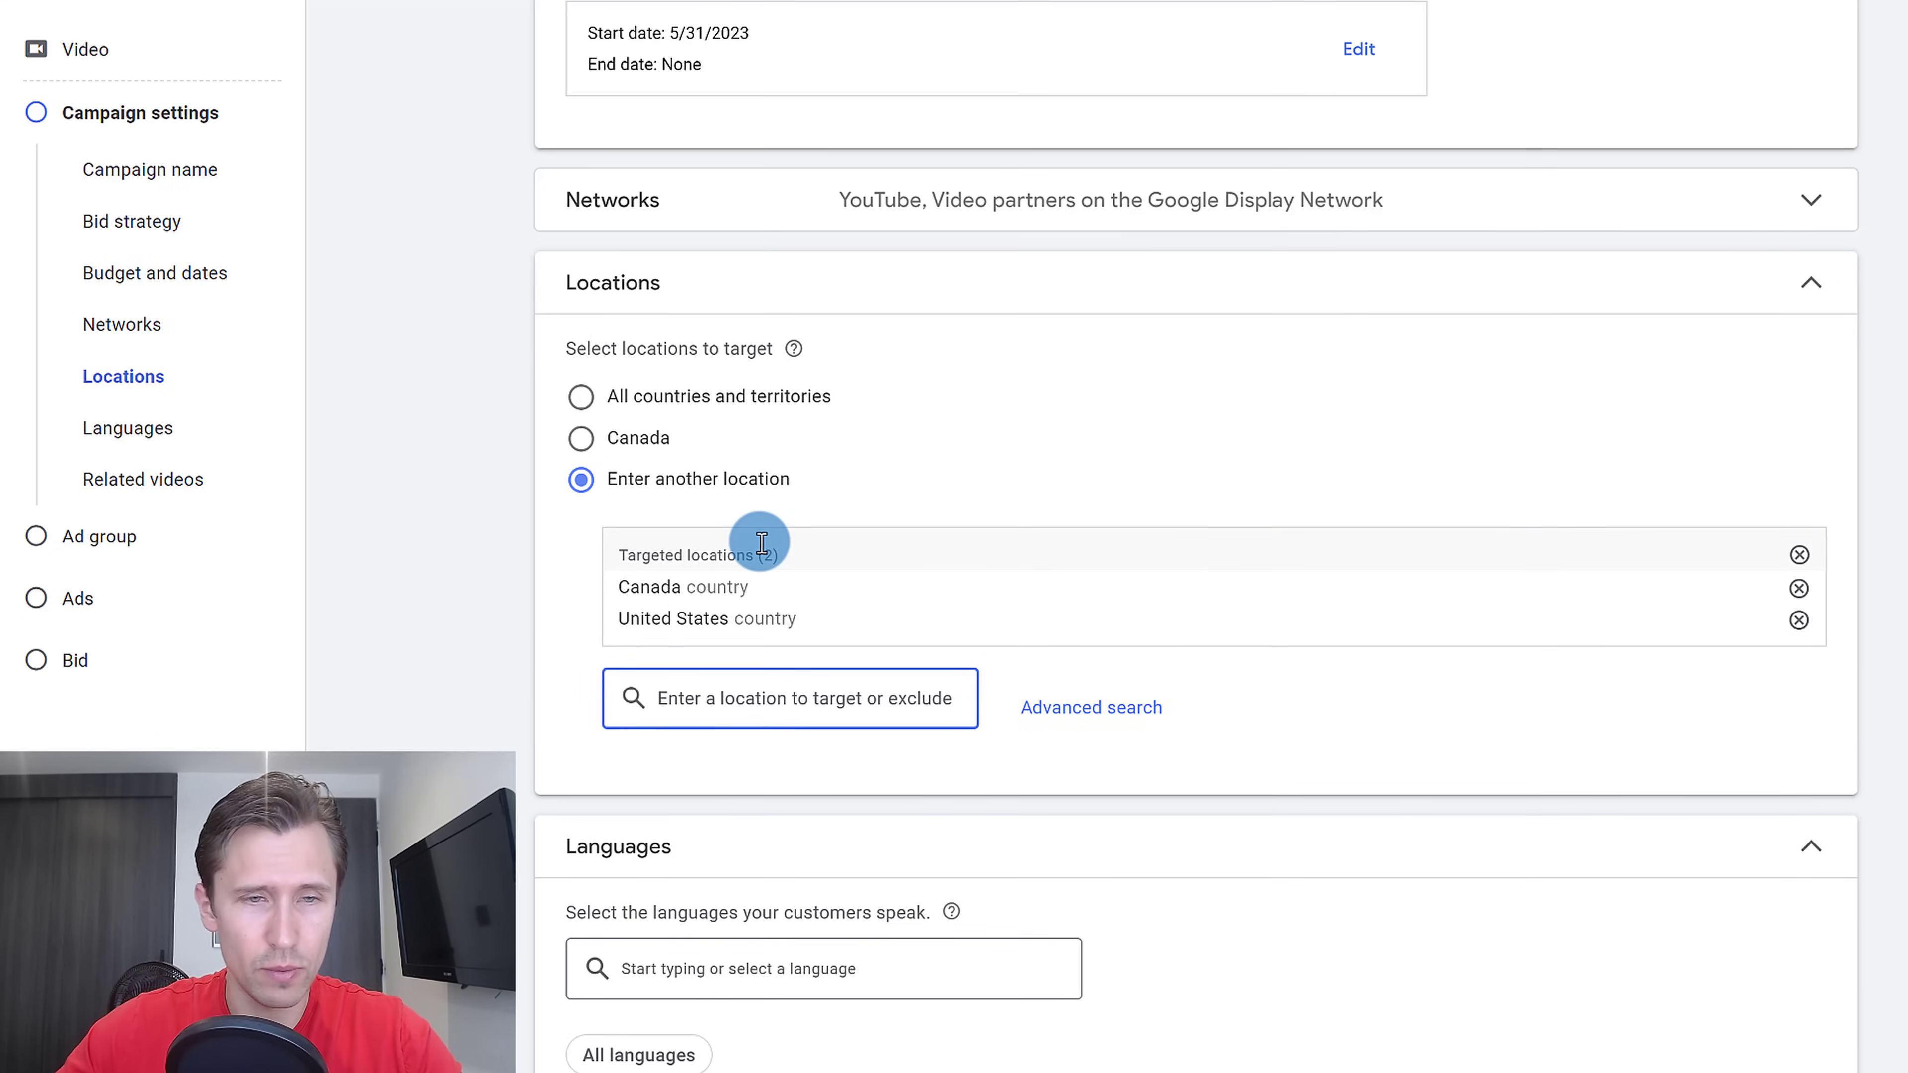
scroll(down, 3)
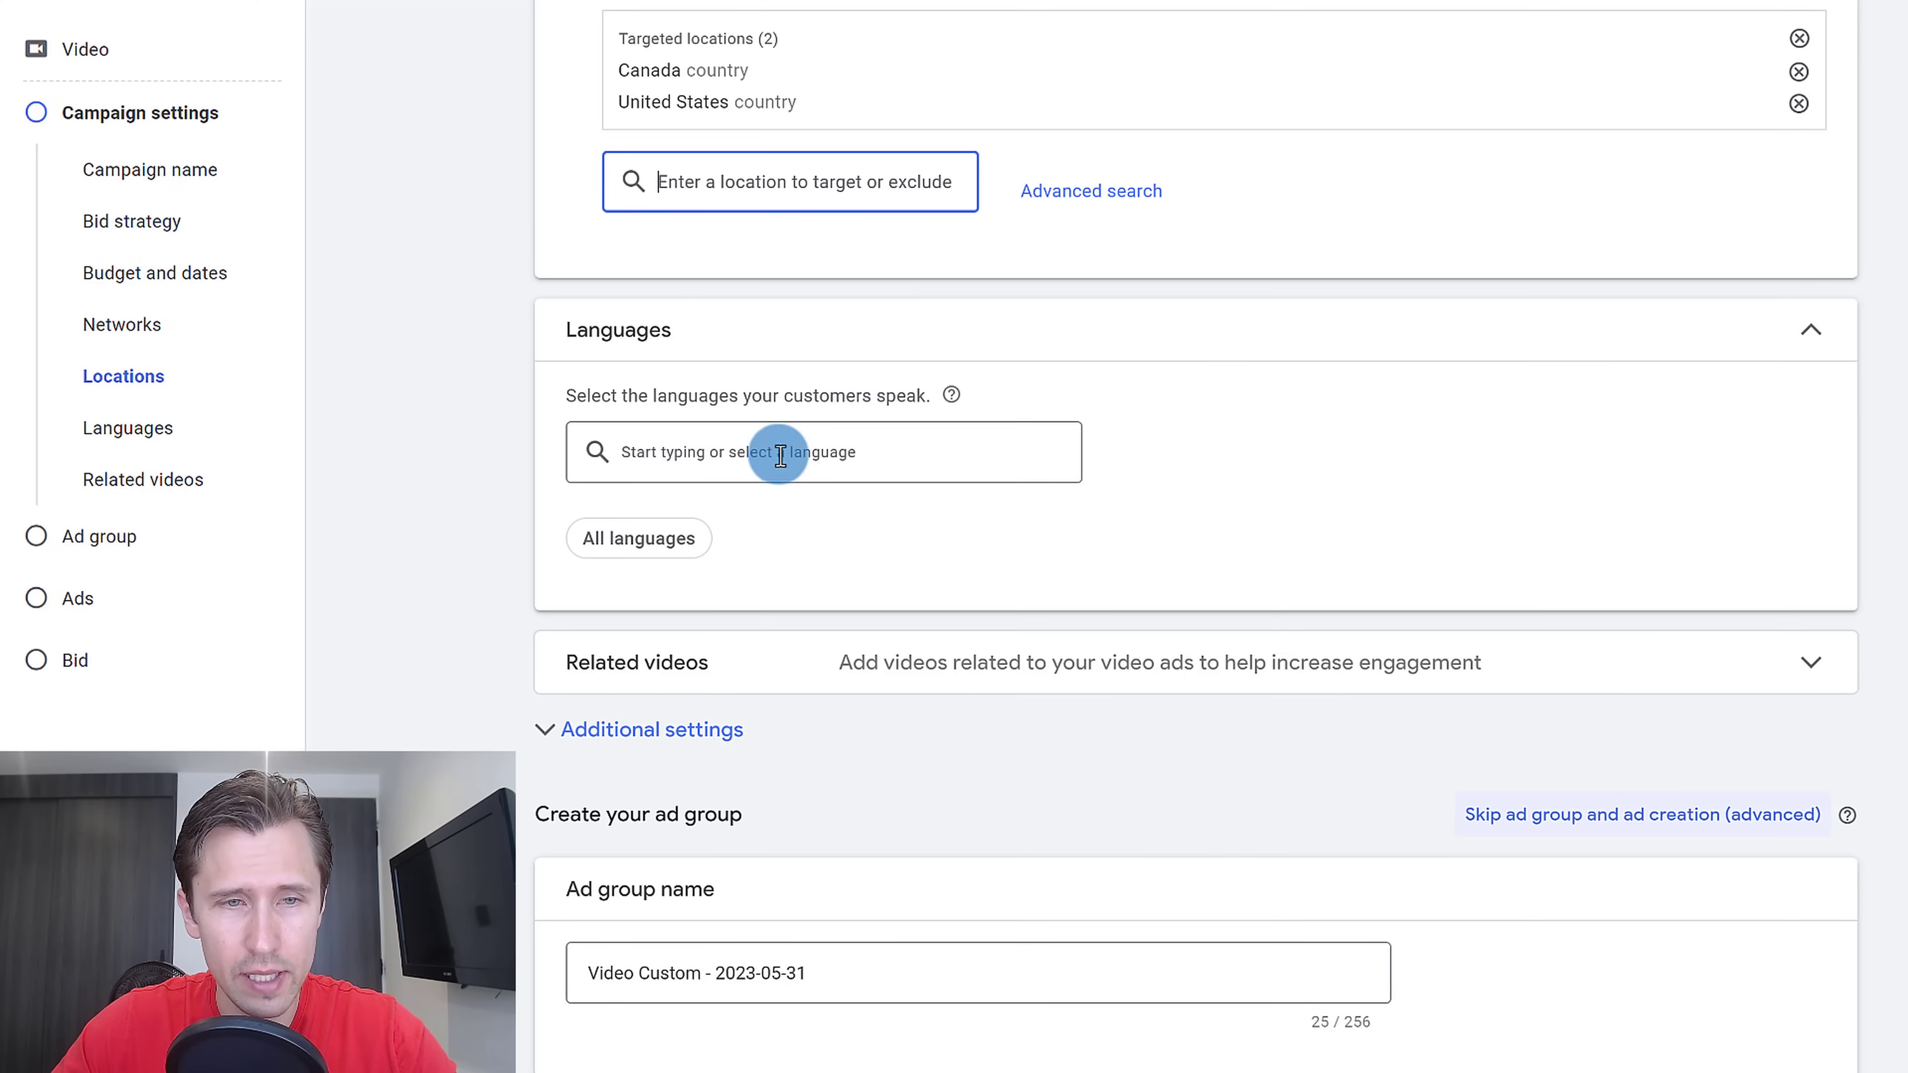
mouse_move(728, 524)
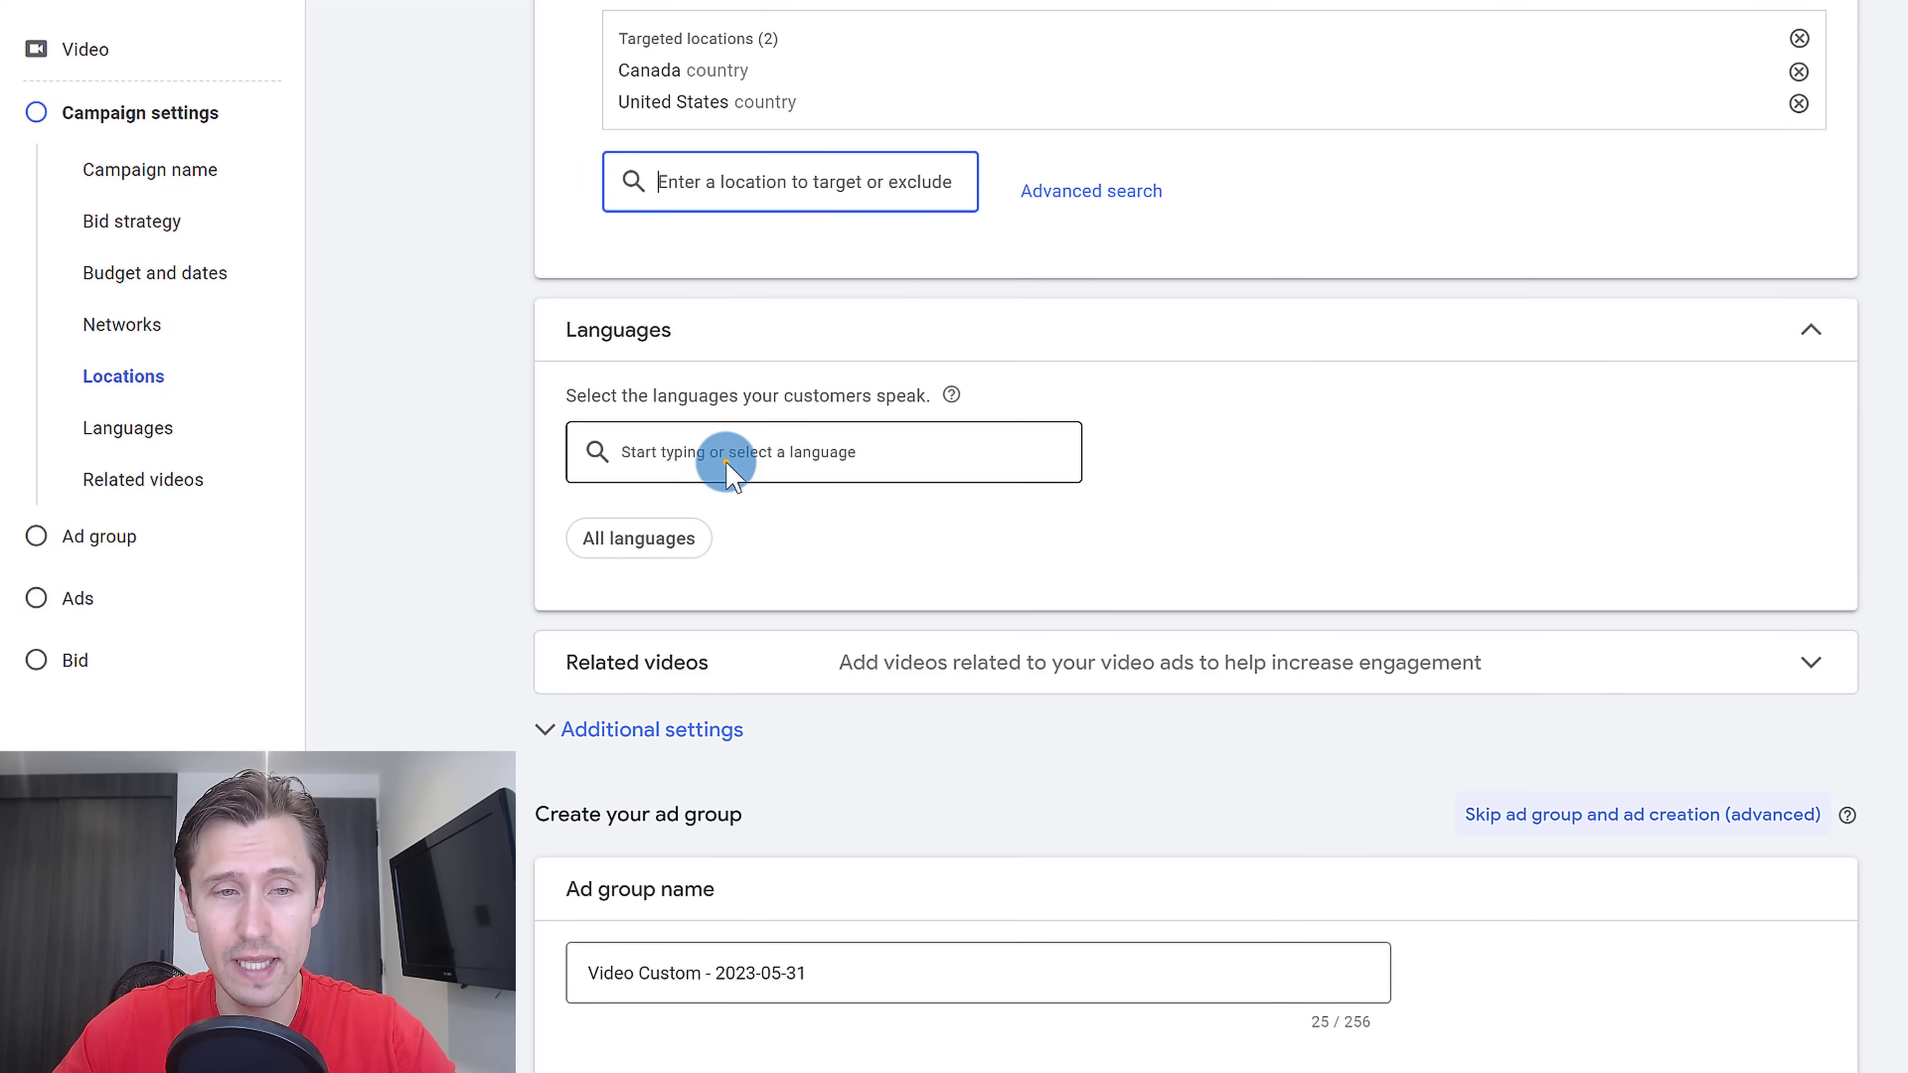
text(english)
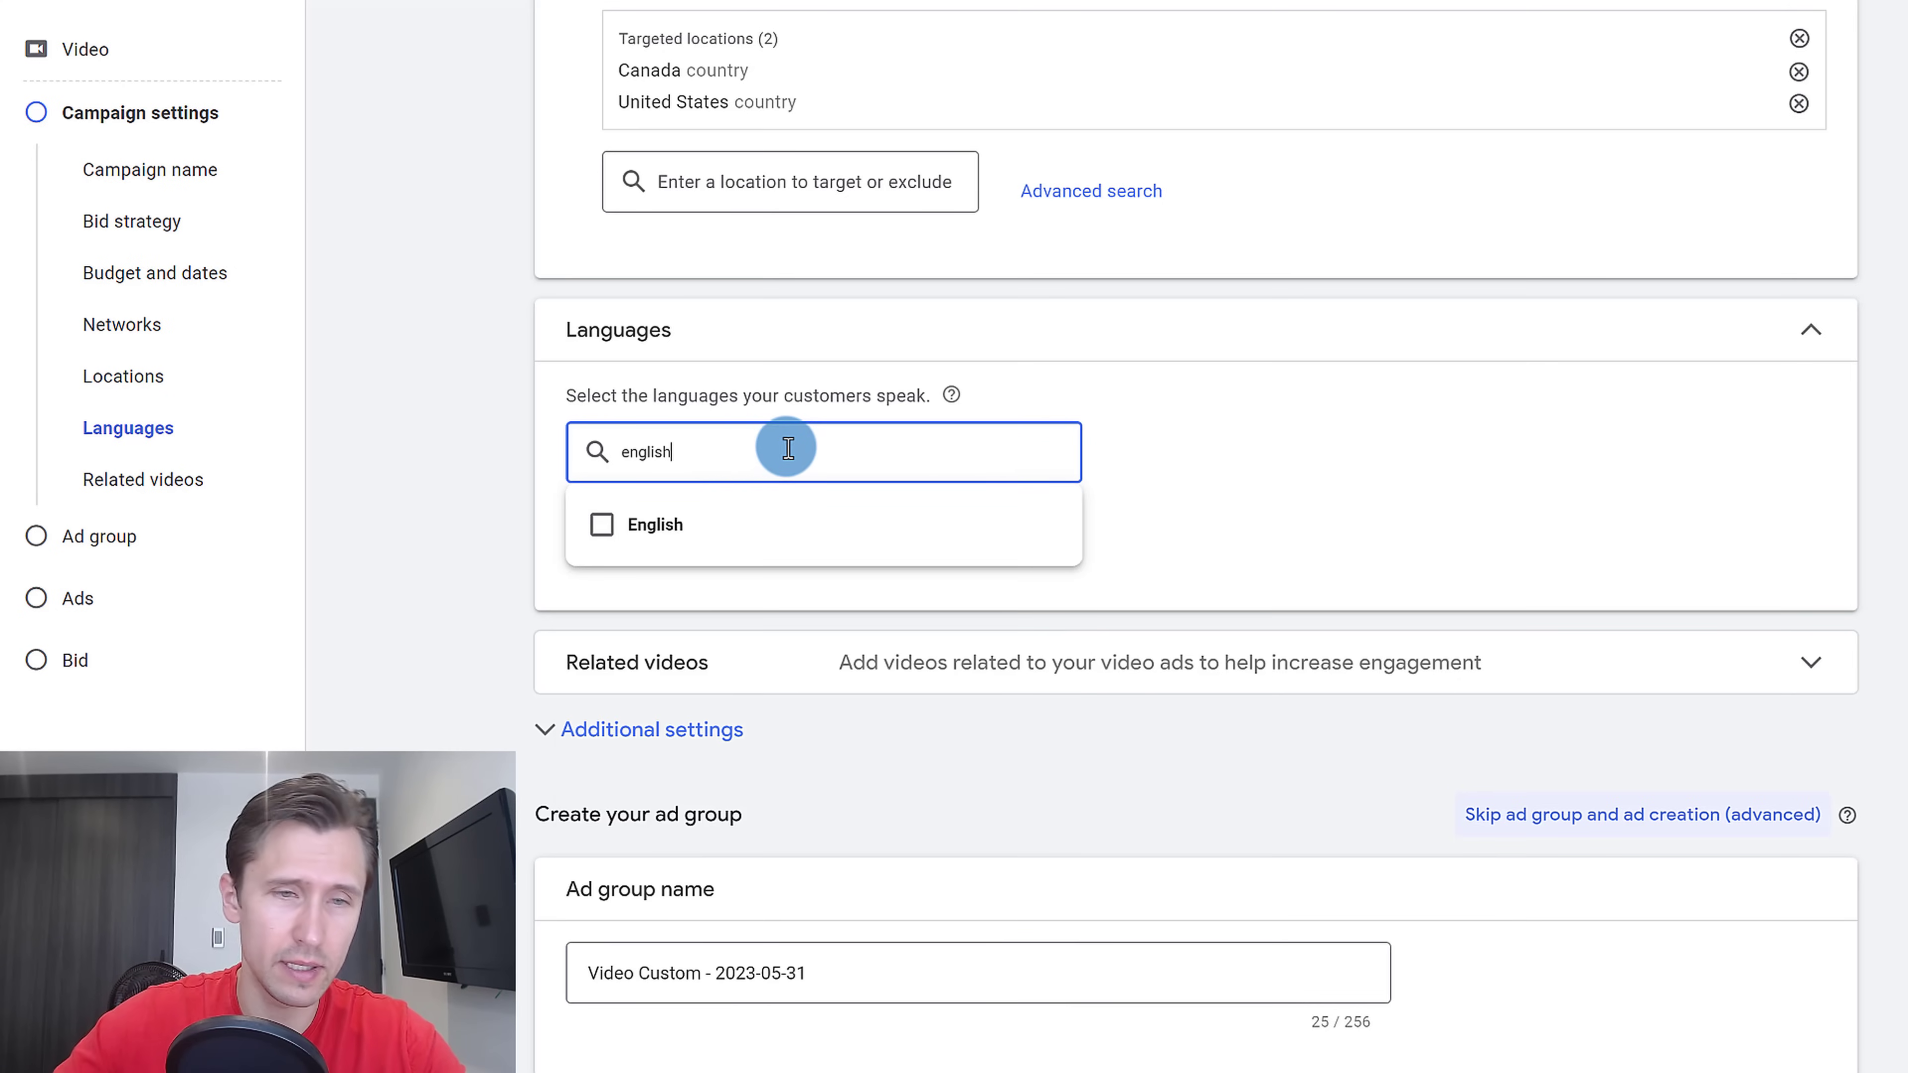
click(602, 525)
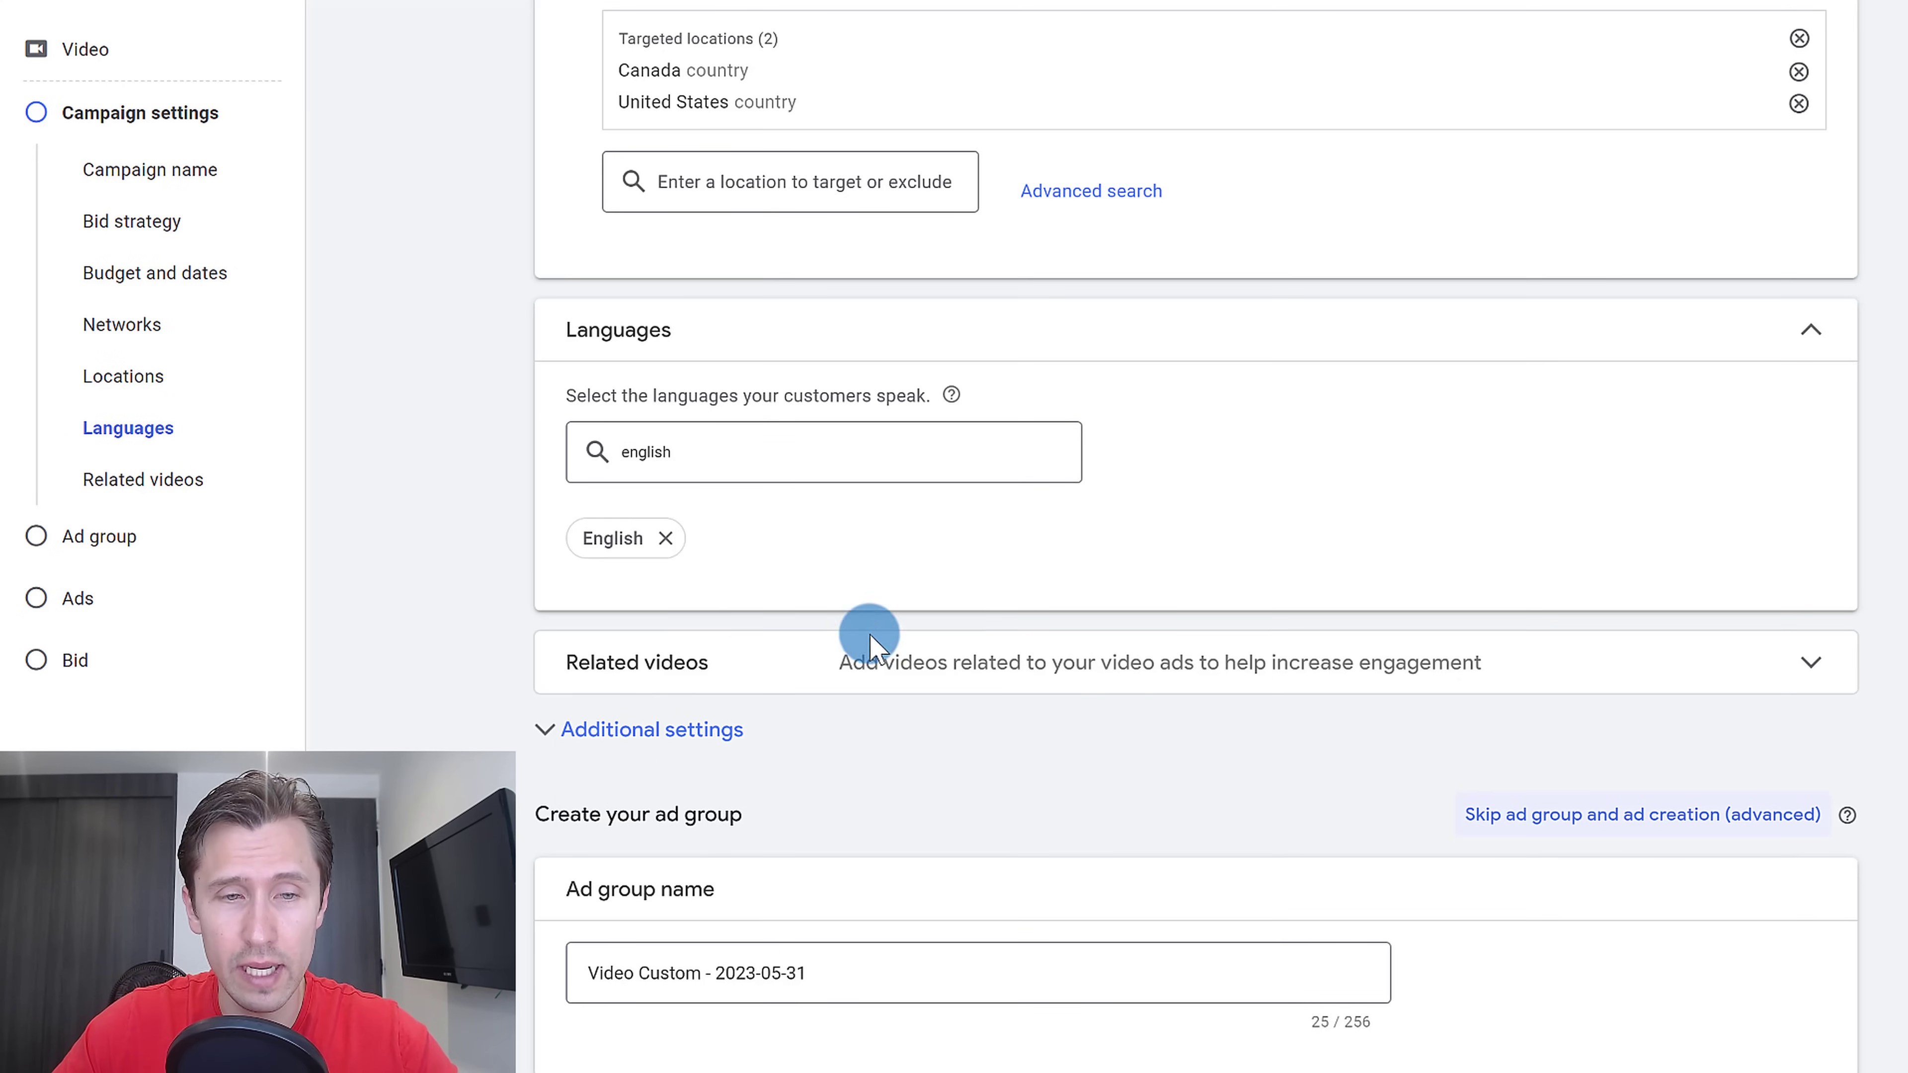
Expand Additional settings to show devices, frequency capping, ad schedule and third-party measurement.
scroll(down, 3)
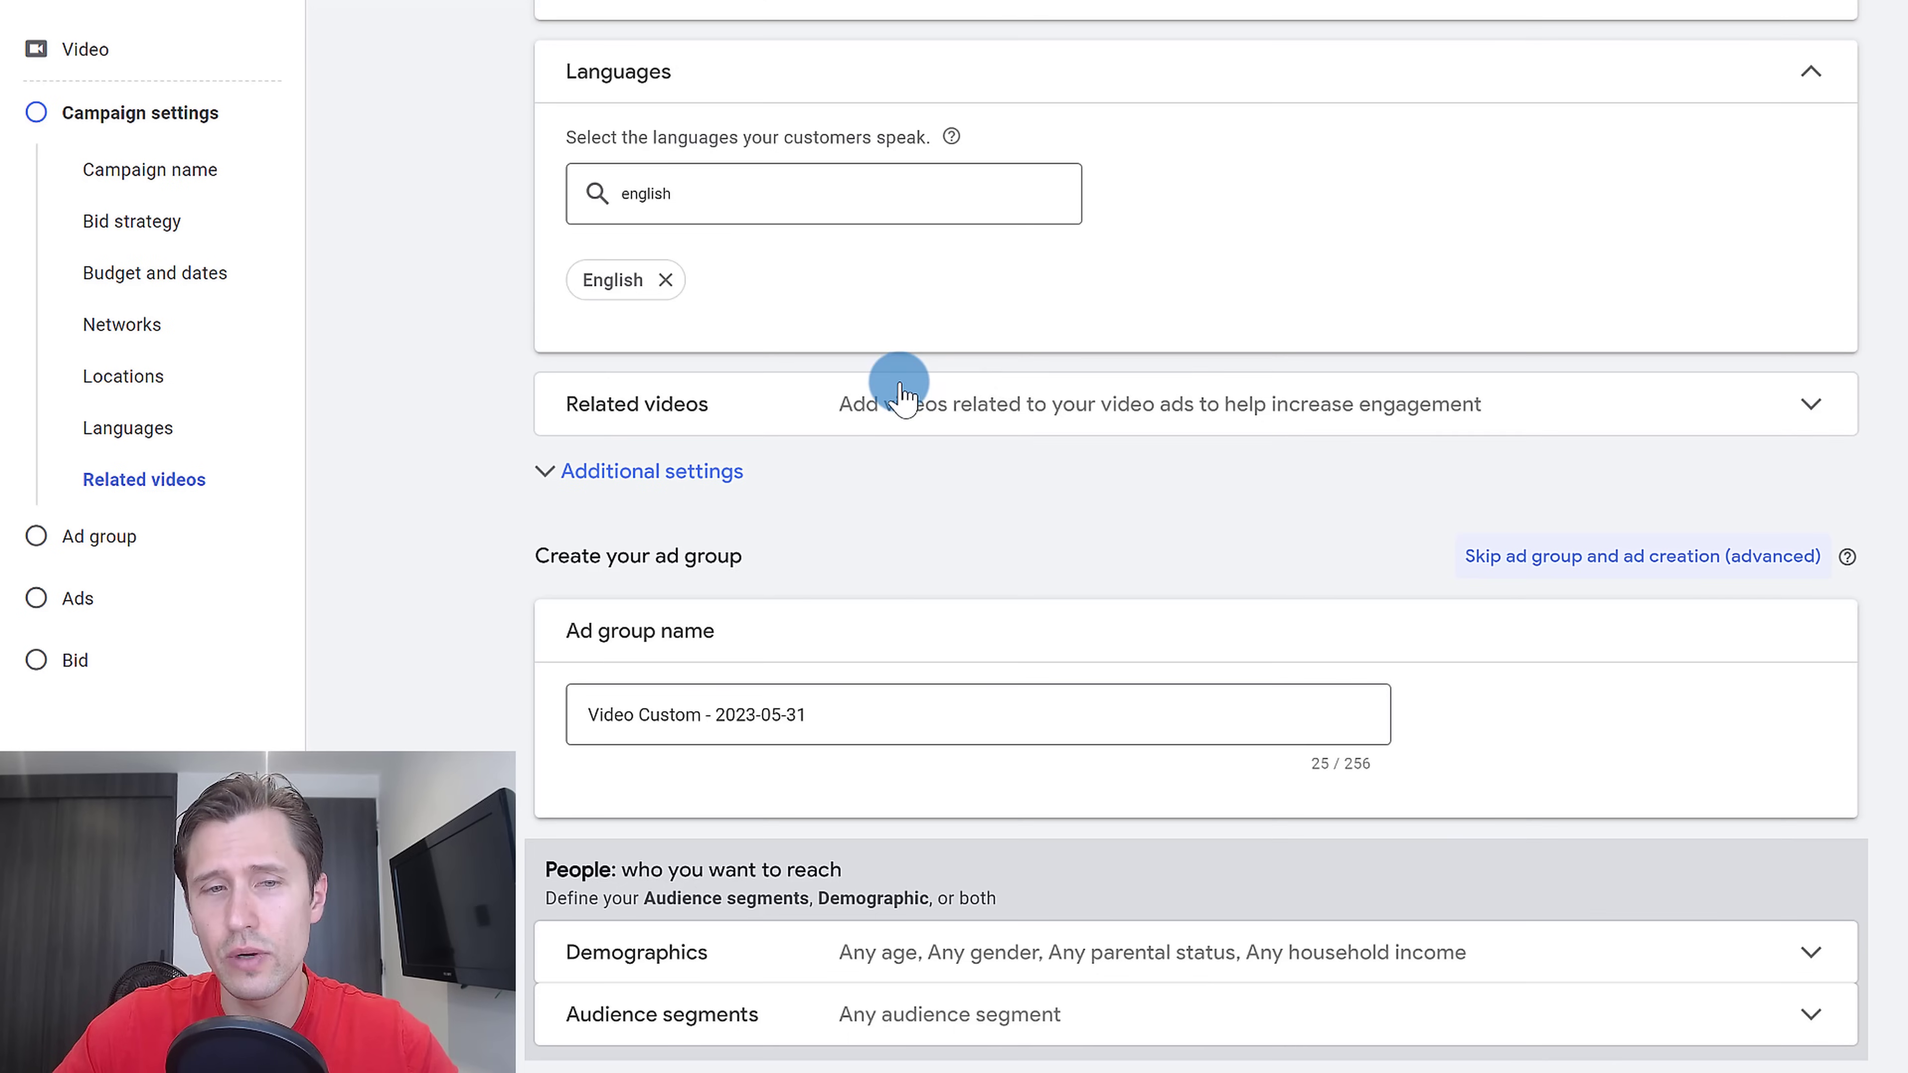
mouse_move(950, 457)
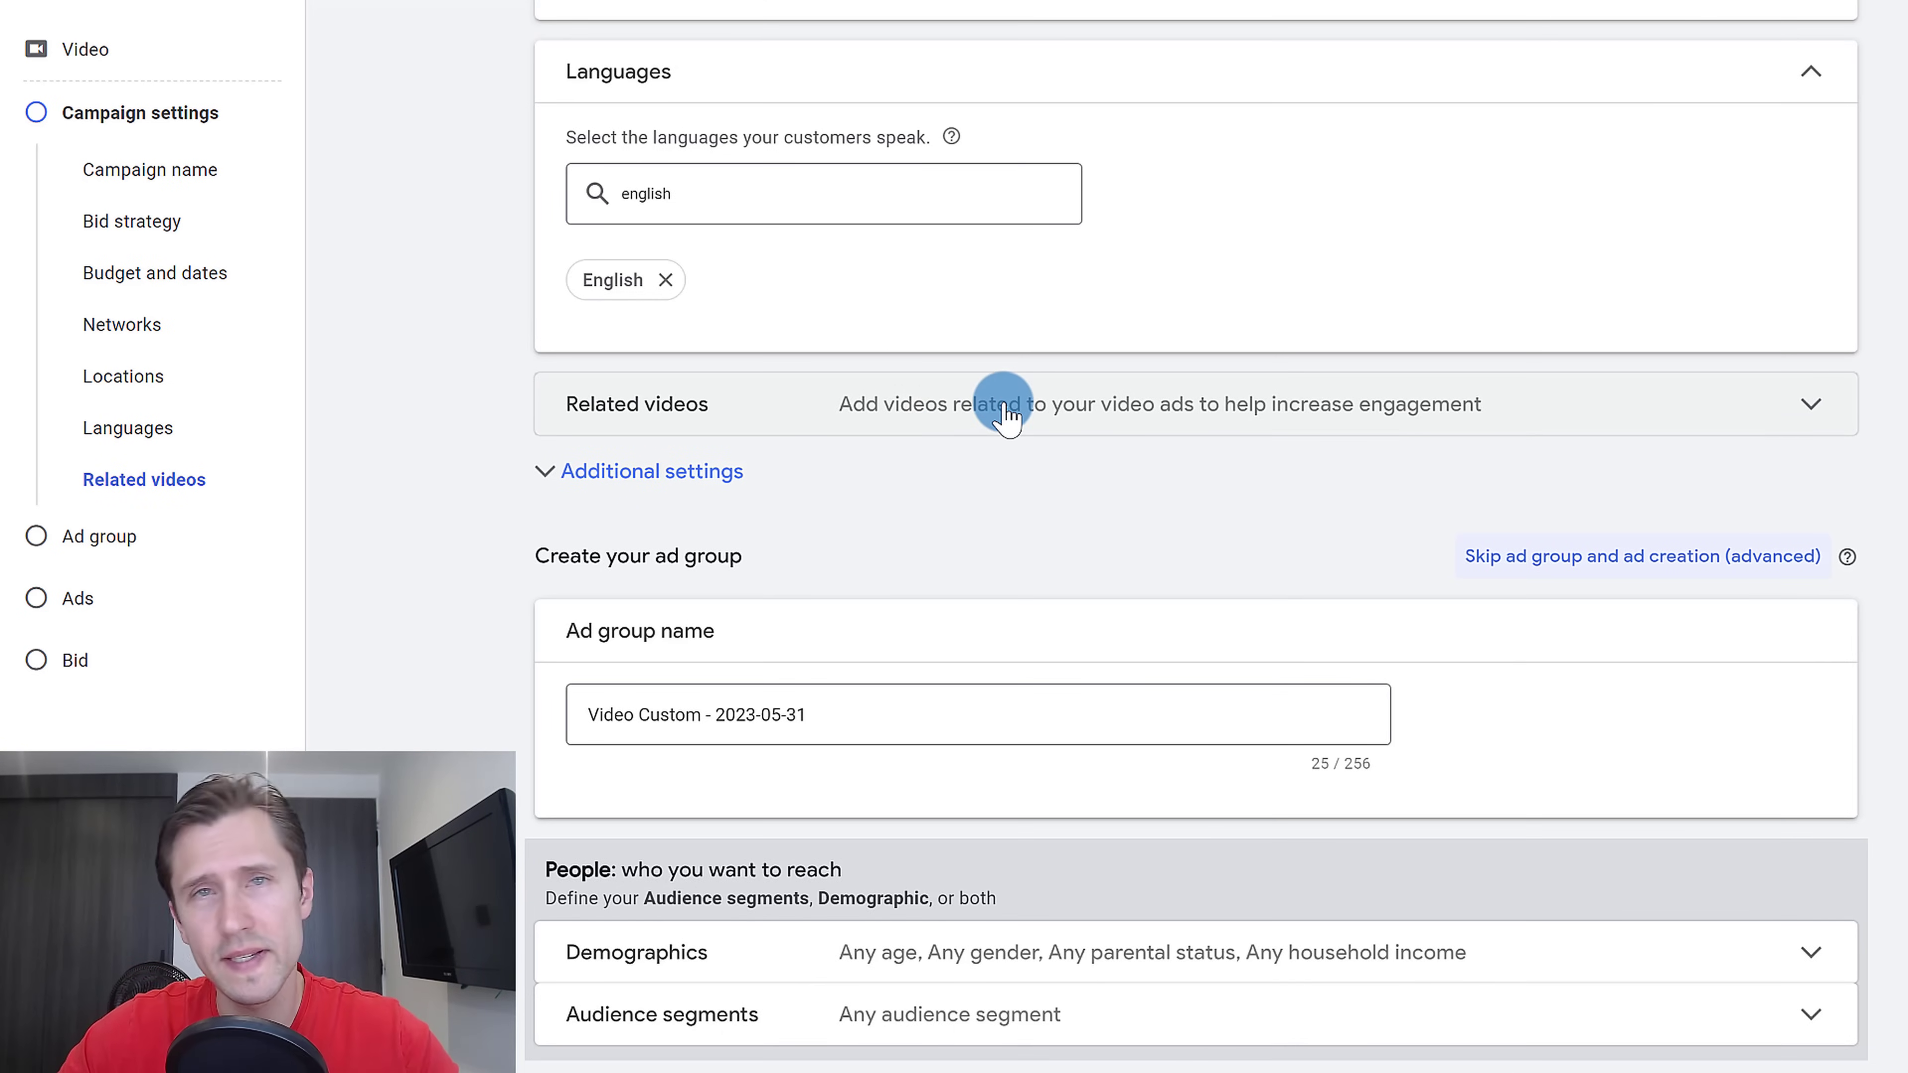
click(627, 477)
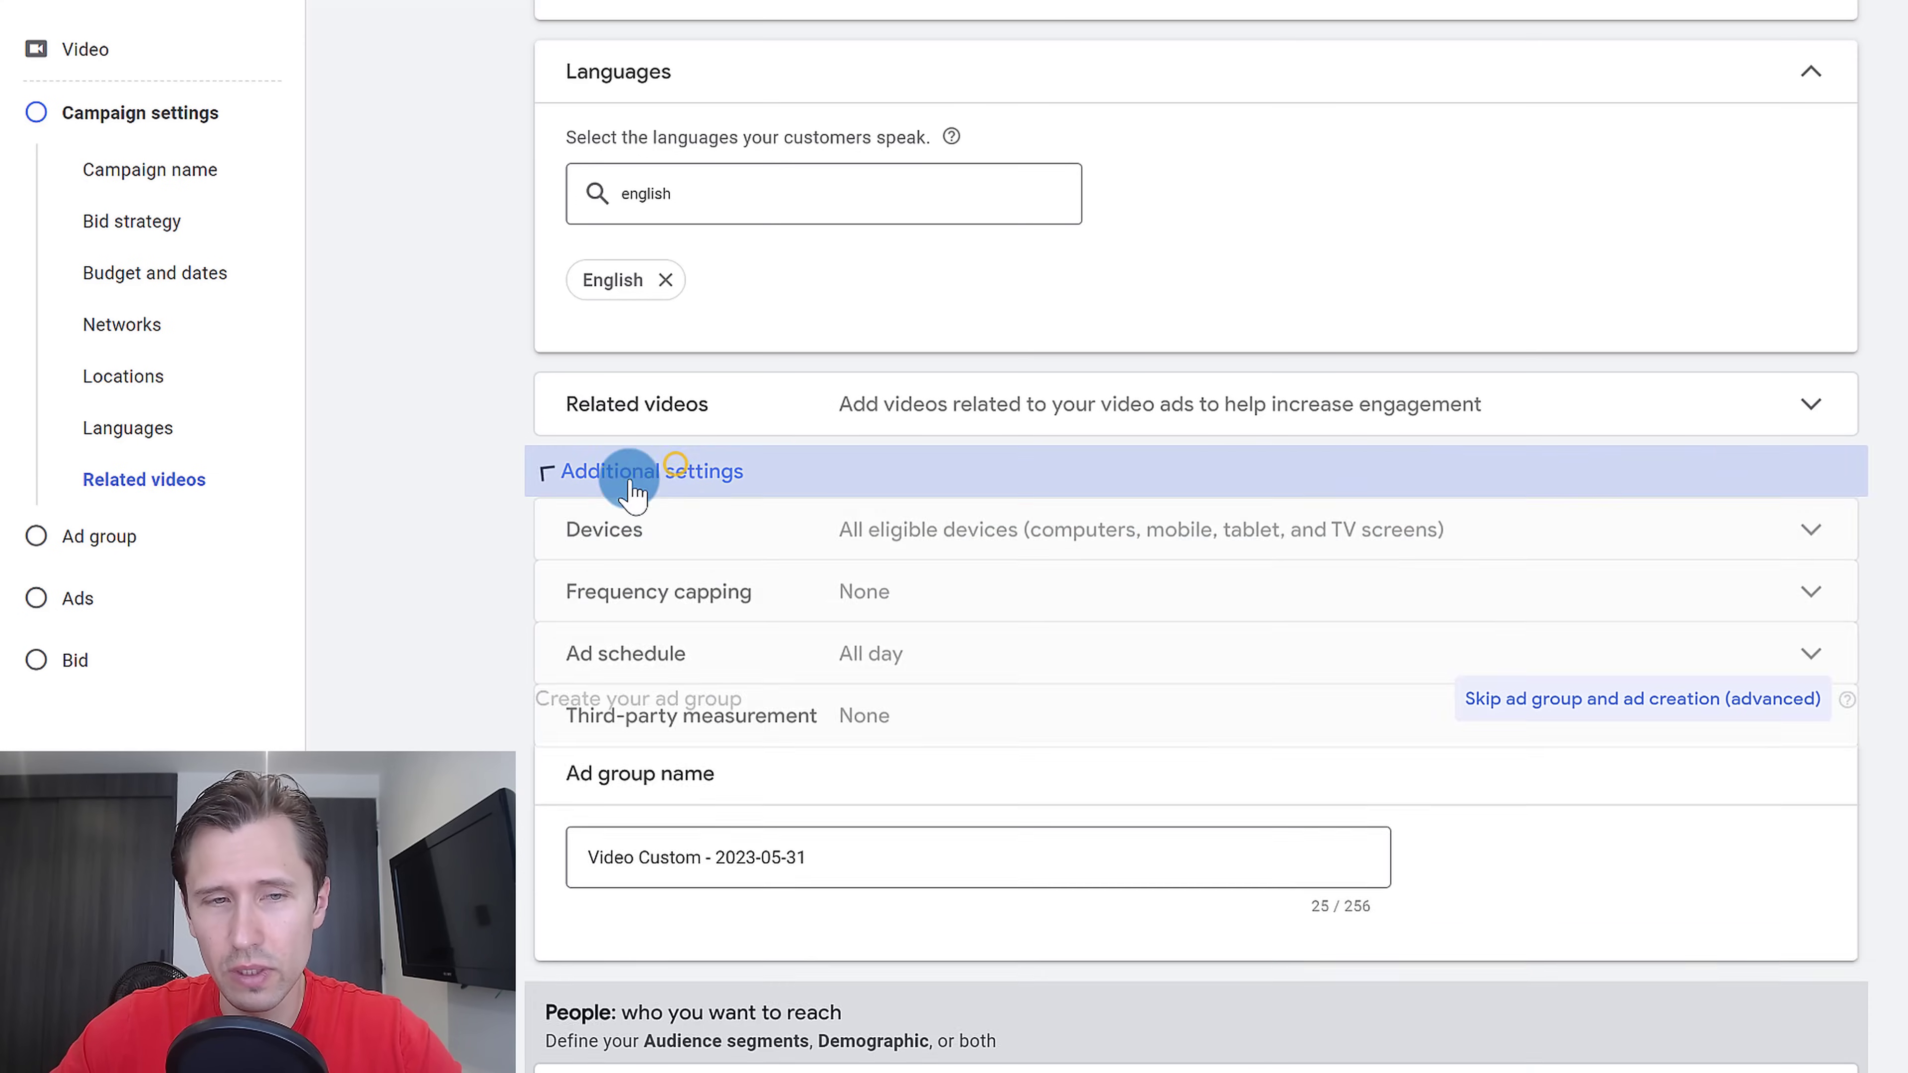
click(650, 471)
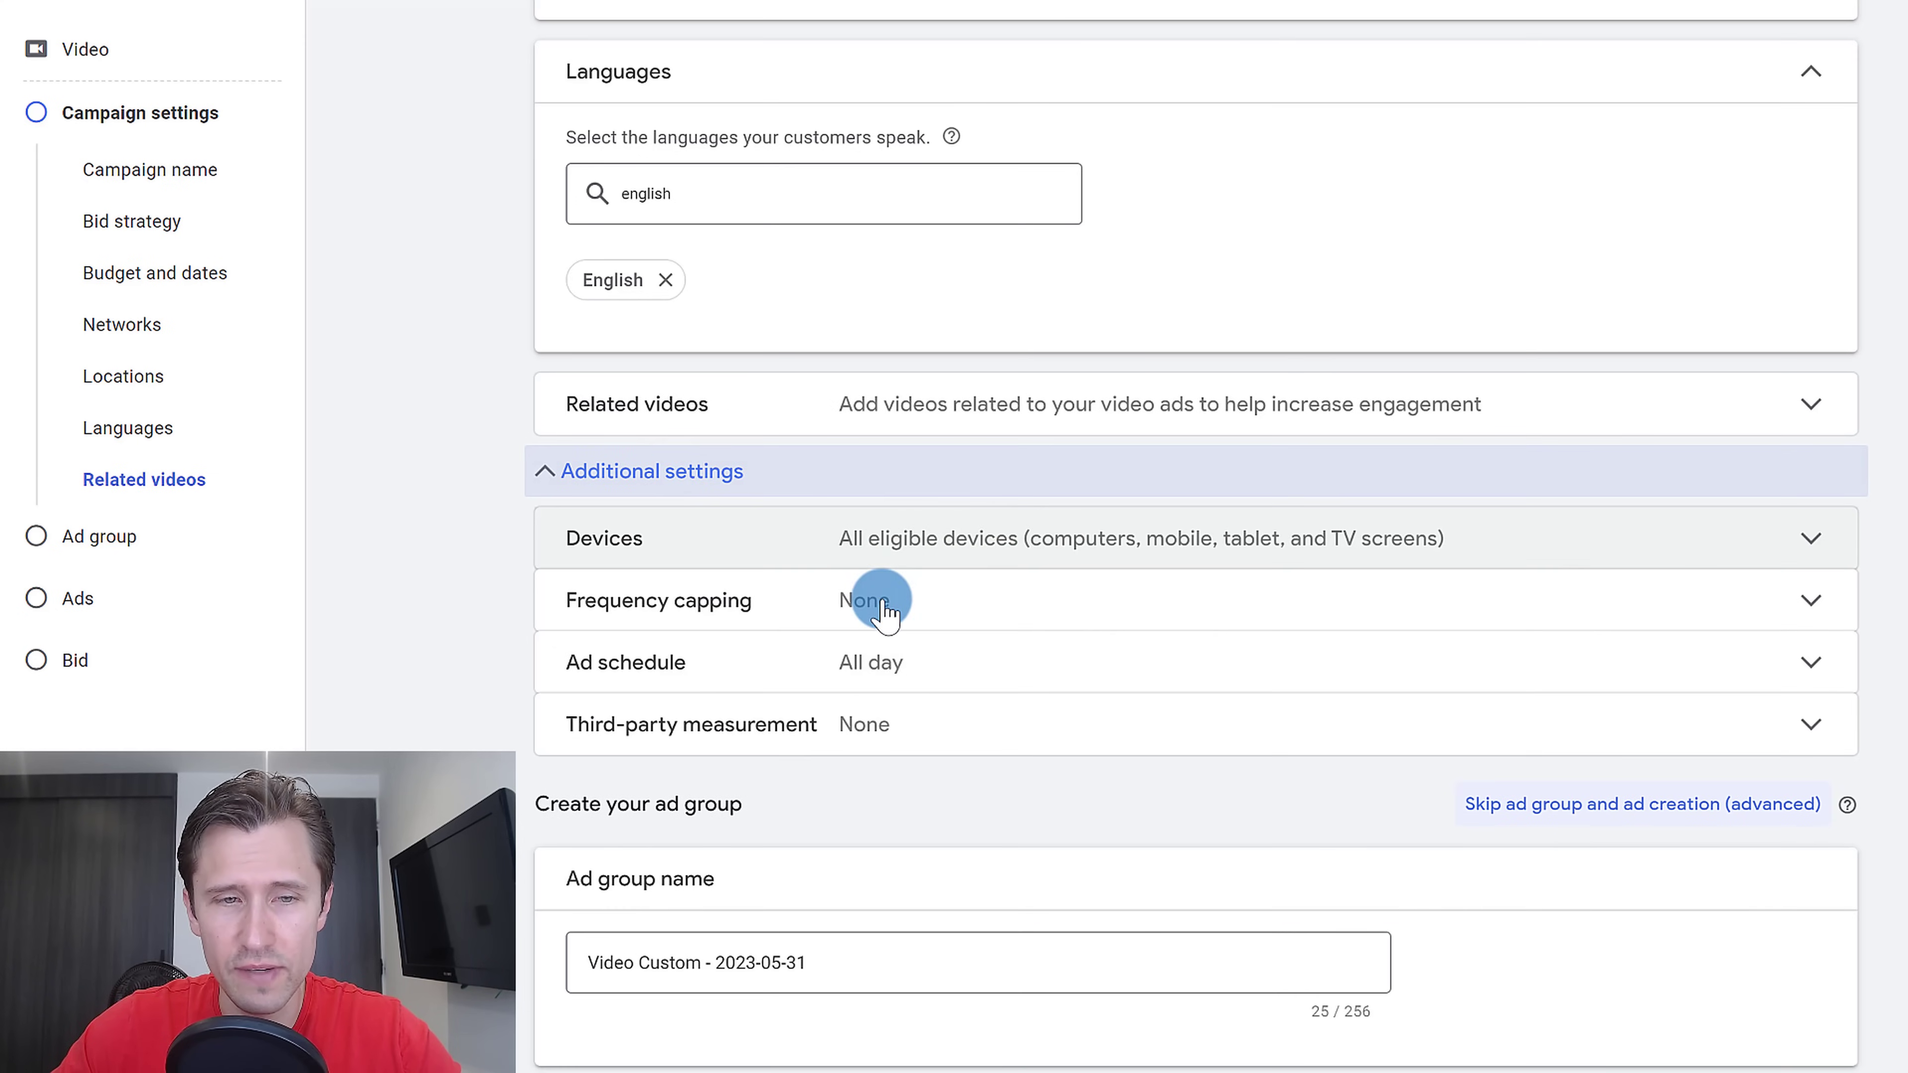
mouse_move(858, 743)
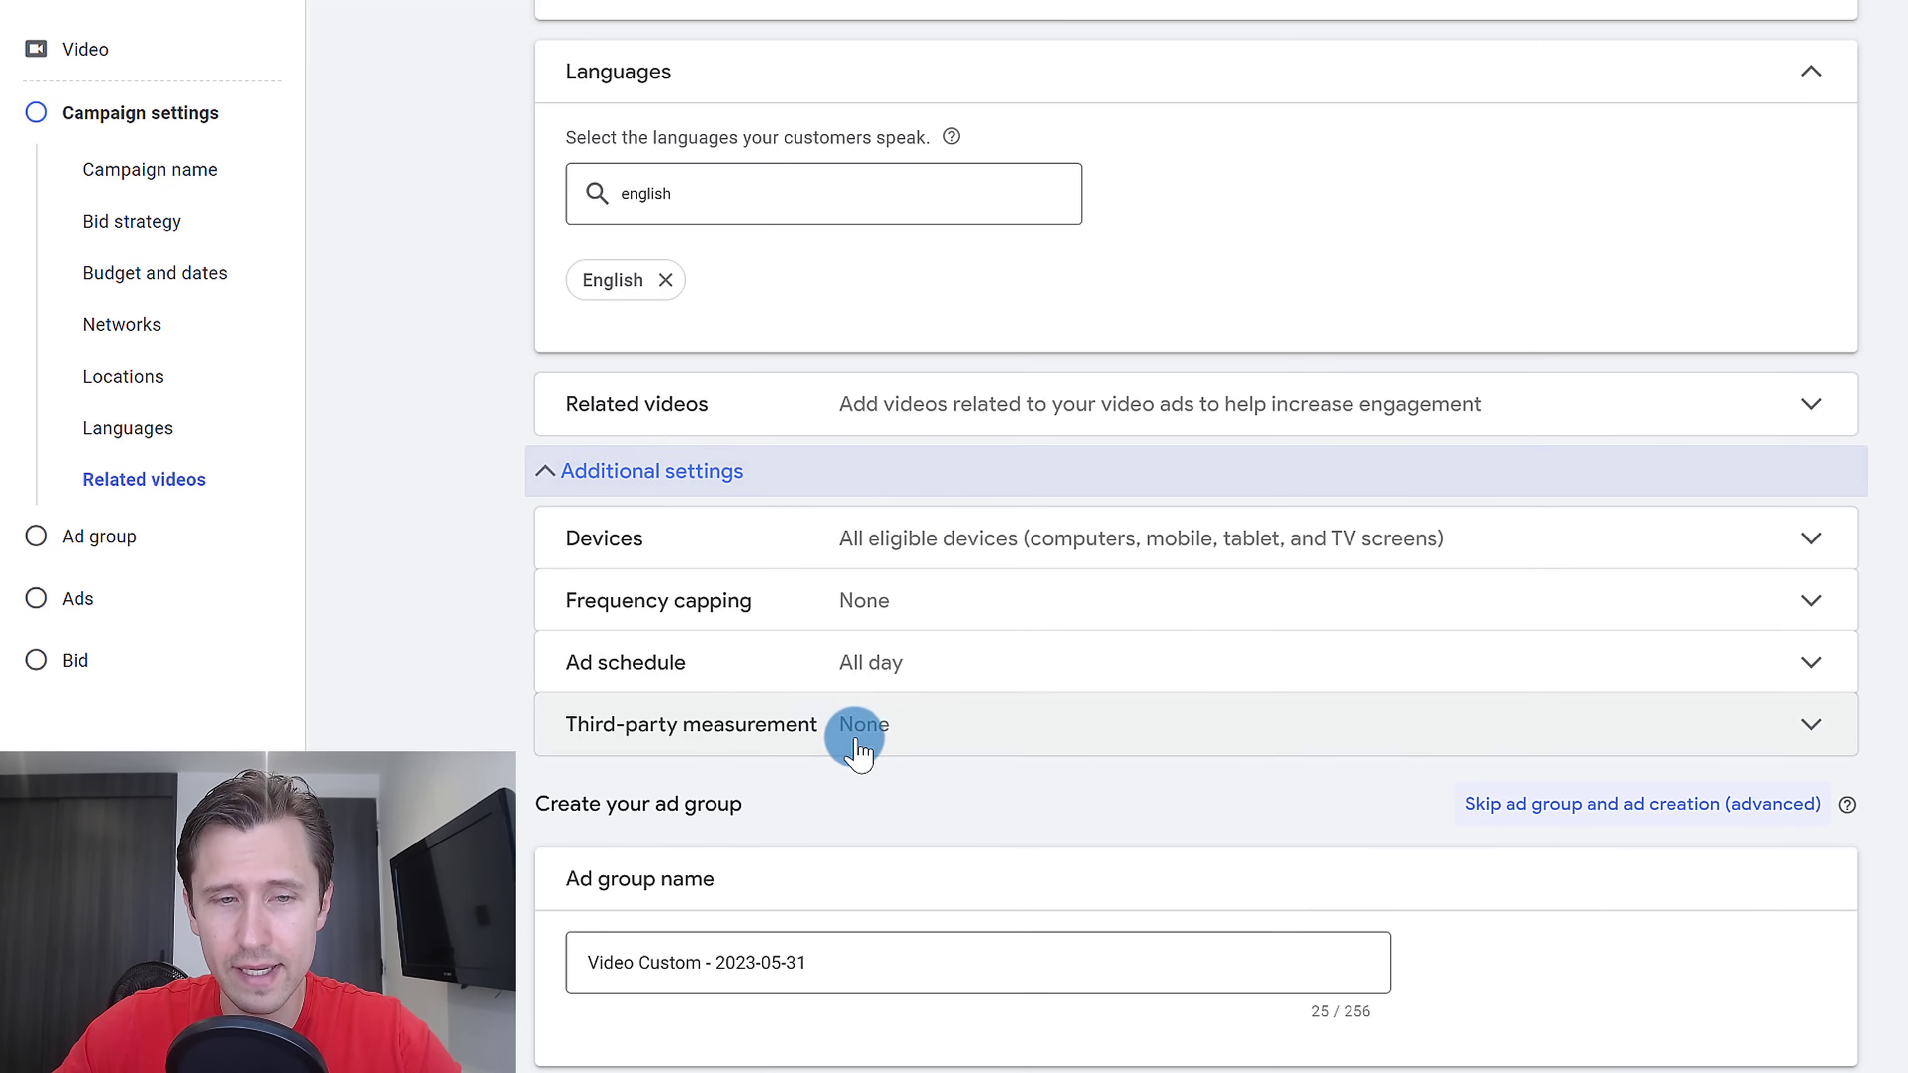
Review demographics, then select Social Media Enthusiasts, Advertising & Marketing Services and Sales & Marketing Jobs audiences.
scroll(down, 3)
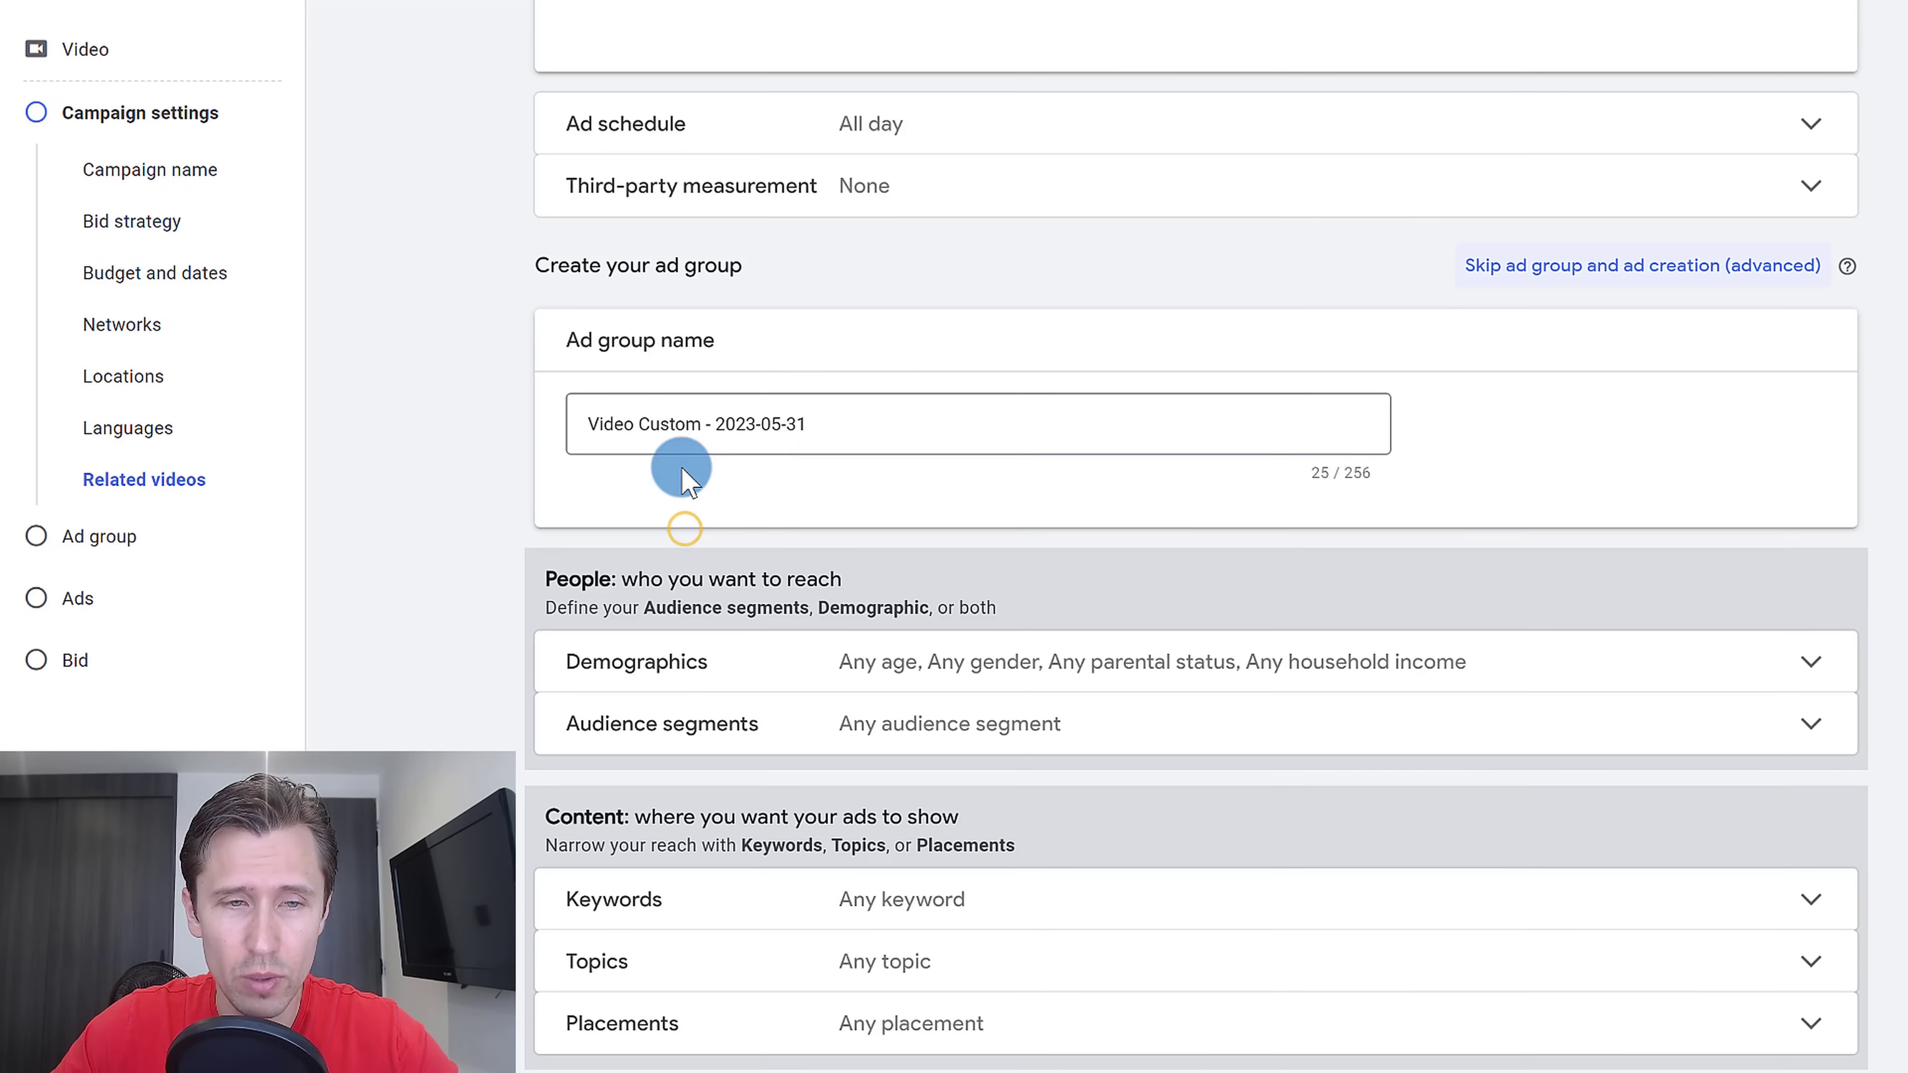
mouse_move(660, 590)
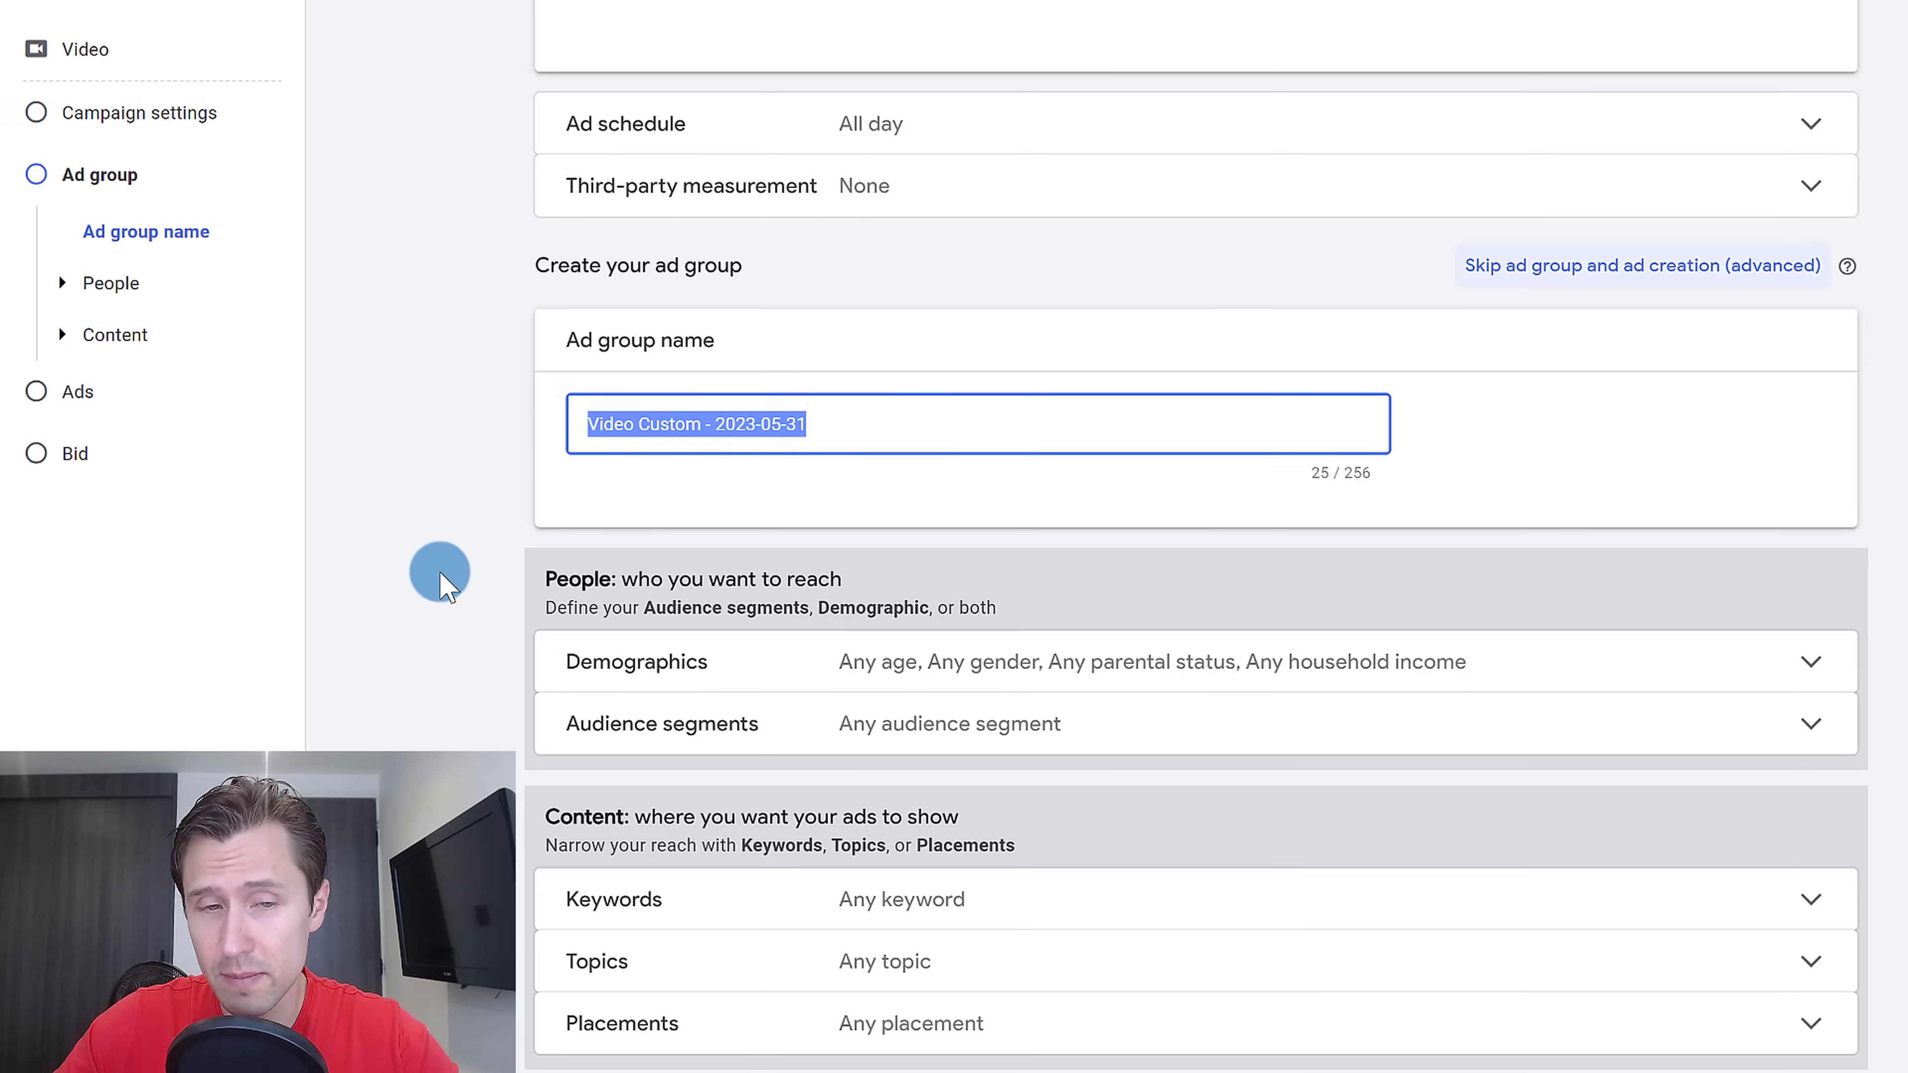
scroll(down, 3)
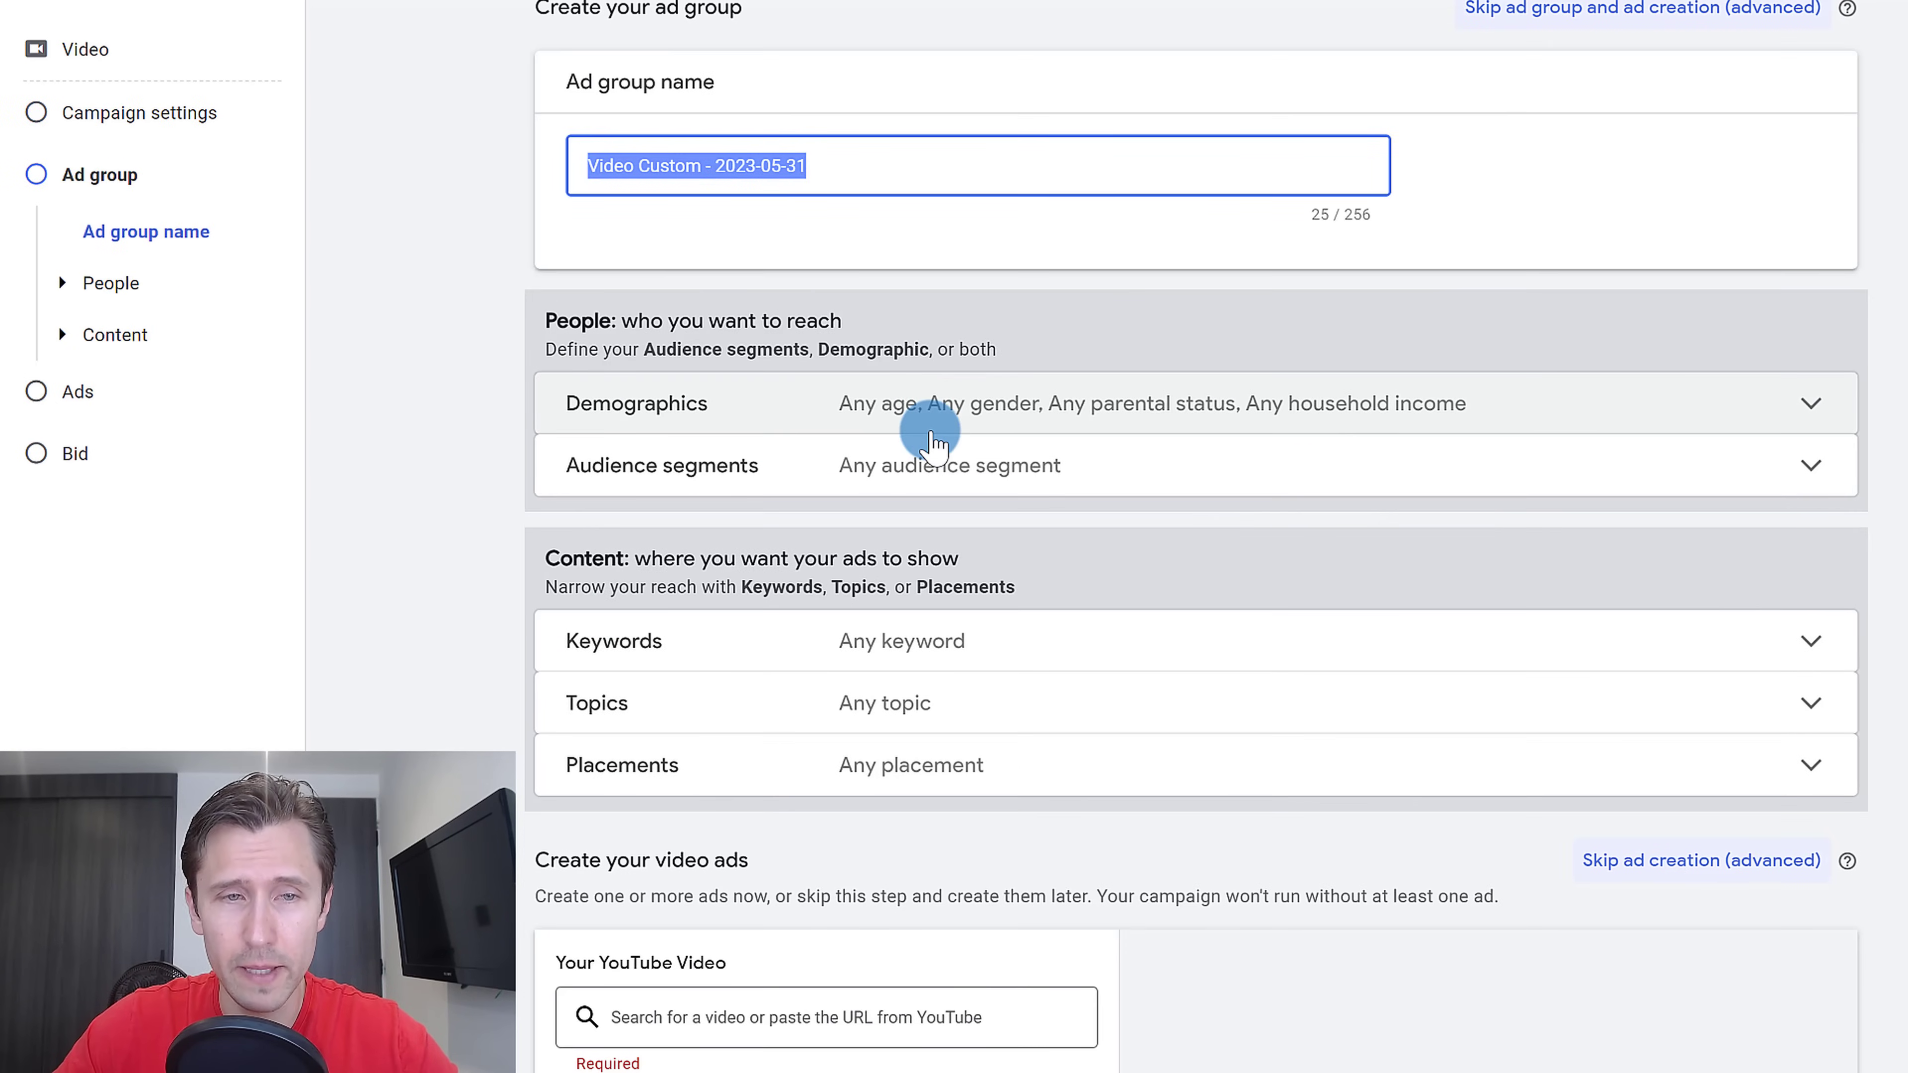
mouse_move(912, 474)
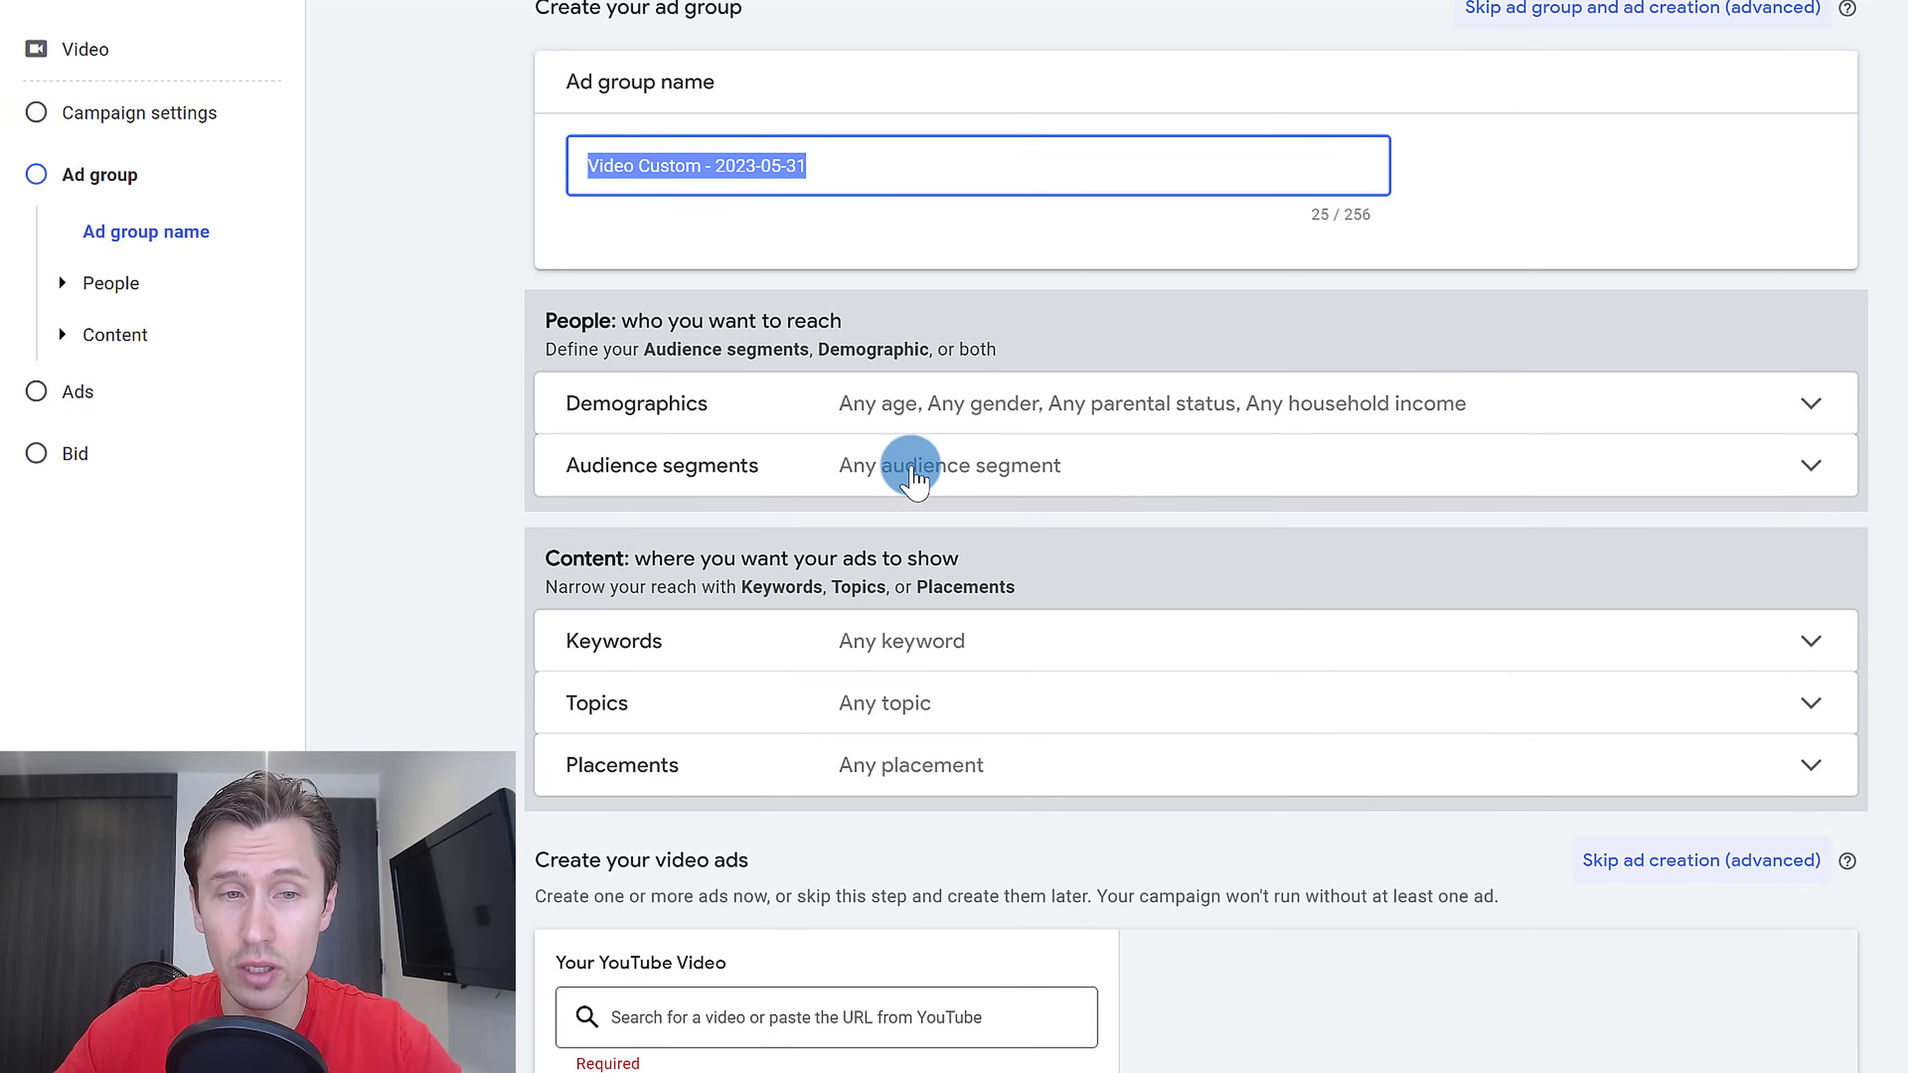
click(636, 403)
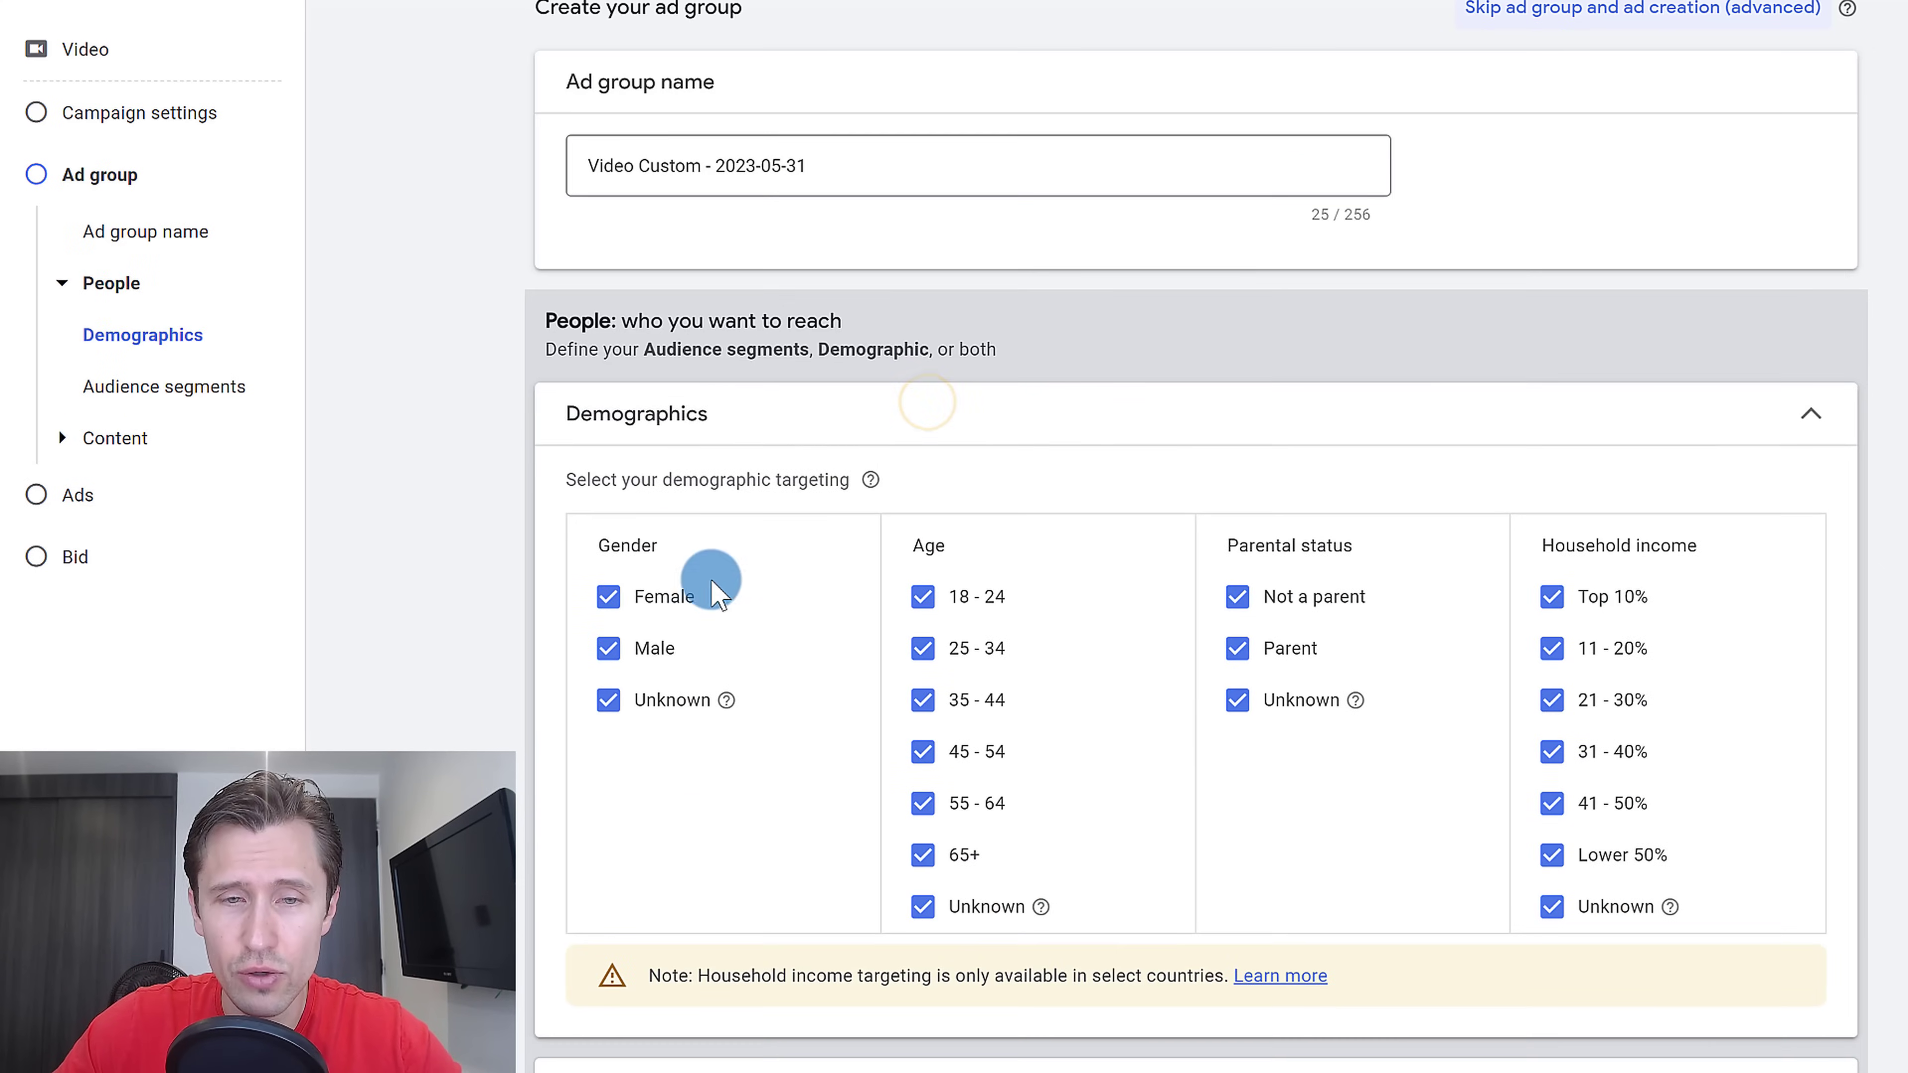
click(1811, 413)
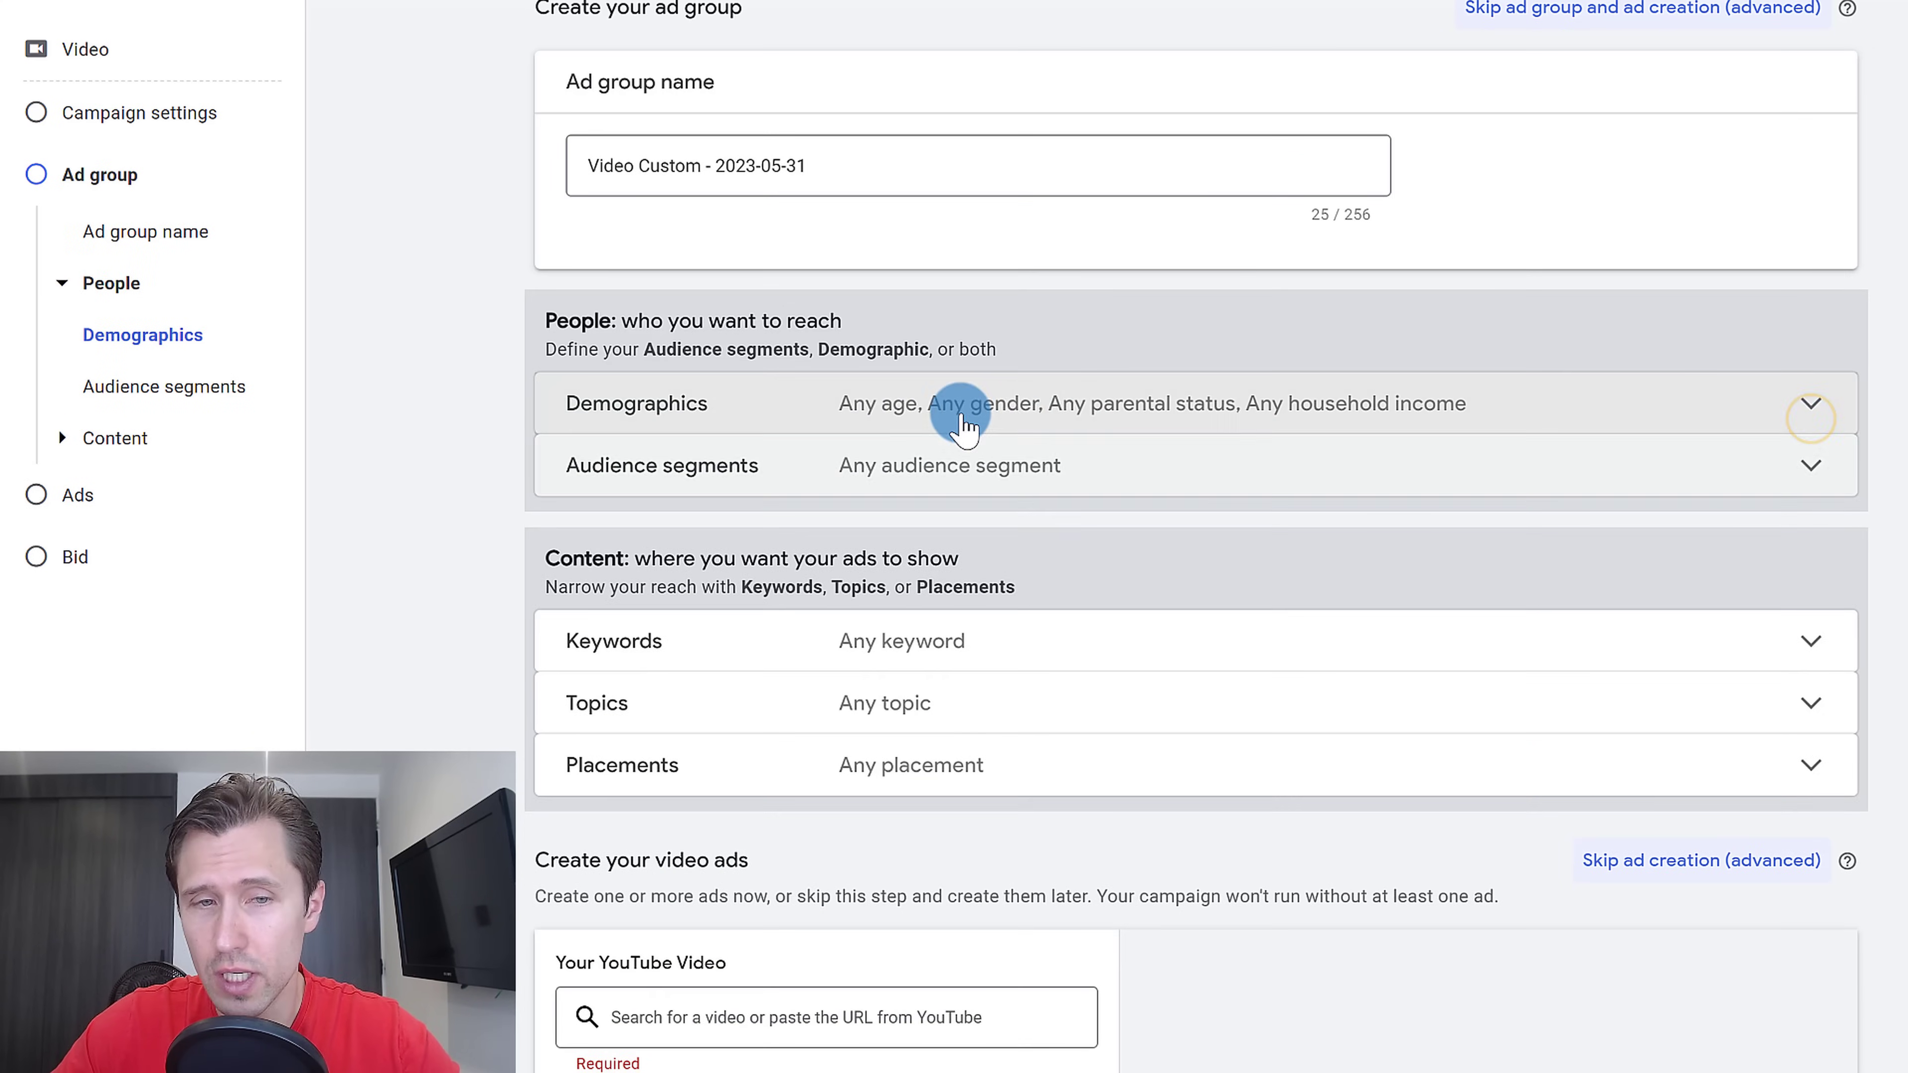
click(949, 465)
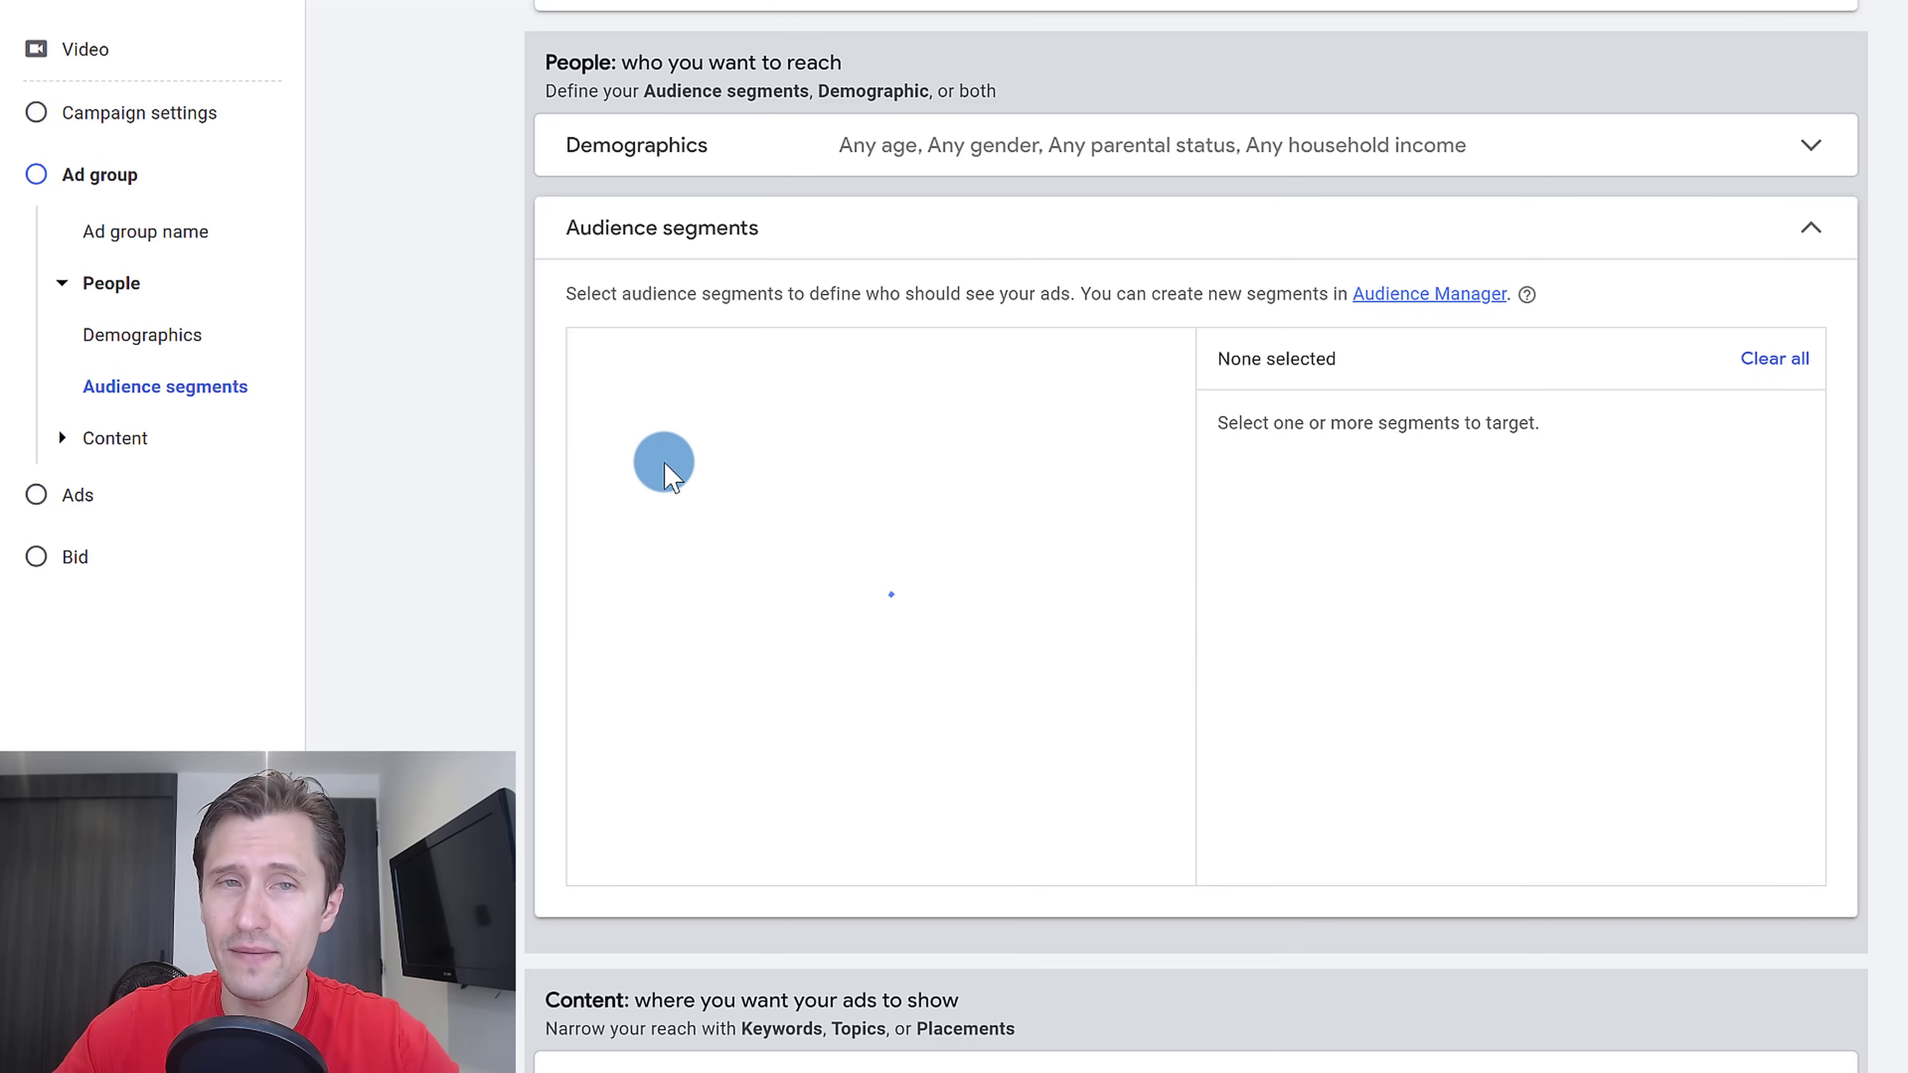
click(666, 467)
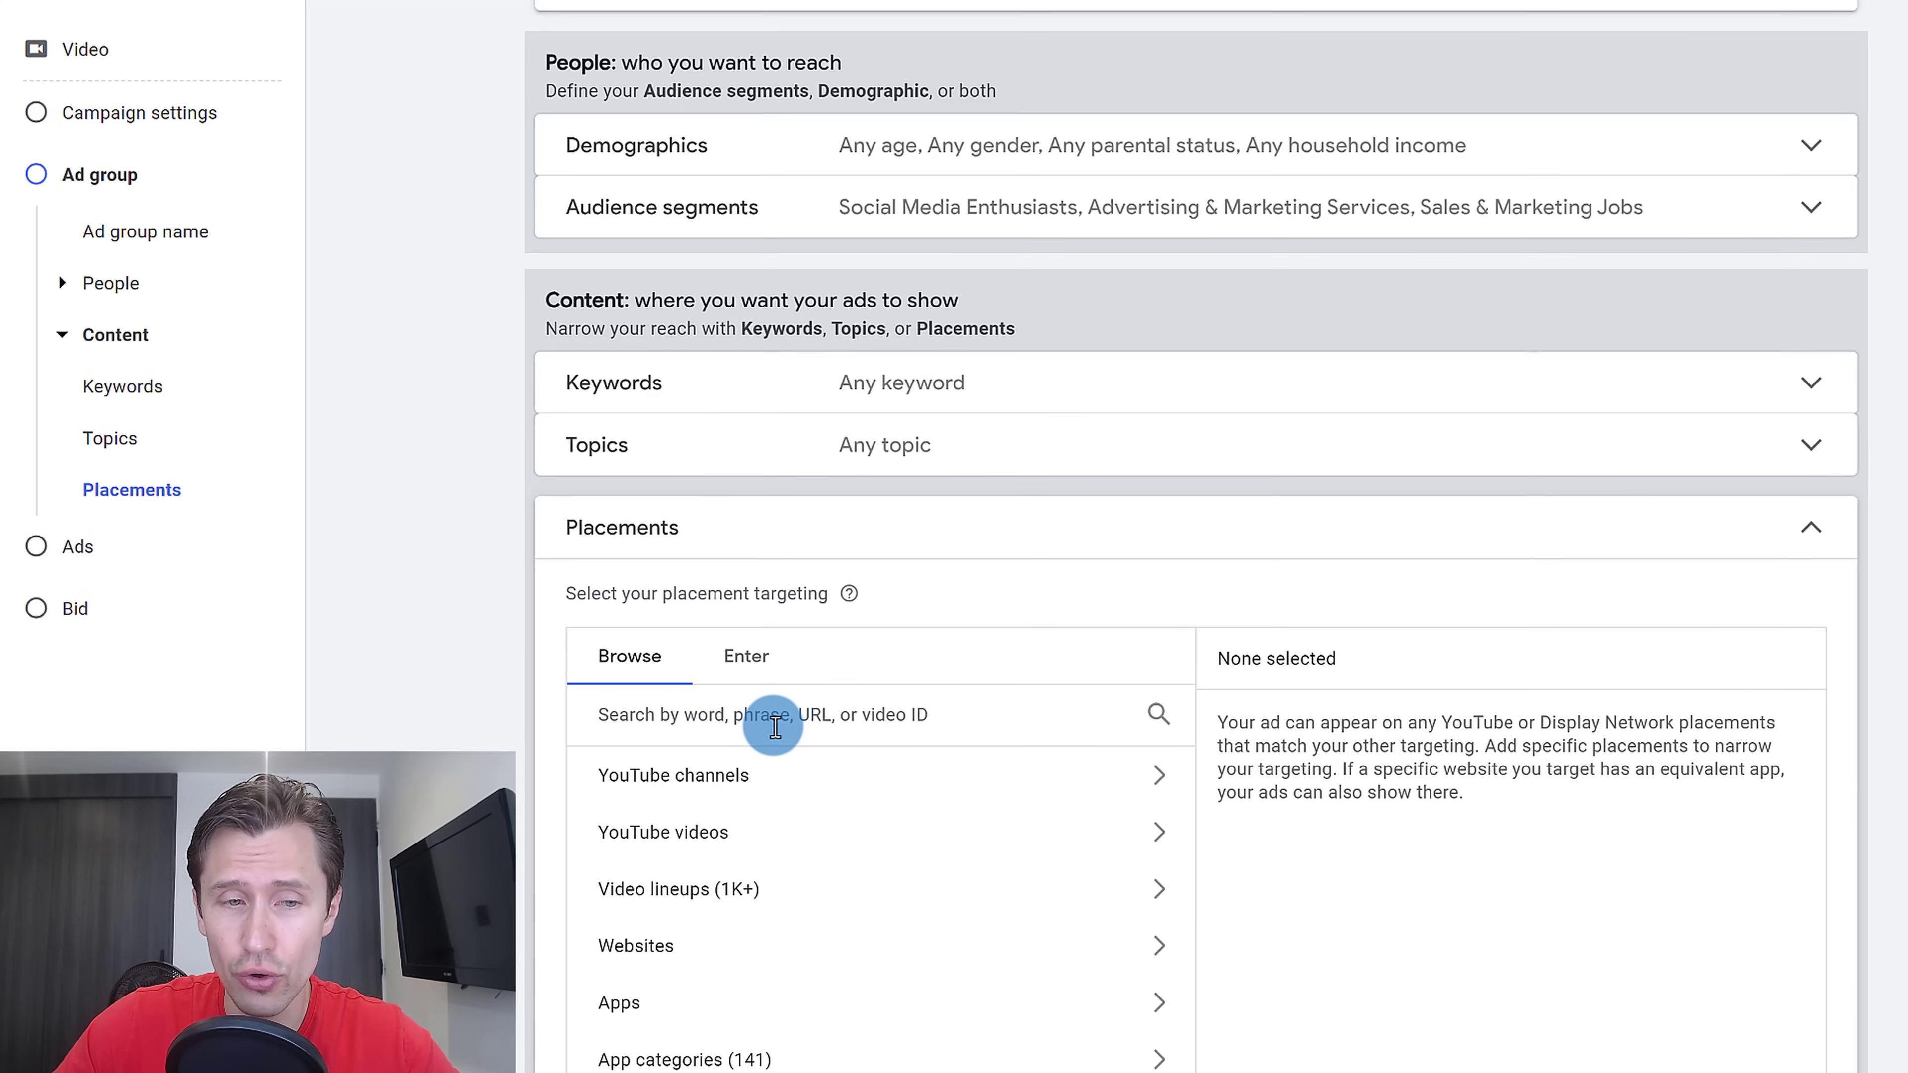
mouse_move(763, 822)
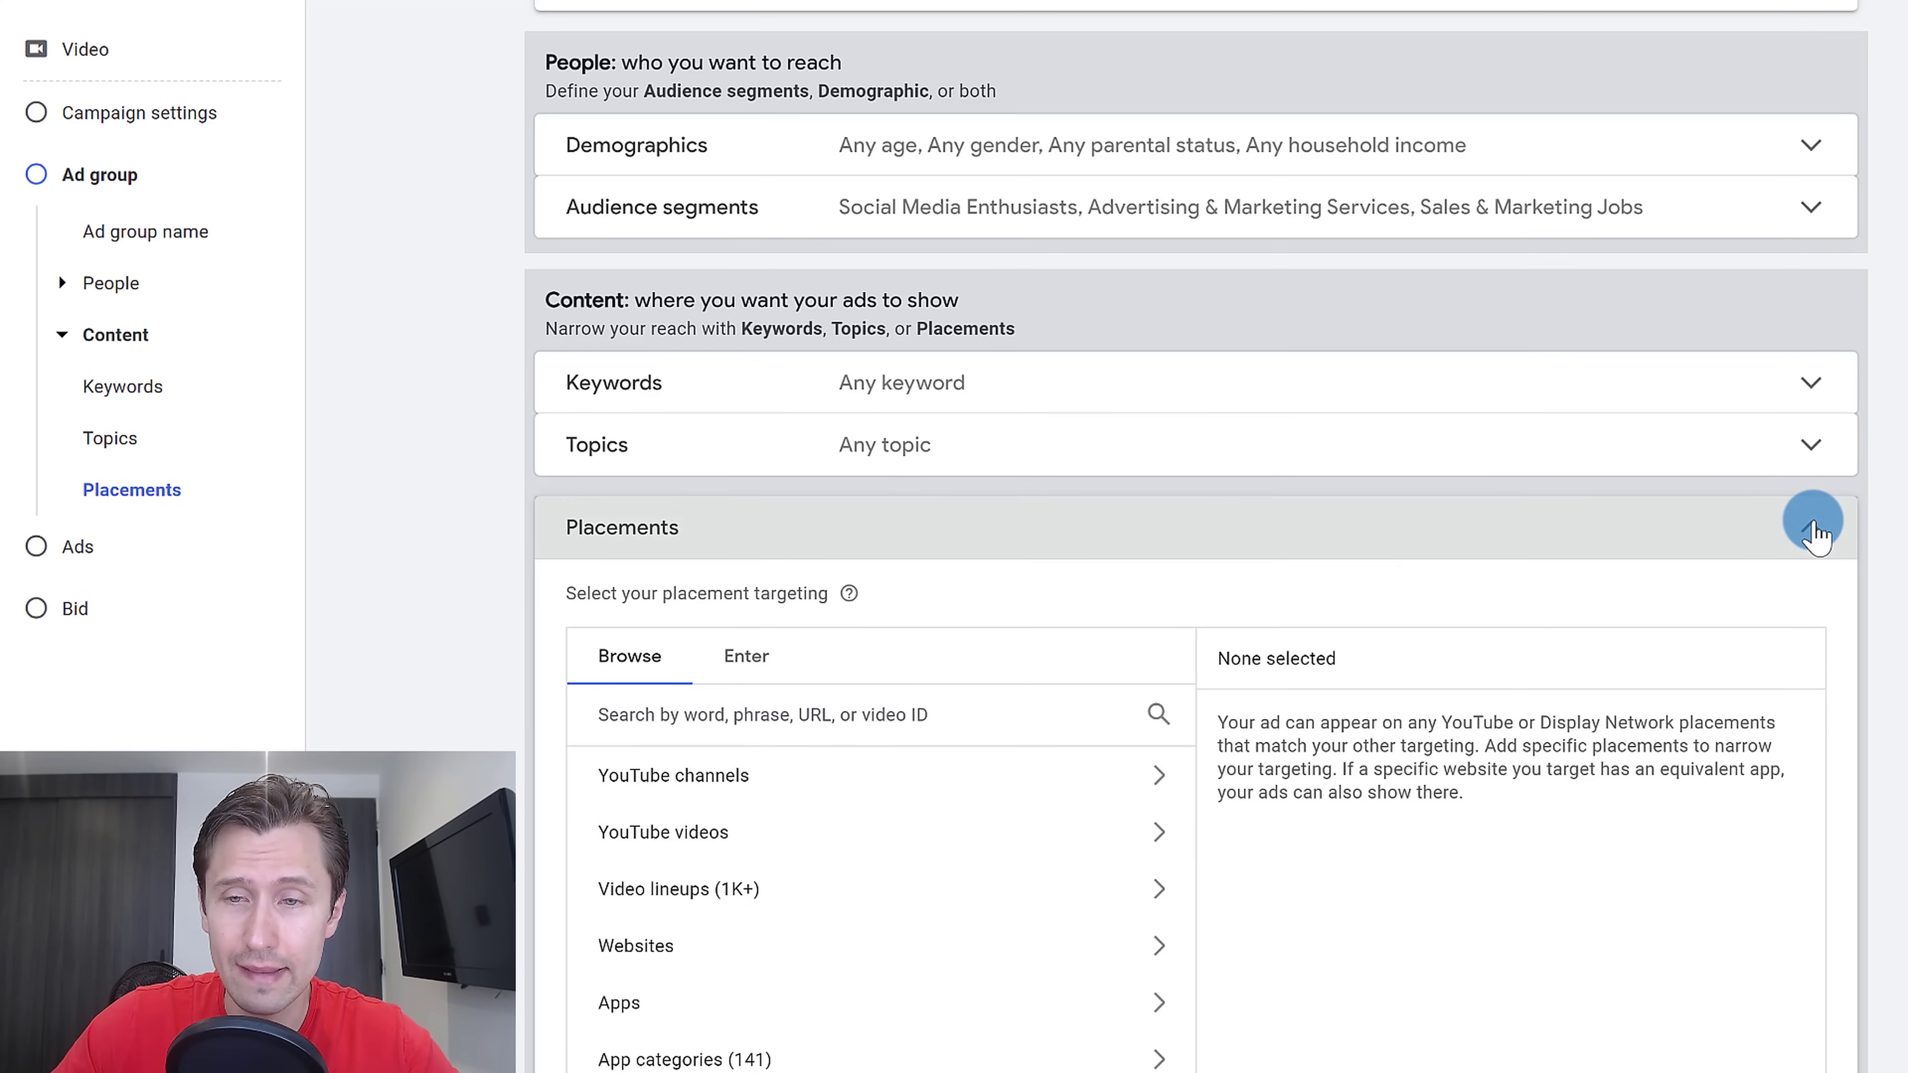
click(1810, 532)
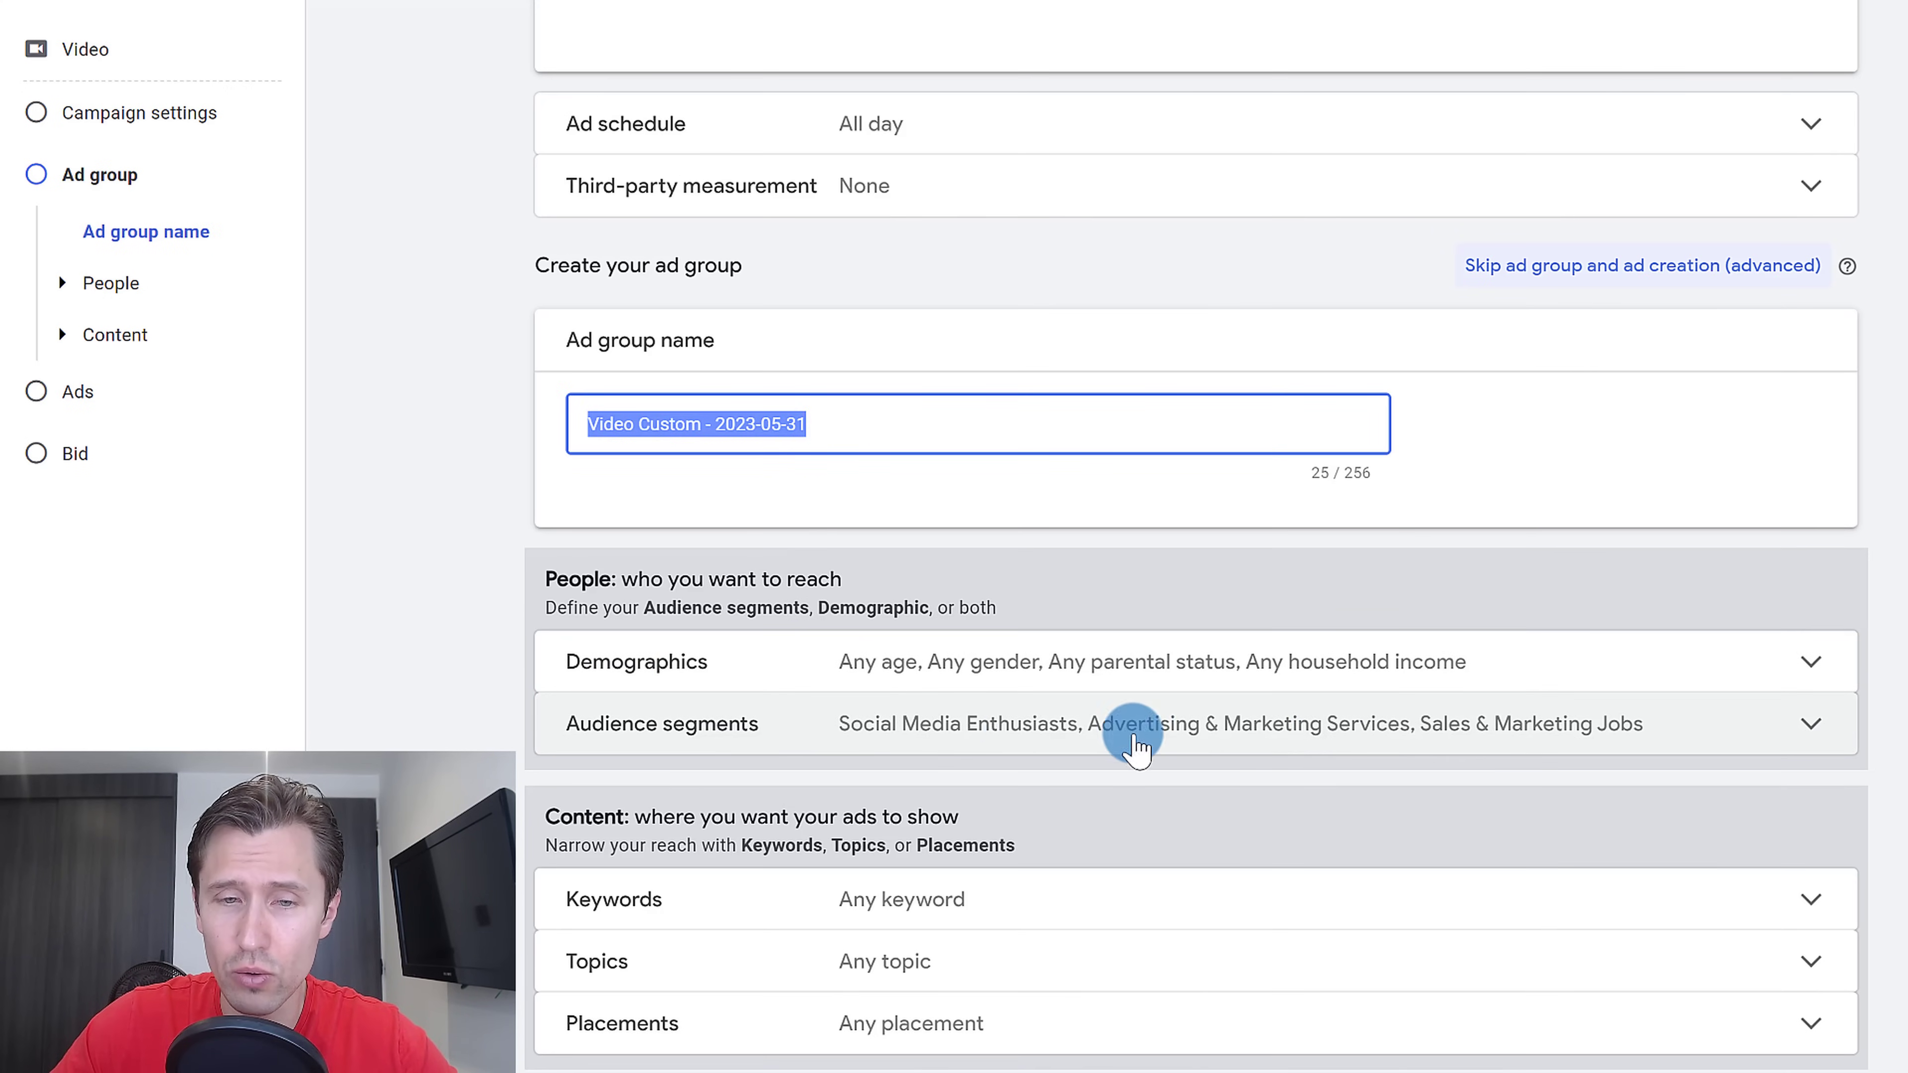
mouse_move(1085, 694)
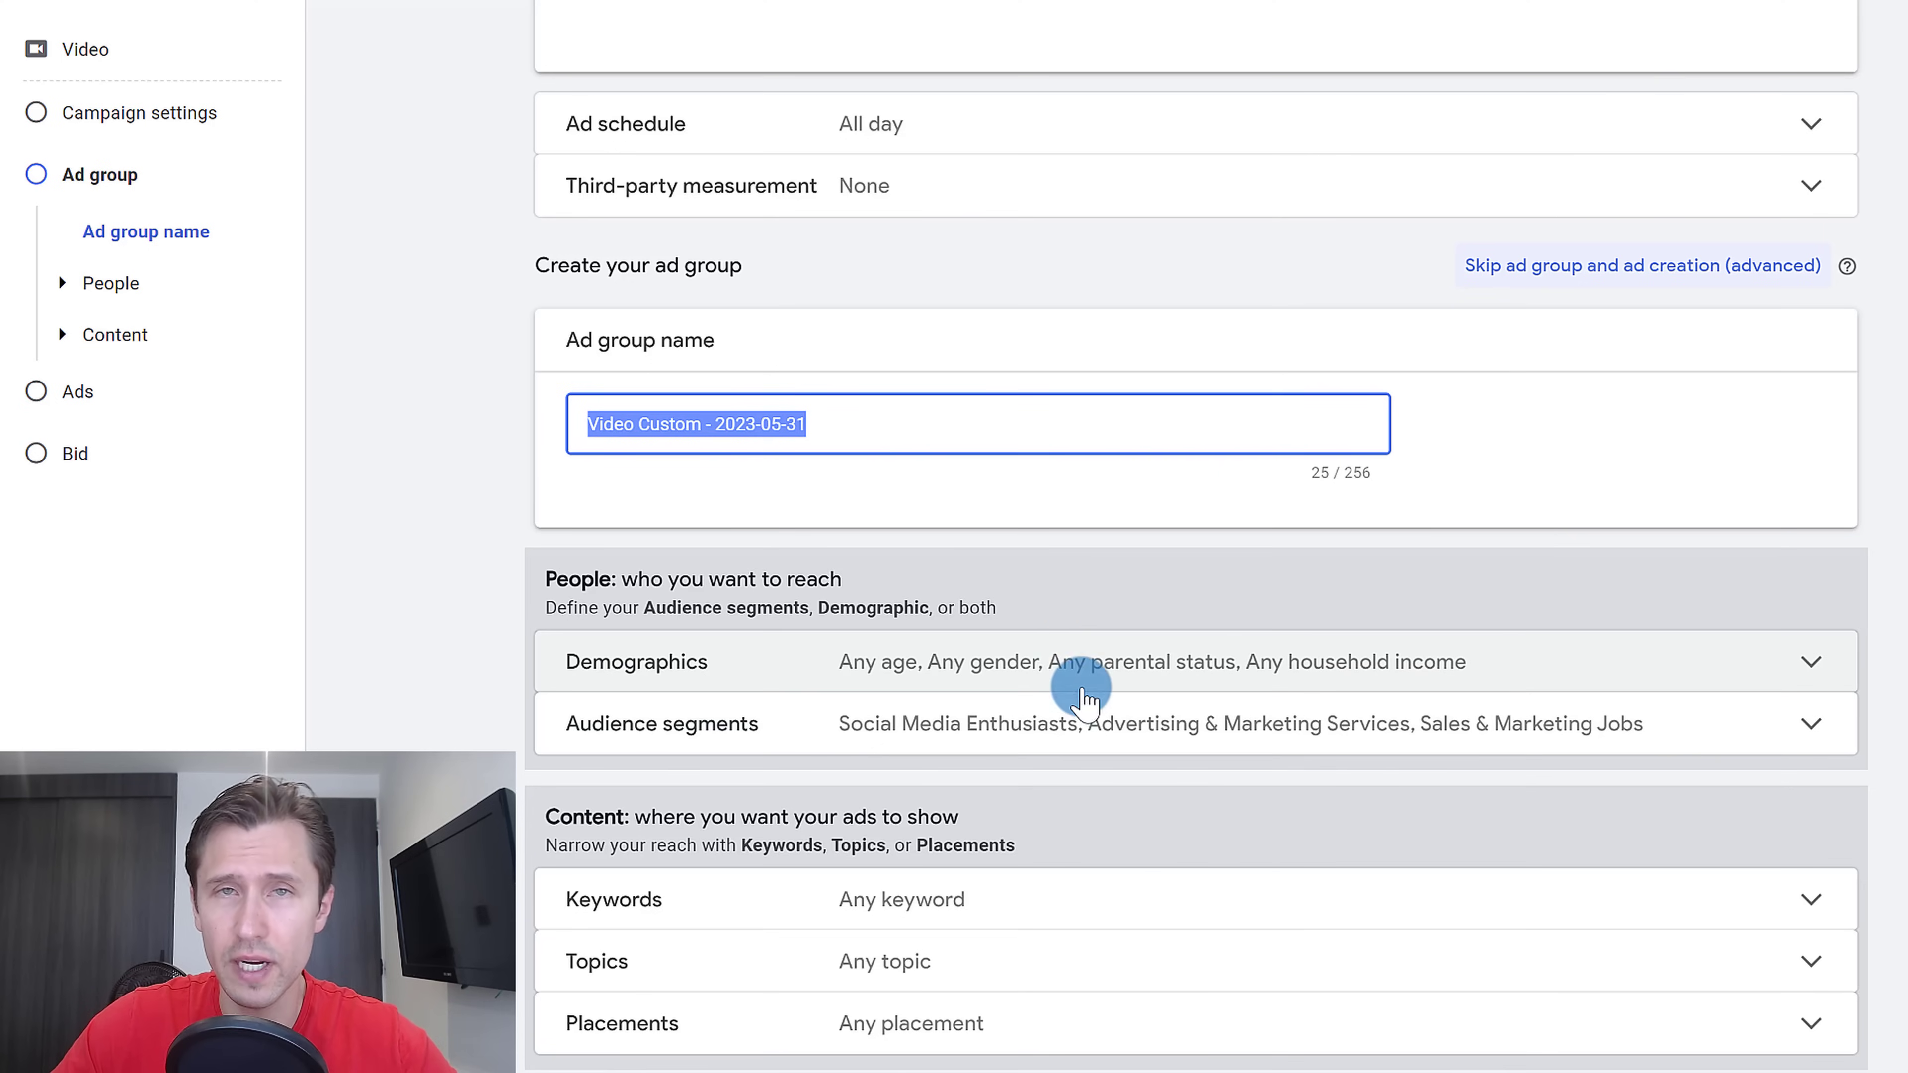
mouse_move(430, 564)
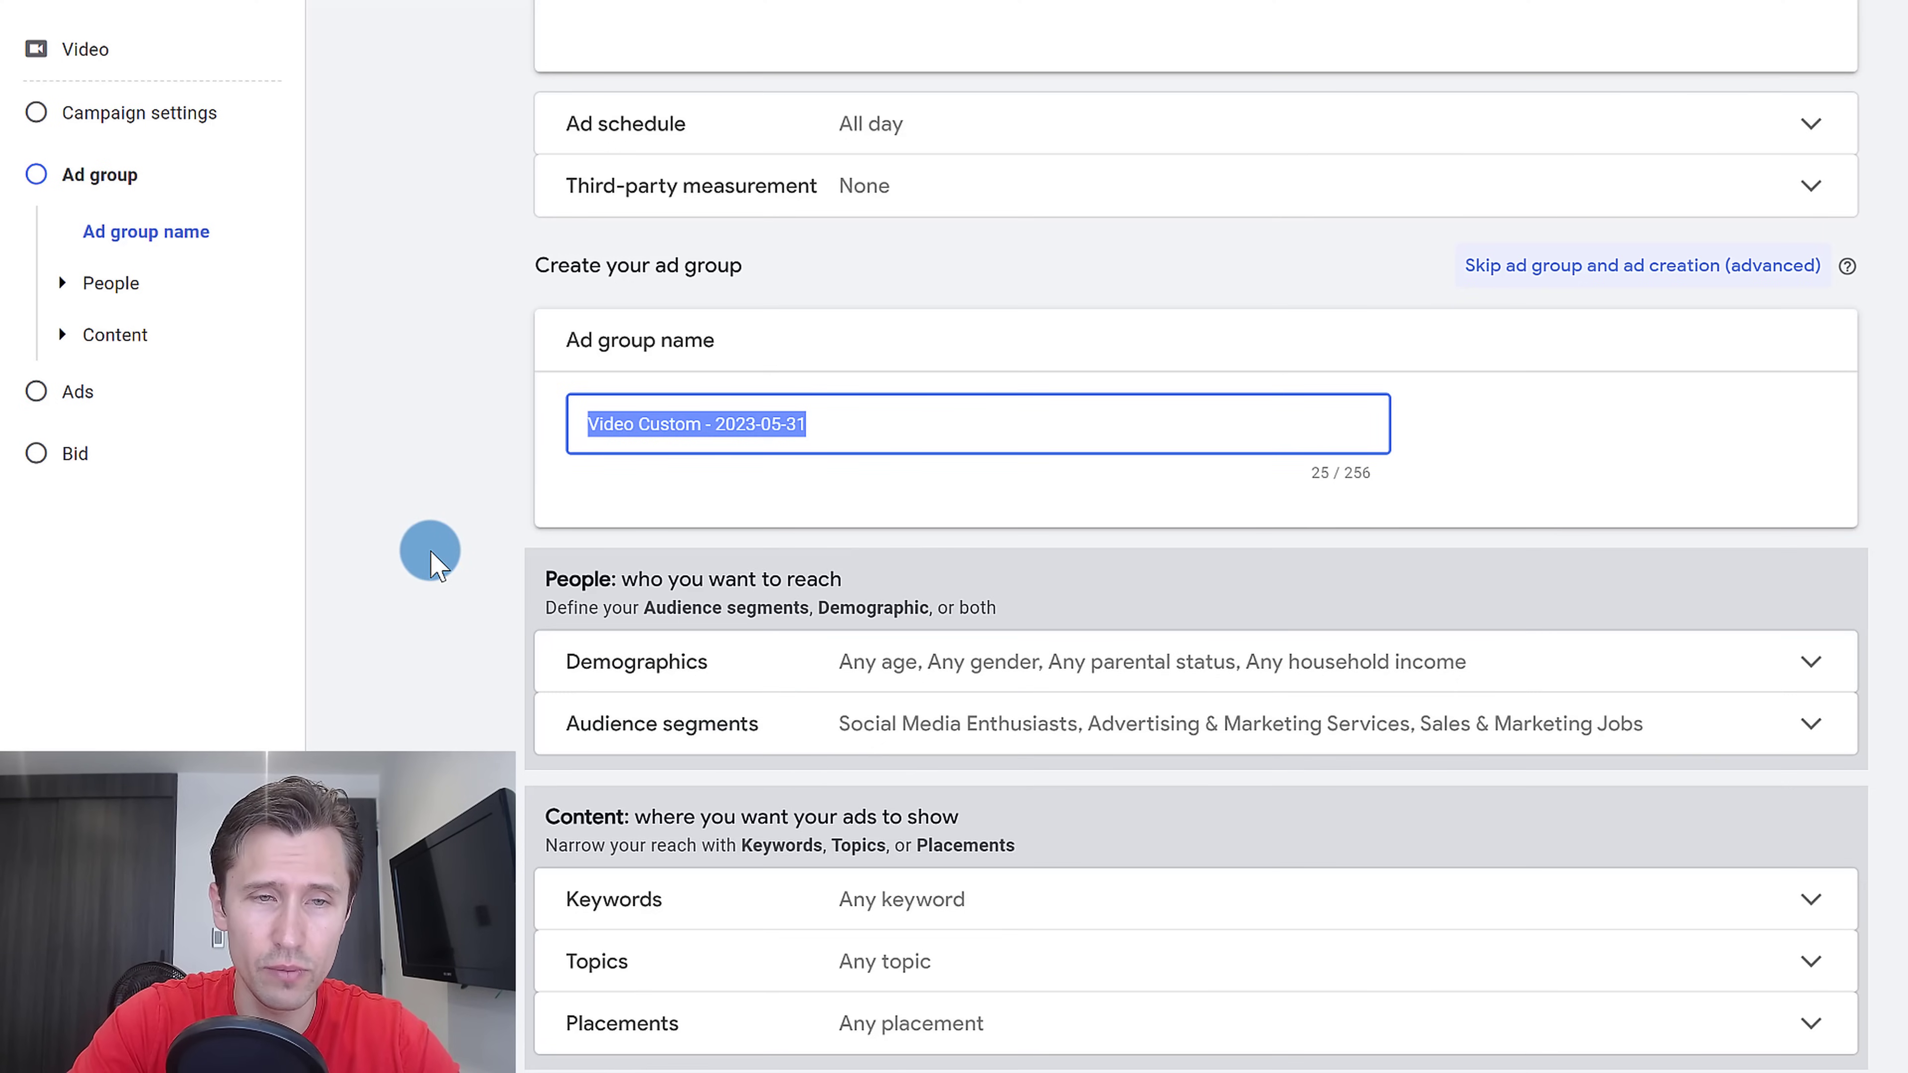
Name the ad group 'Social Media Enths/Advs & marketing/ Sales & Marketing'.
text(Social Media E)
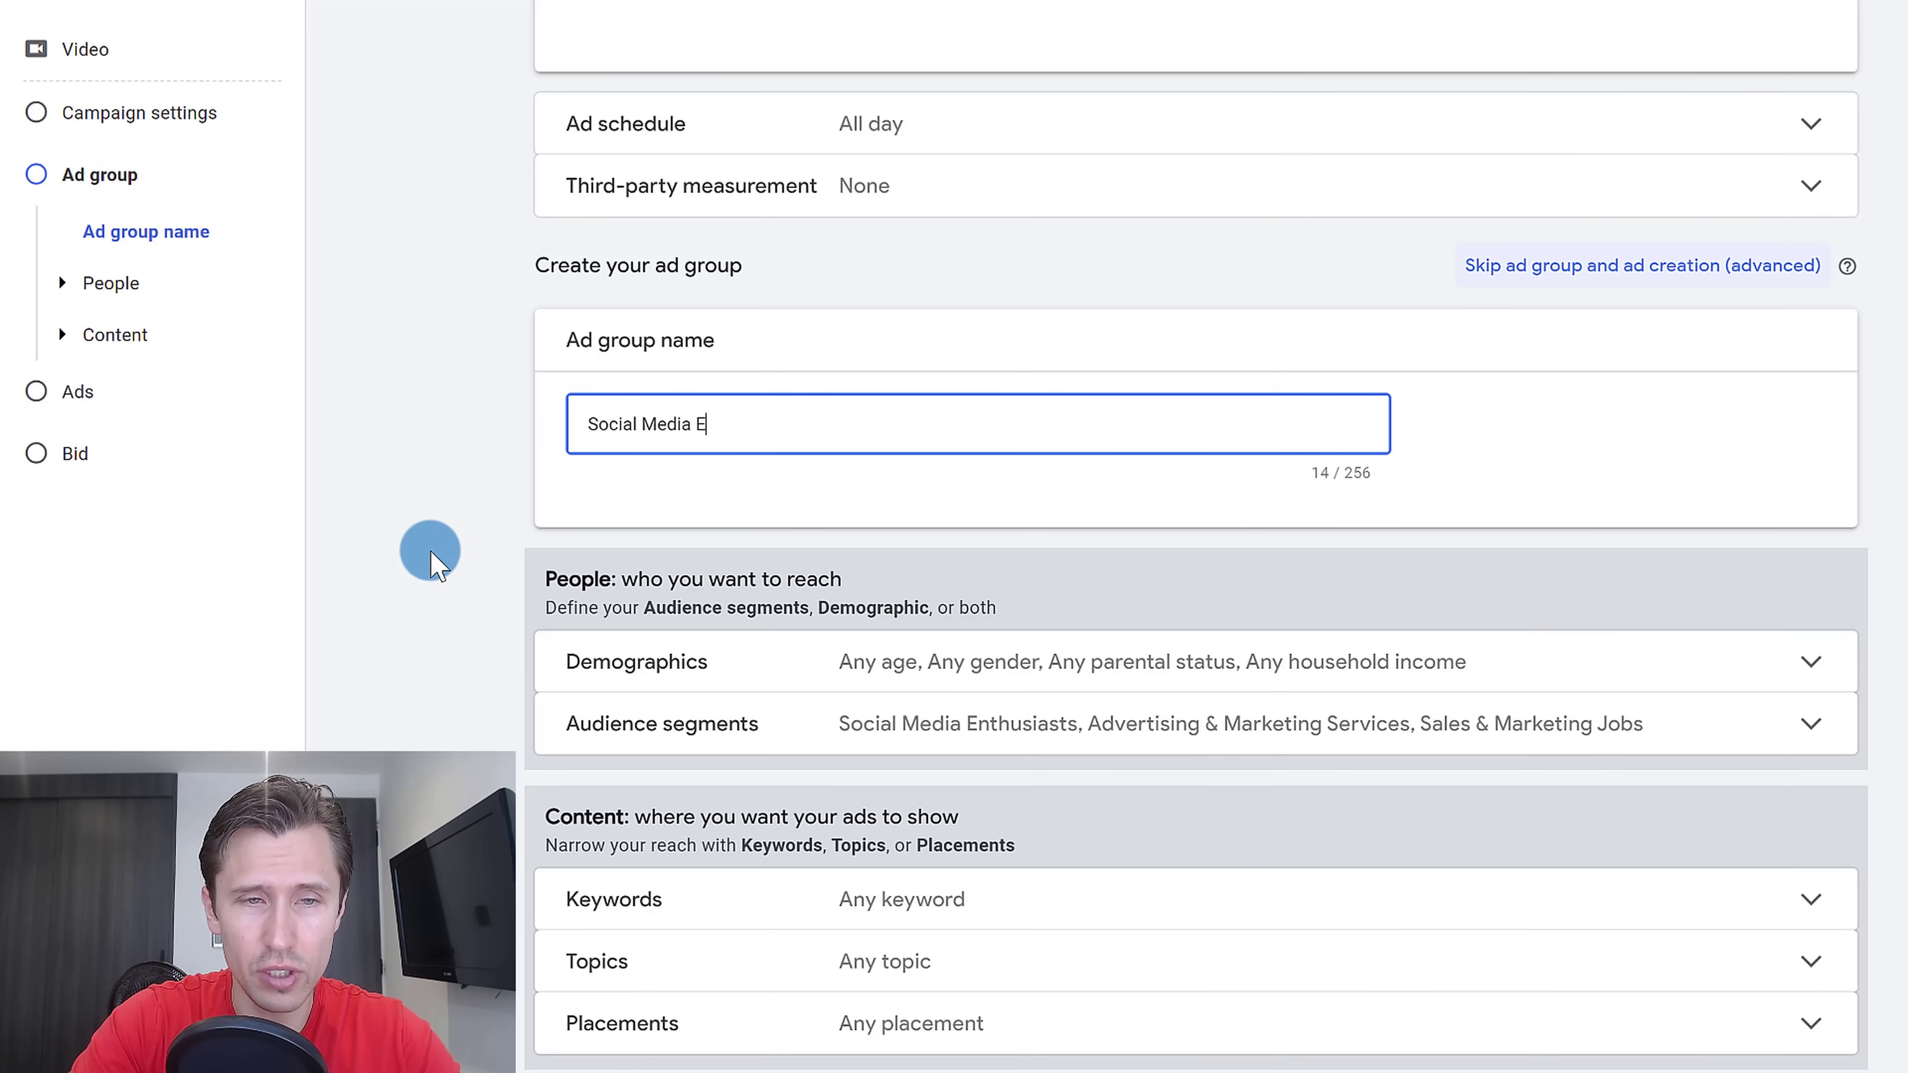
text(nths,)
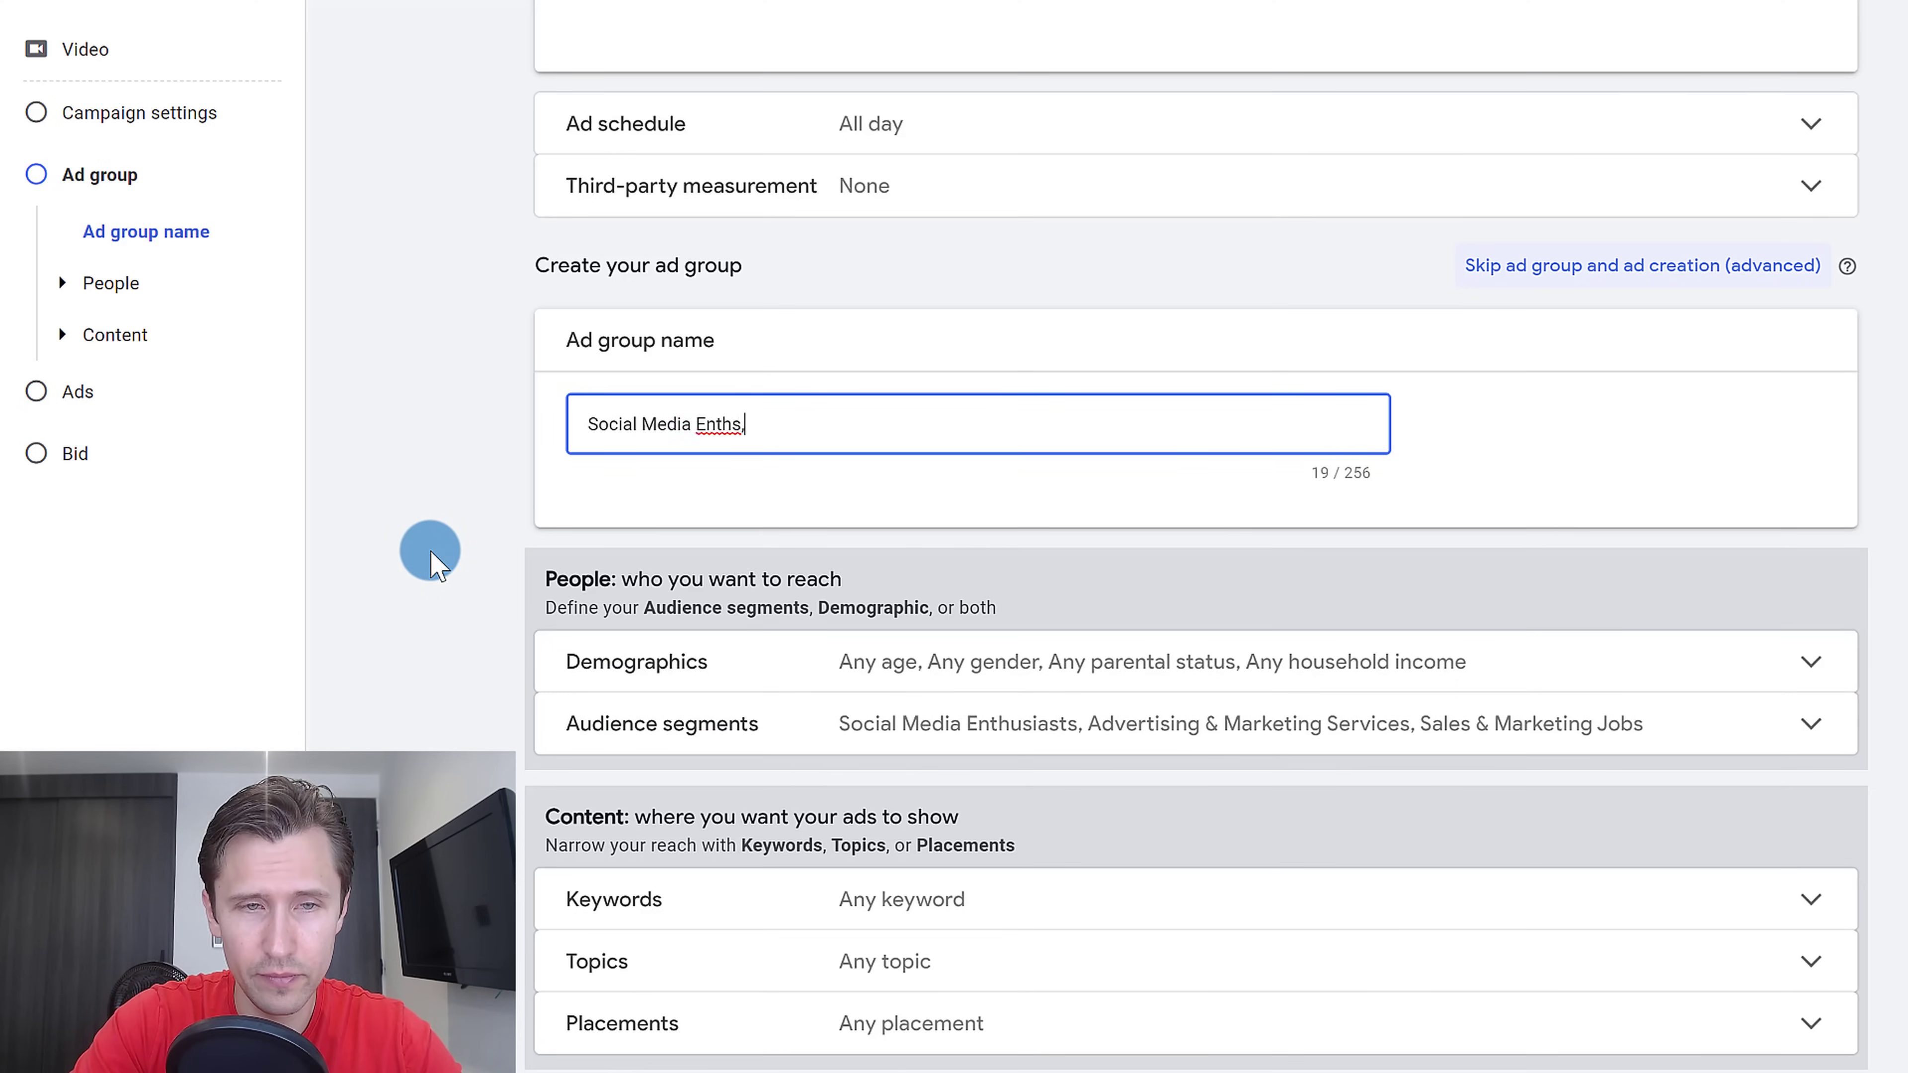
text(/A)
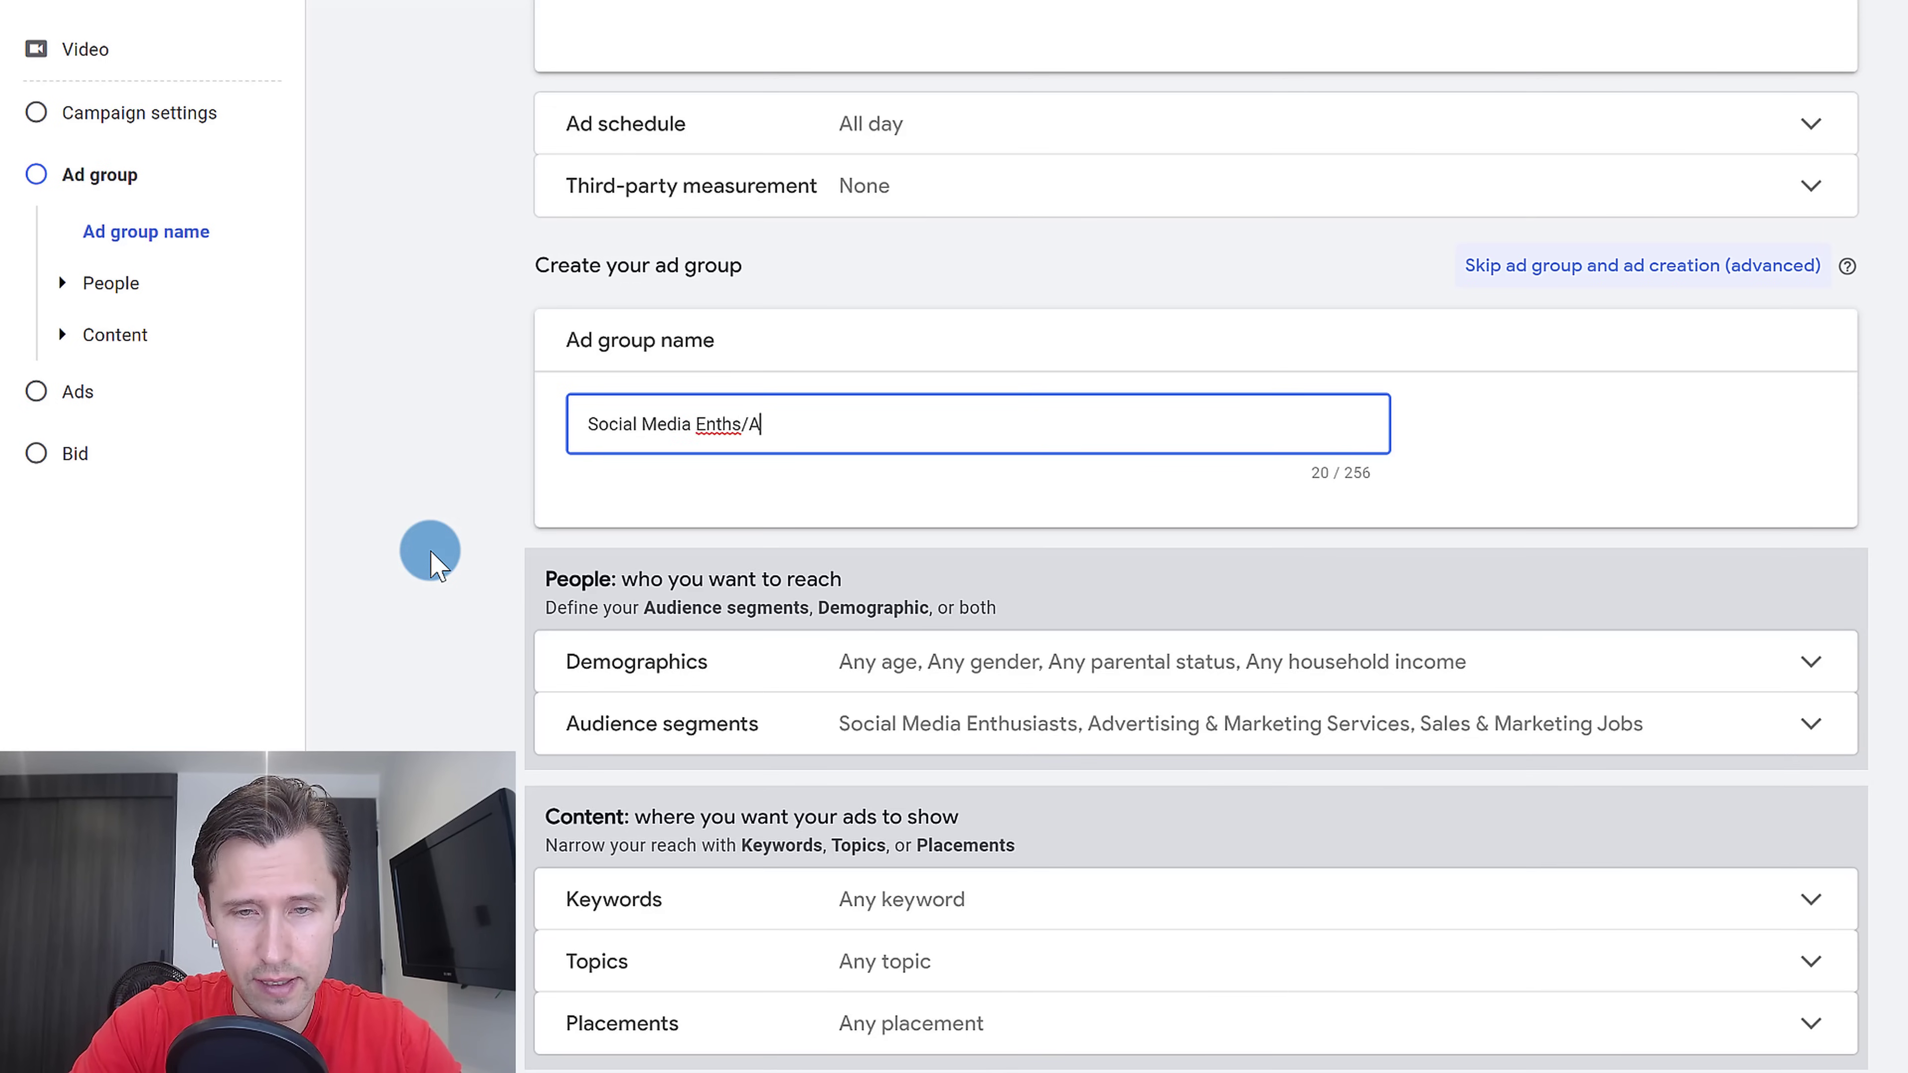
text(dvs & mar)
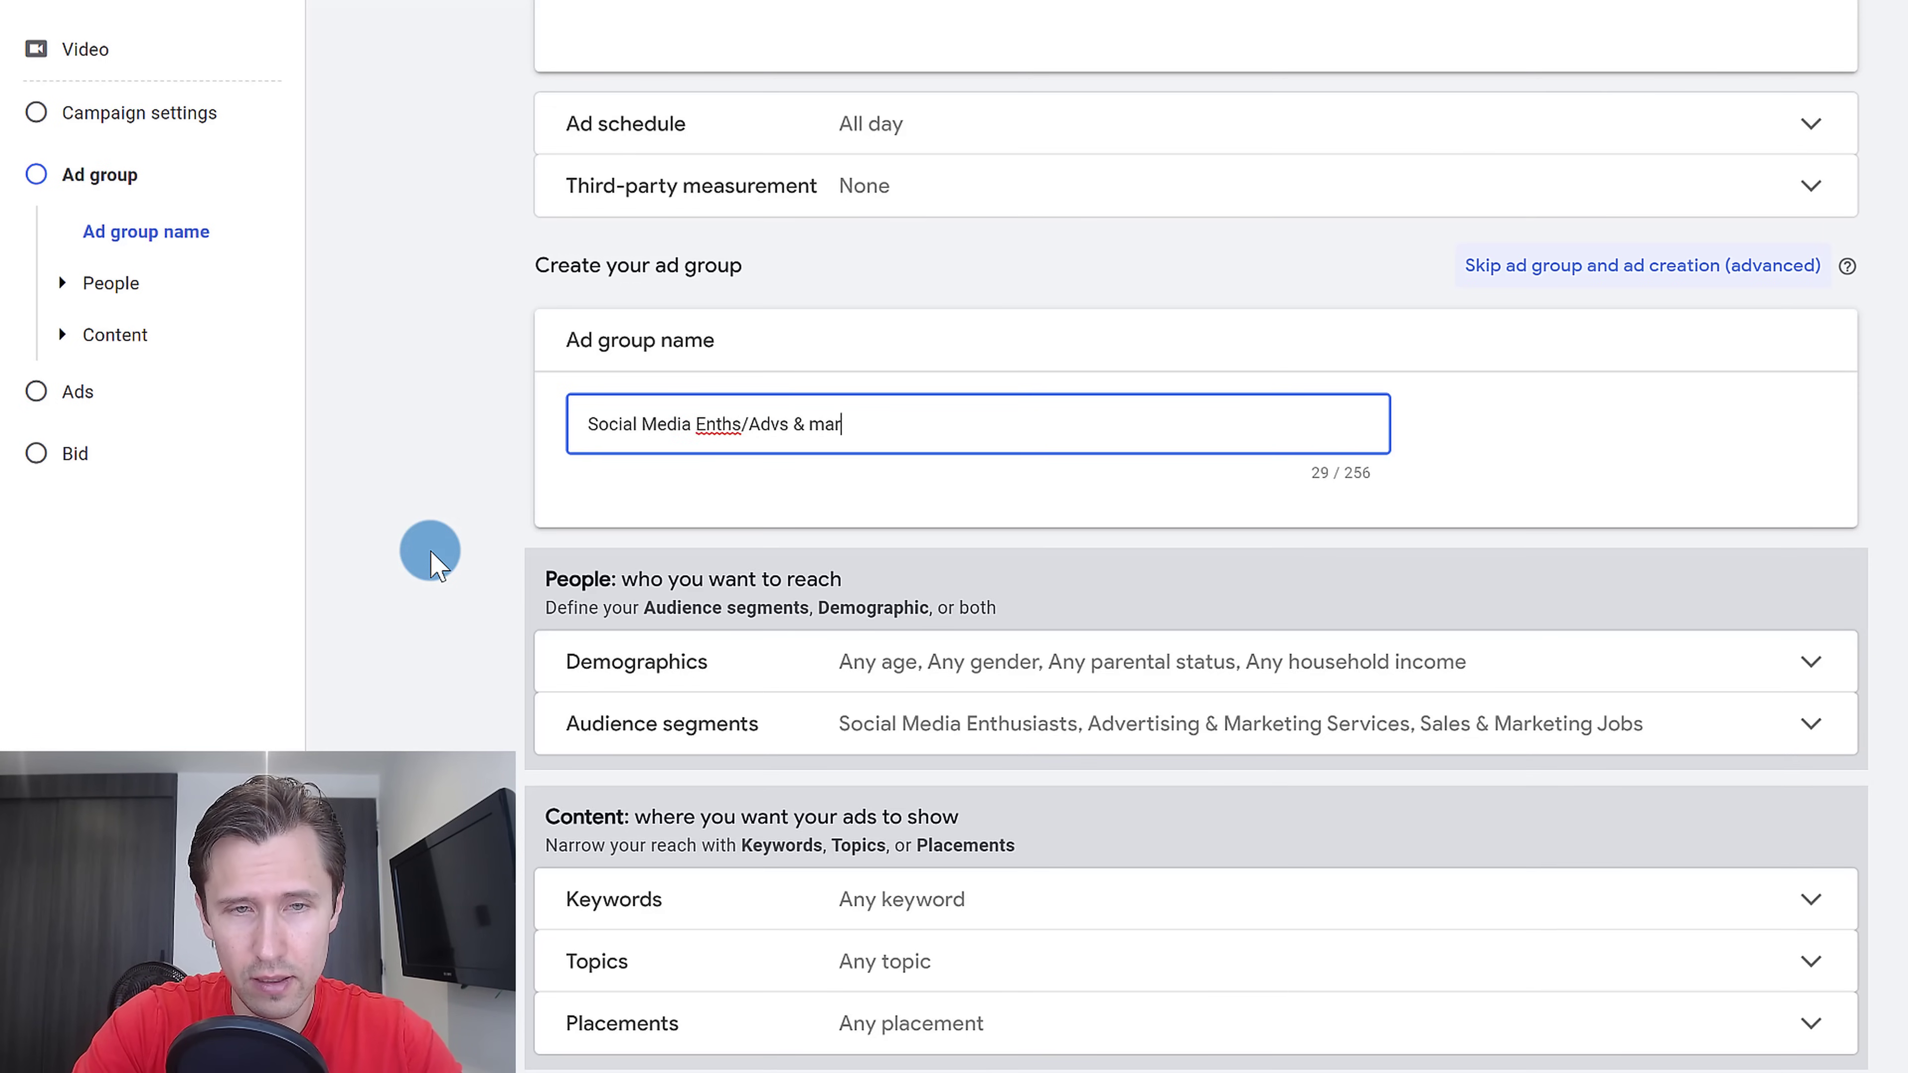
text(keting/ Sales)
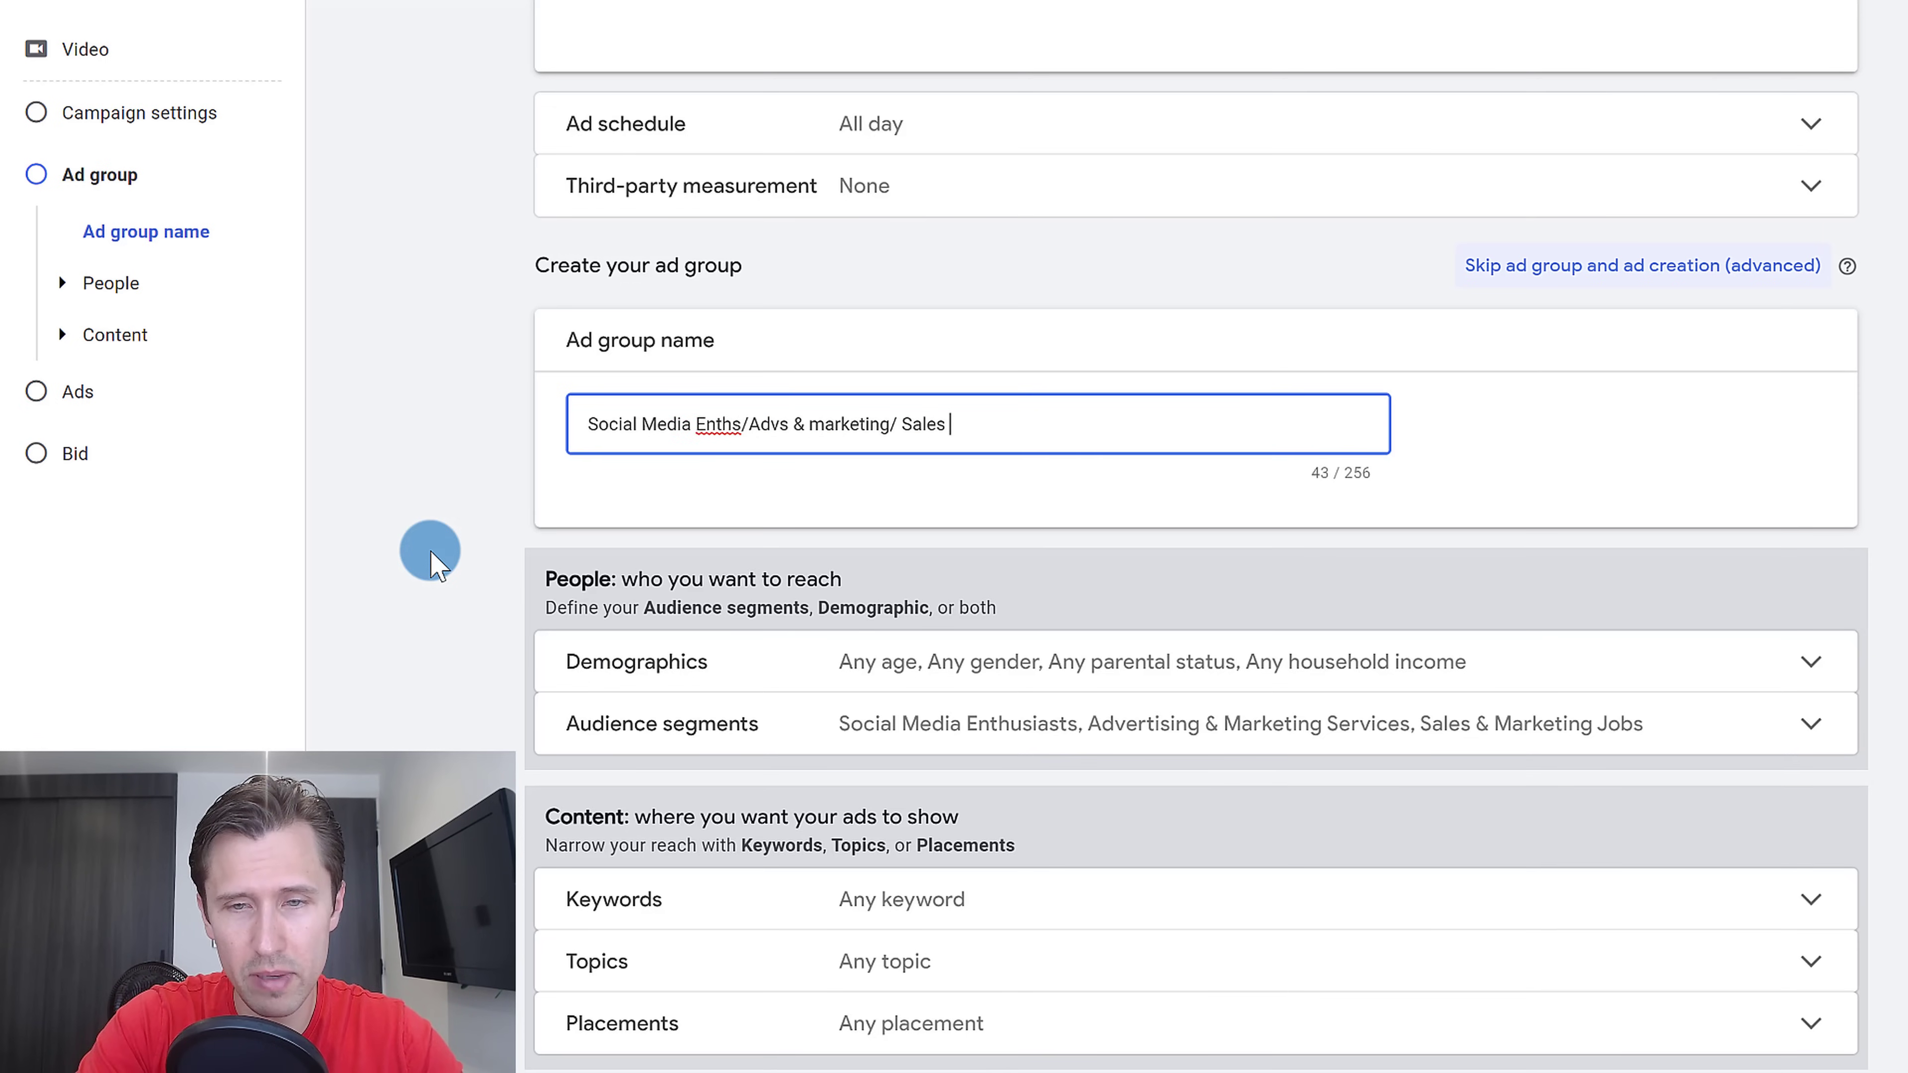
text(& Marketing)
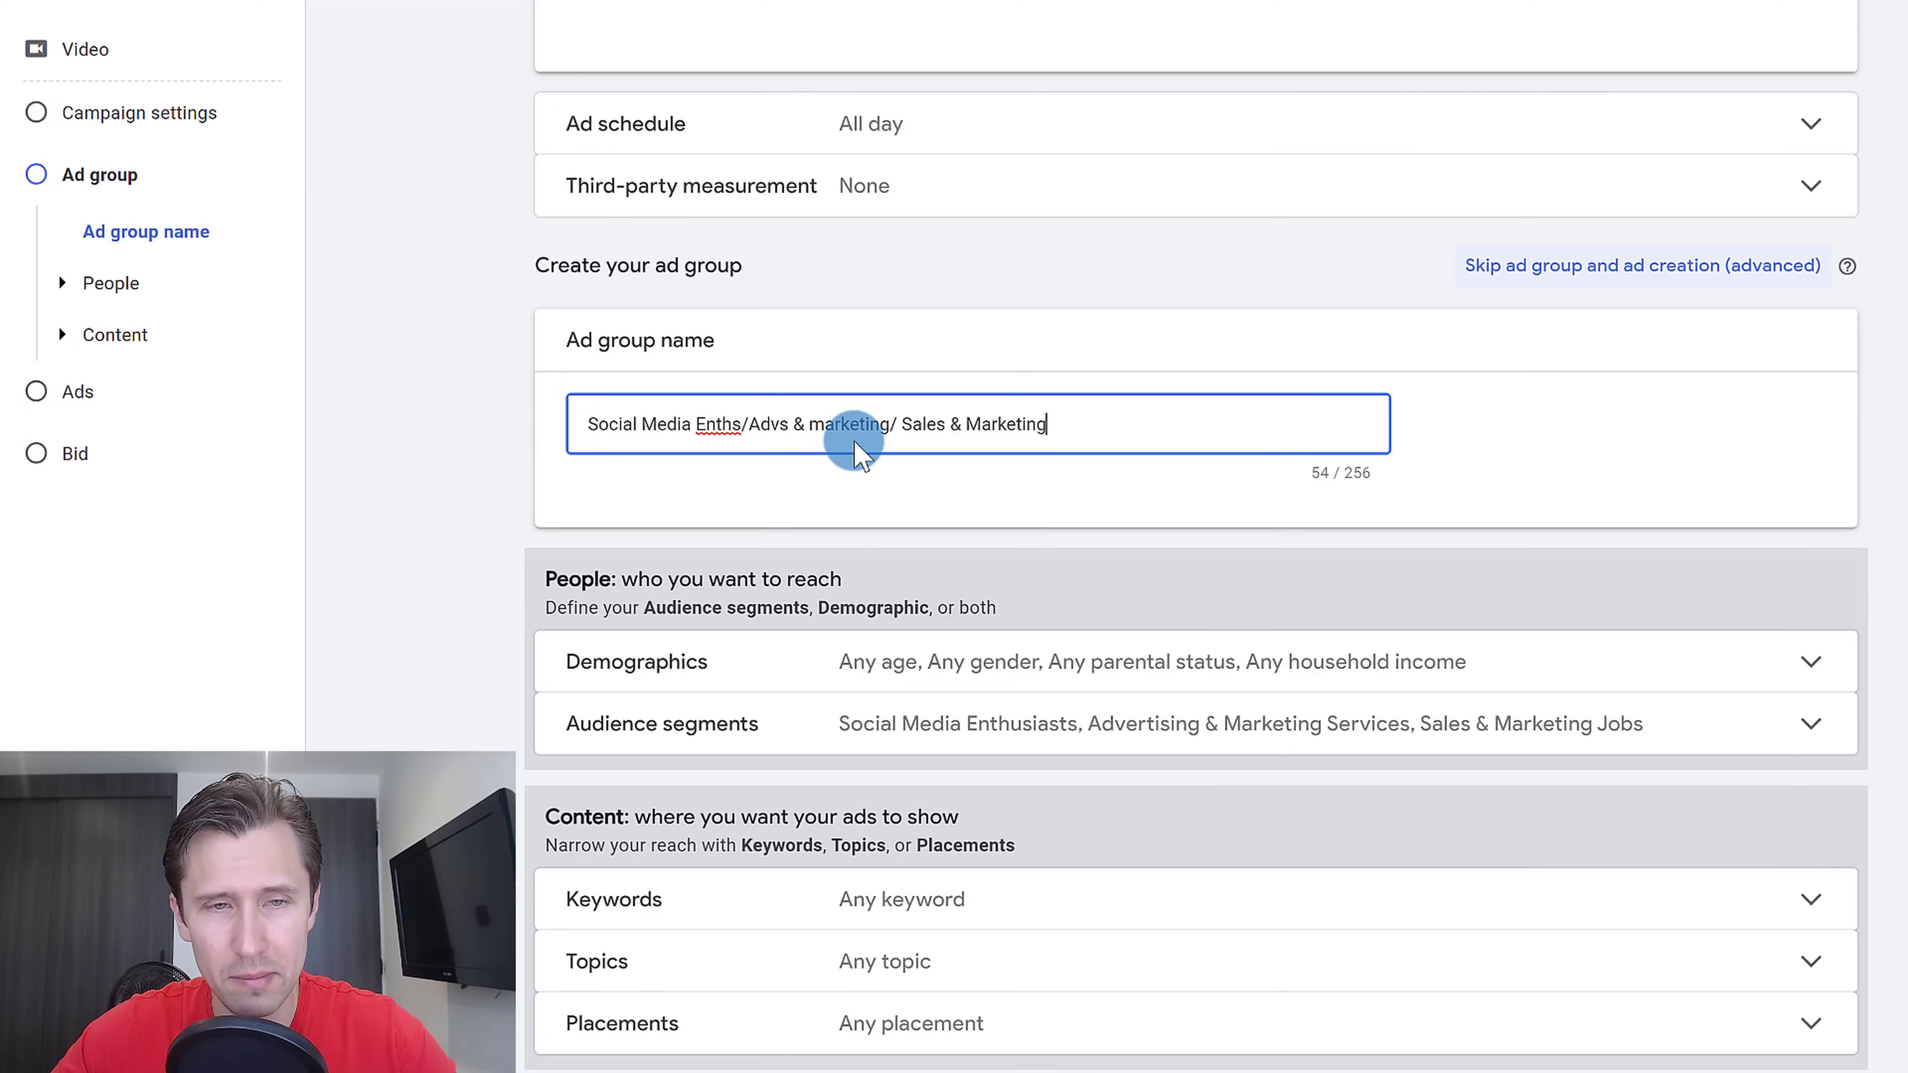
mouse_move(849, 646)
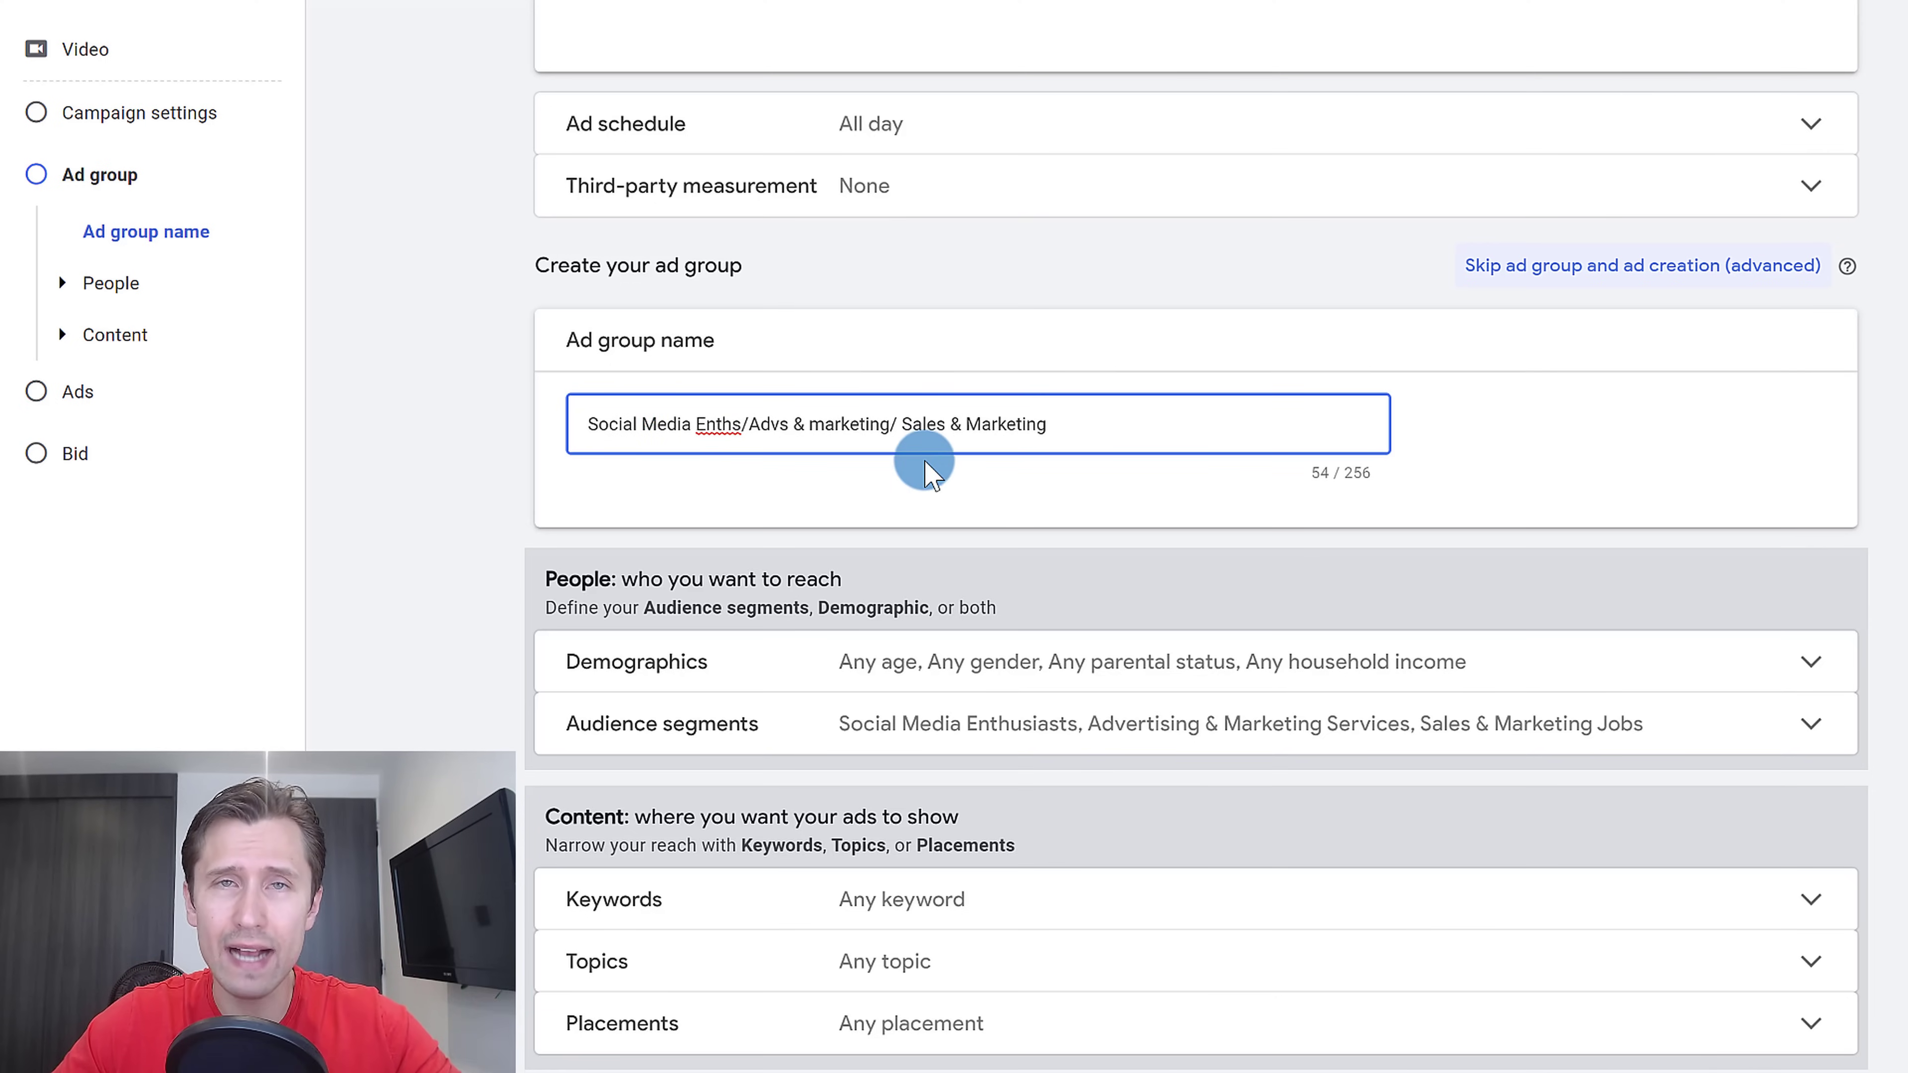
scroll(down, 3)
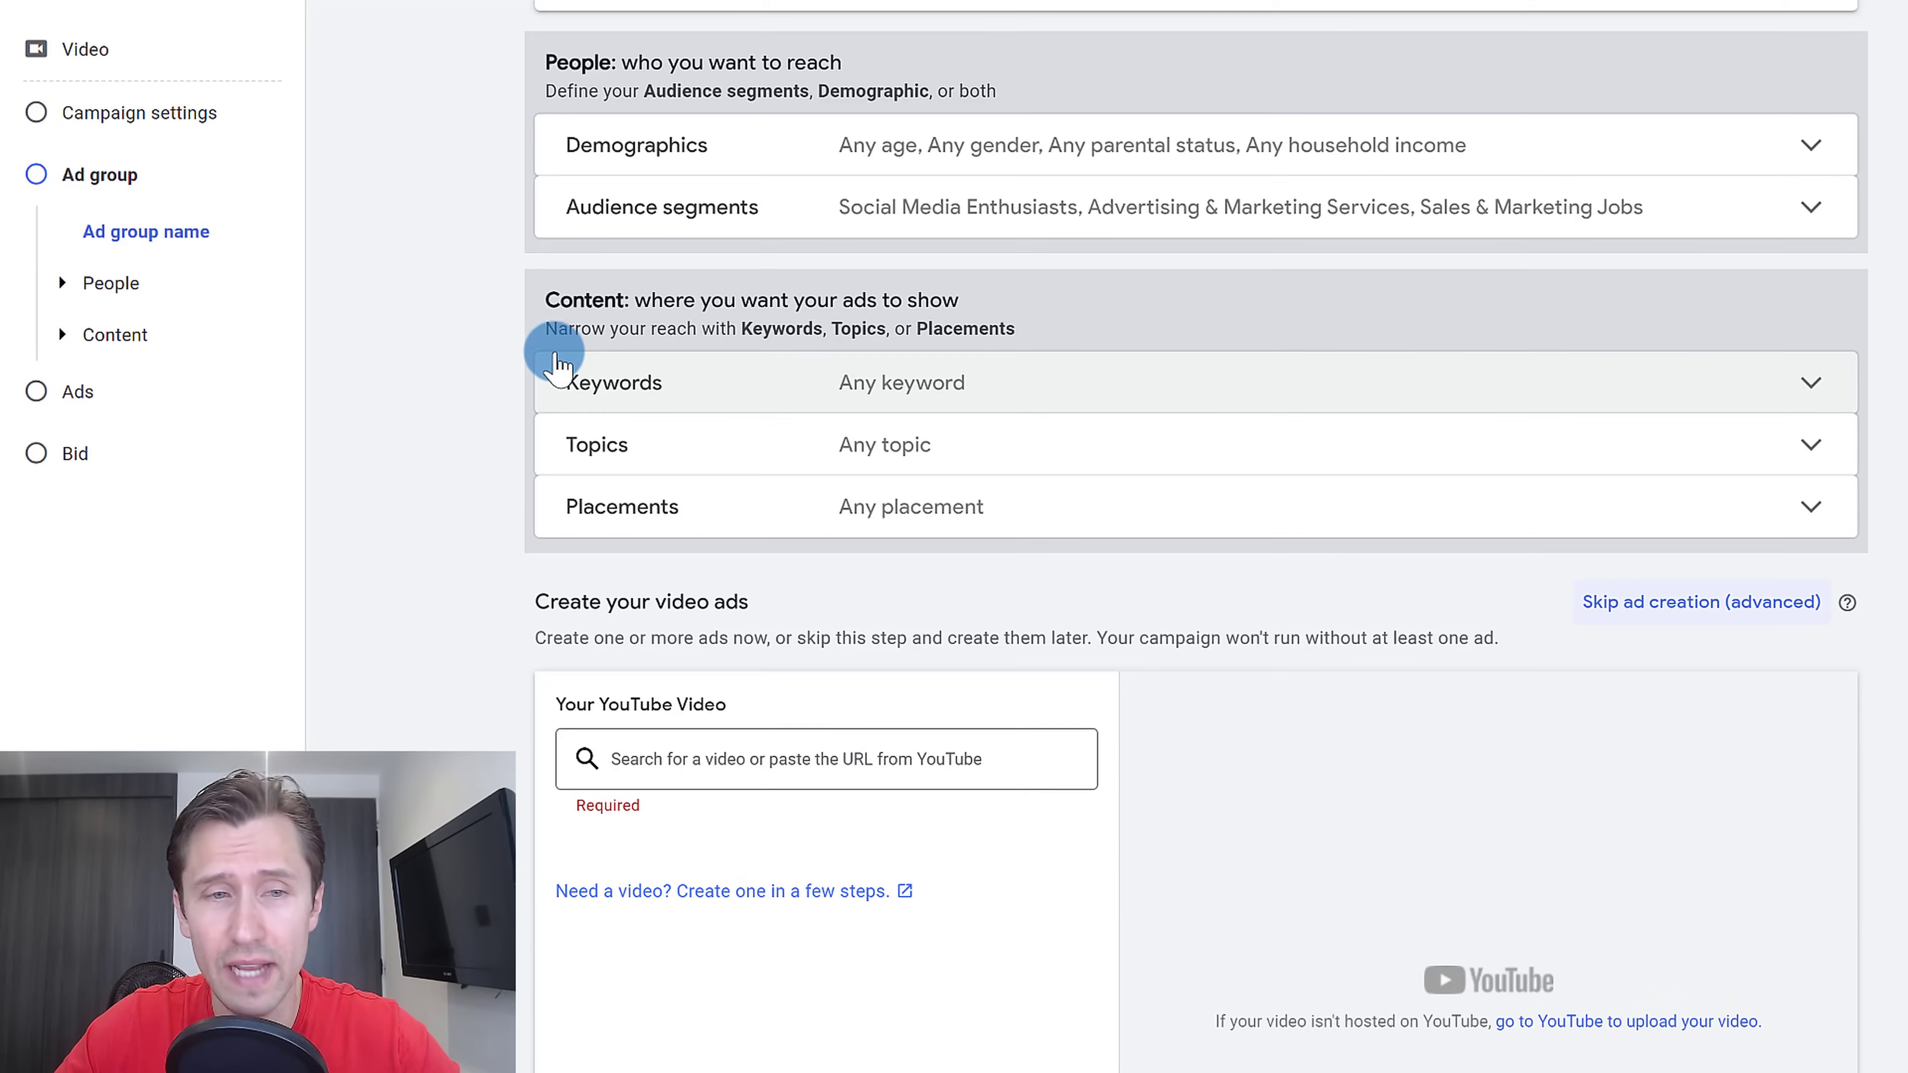
Search 'ivan mana google ads' and attach The ALL-YOU-NEED Google Ads Tutorial video to the ad.
scroll(down, 3)
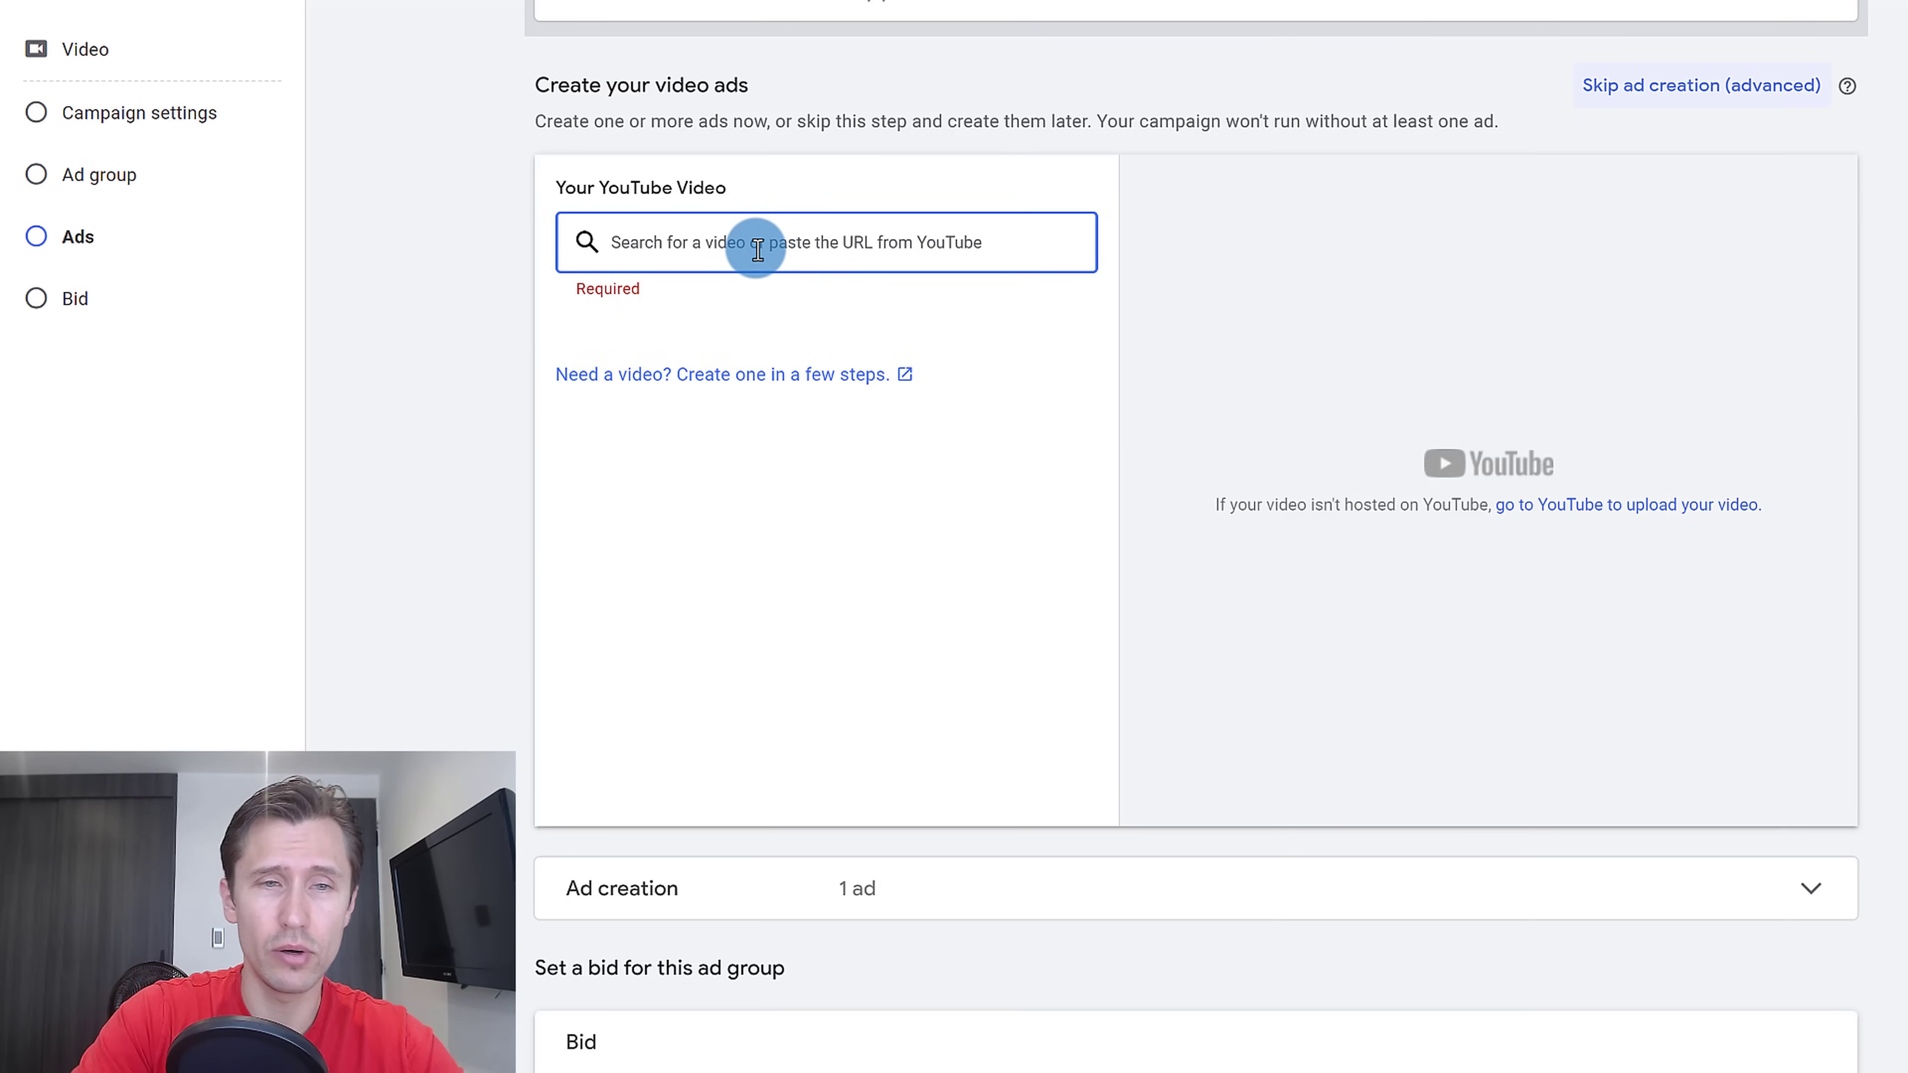
text(ivan mana)
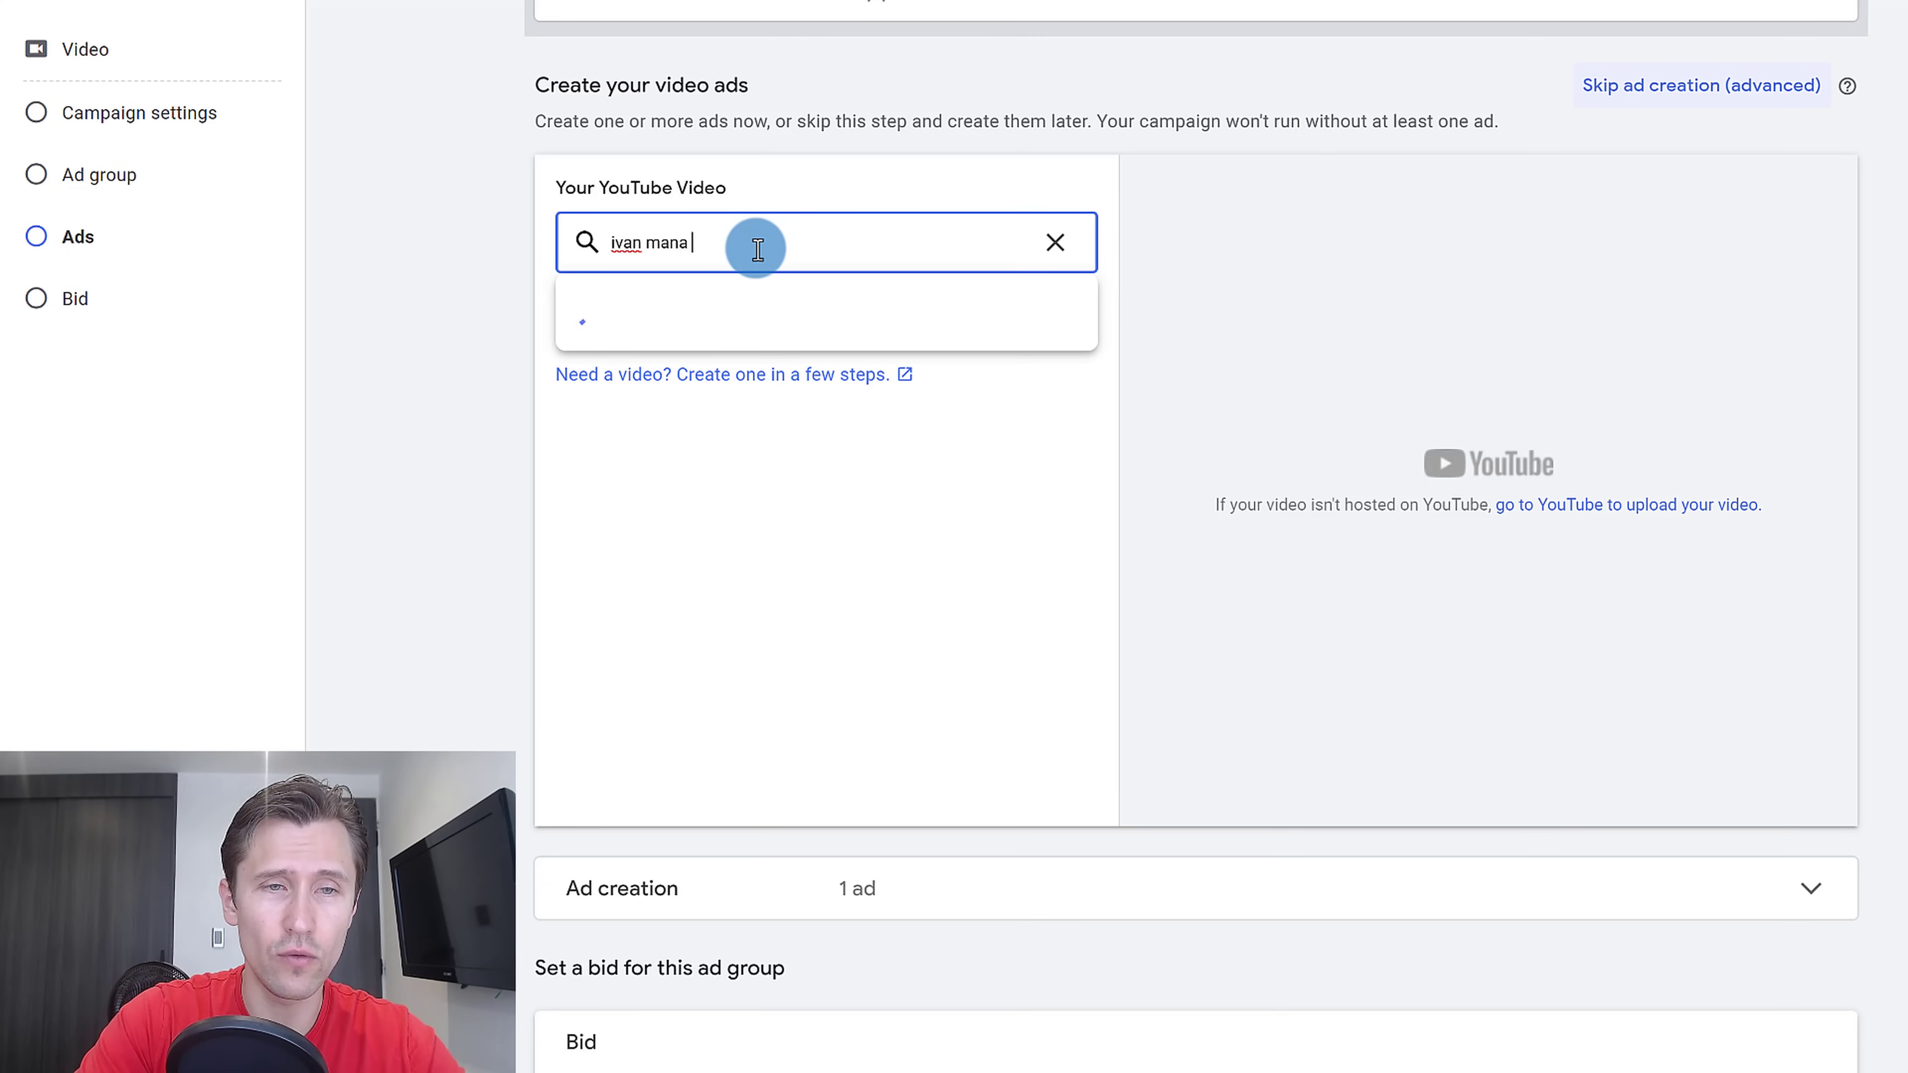
text(google ads)
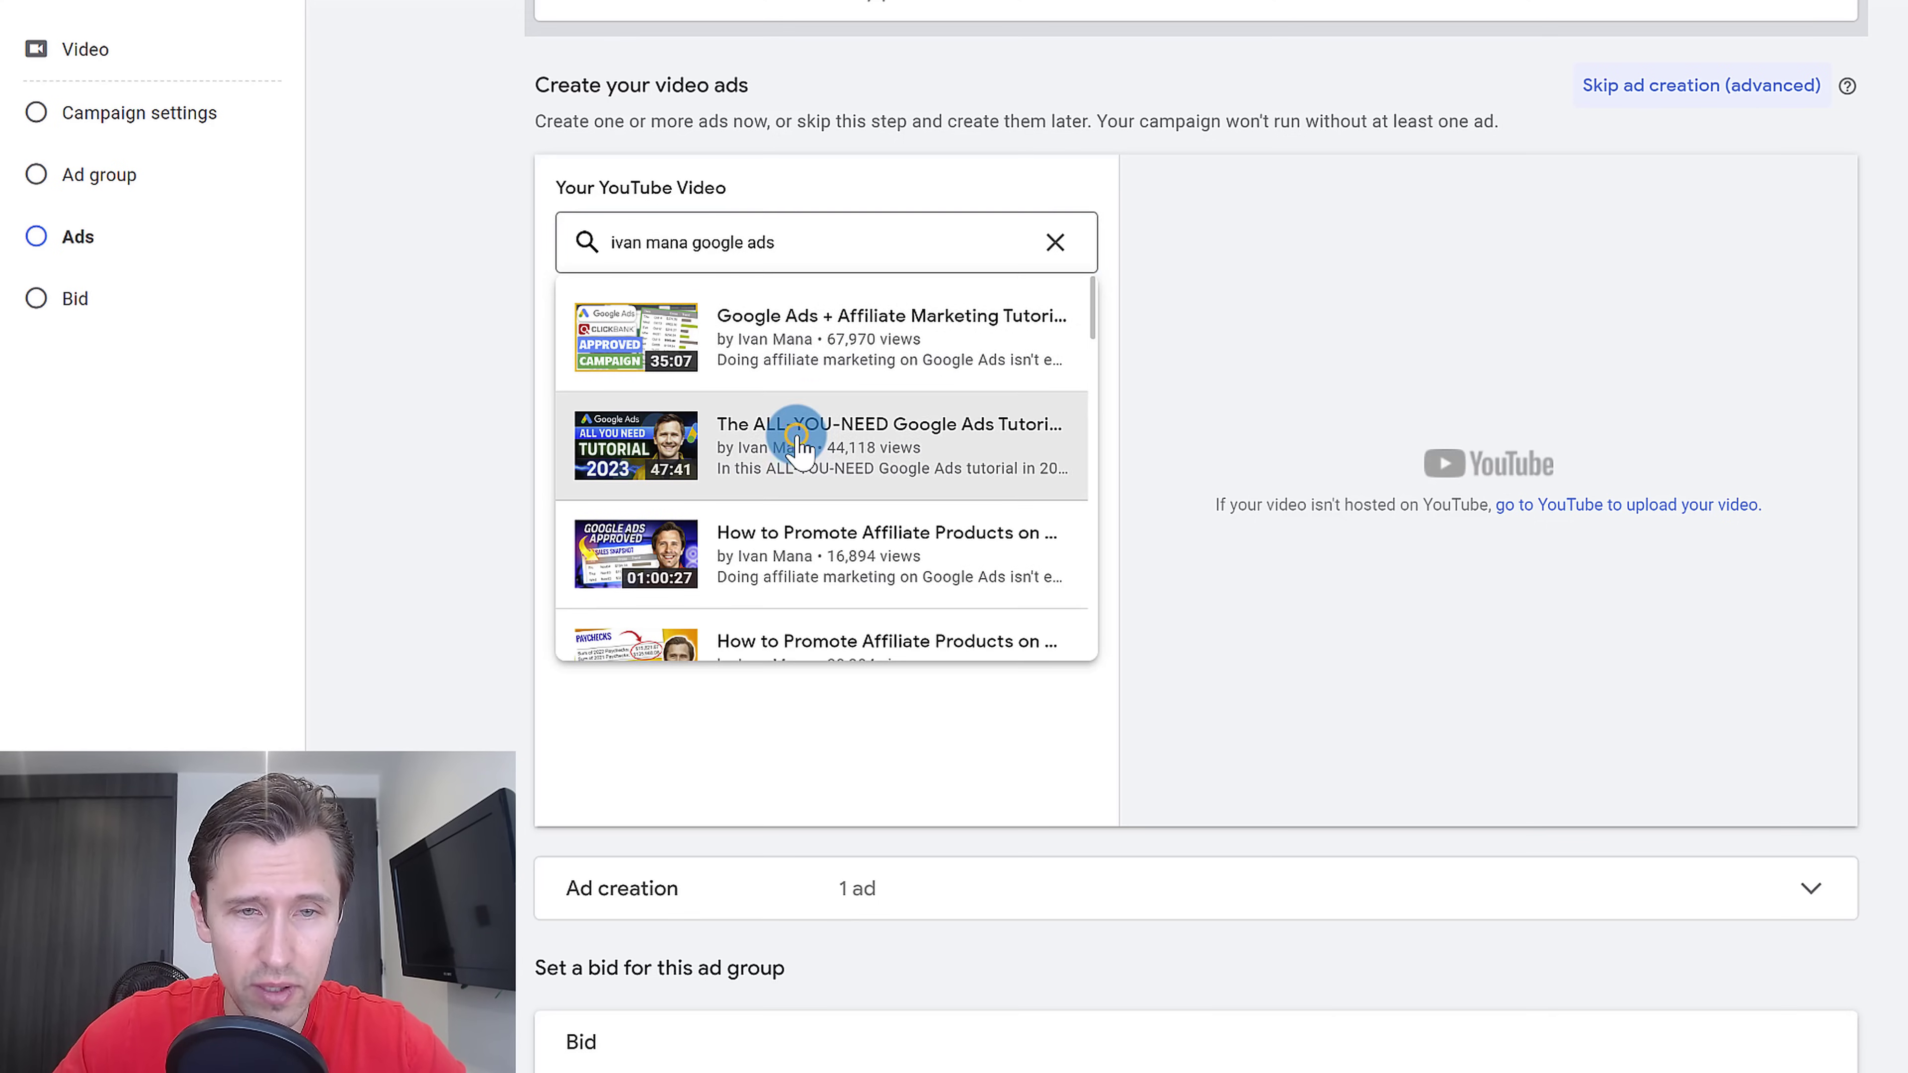
click(797, 447)
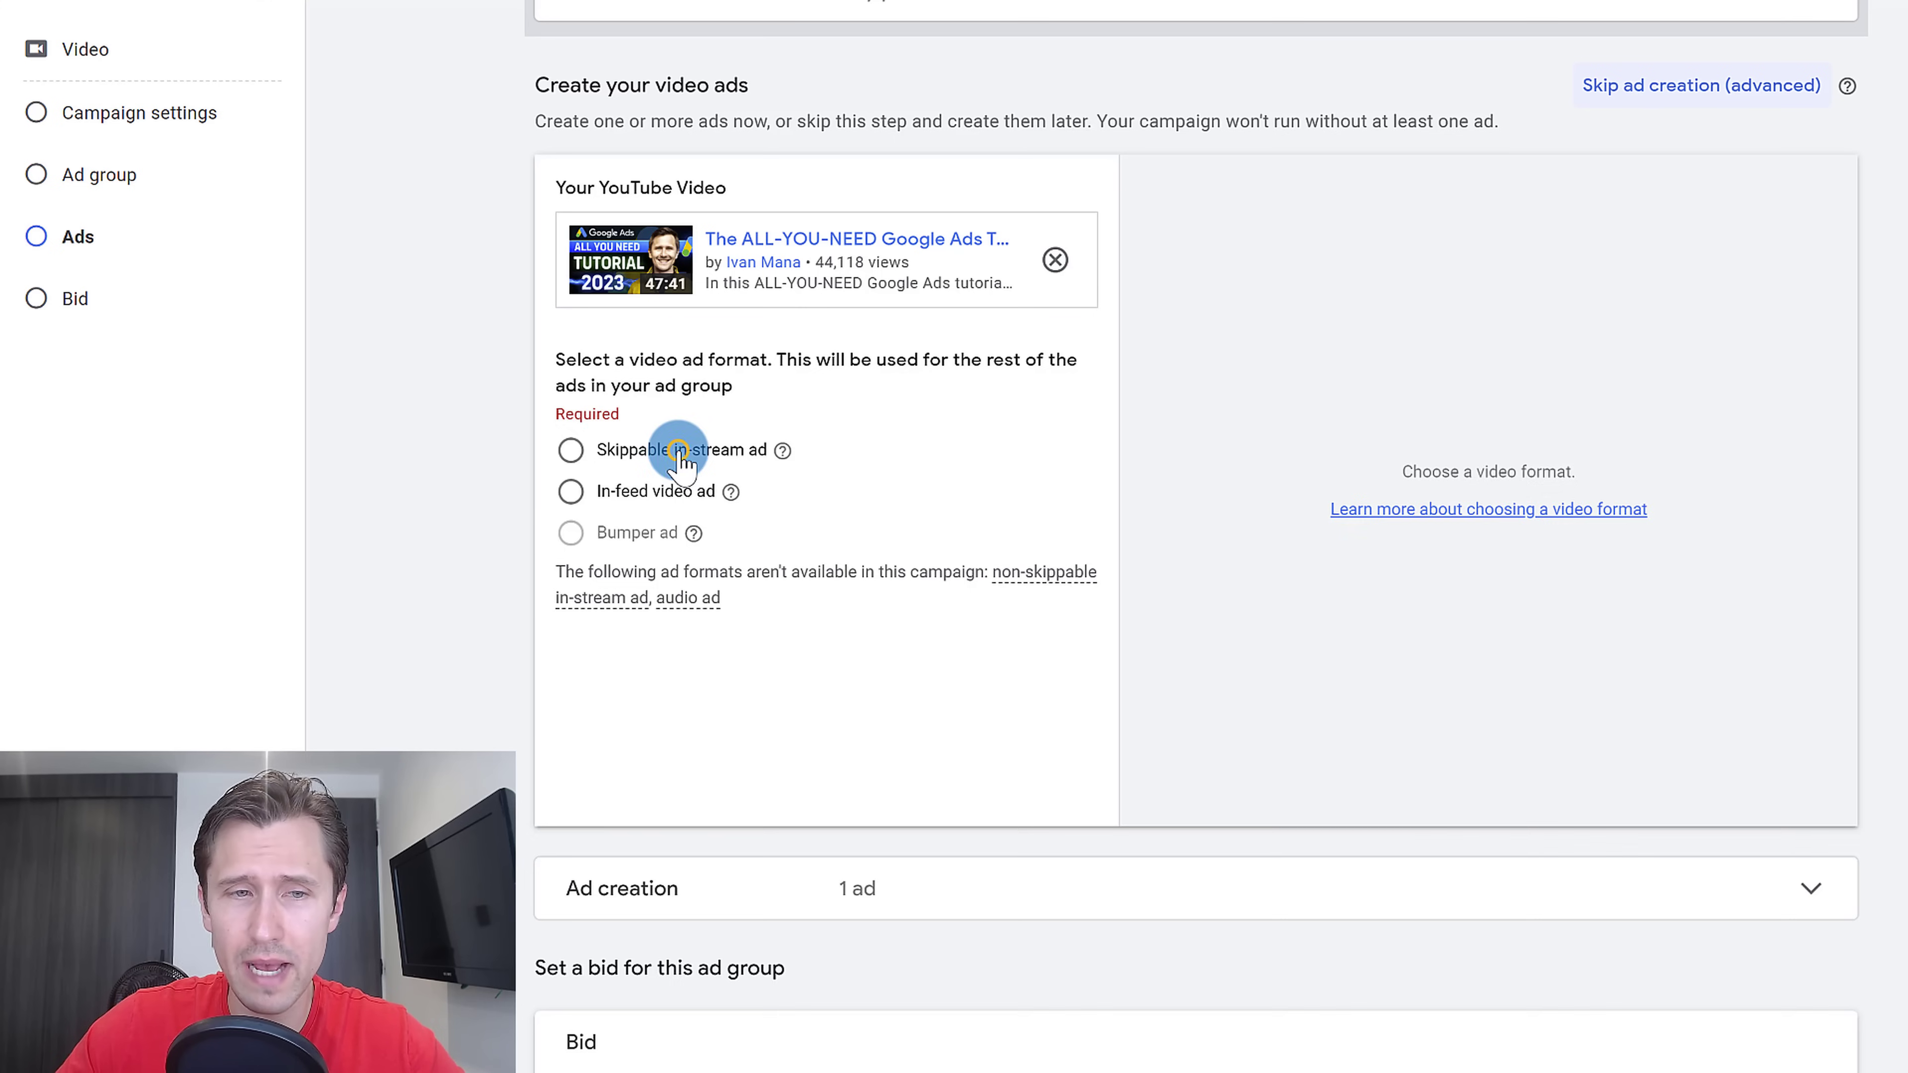
Choose the In-feed video ad format and preview it in another YouTube placement.
click(572, 450)
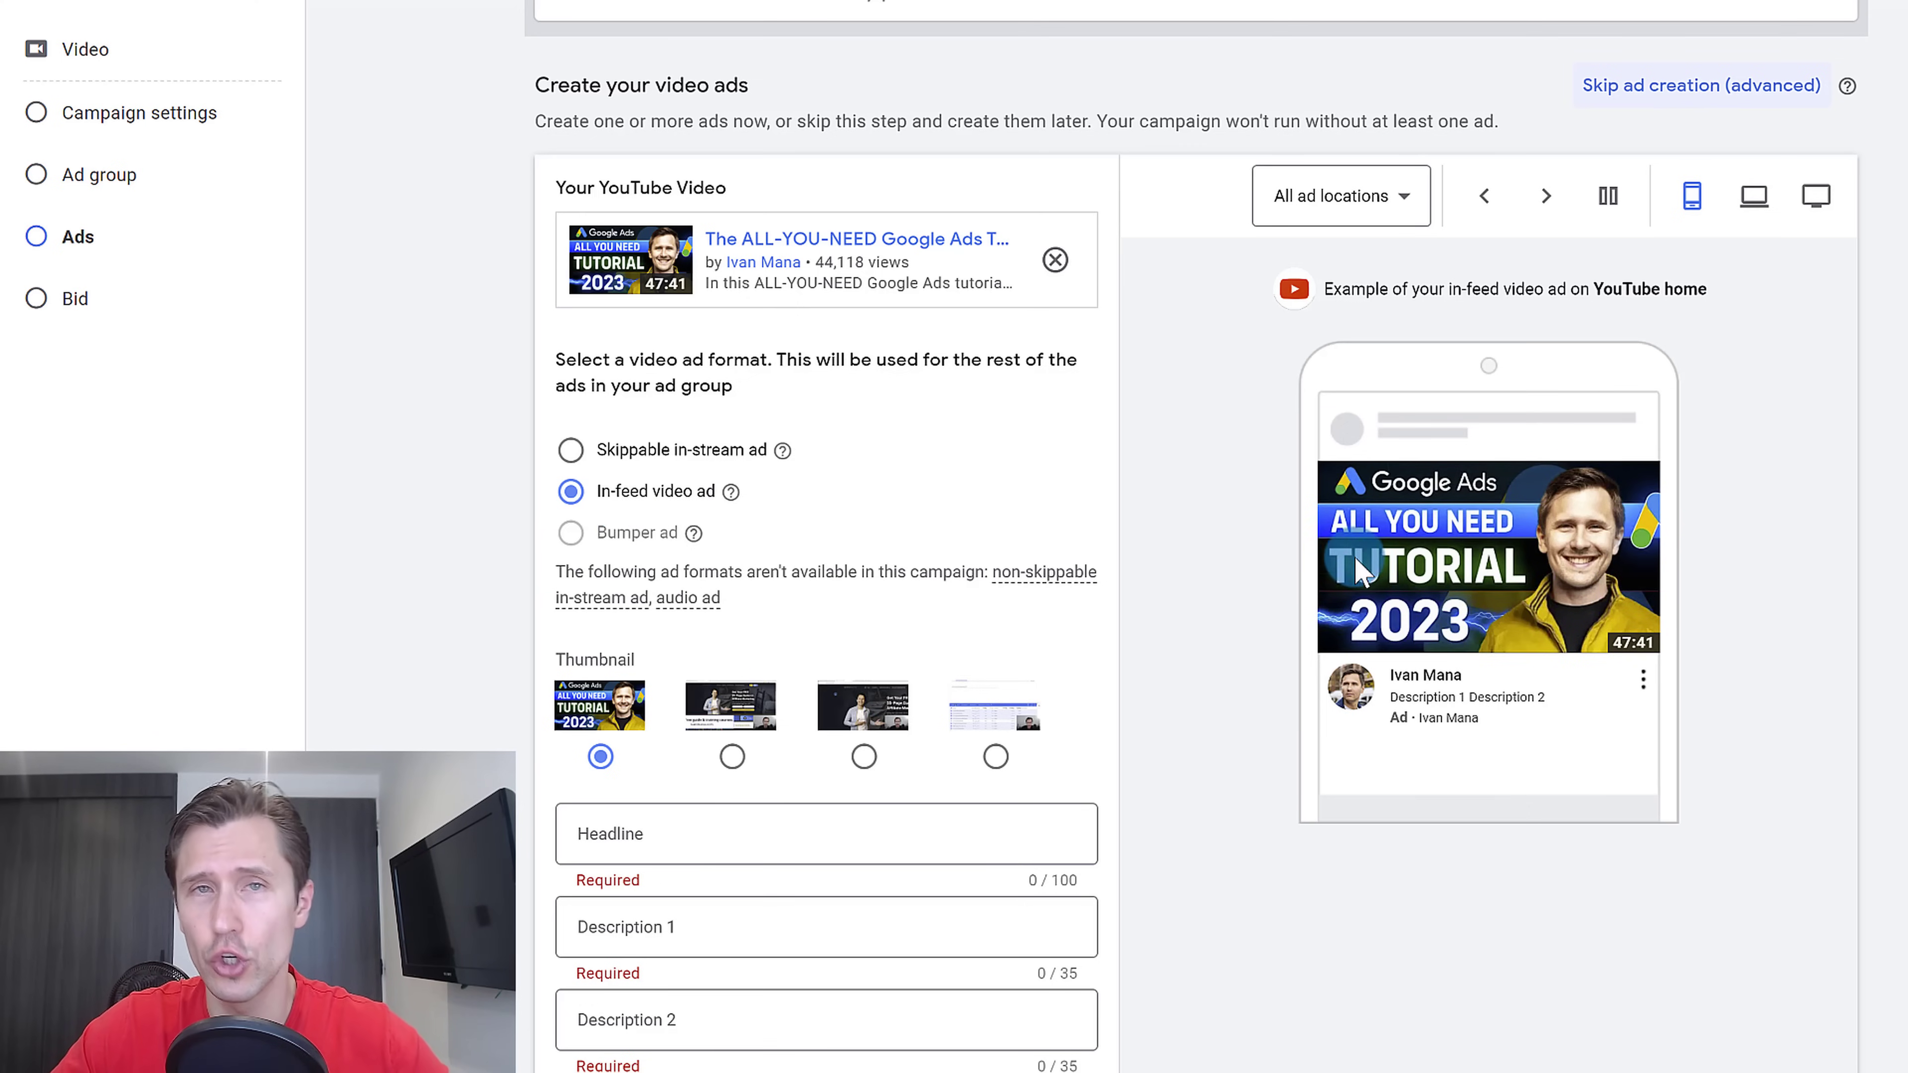
click(1546, 196)
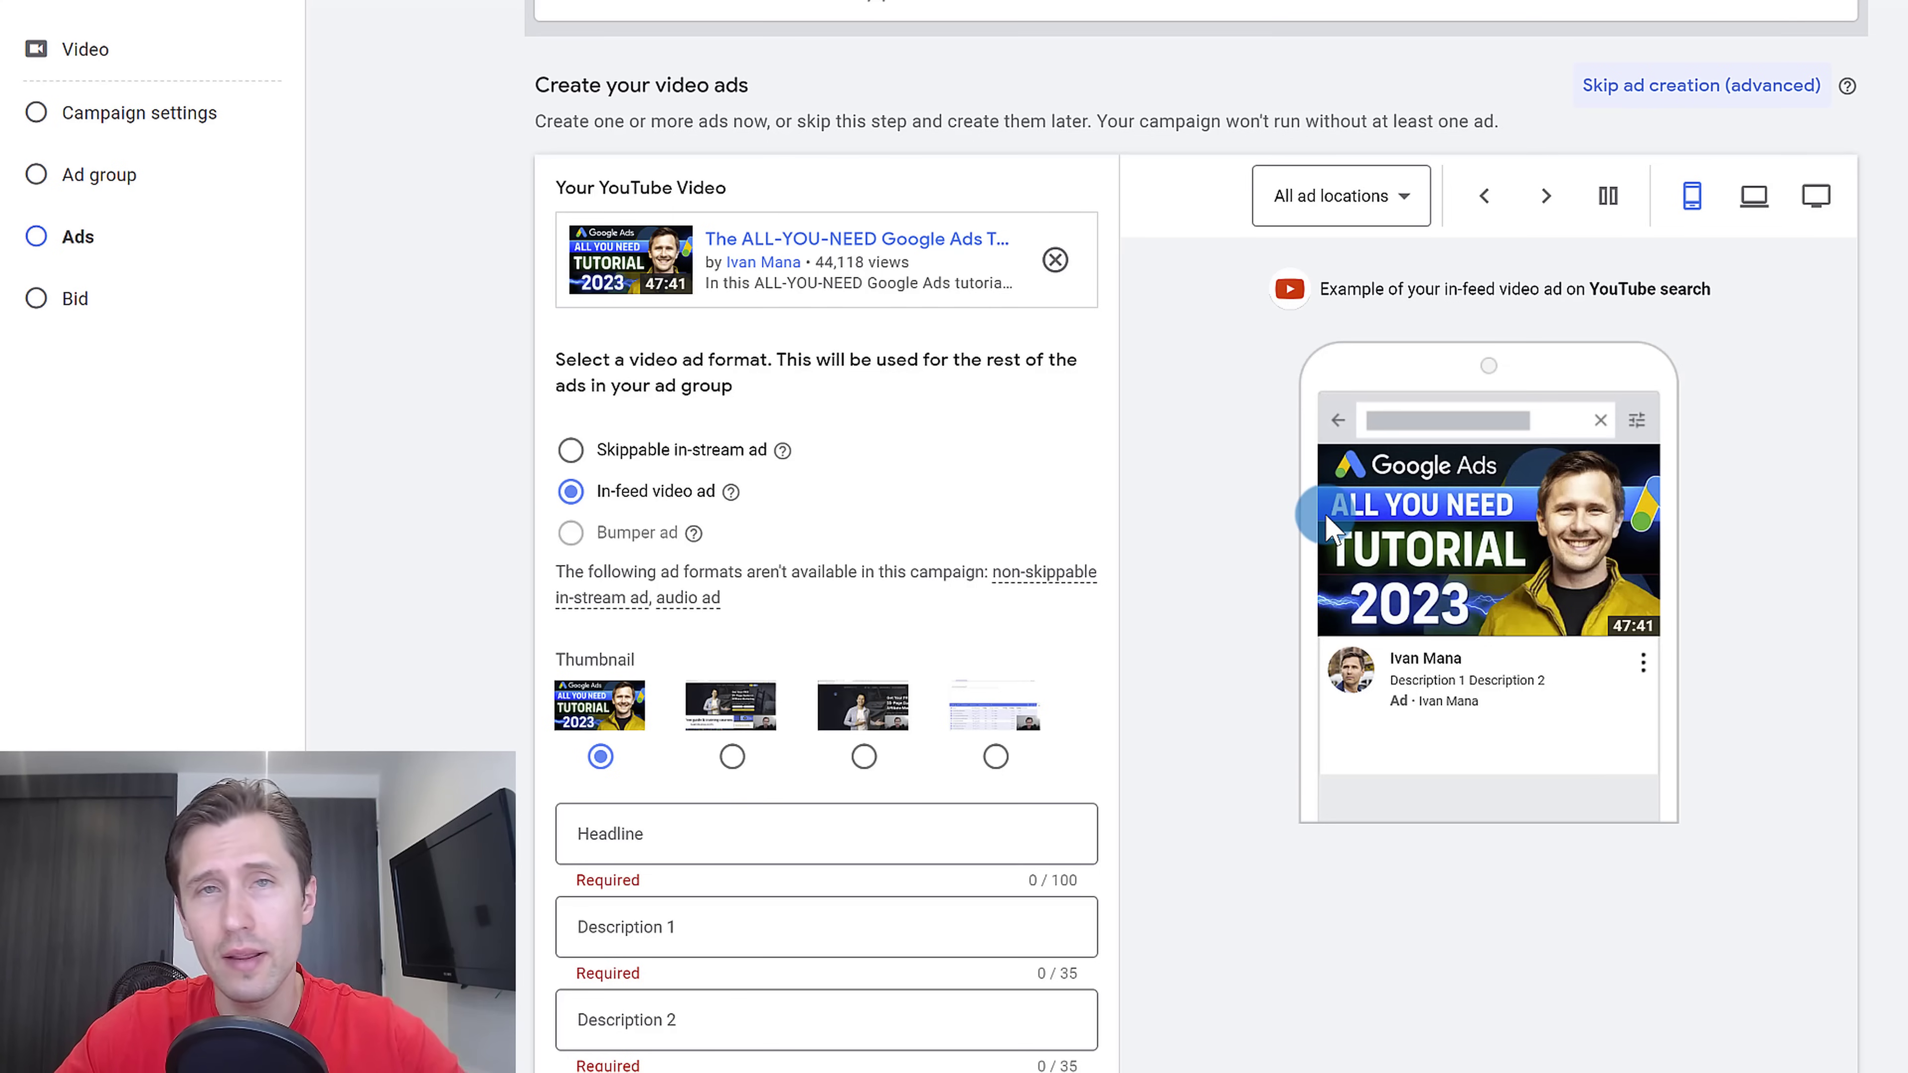
mouse_move(593, 534)
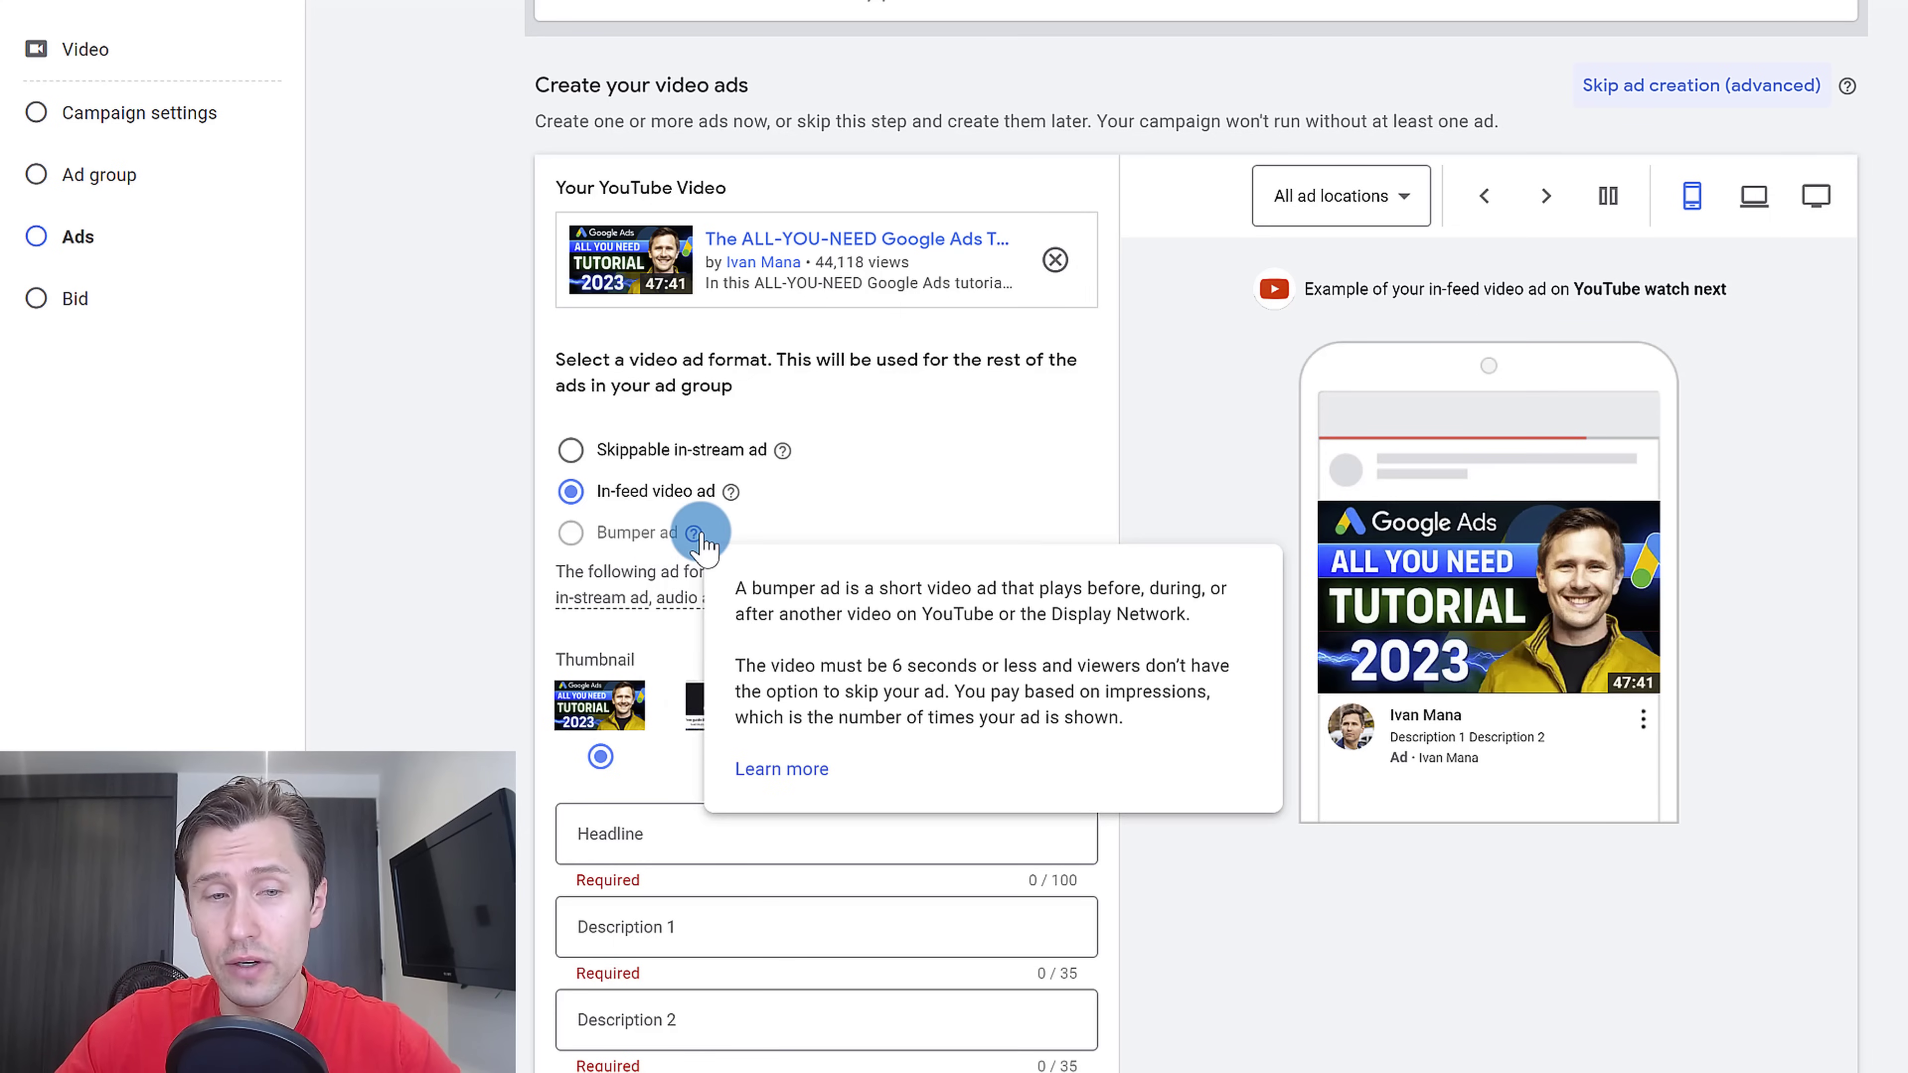
mouse_move(950, 480)
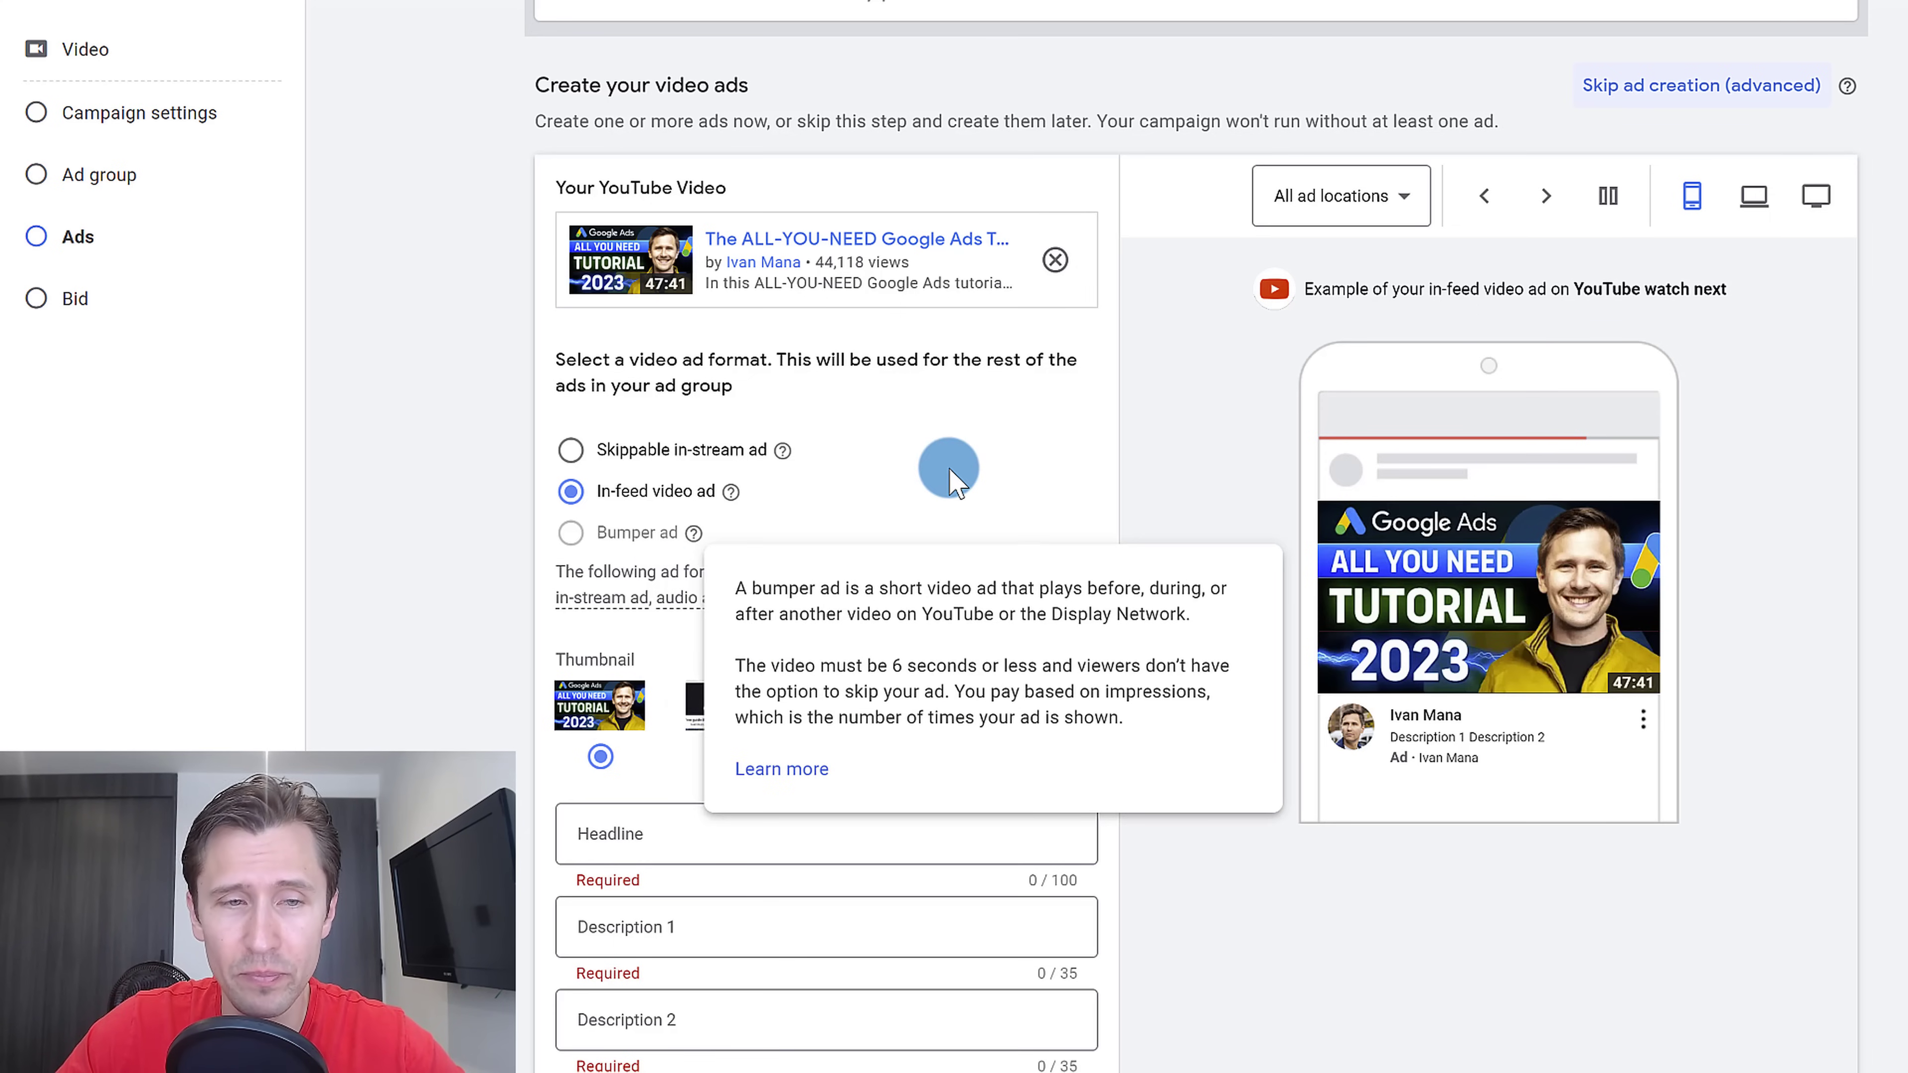
mouse_move(1037, 572)
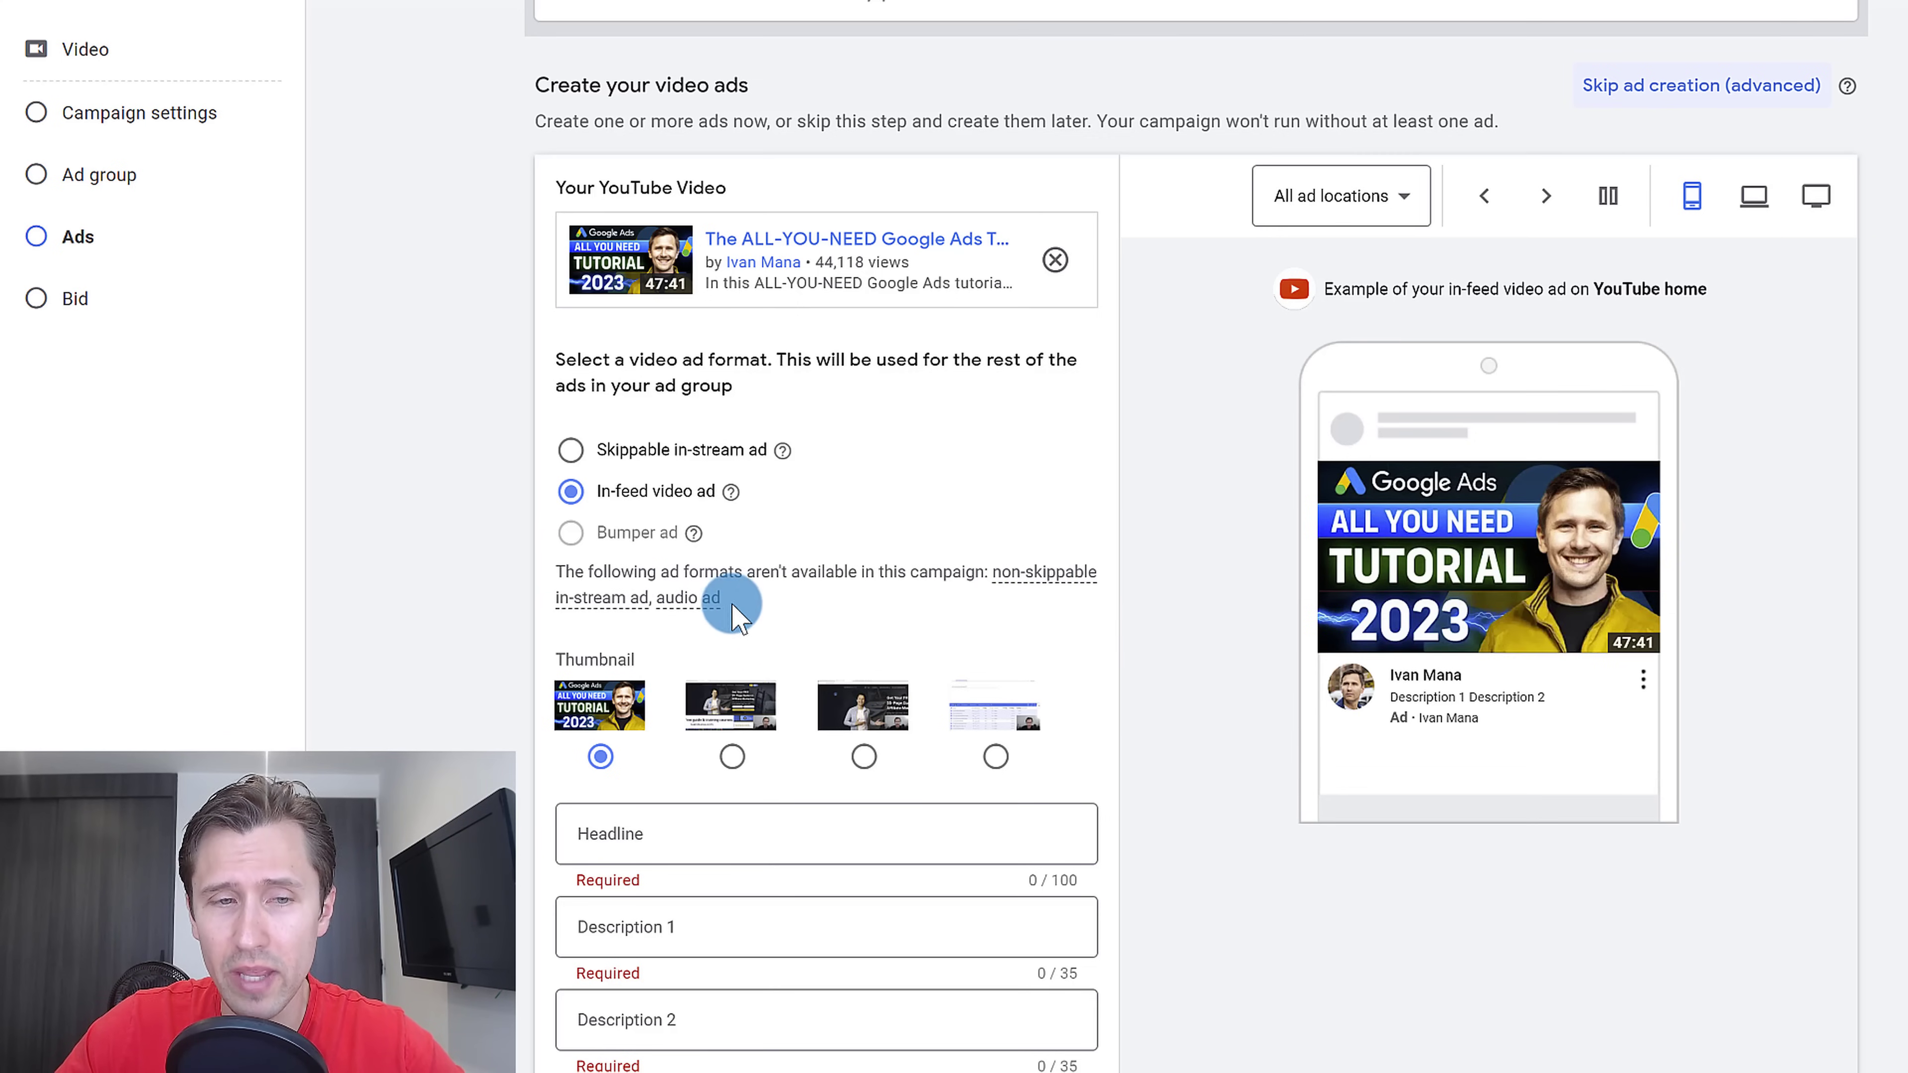
mouse_move(1018, 576)
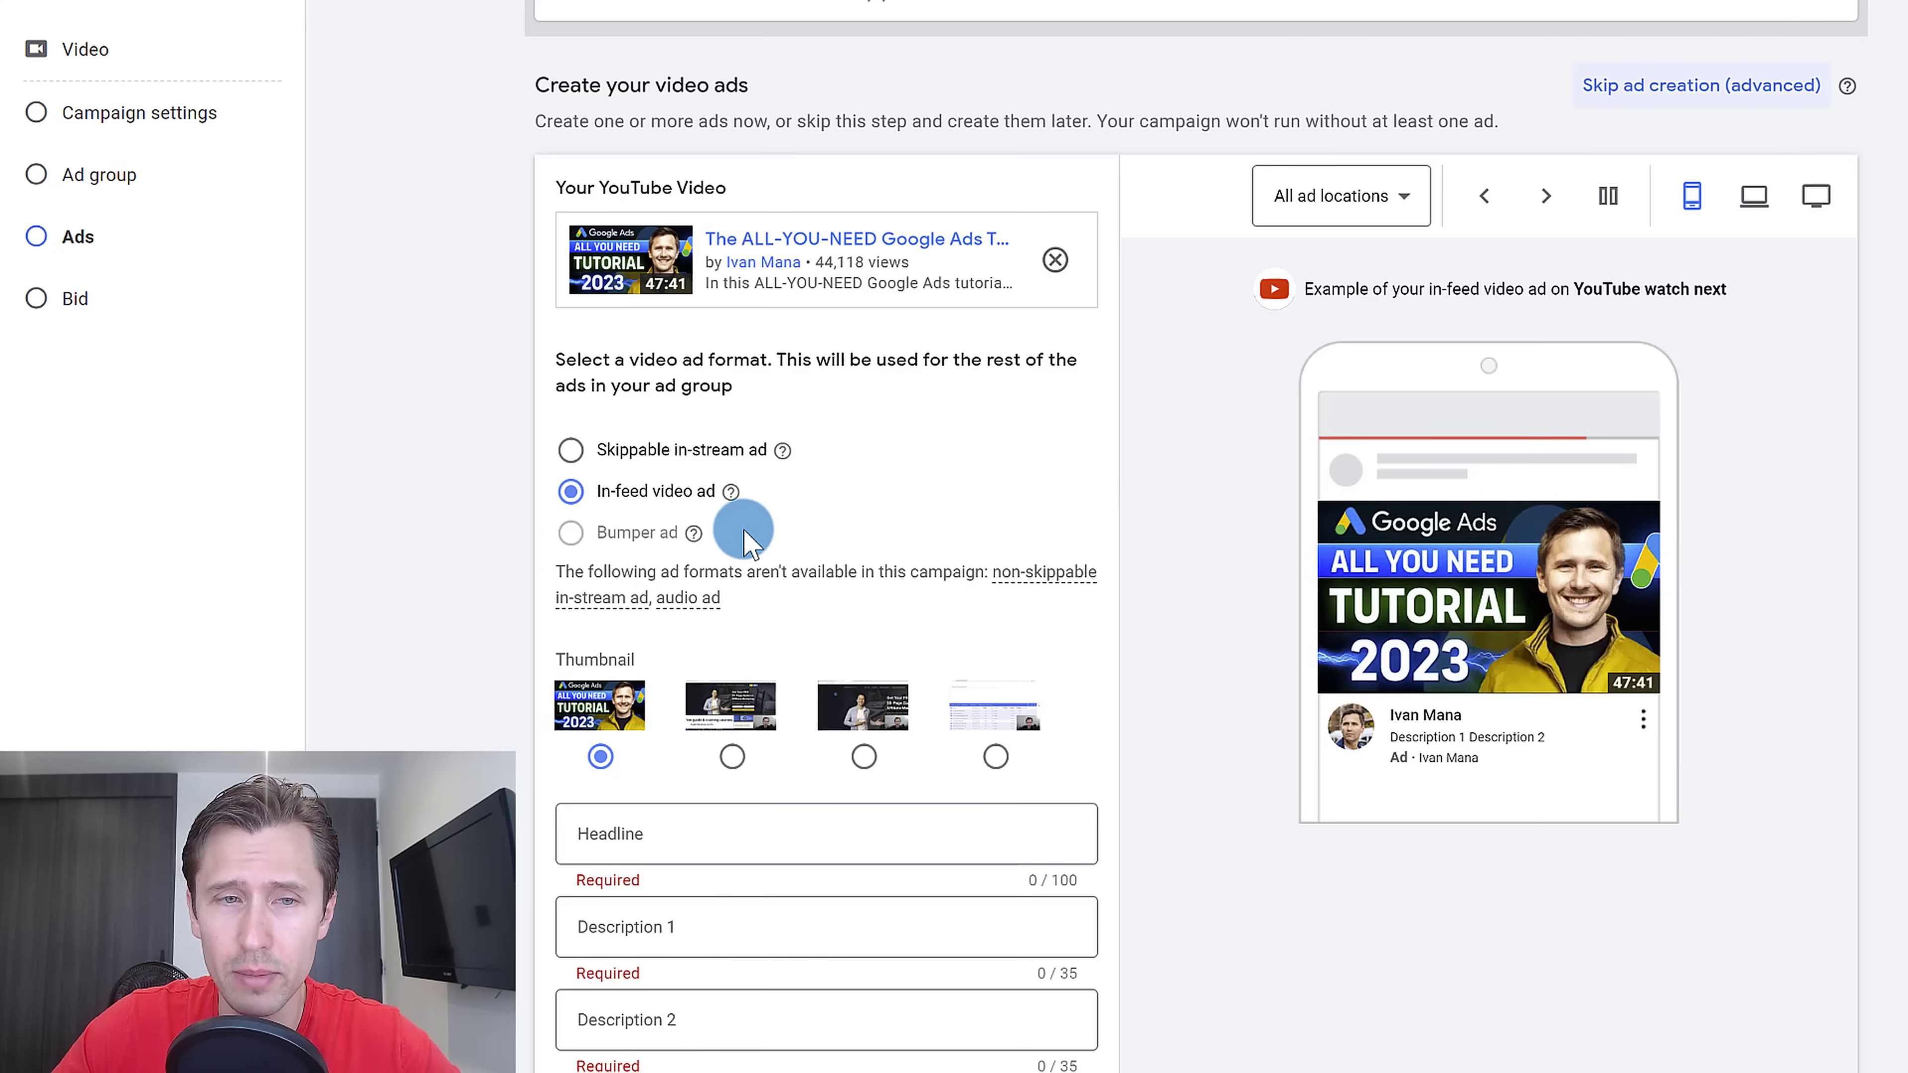
mouse_move(847, 547)
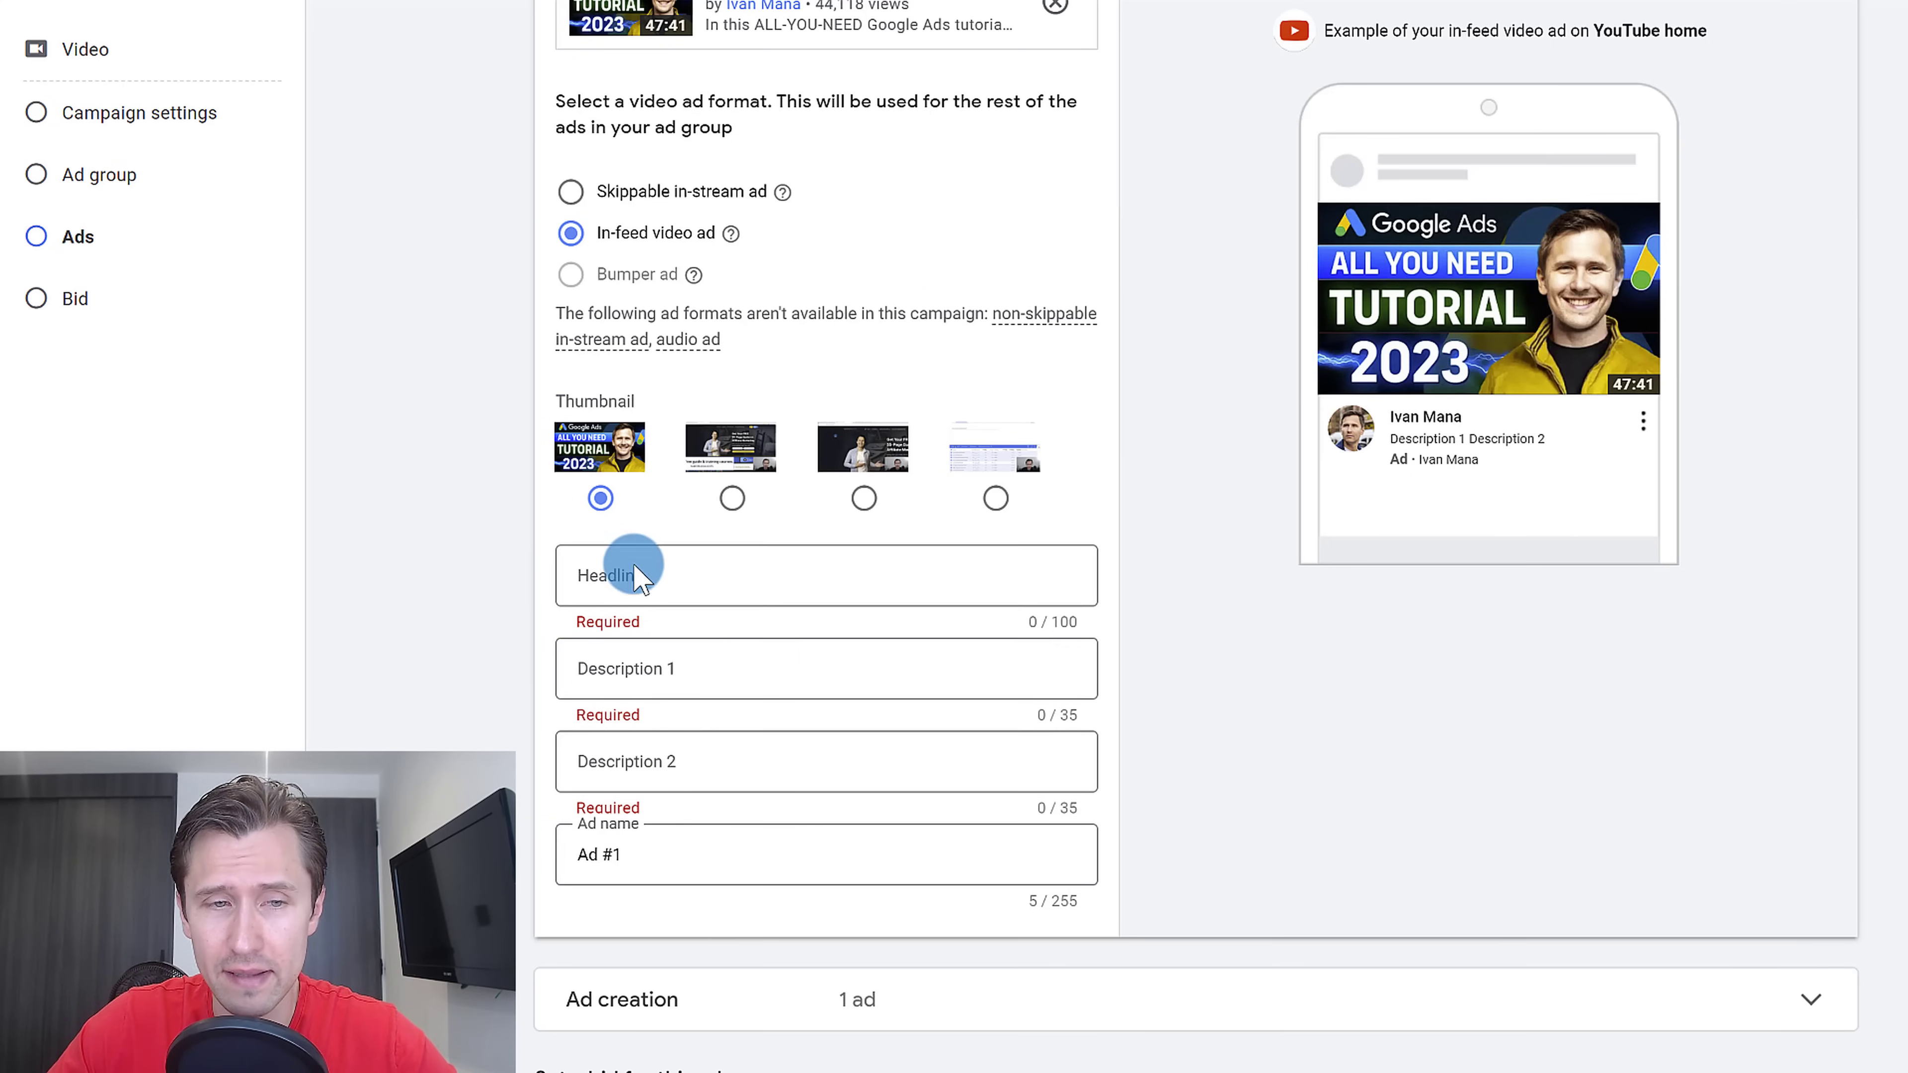
Enter the step-by-step tutorial headline and the 'Master Google Ads' descriptions for the in-feed ad.
text(Learn how to)
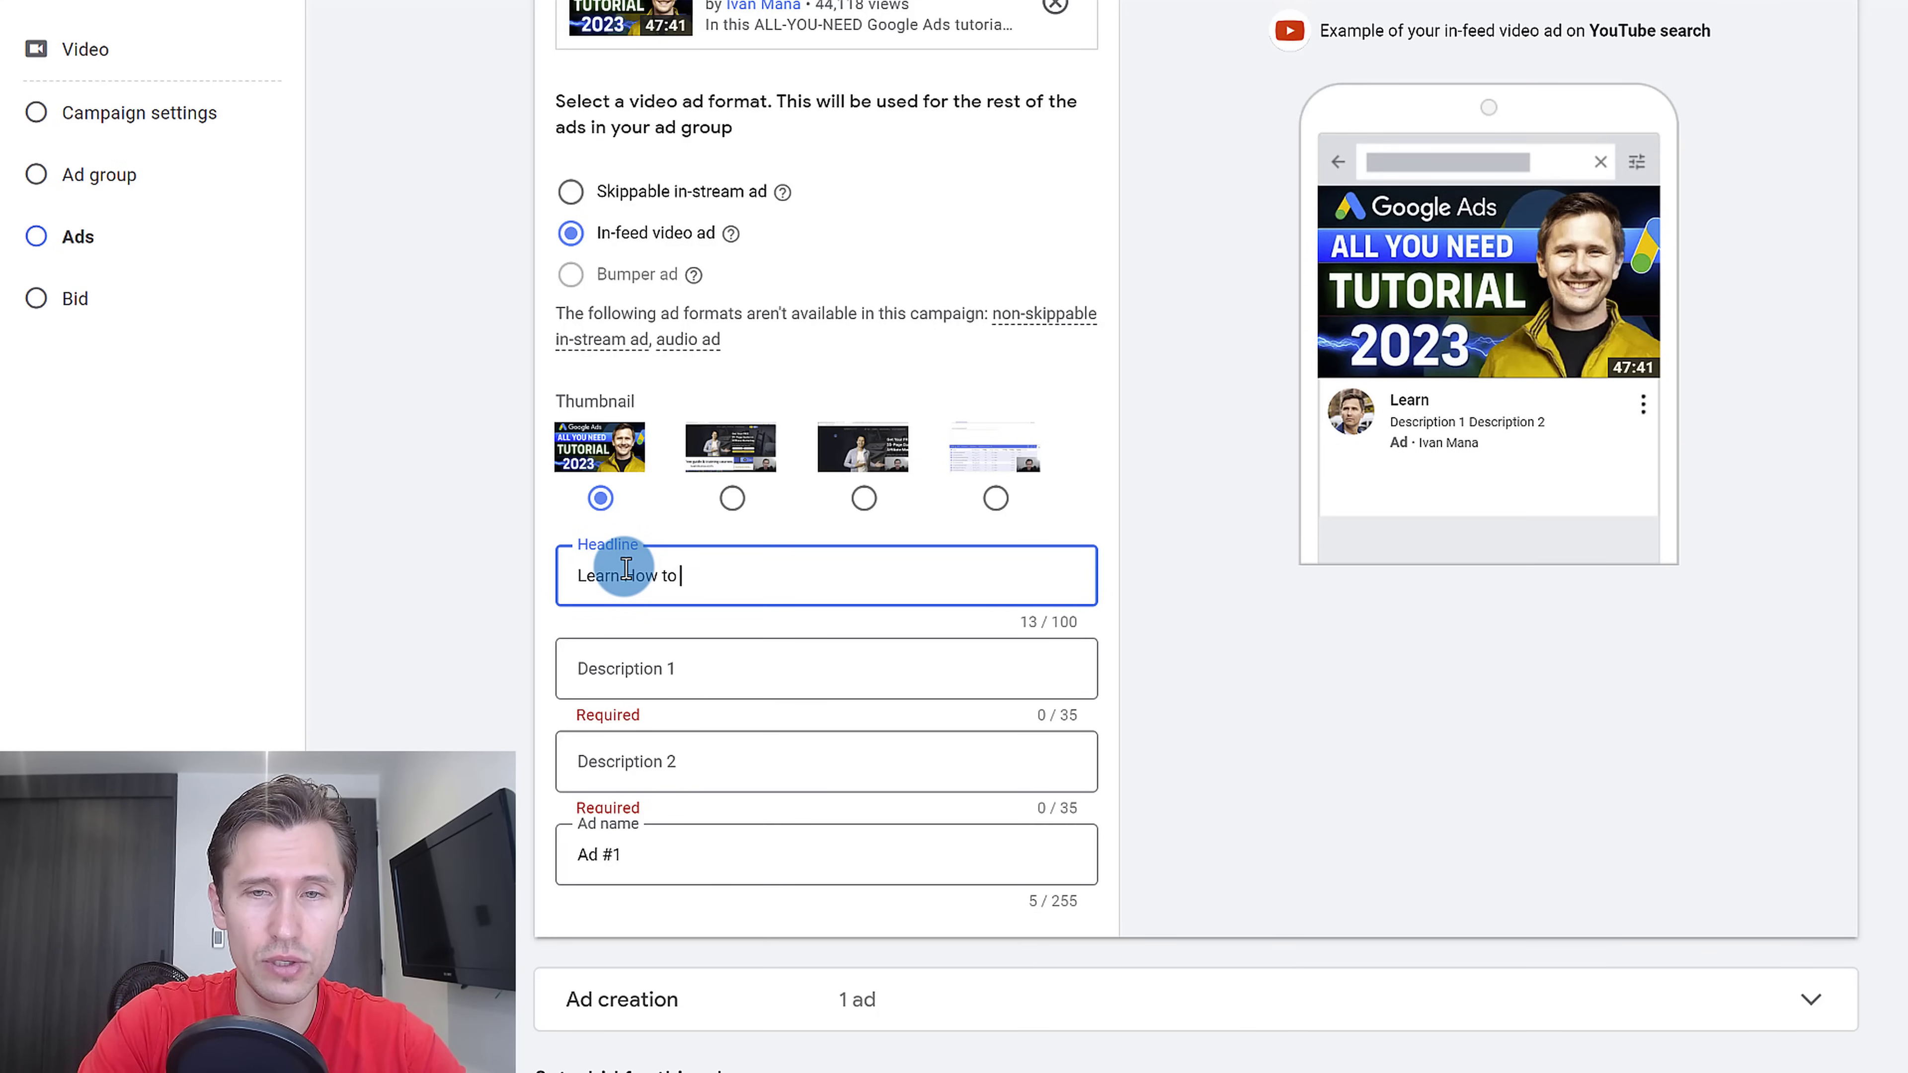
text(Use Google Ads)
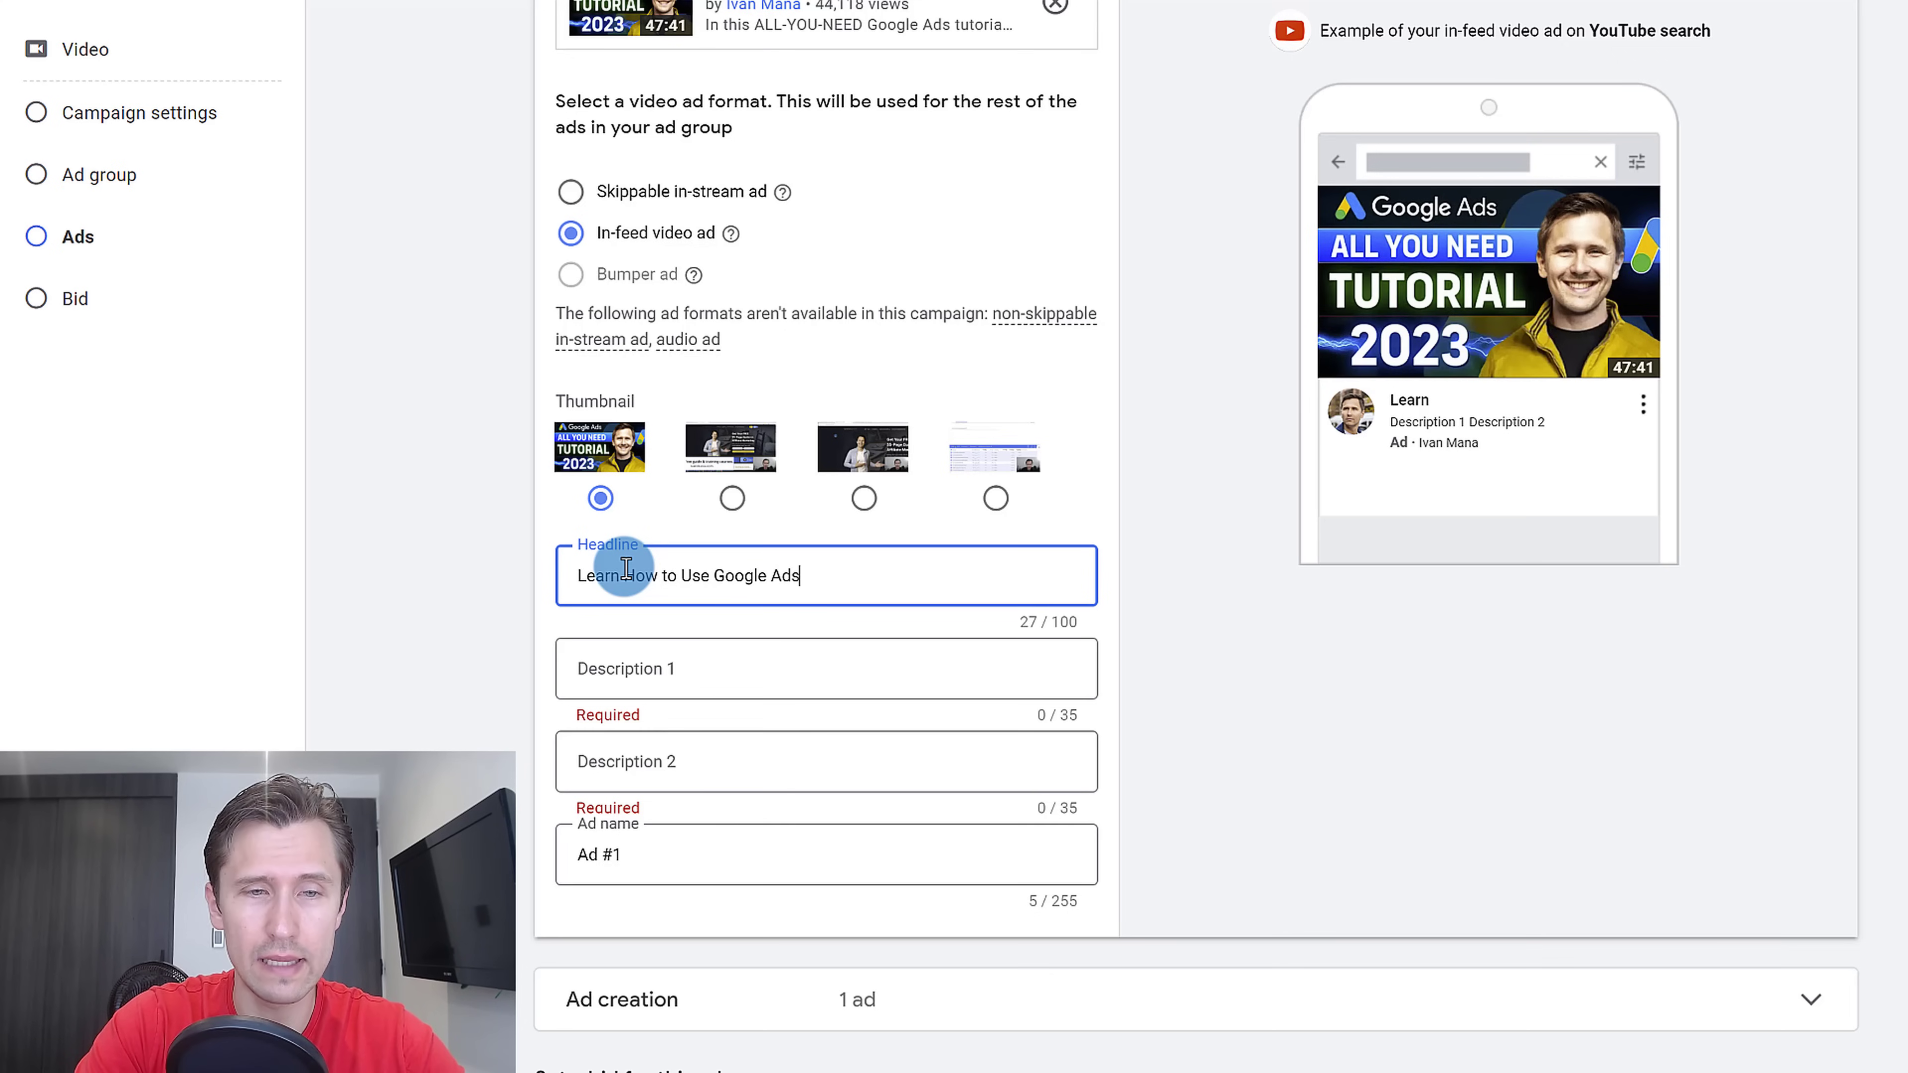
text(In This Ste)
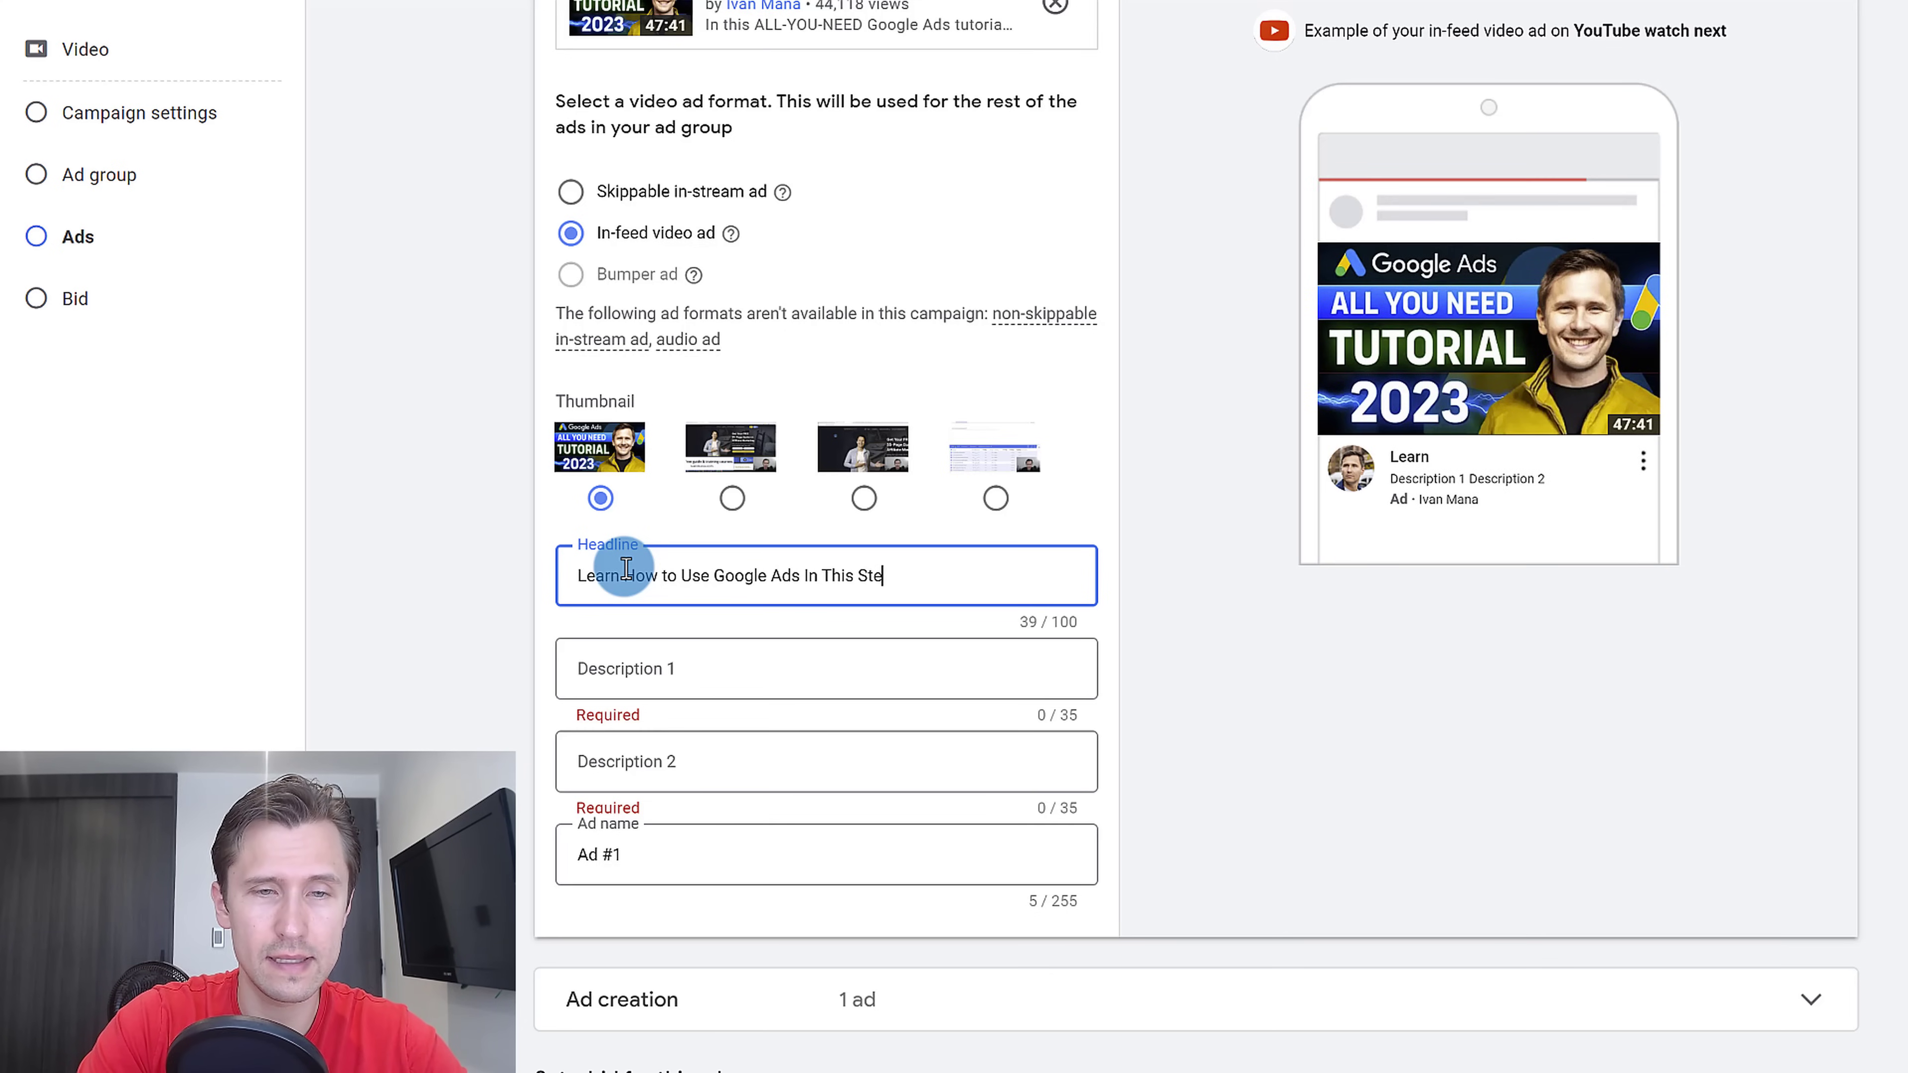
text(p-by-Step Video)
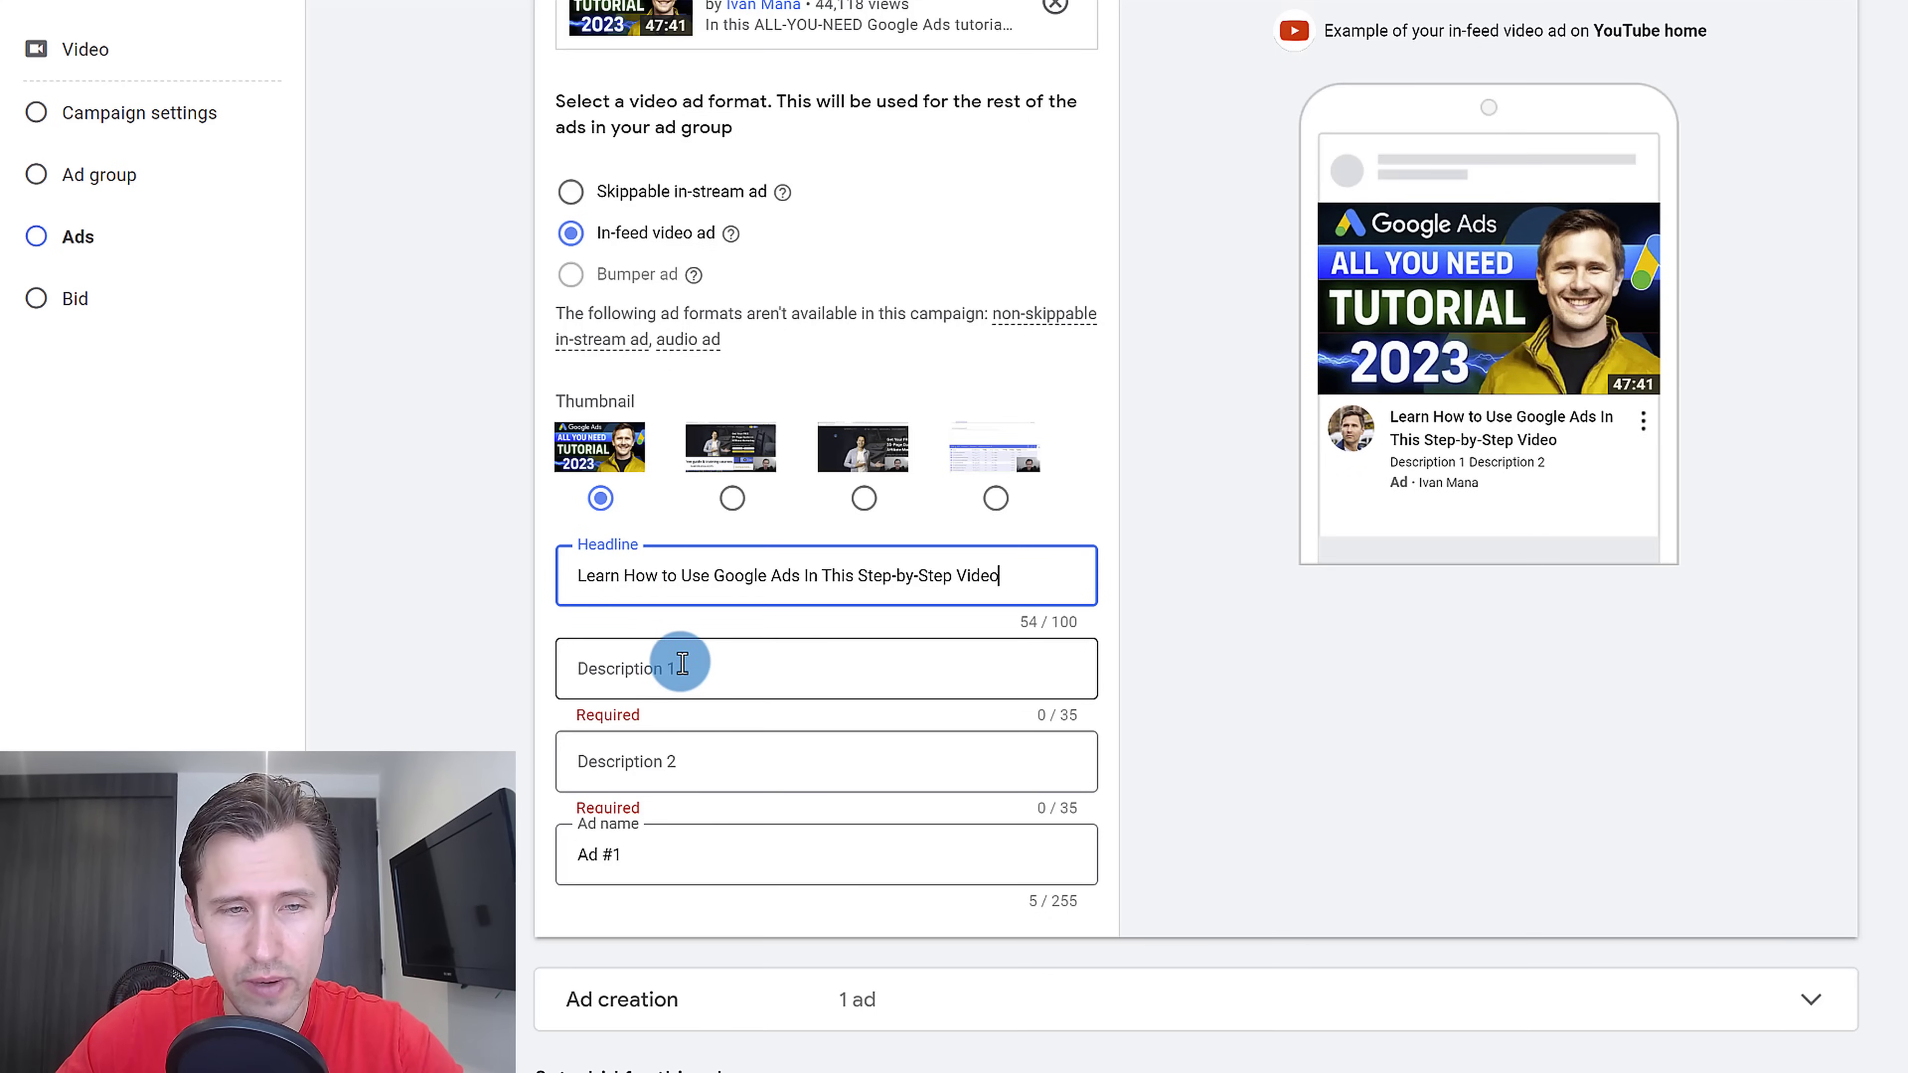
click(678, 666)
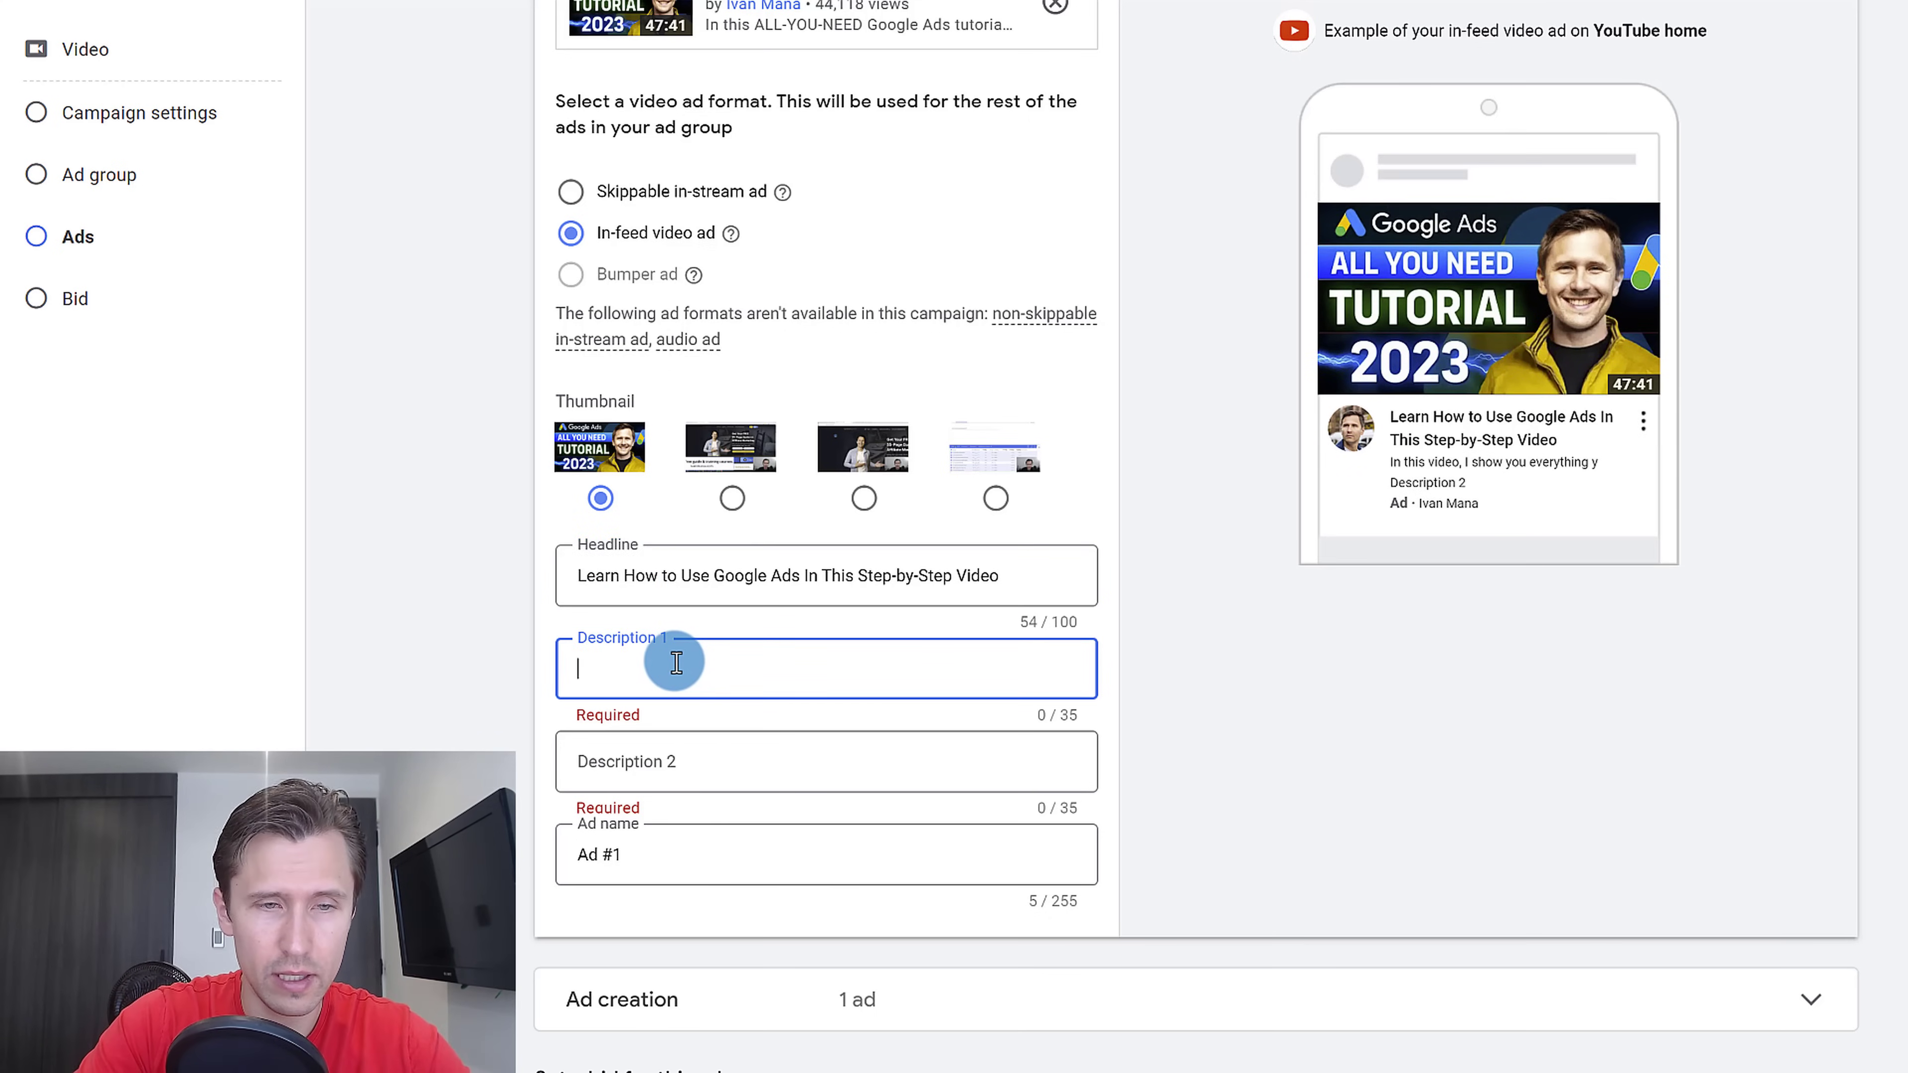
text(Master Google Ads Here)
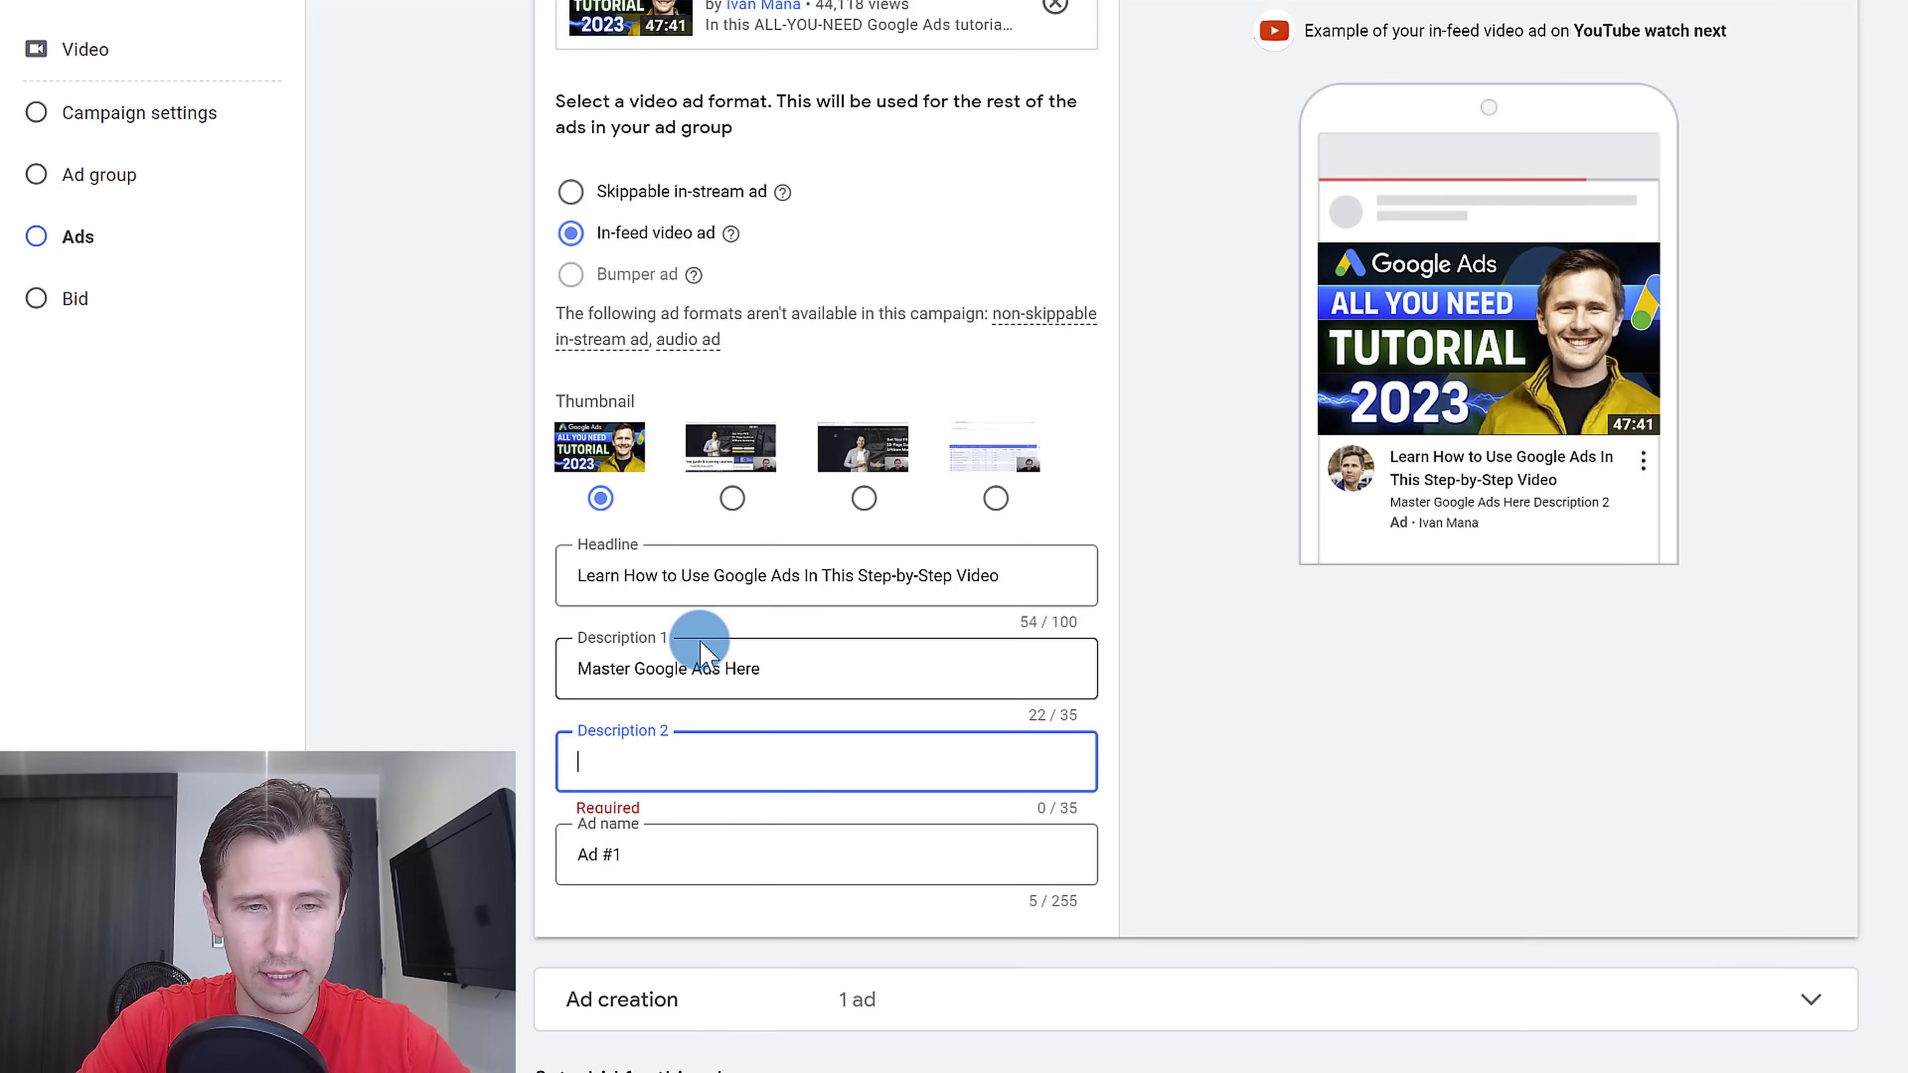
text(Step-by-)
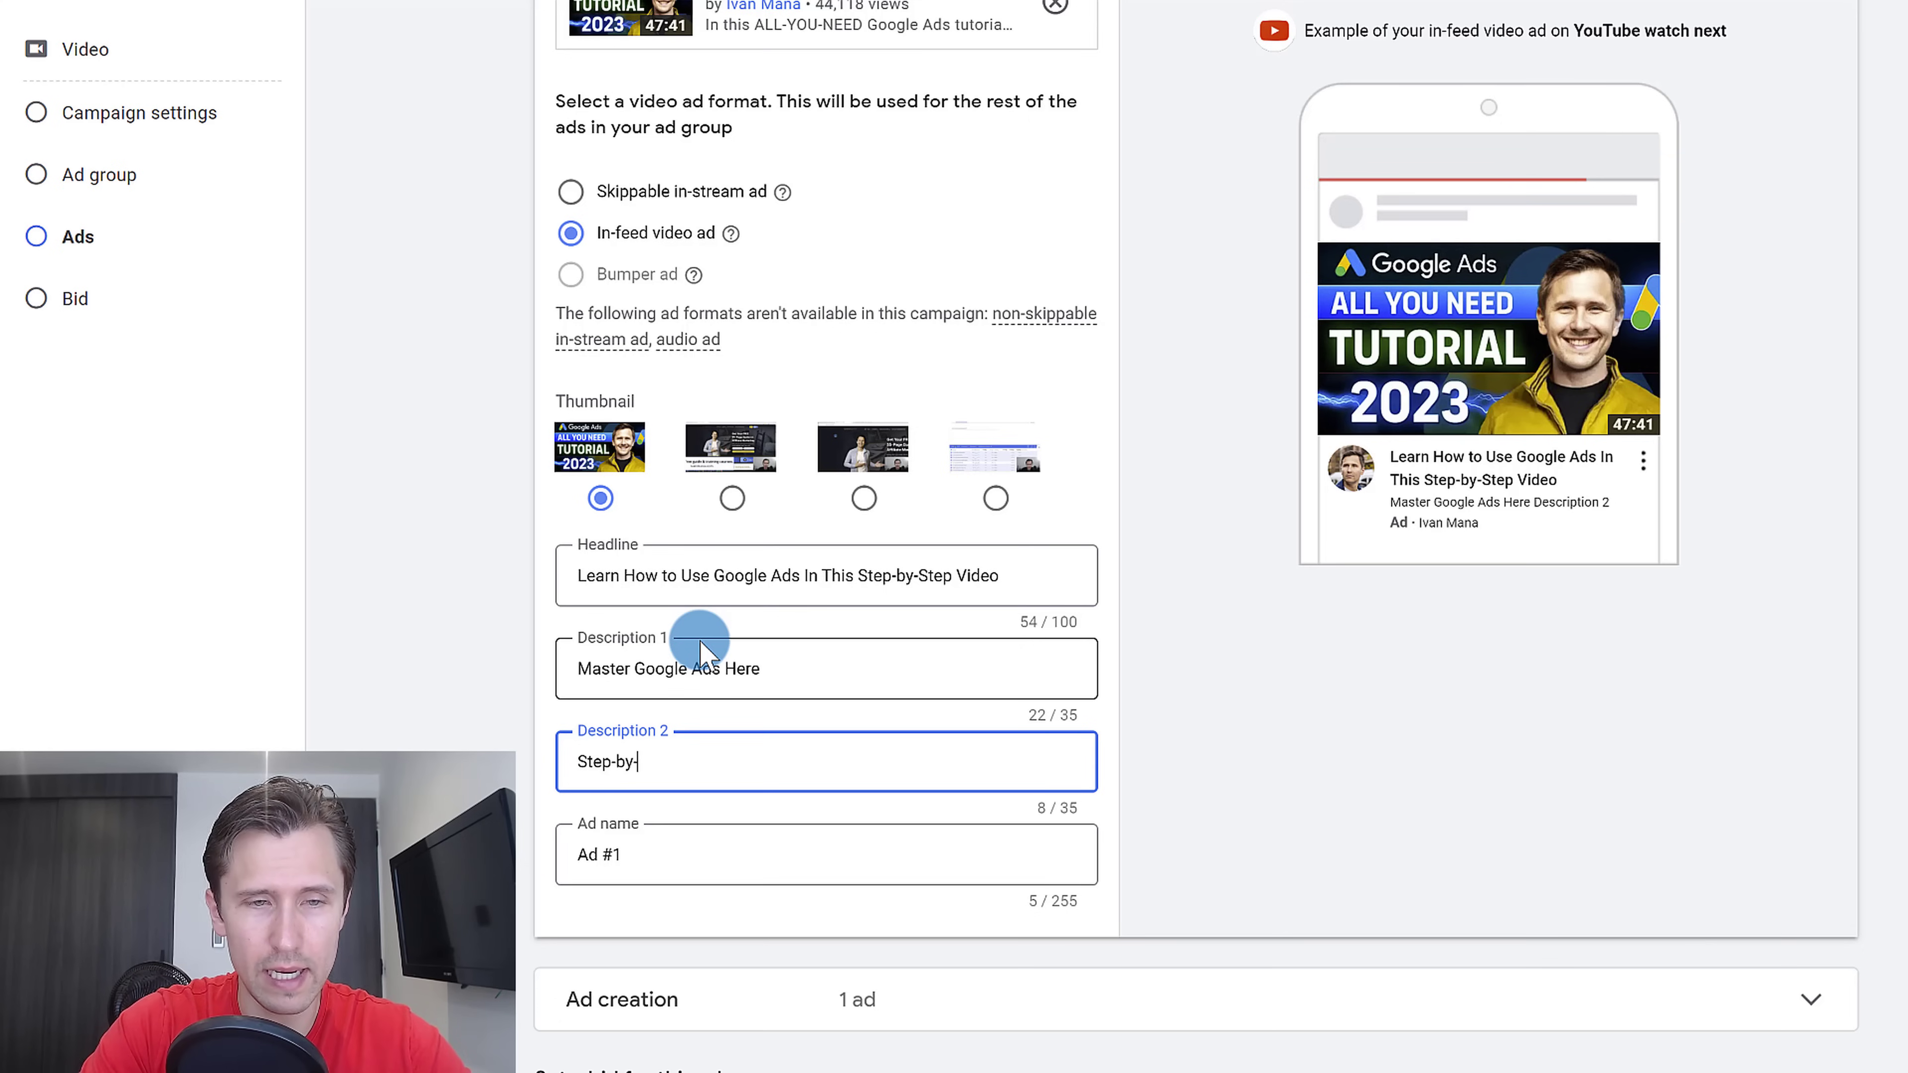
text(step tutorial to guide you)
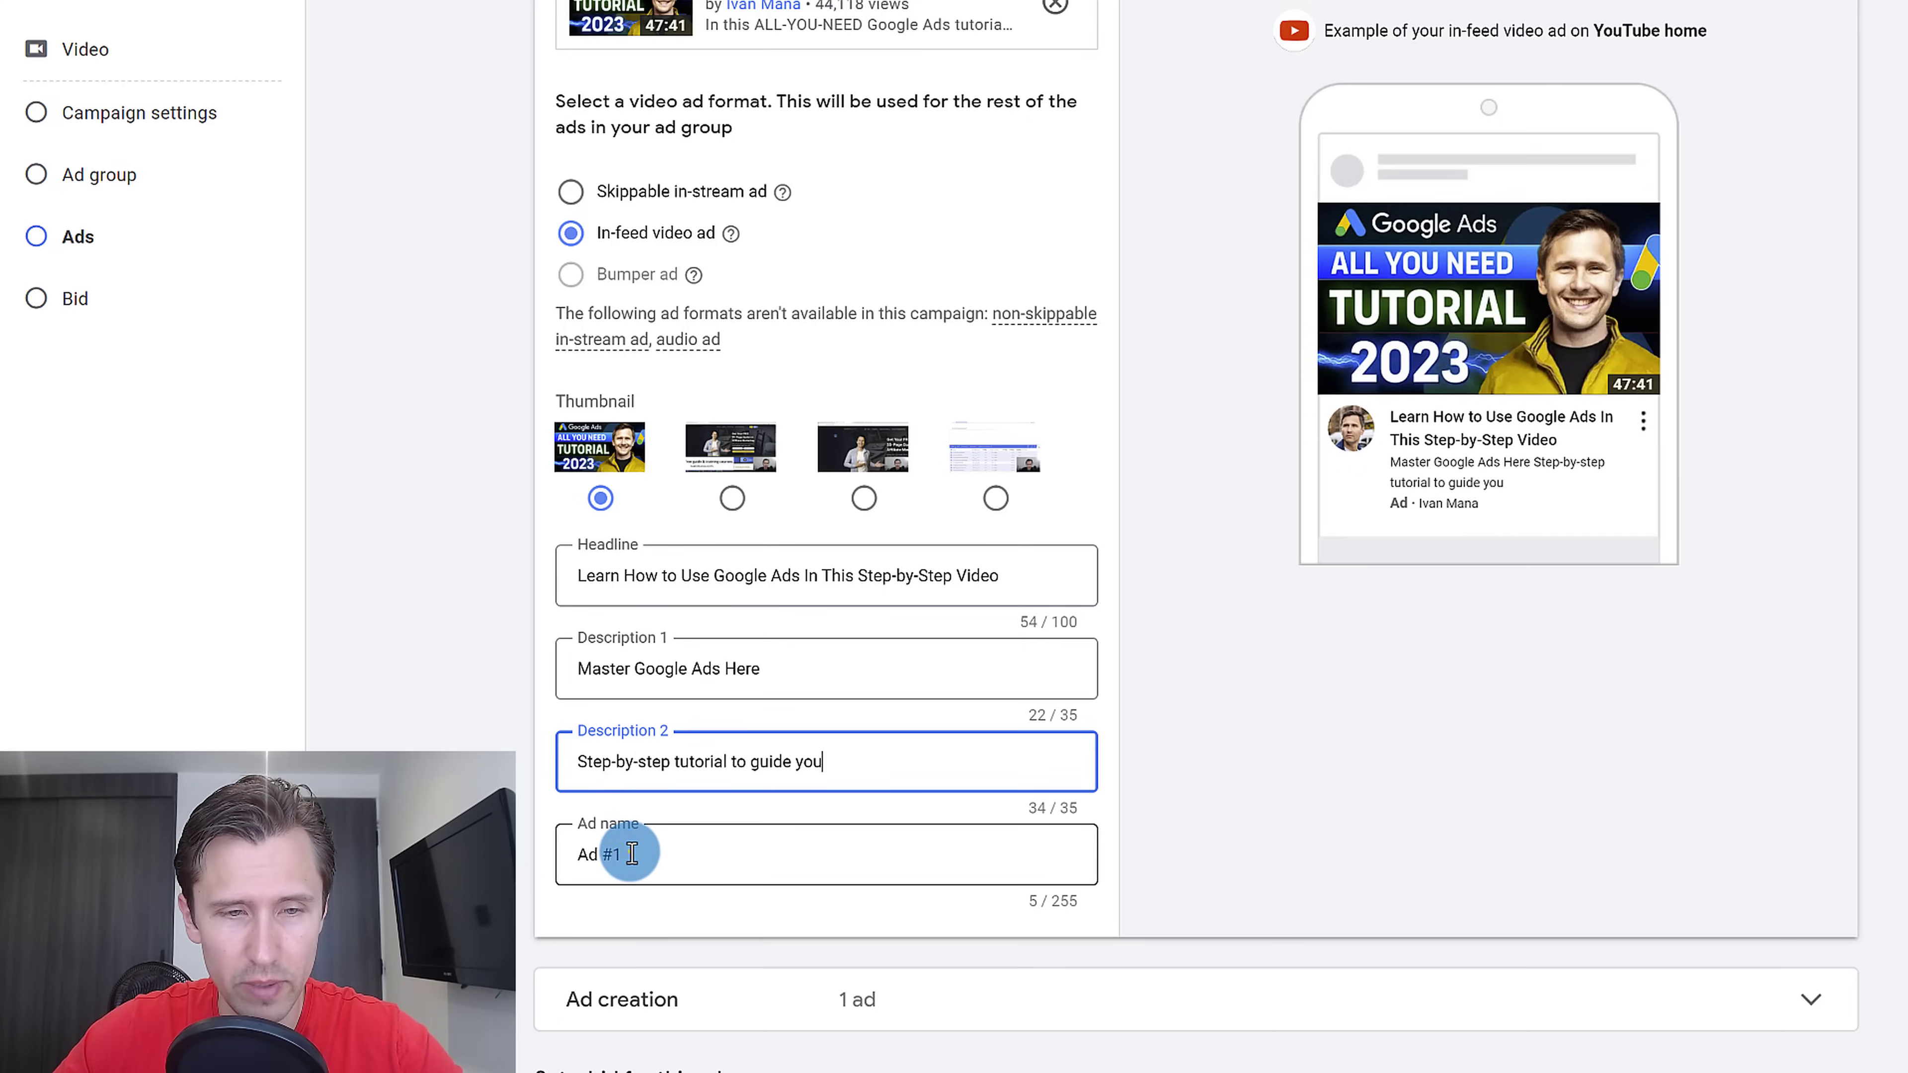
Rename the ad from 'Ad #1' to 'google ads tutorial 50 mins.'.
double_click(597, 855)
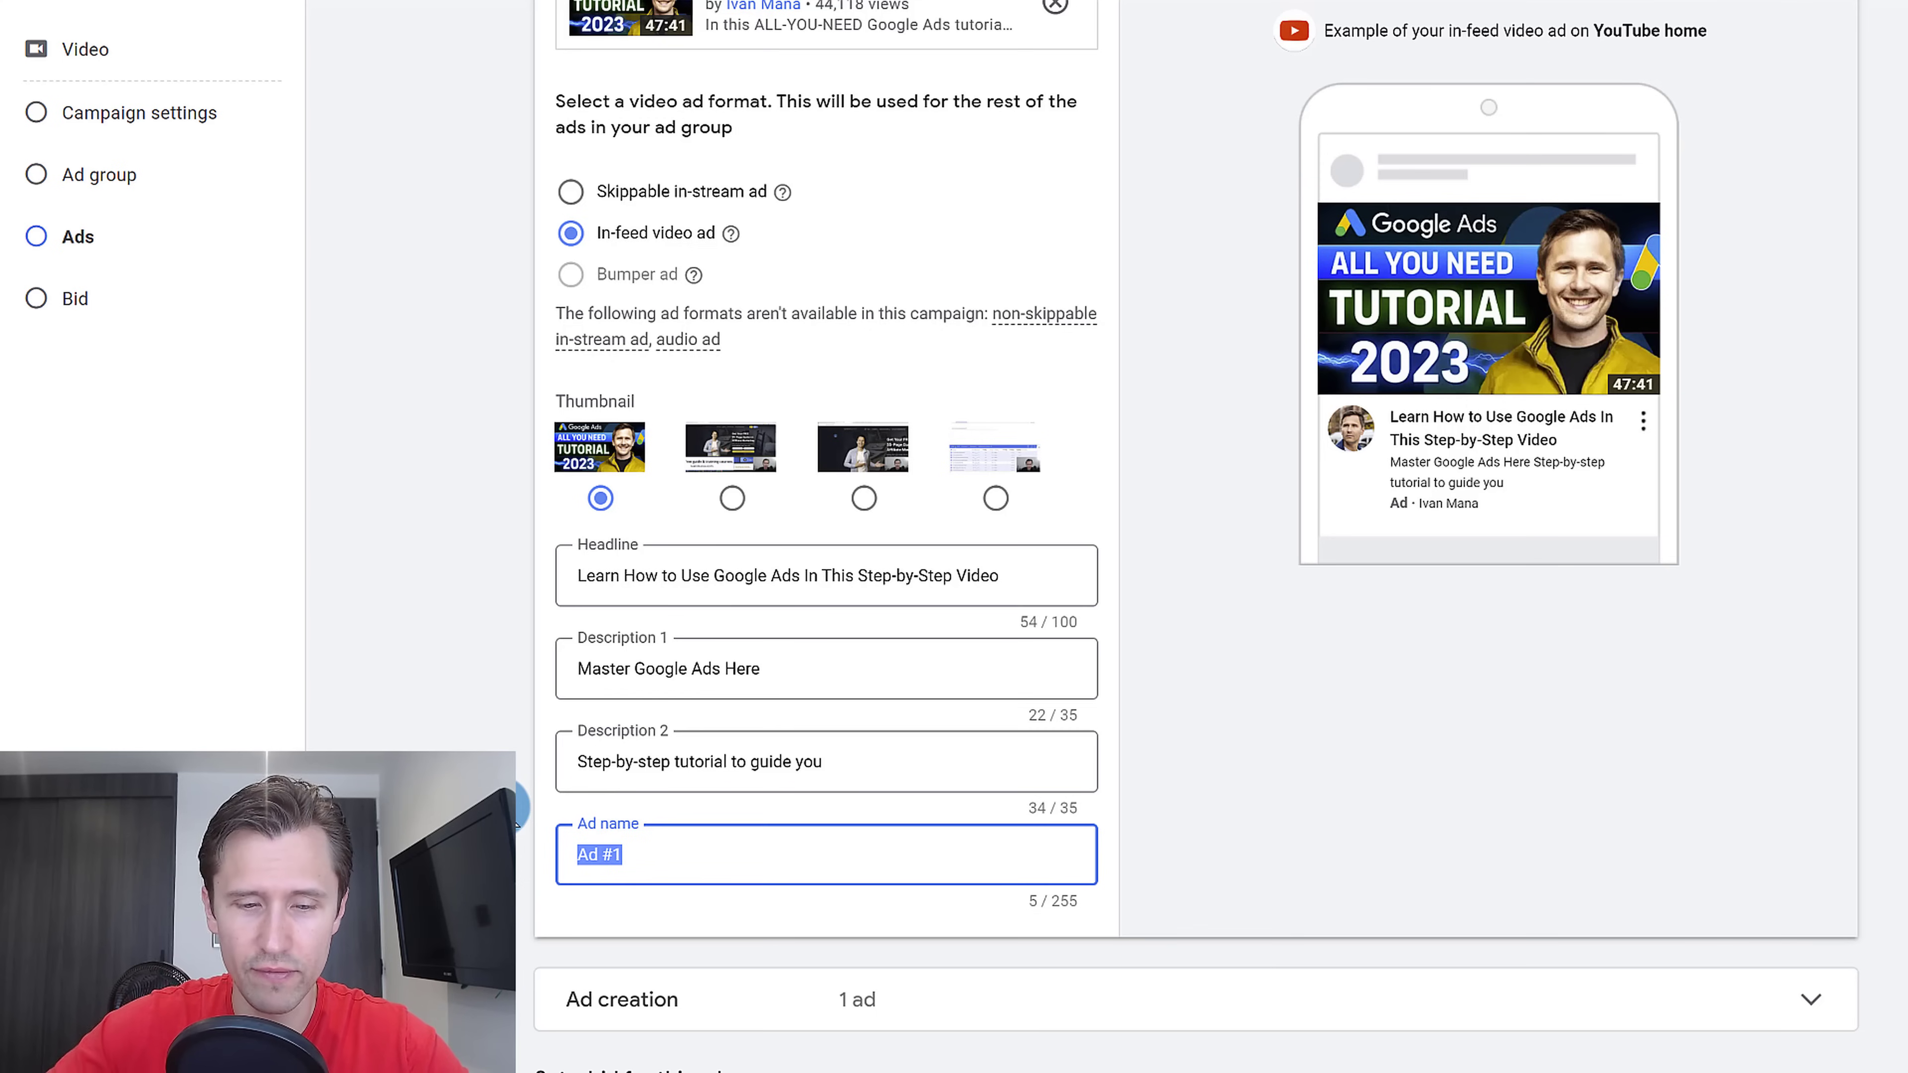
text(google ads tutorial 50 mins.)
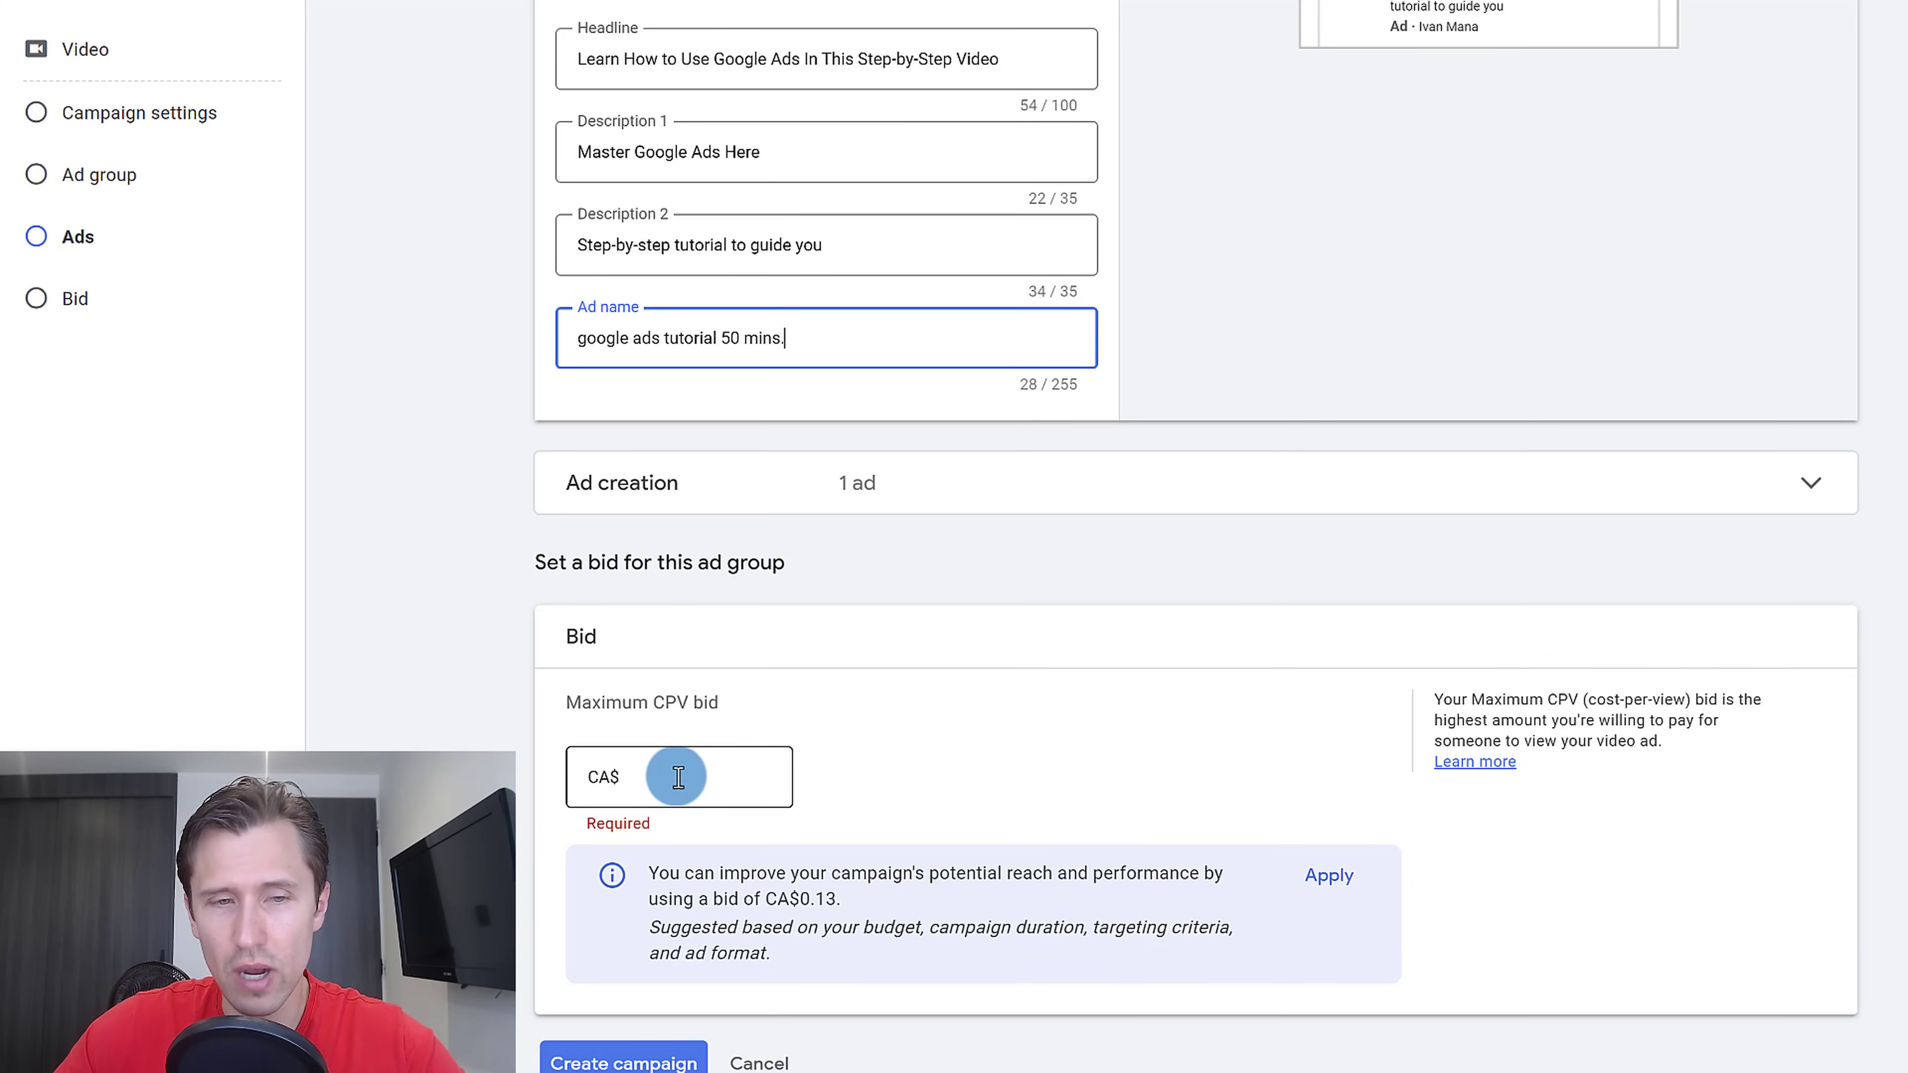
Enter a maximum CPV bid of 0.15 and create the video campaign.
click(677, 777)
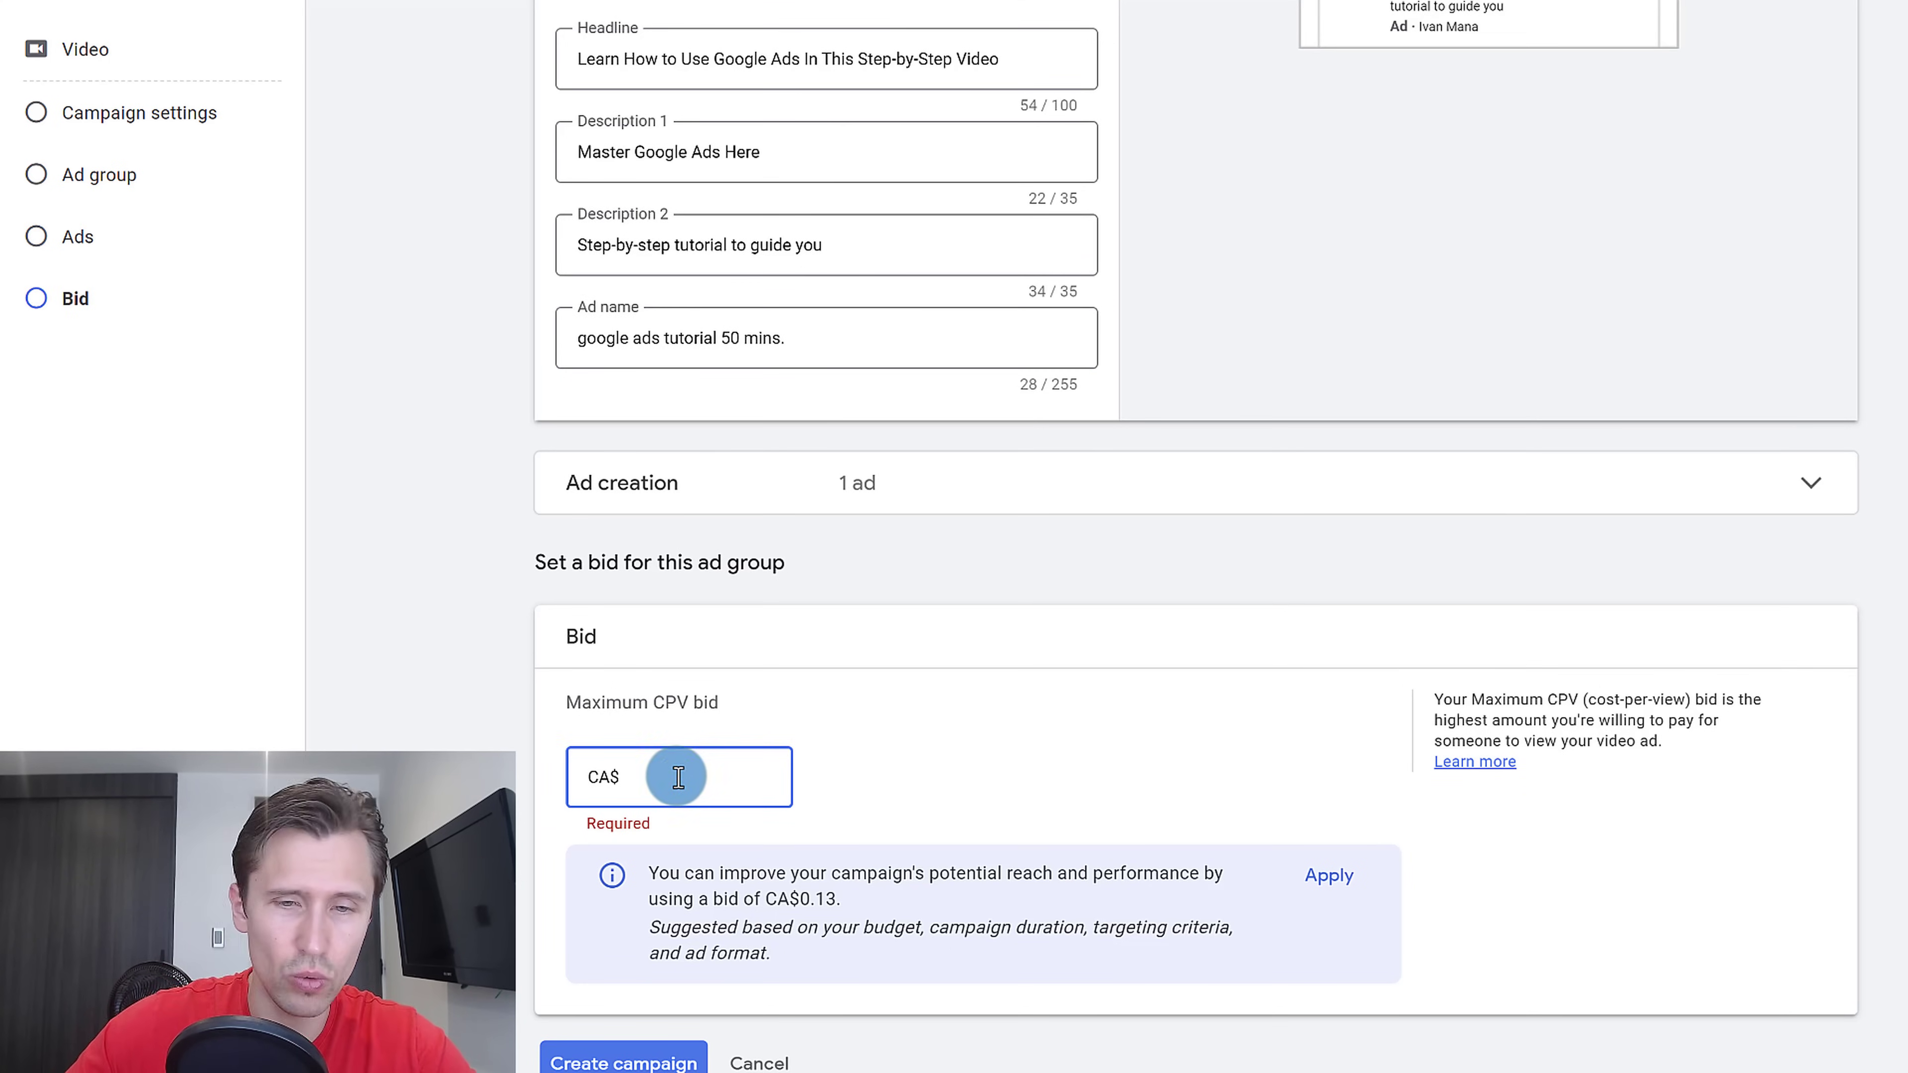
scroll(down, 3)
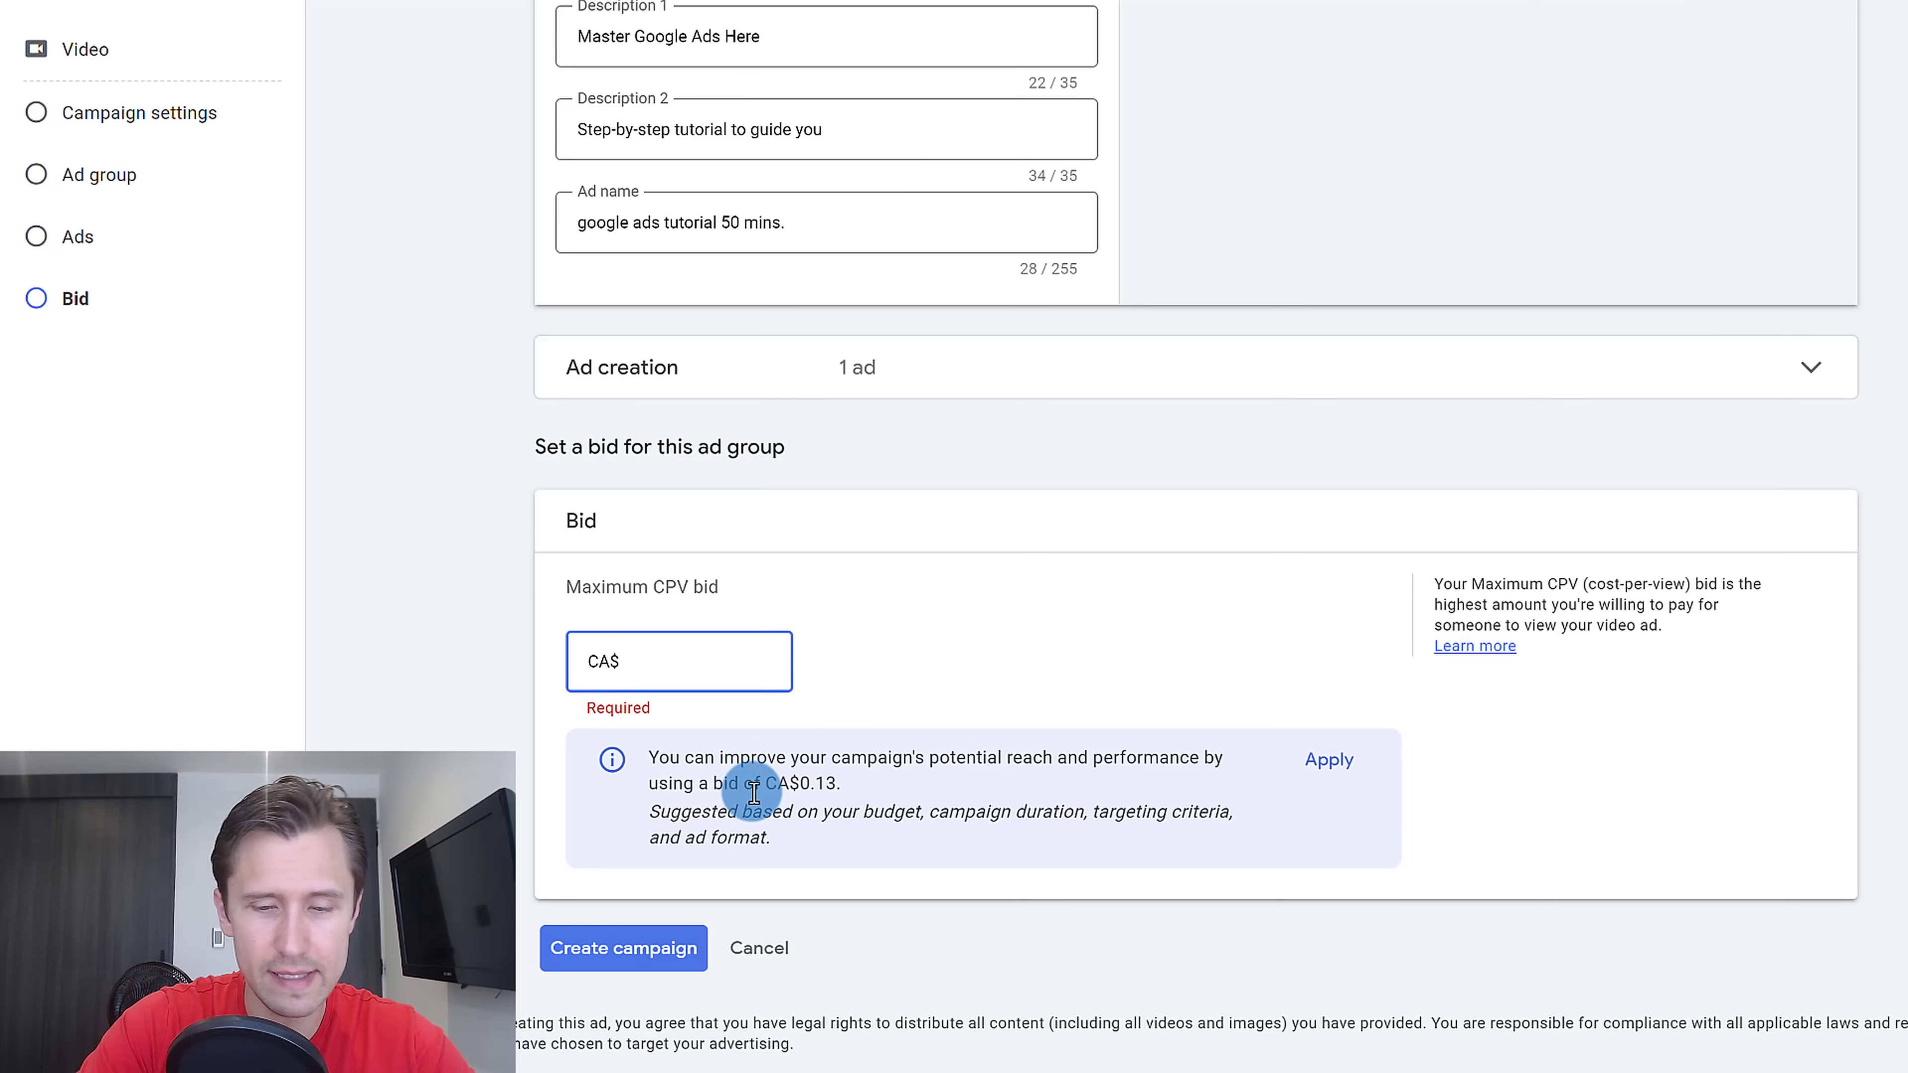
text(0.15)
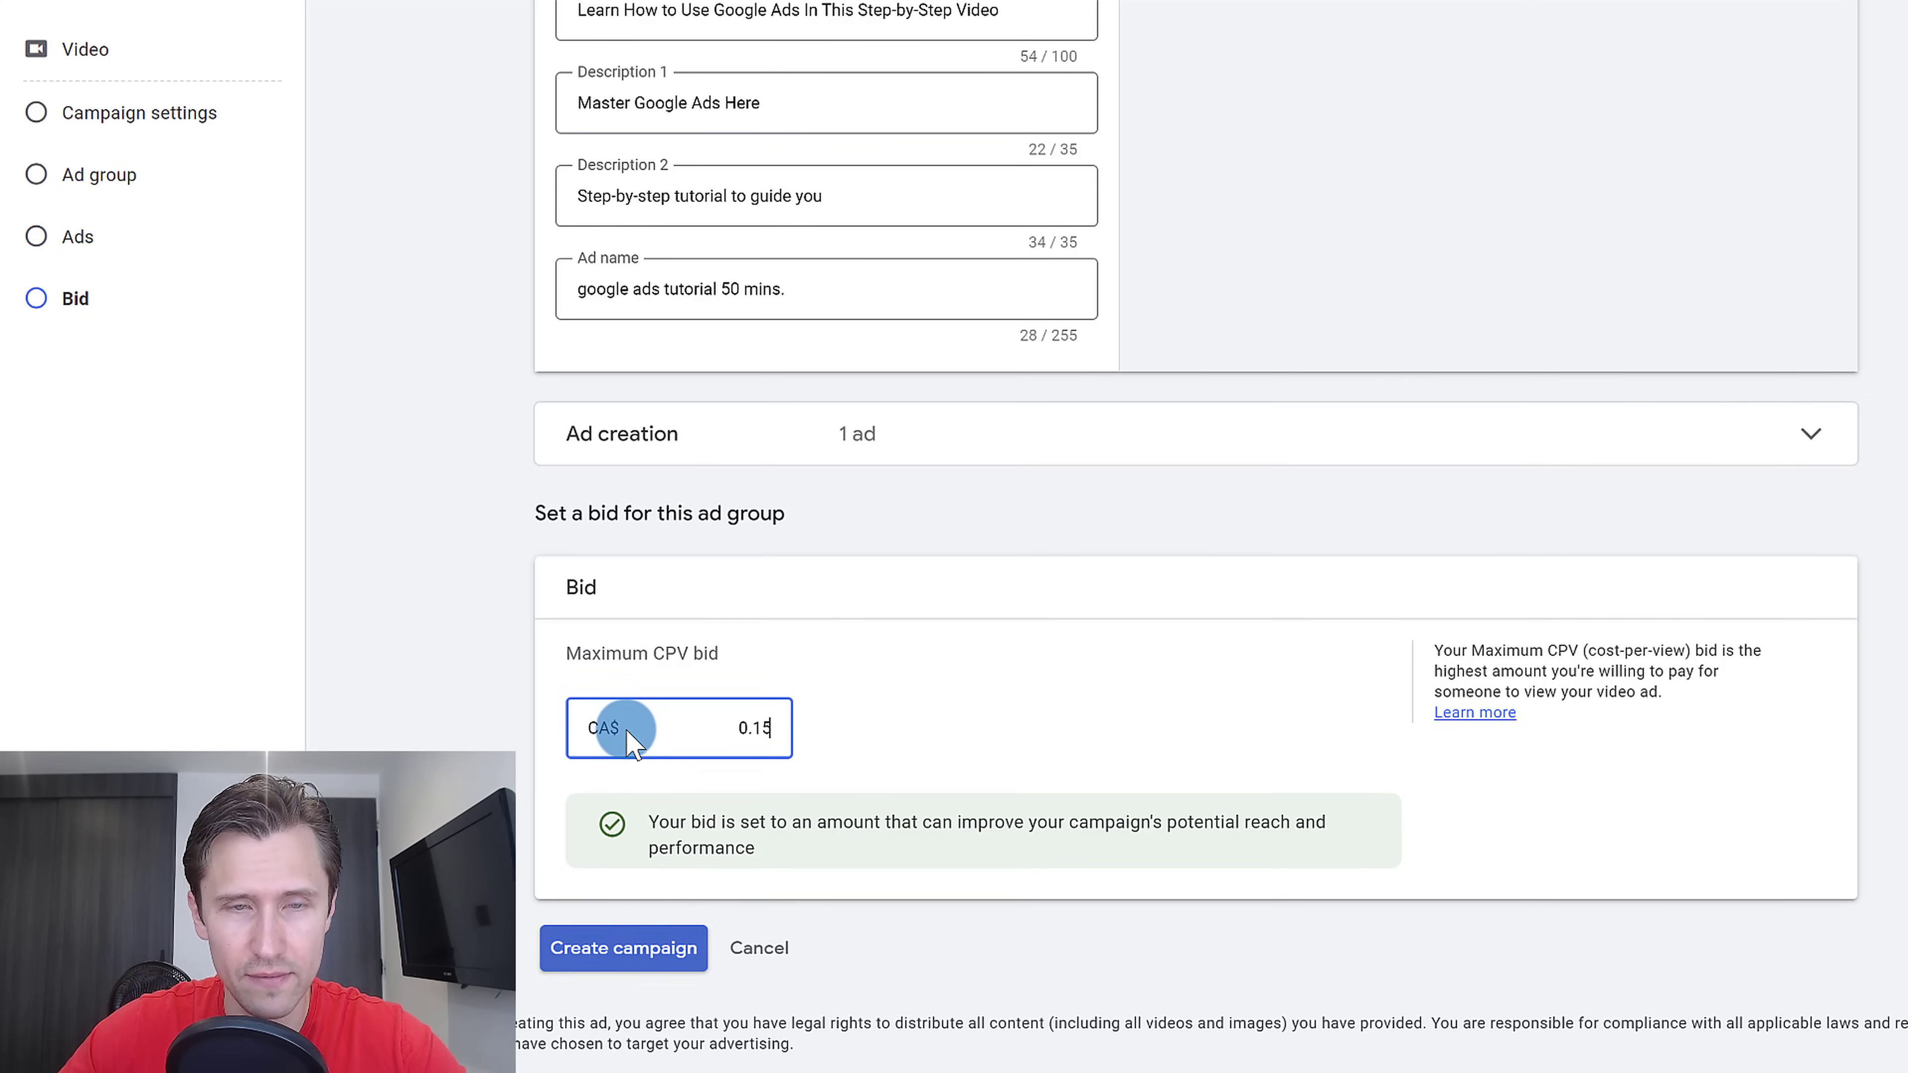
click(624, 948)
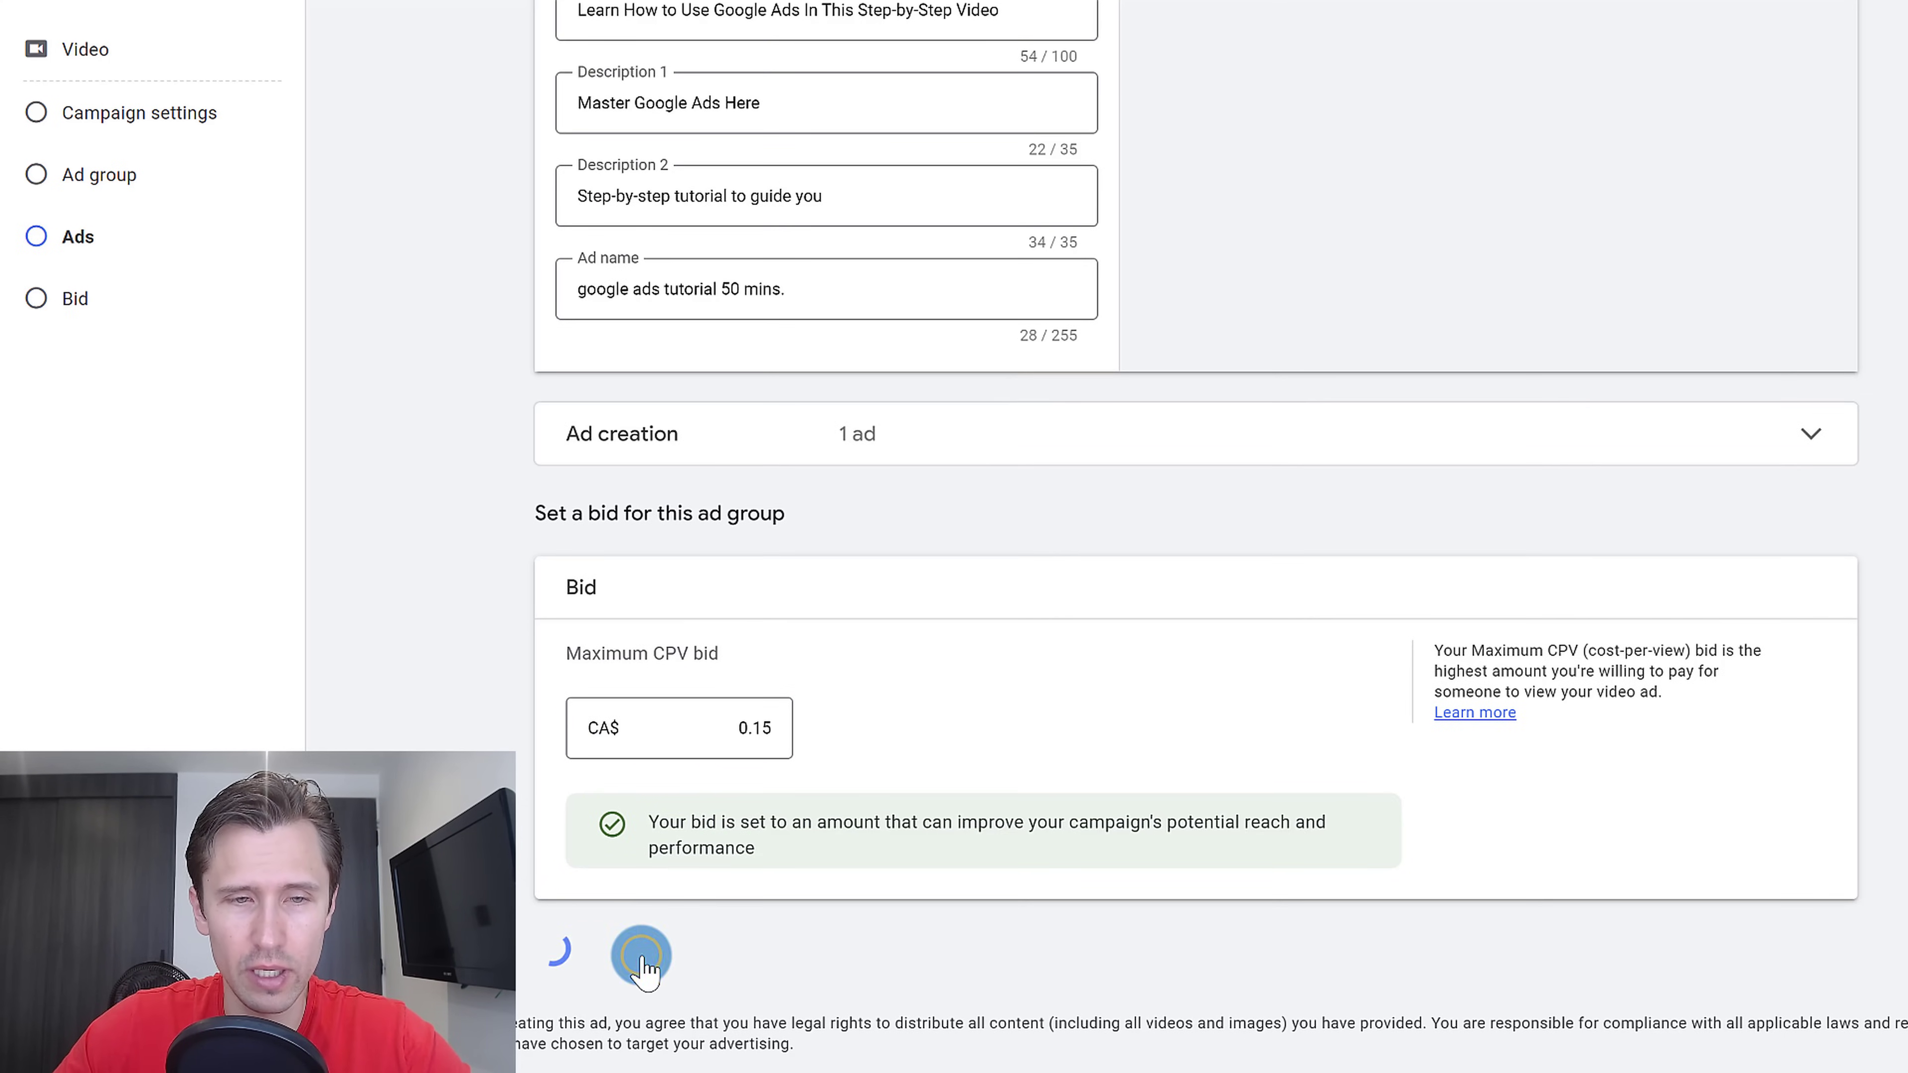
click(640, 955)
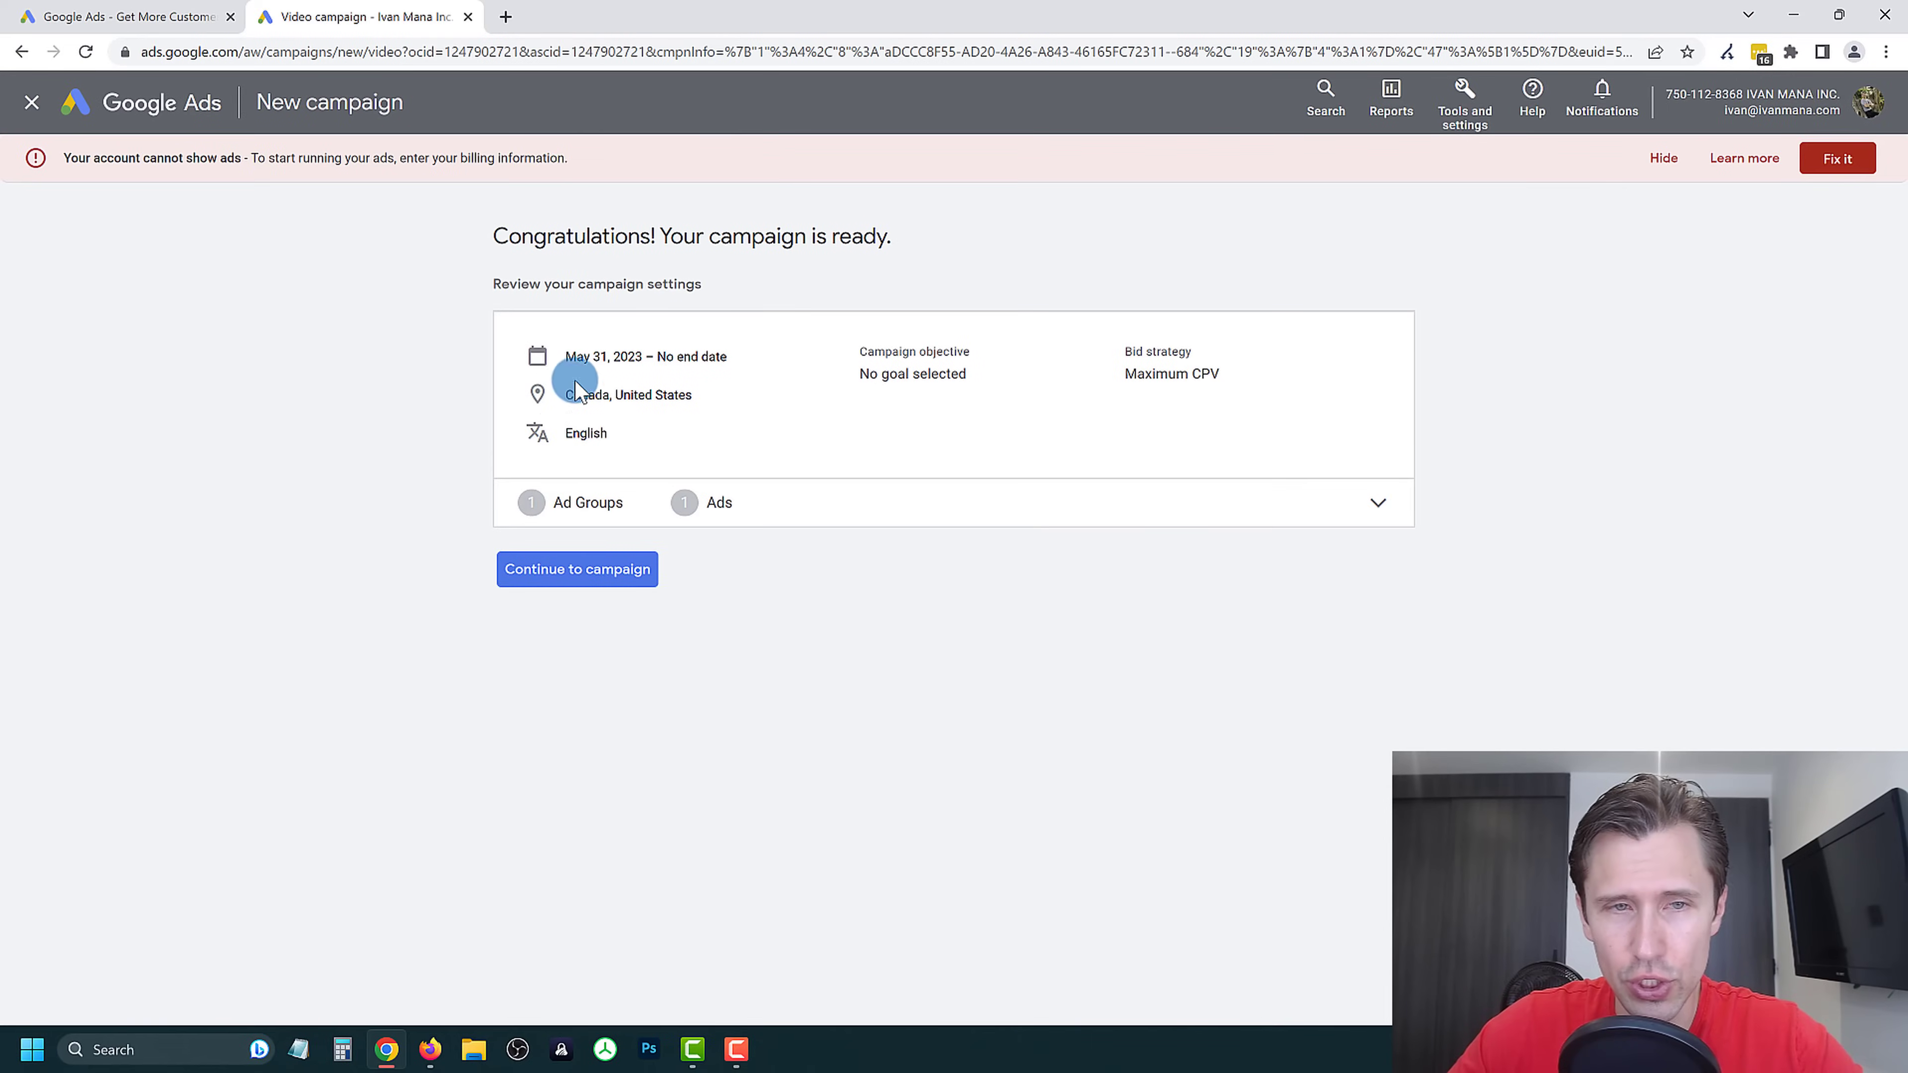
mouse_move(938, 529)
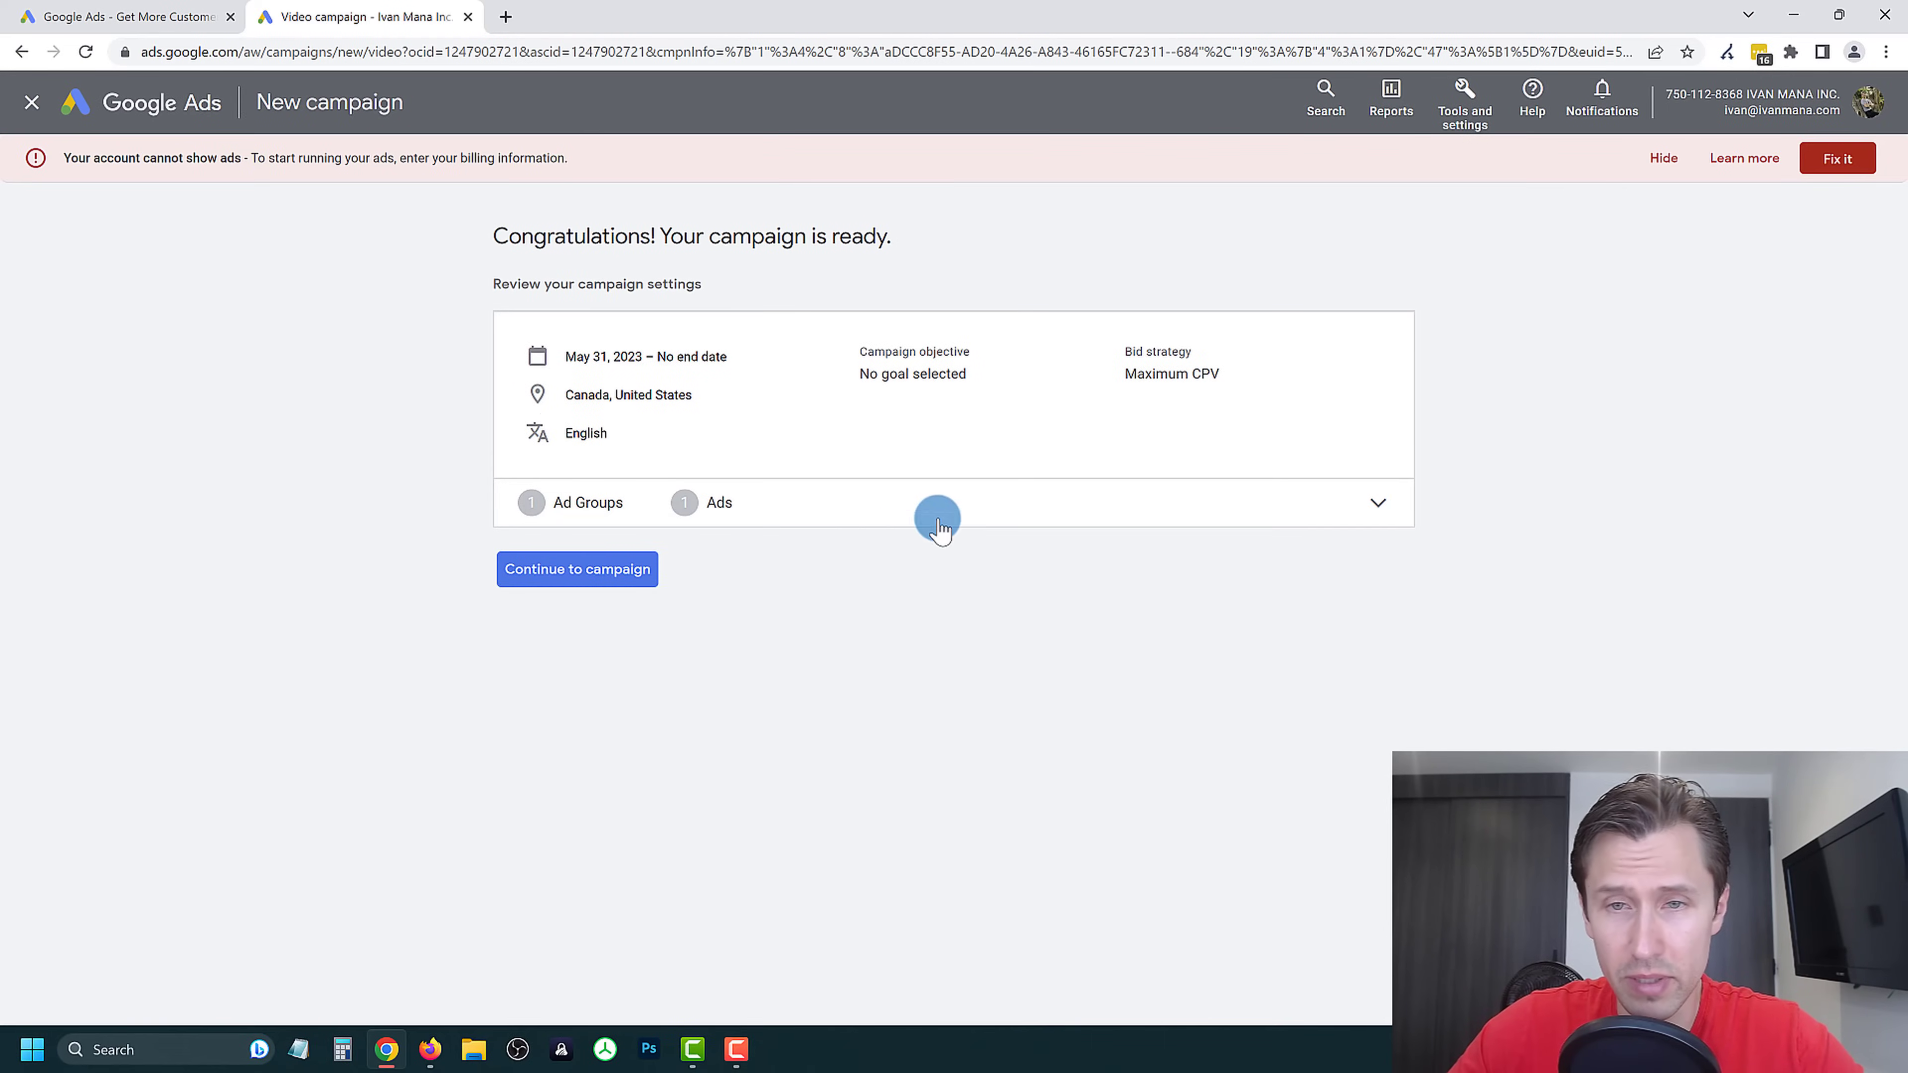
Continue from the Congratulations page to the new campaign's overview.
click(577, 569)
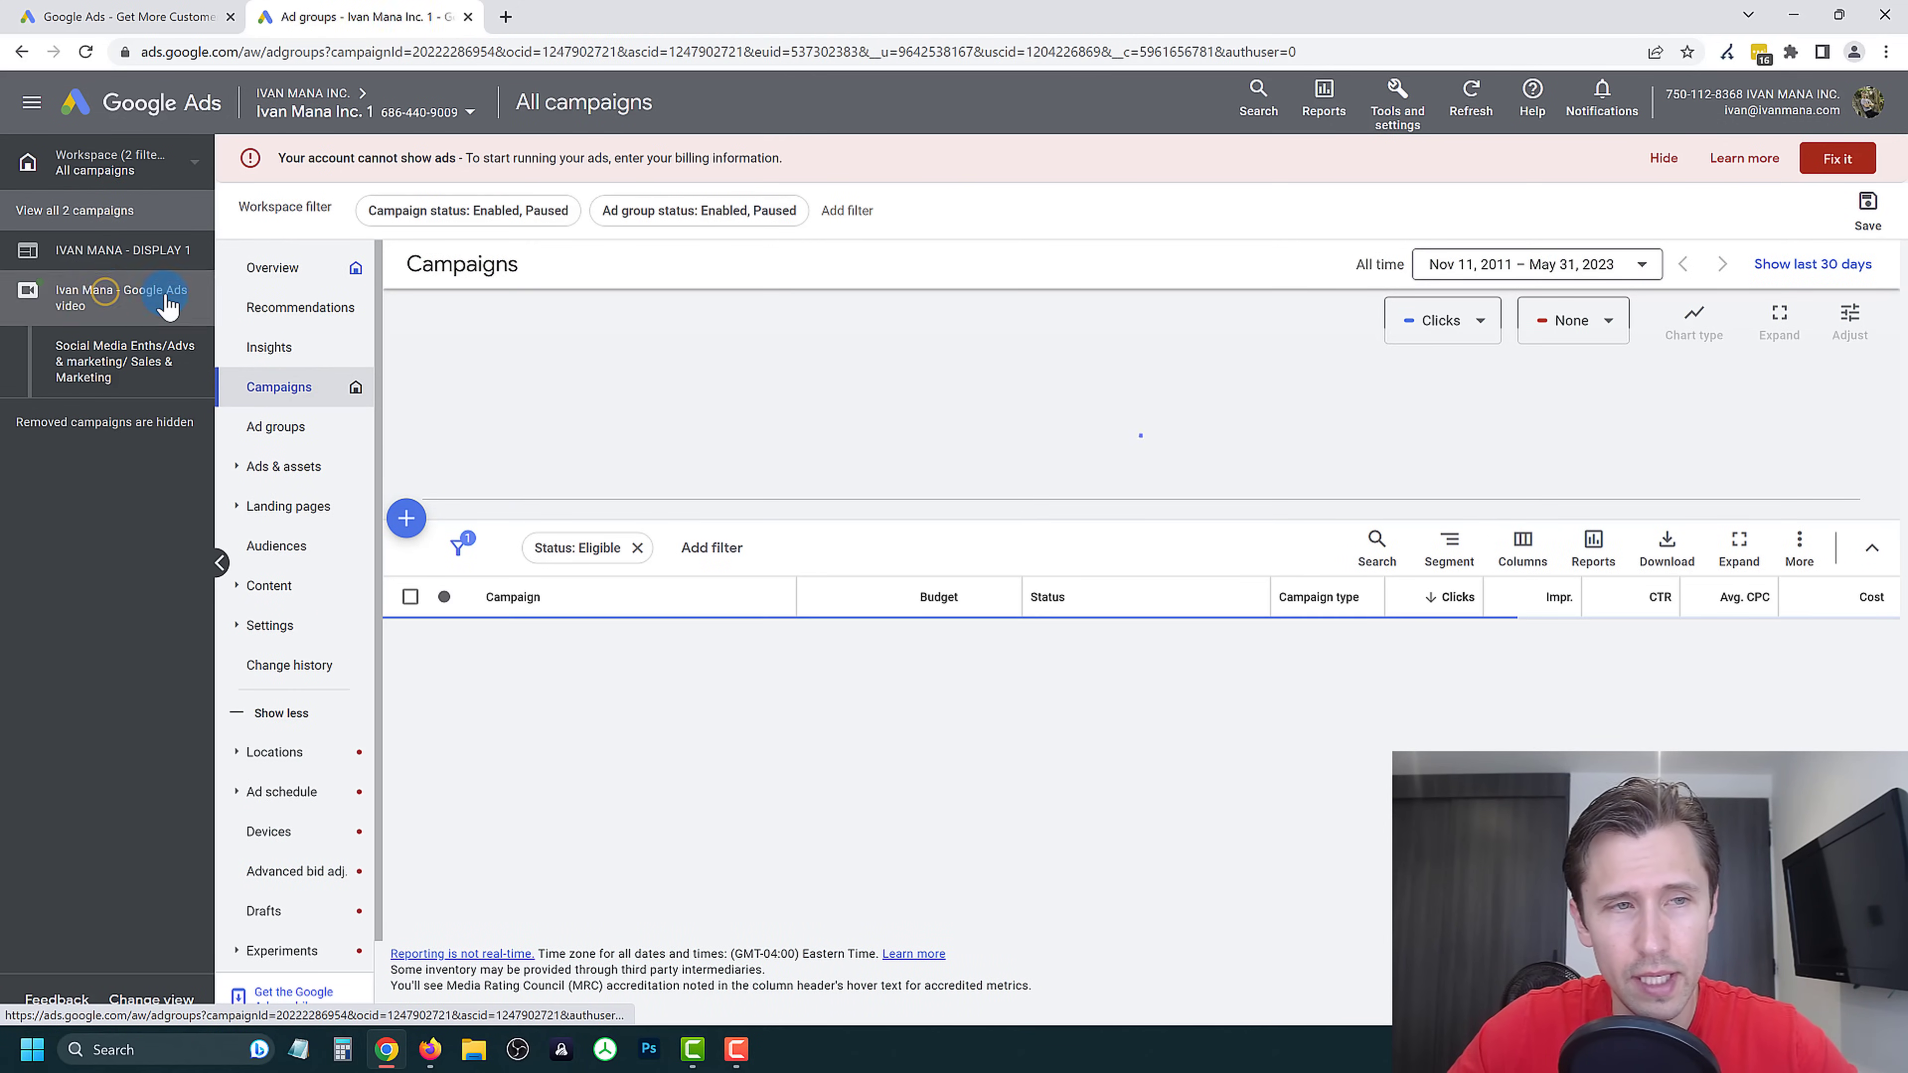
Navigate via the Campaigns list to the Google Ads video campaign's Ads list with its pending in-feed ad.
click(155, 291)
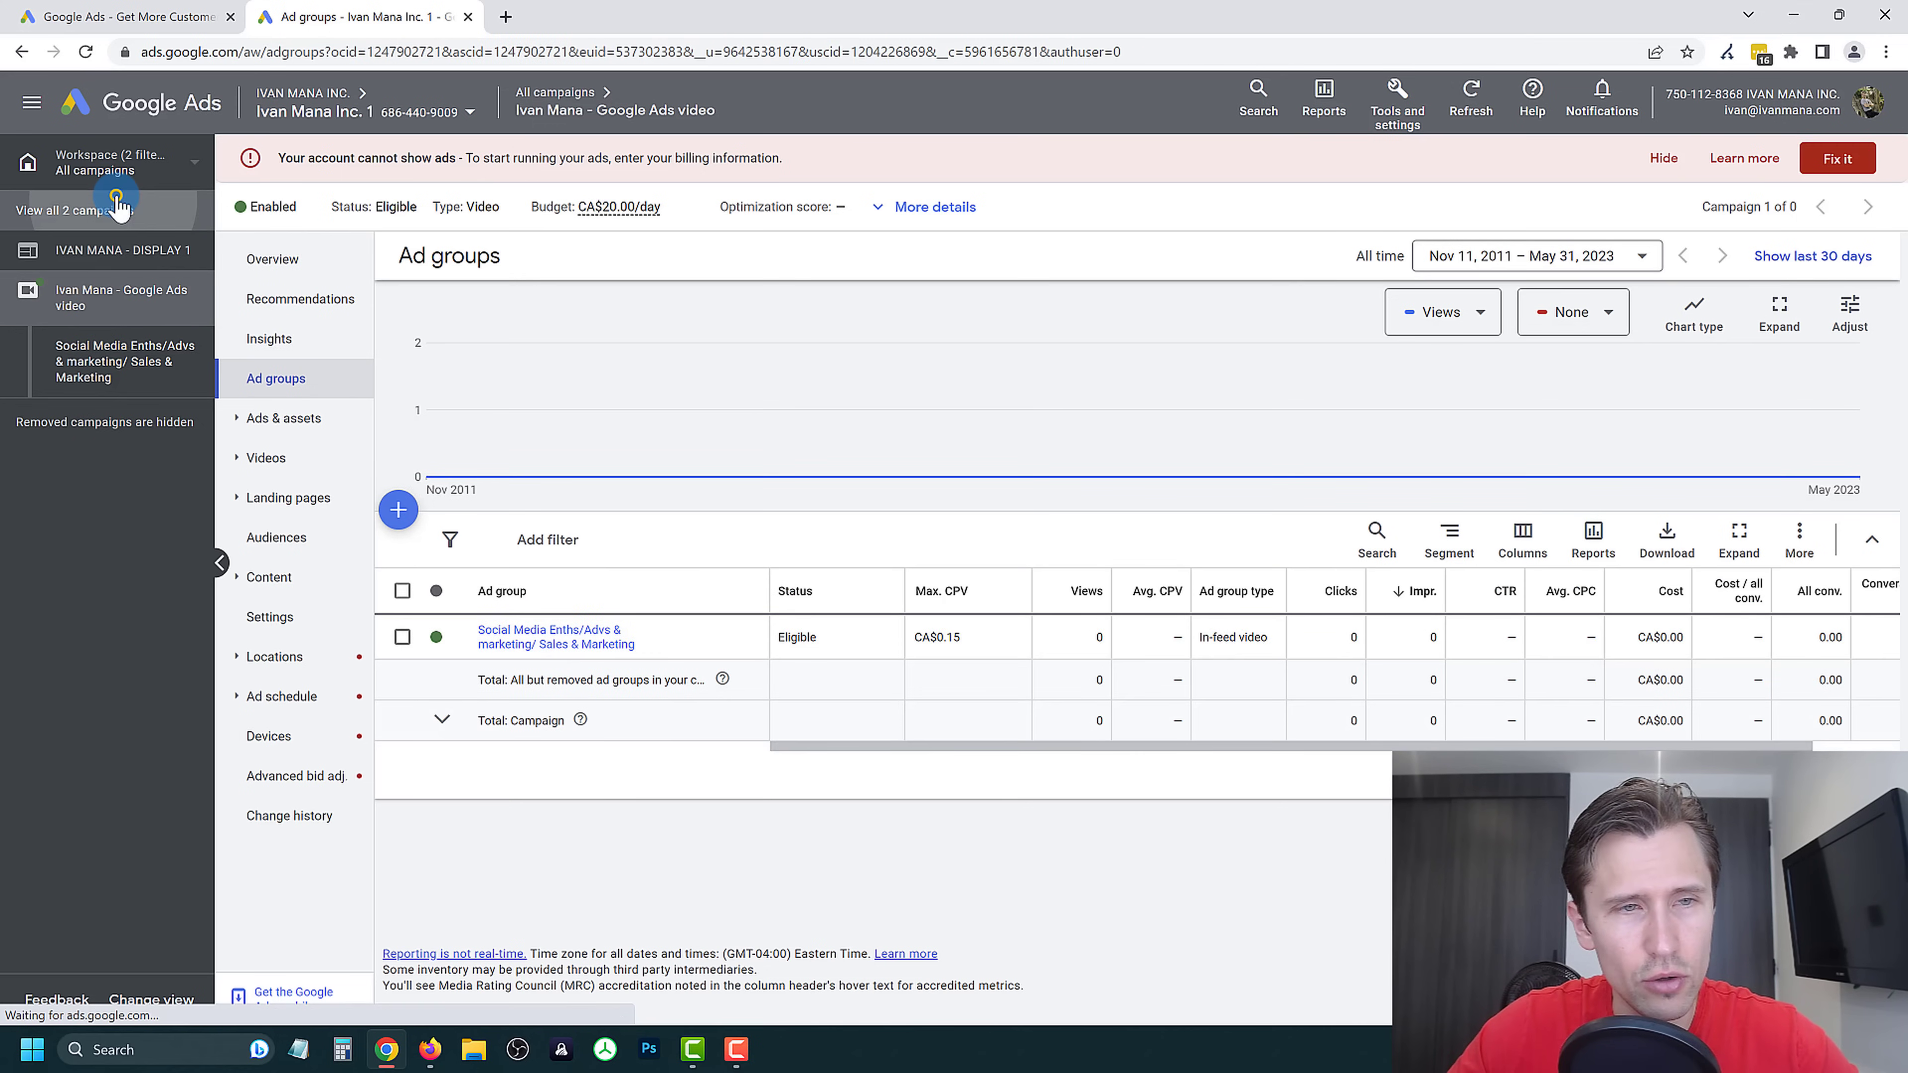
click(115, 208)
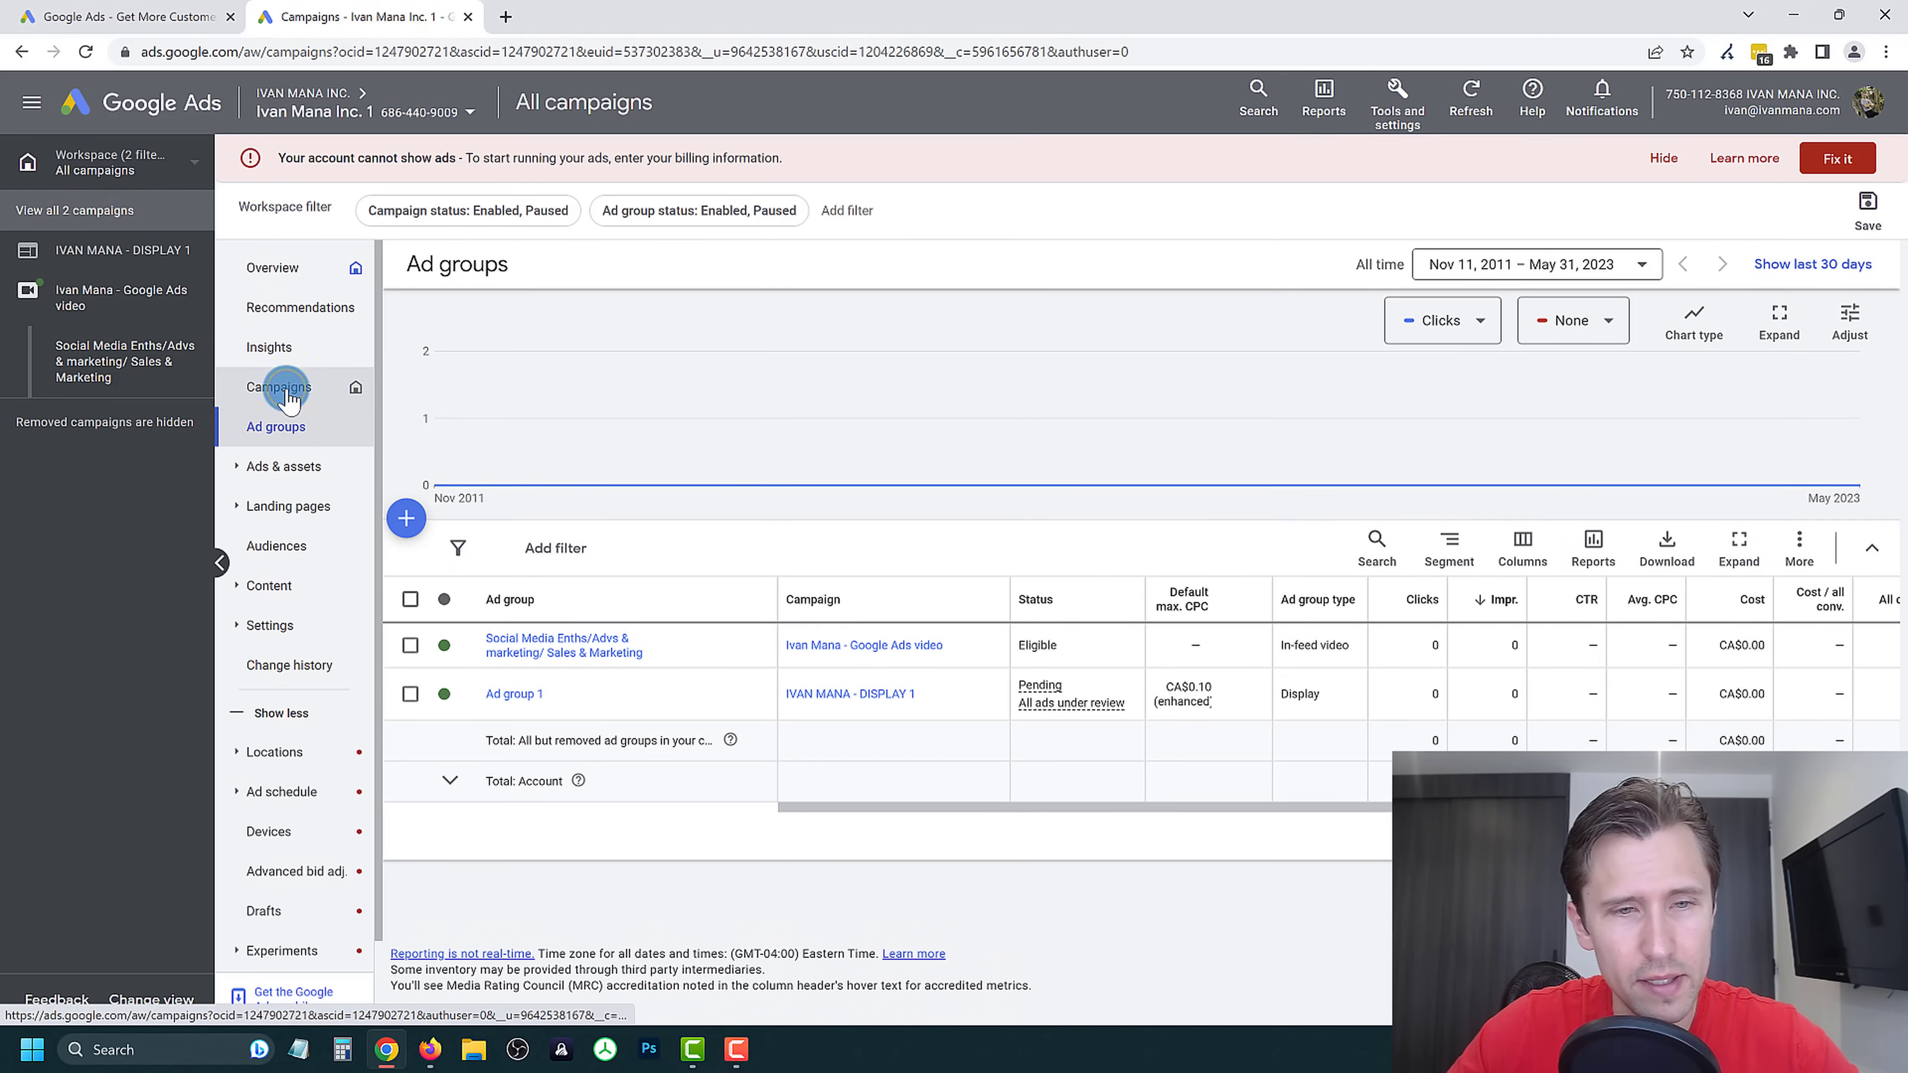
click(278, 387)
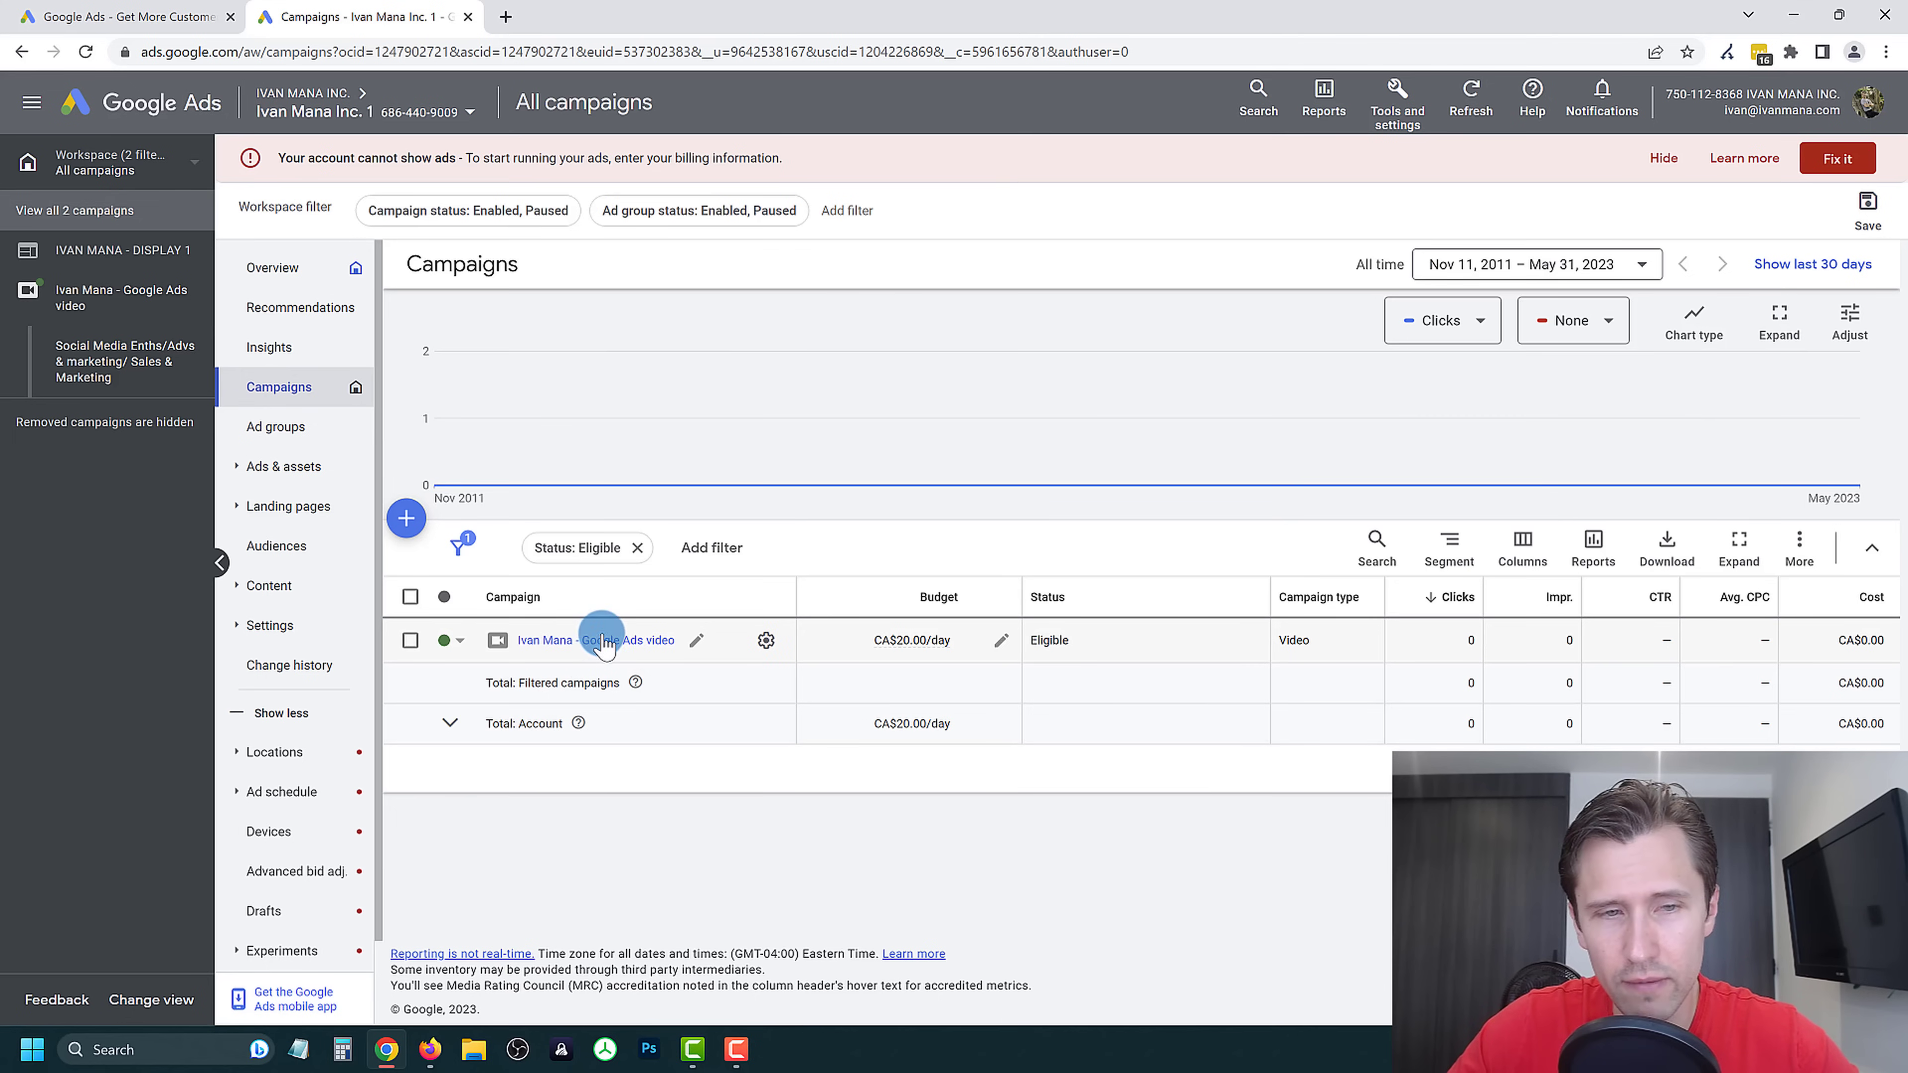
click(594, 641)
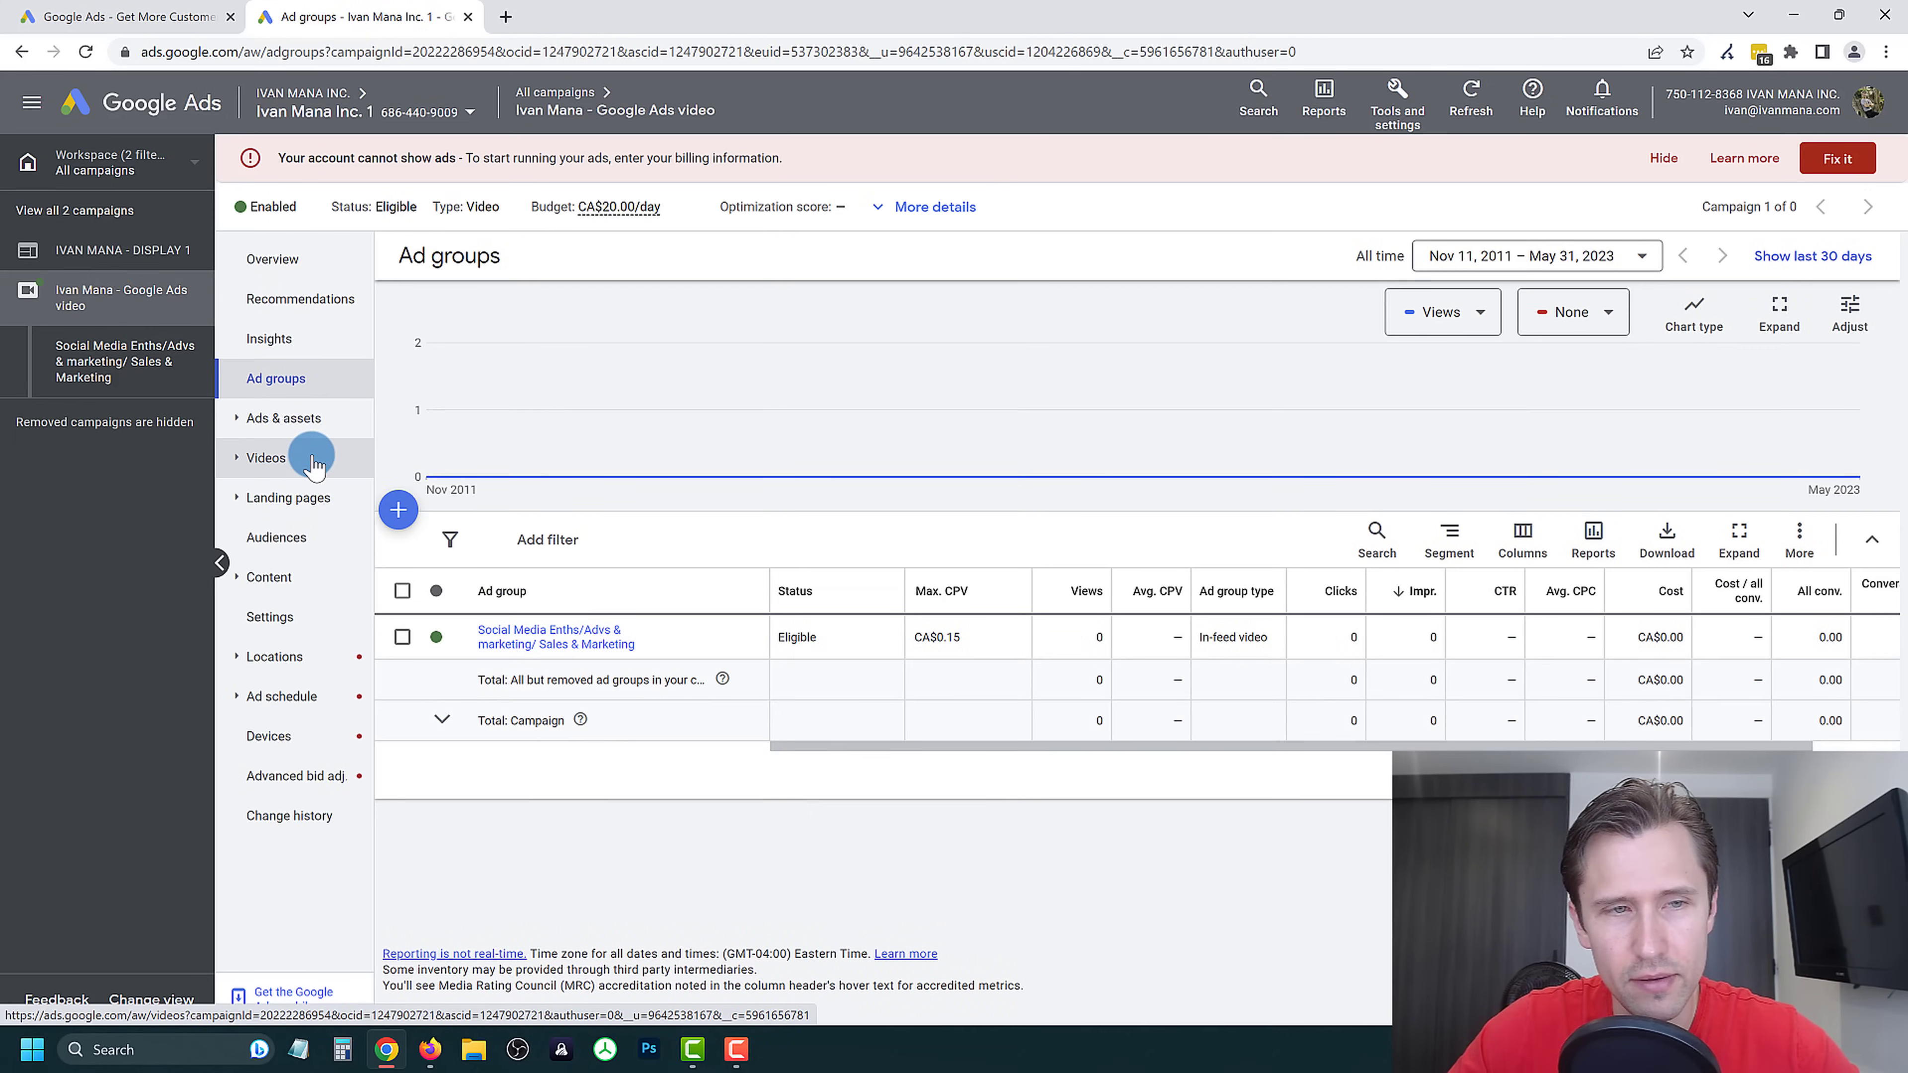
click(283, 419)
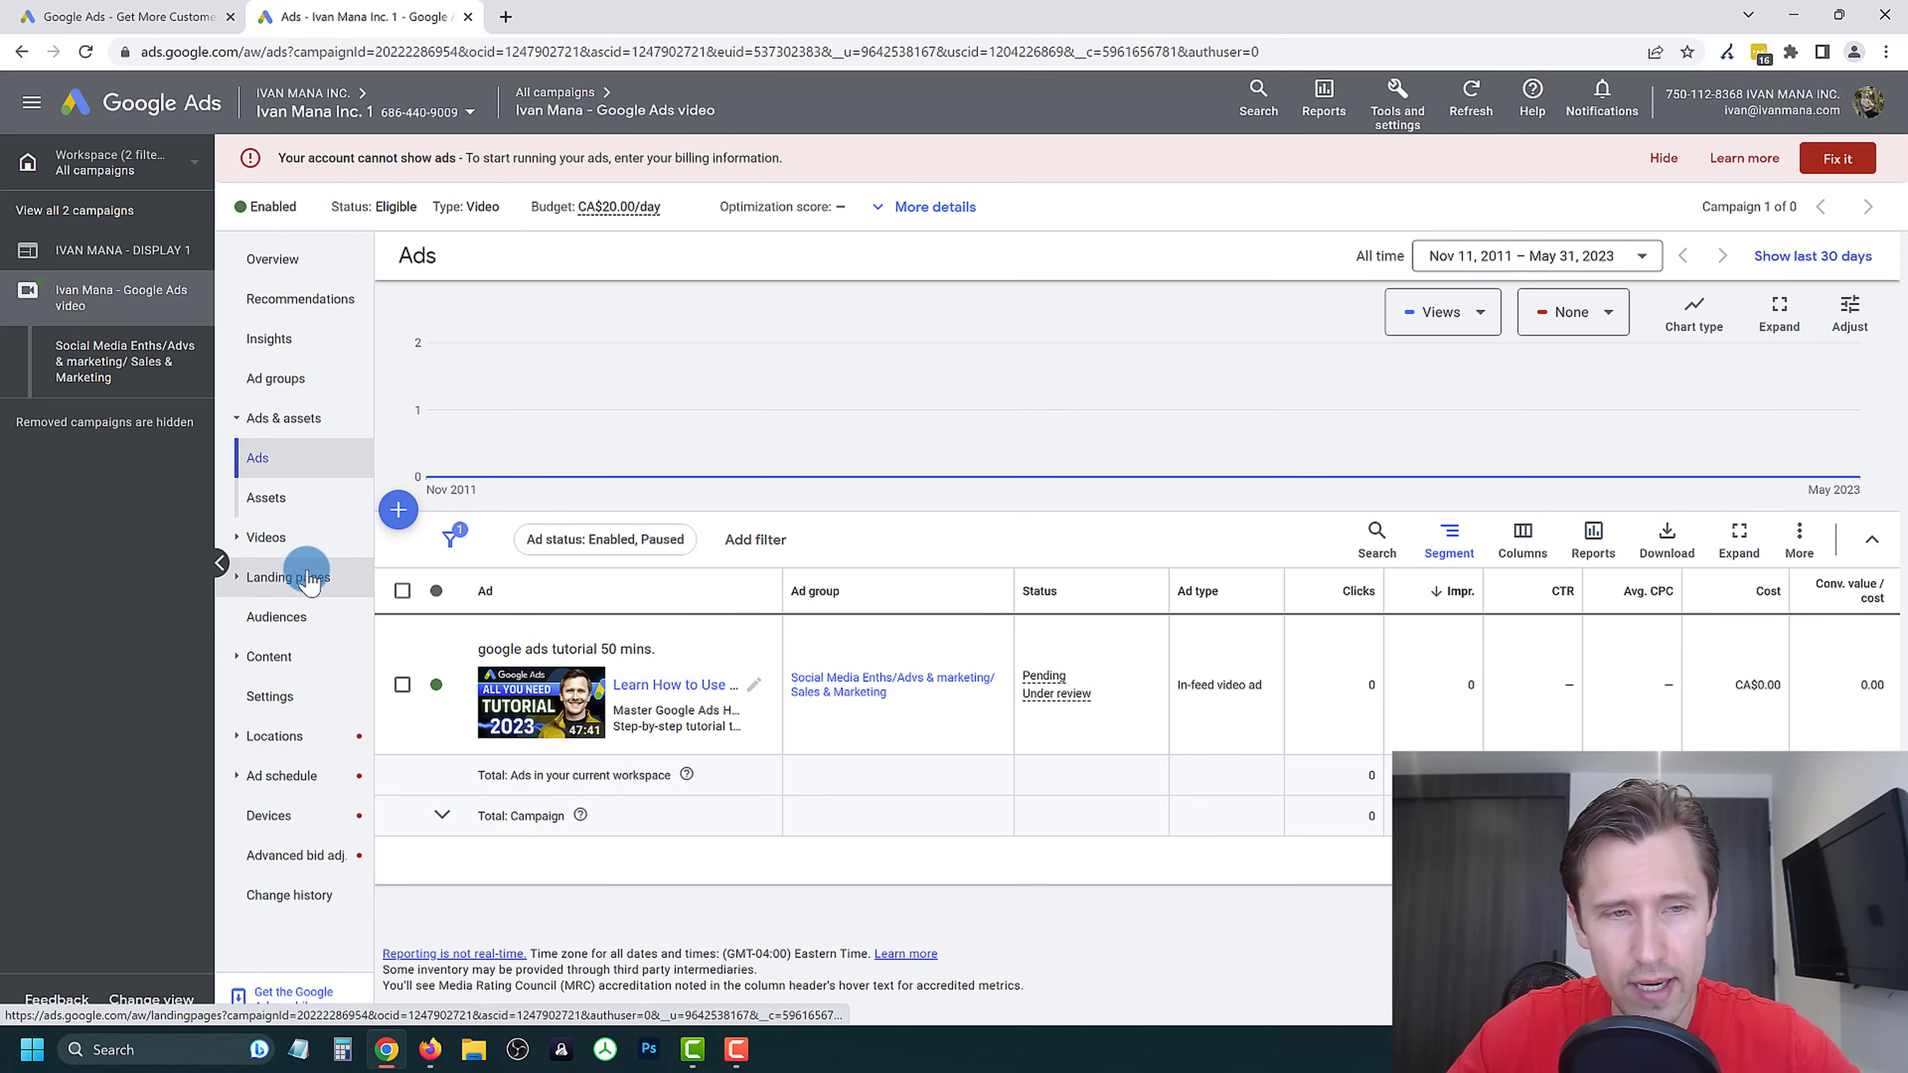
click(276, 617)
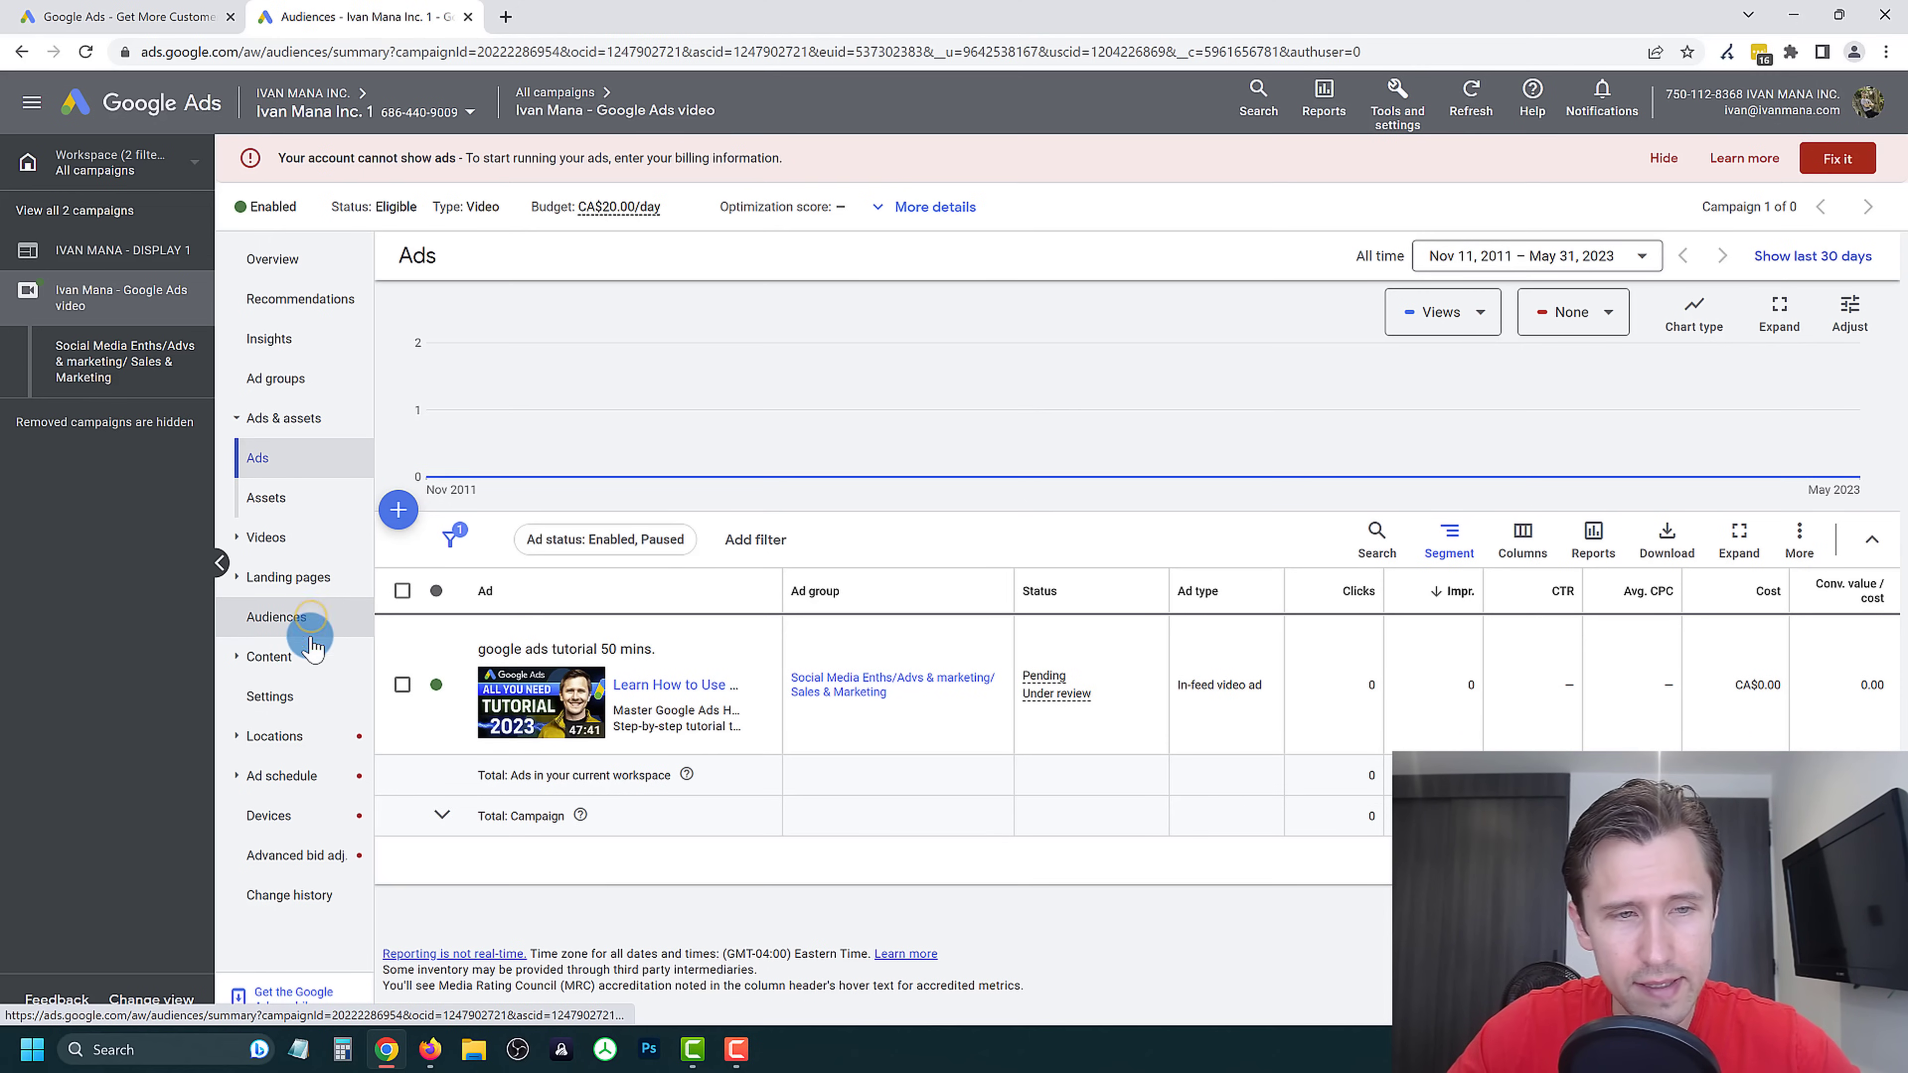
click(277, 618)
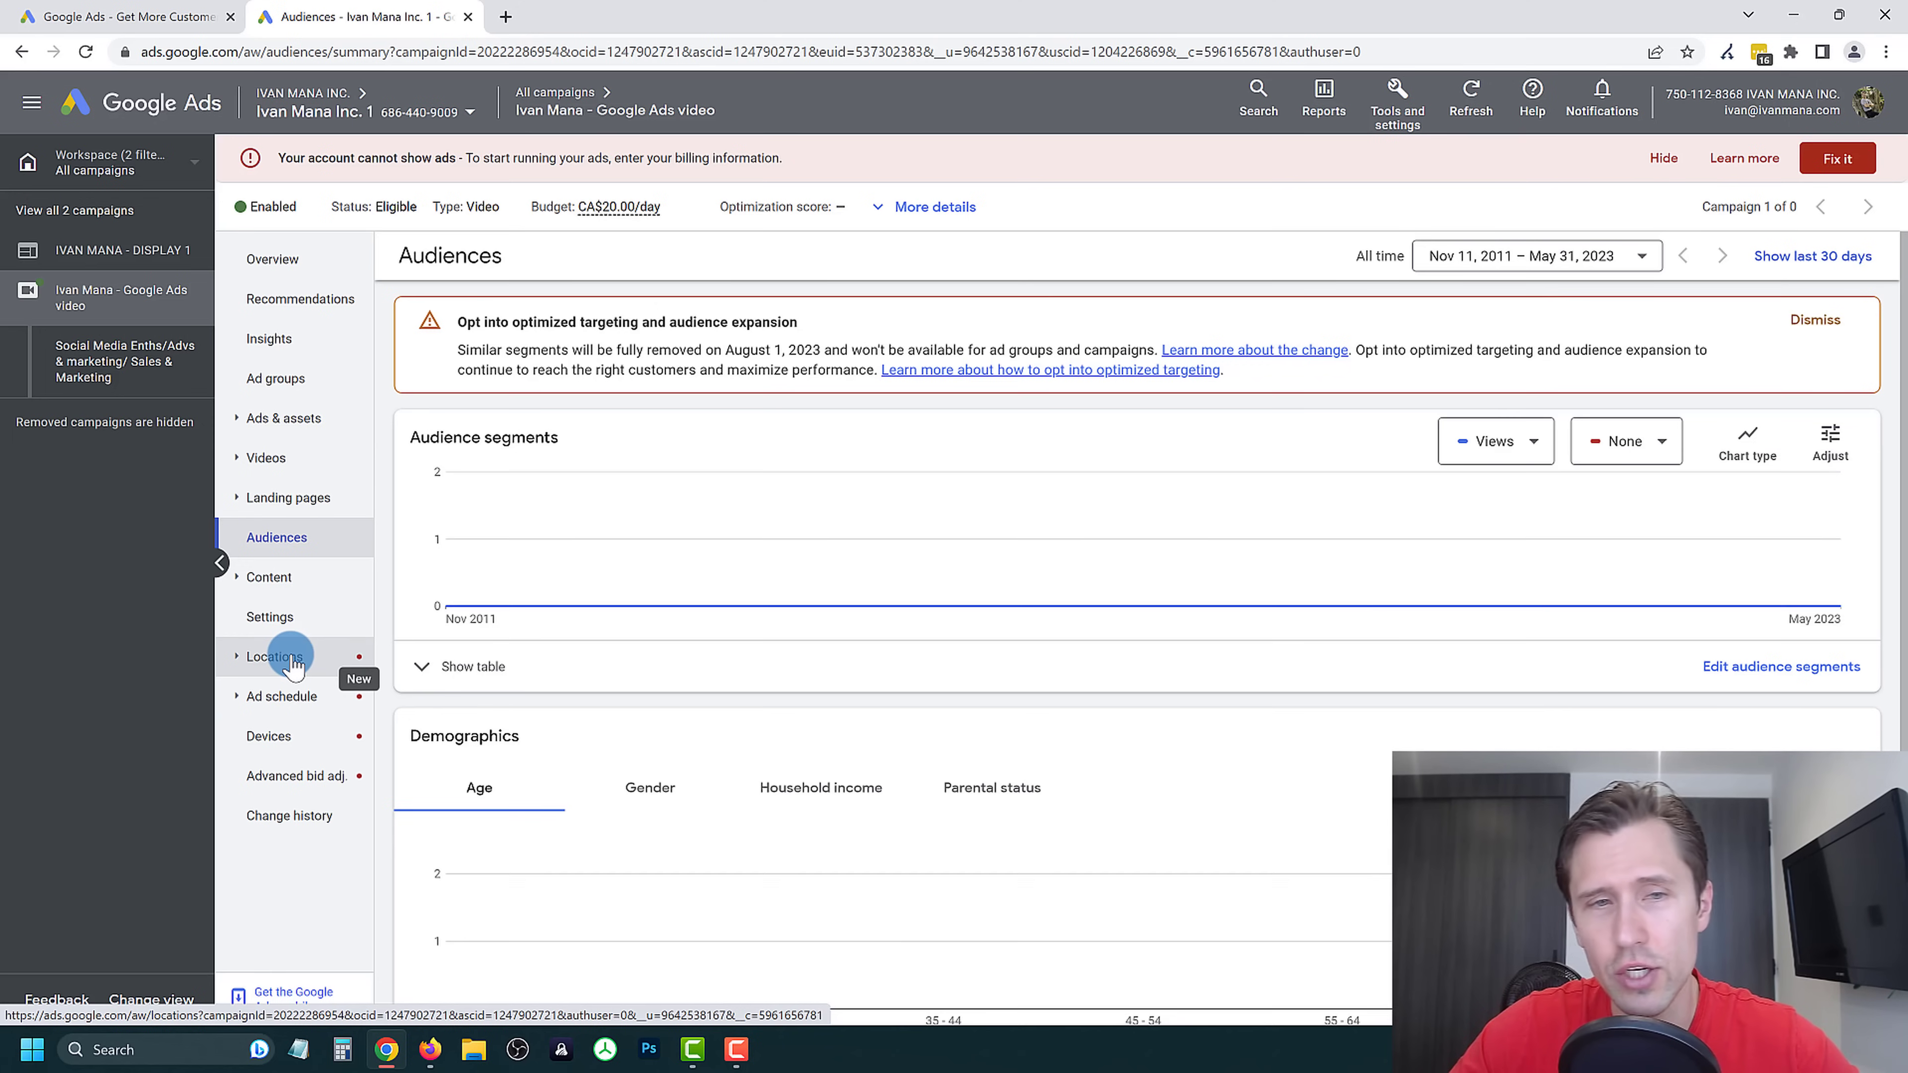
click(269, 577)
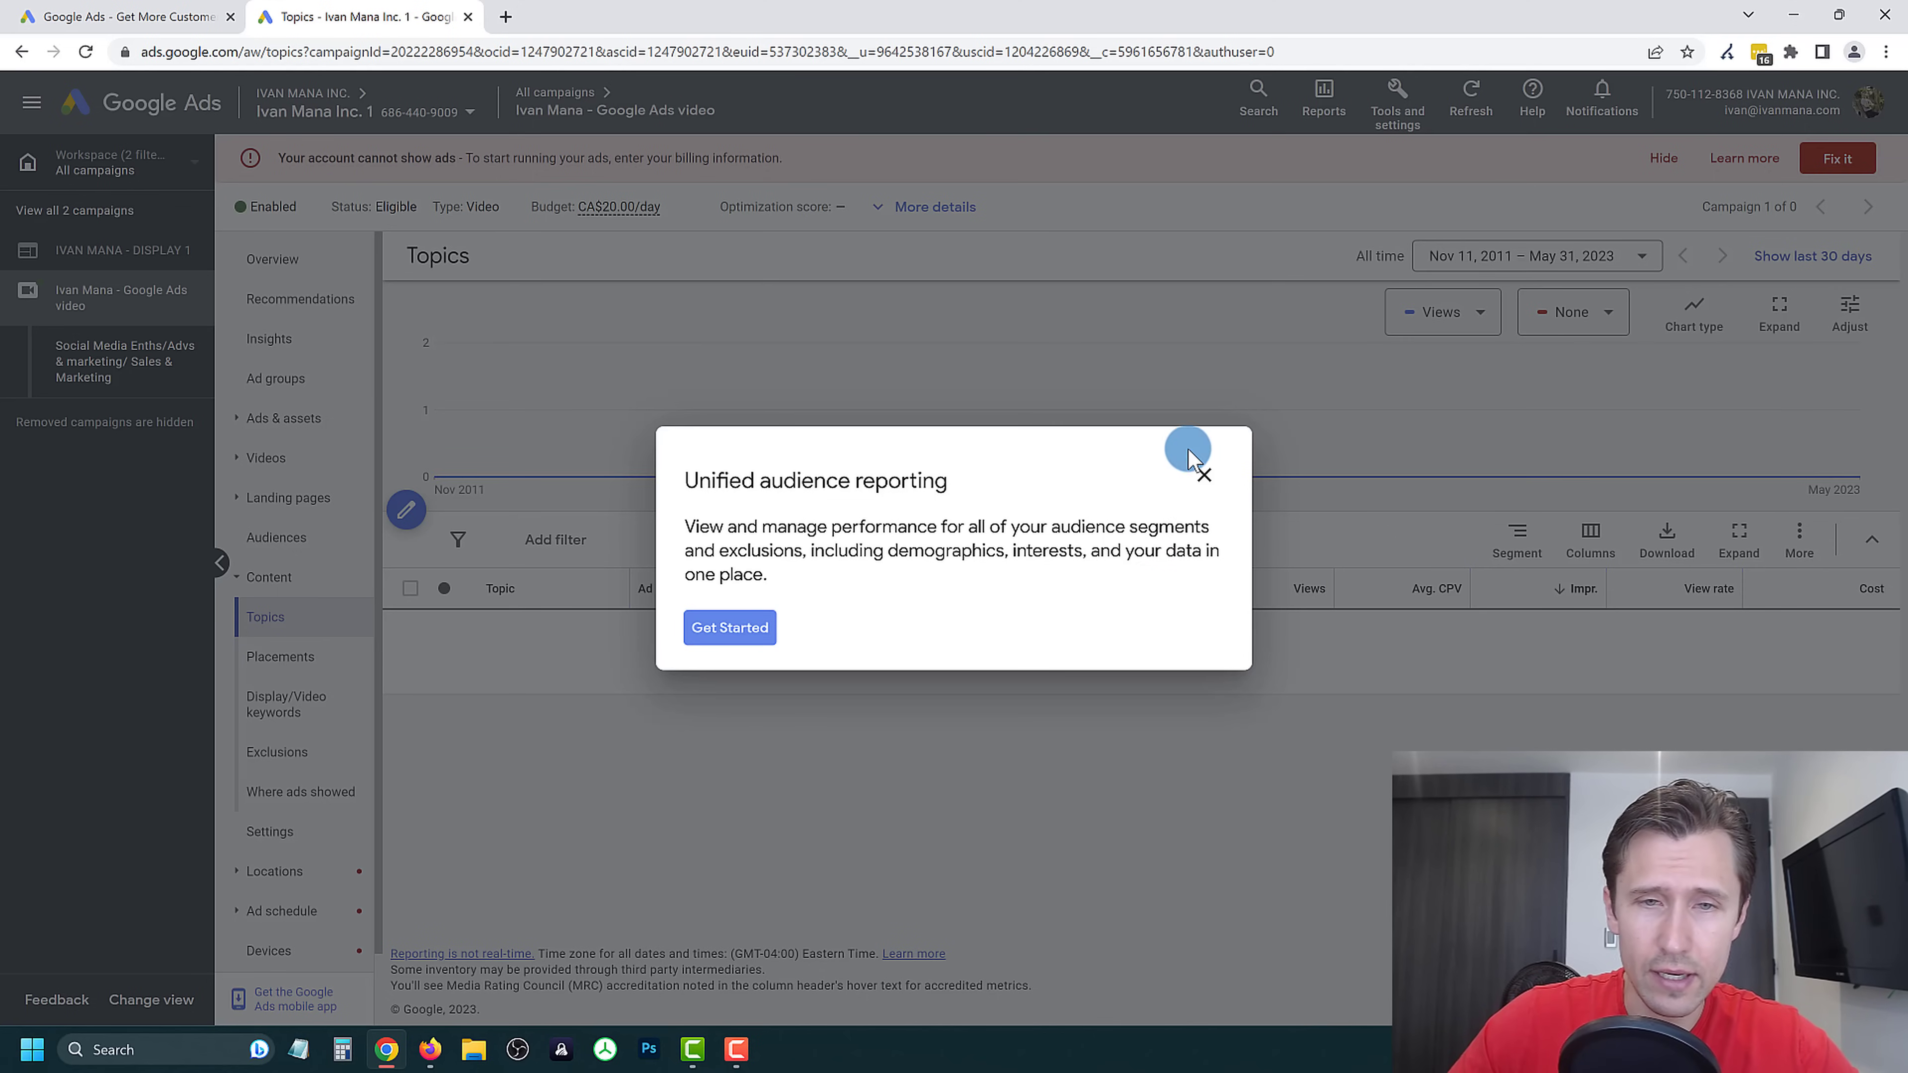
click(1205, 474)
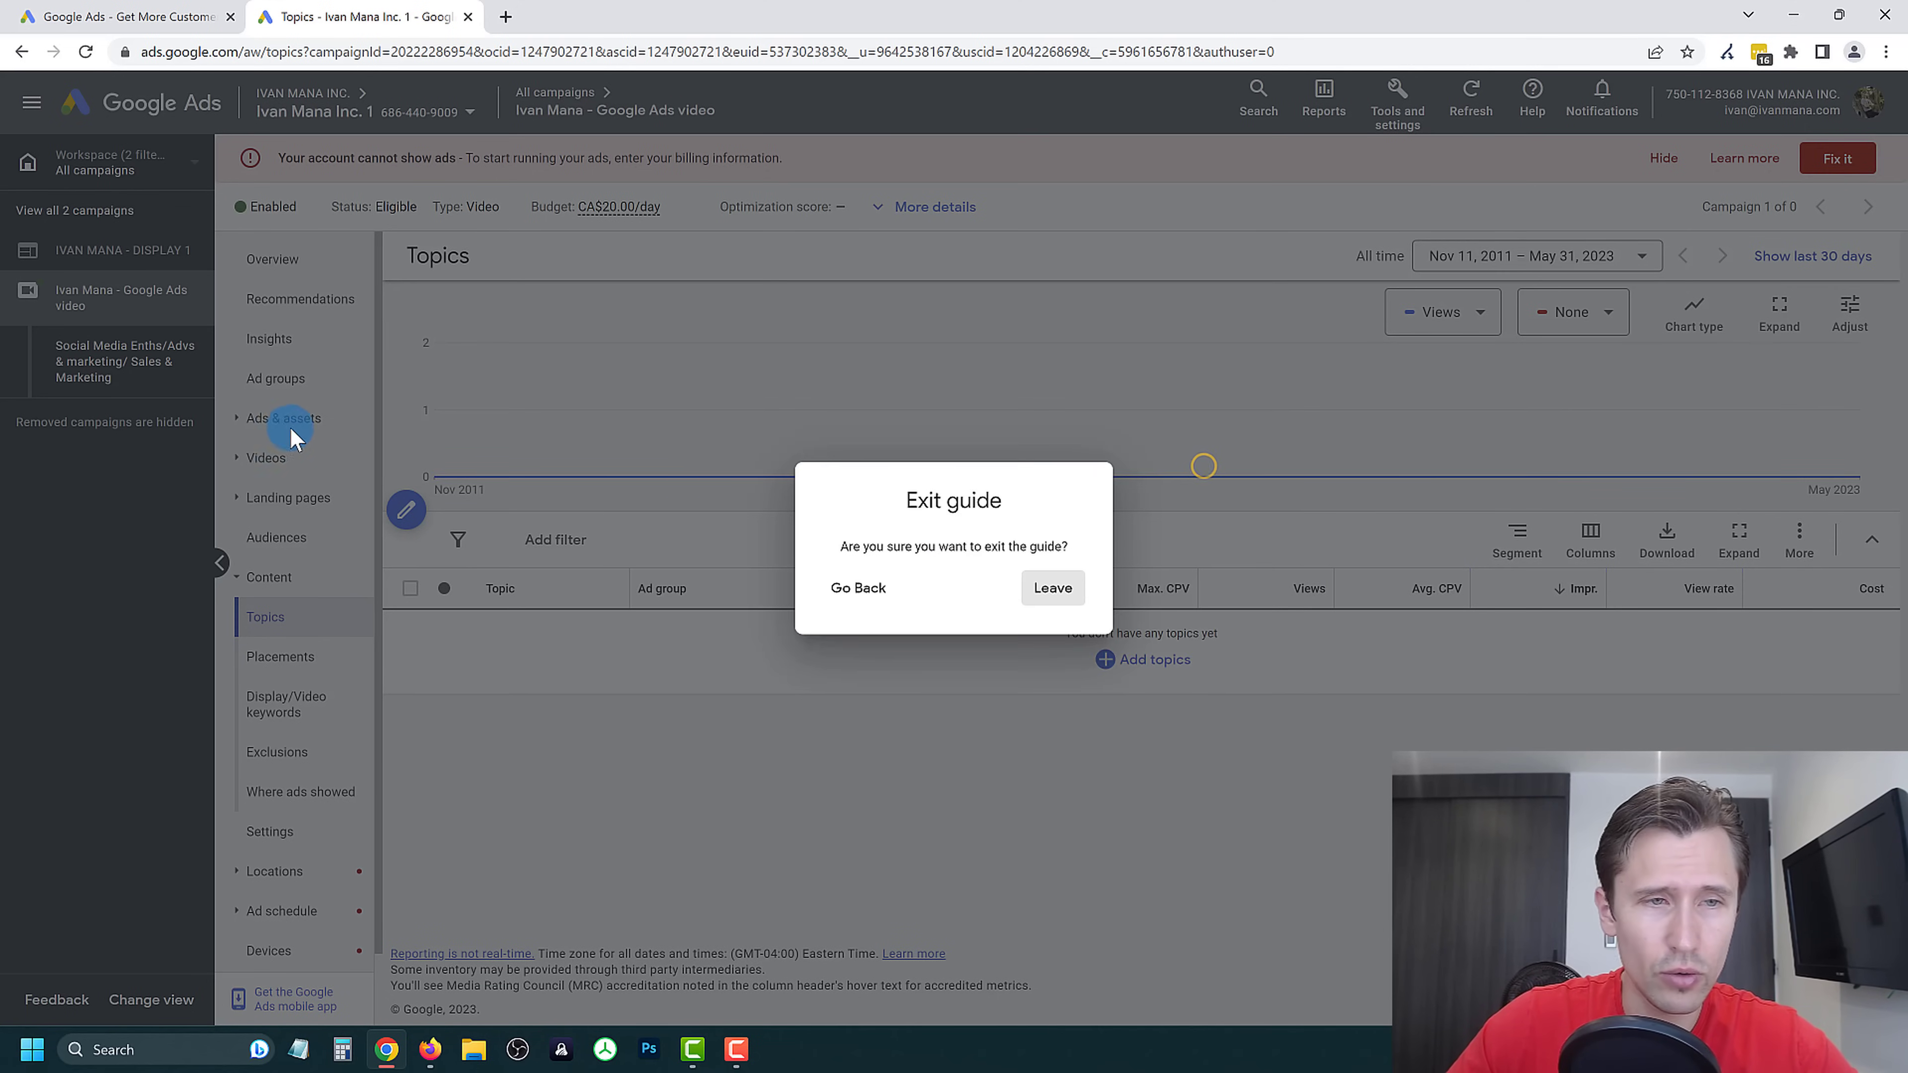
click(1053, 588)
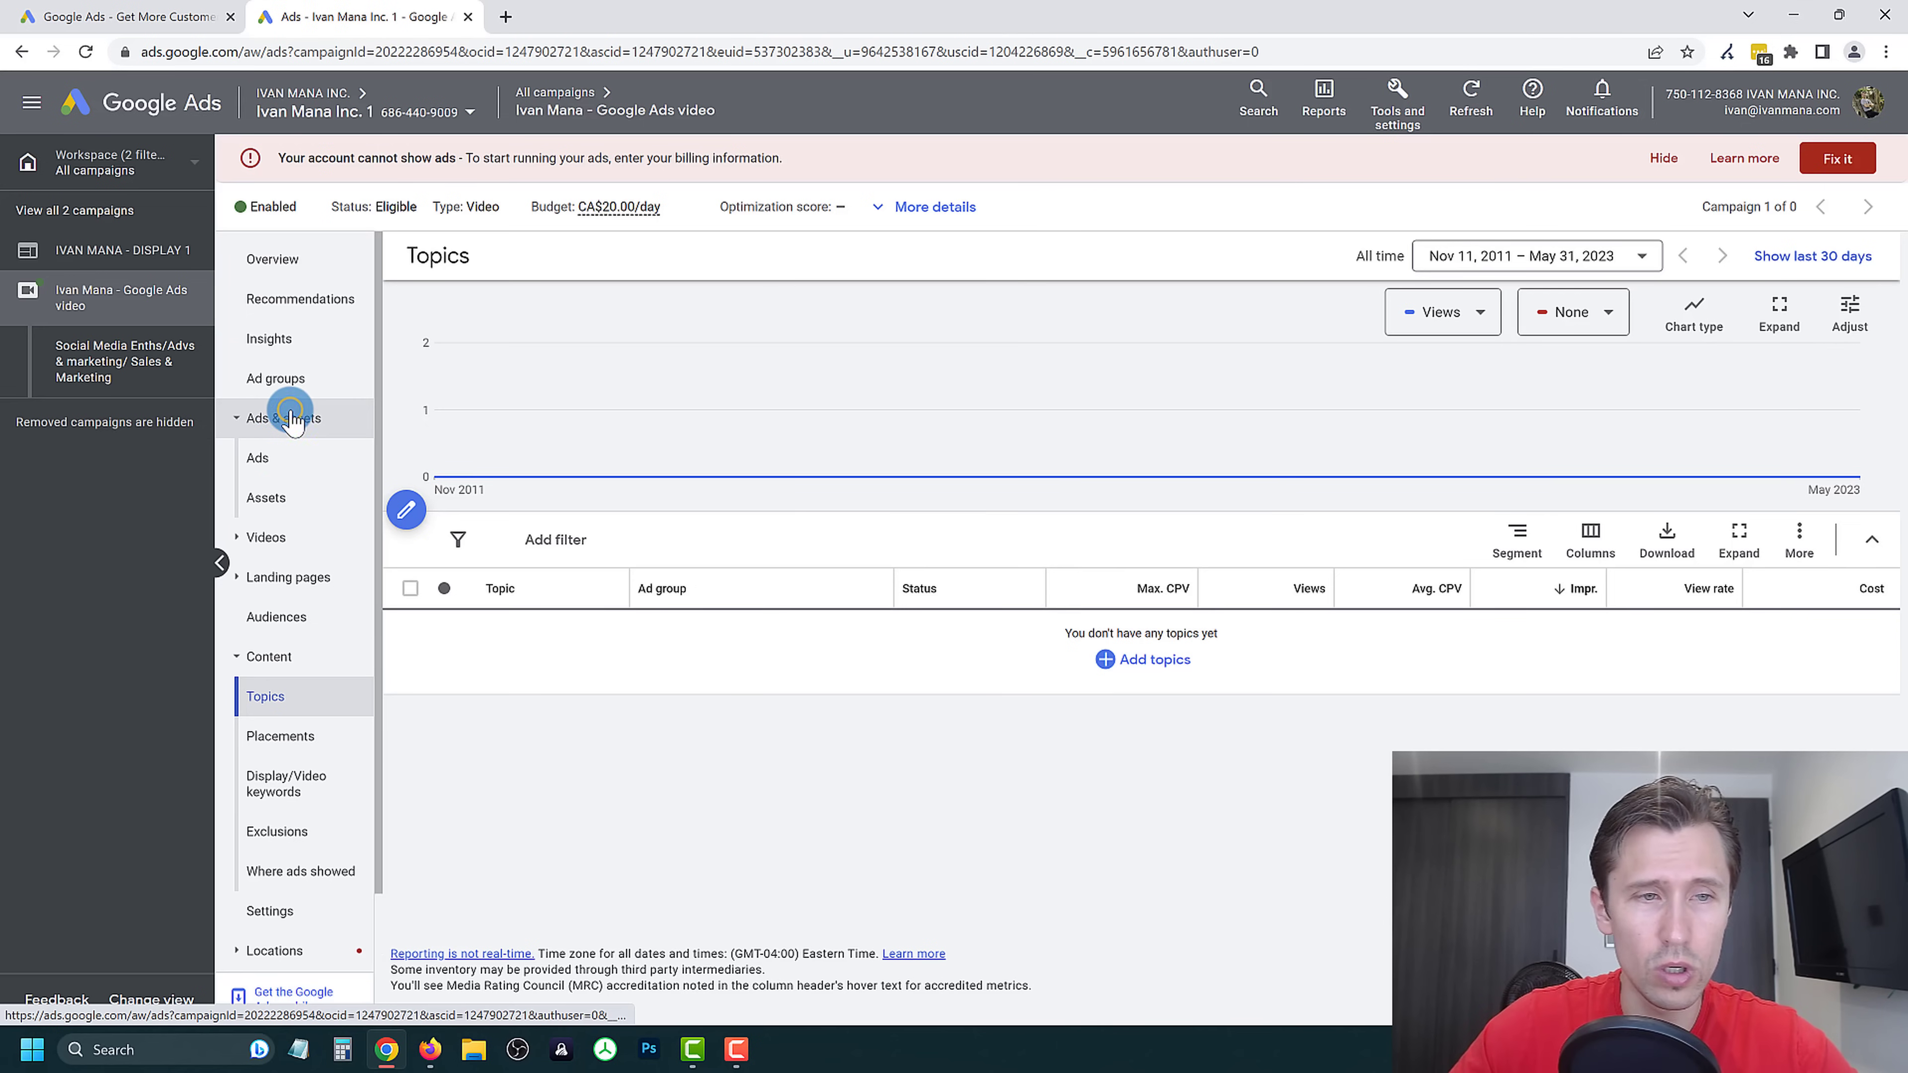
click(256, 457)
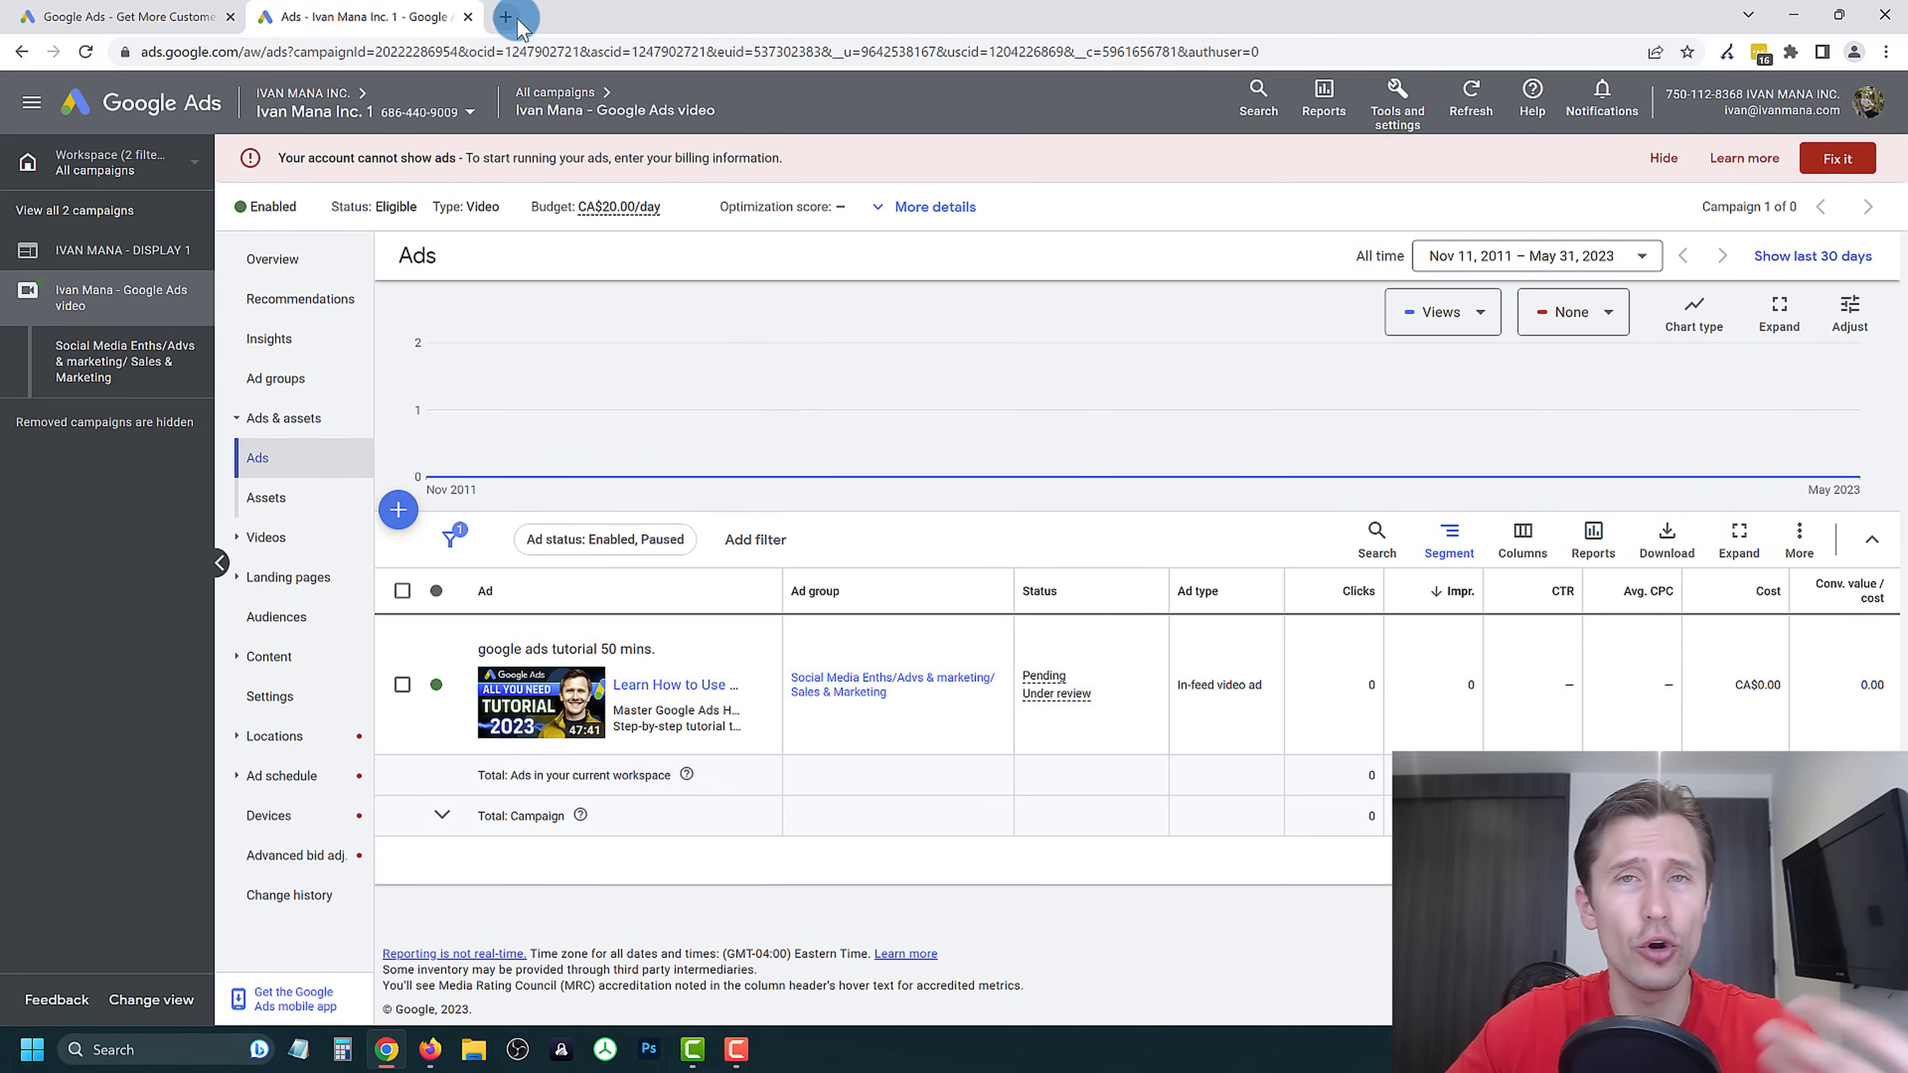
text(youtube.com/ivanmana)
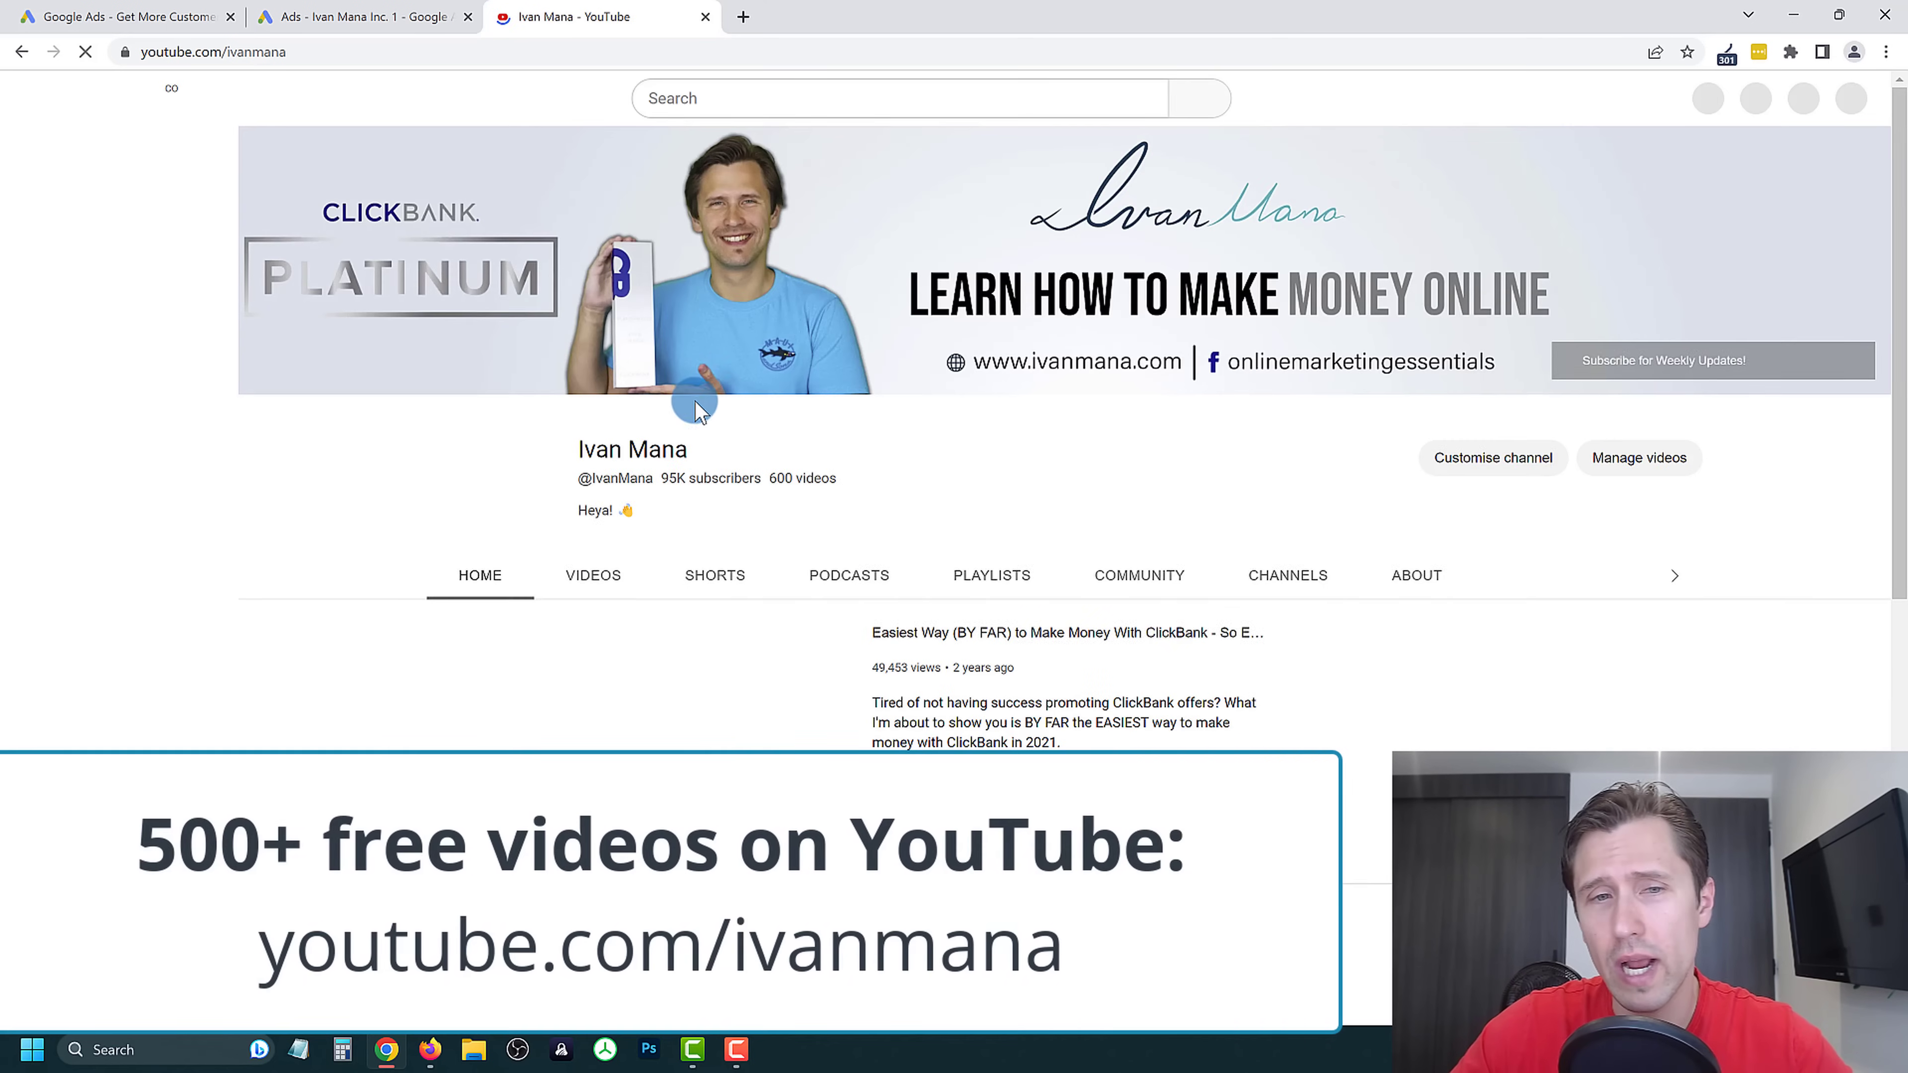
Browse the YouTube channel's Videos tab, scrolling through the uploads.
click(592, 576)
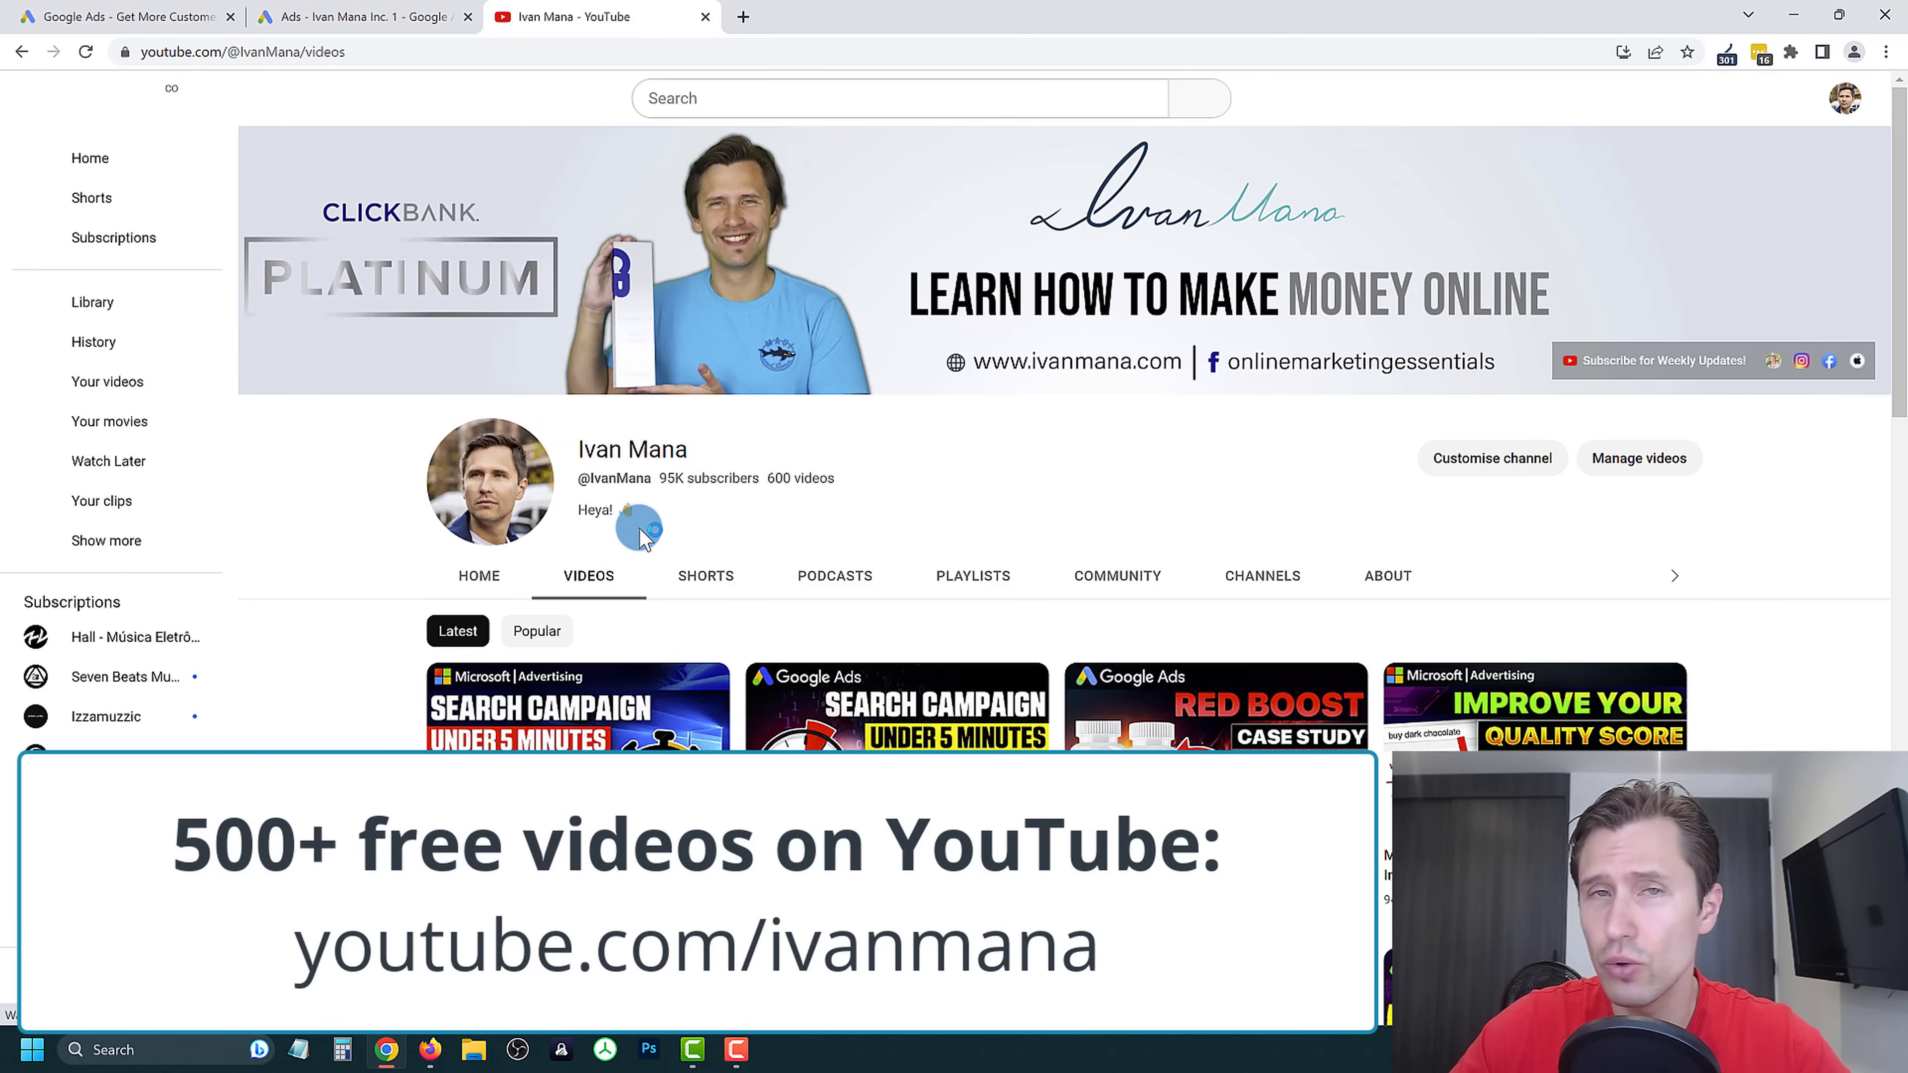
scroll(down, 3)
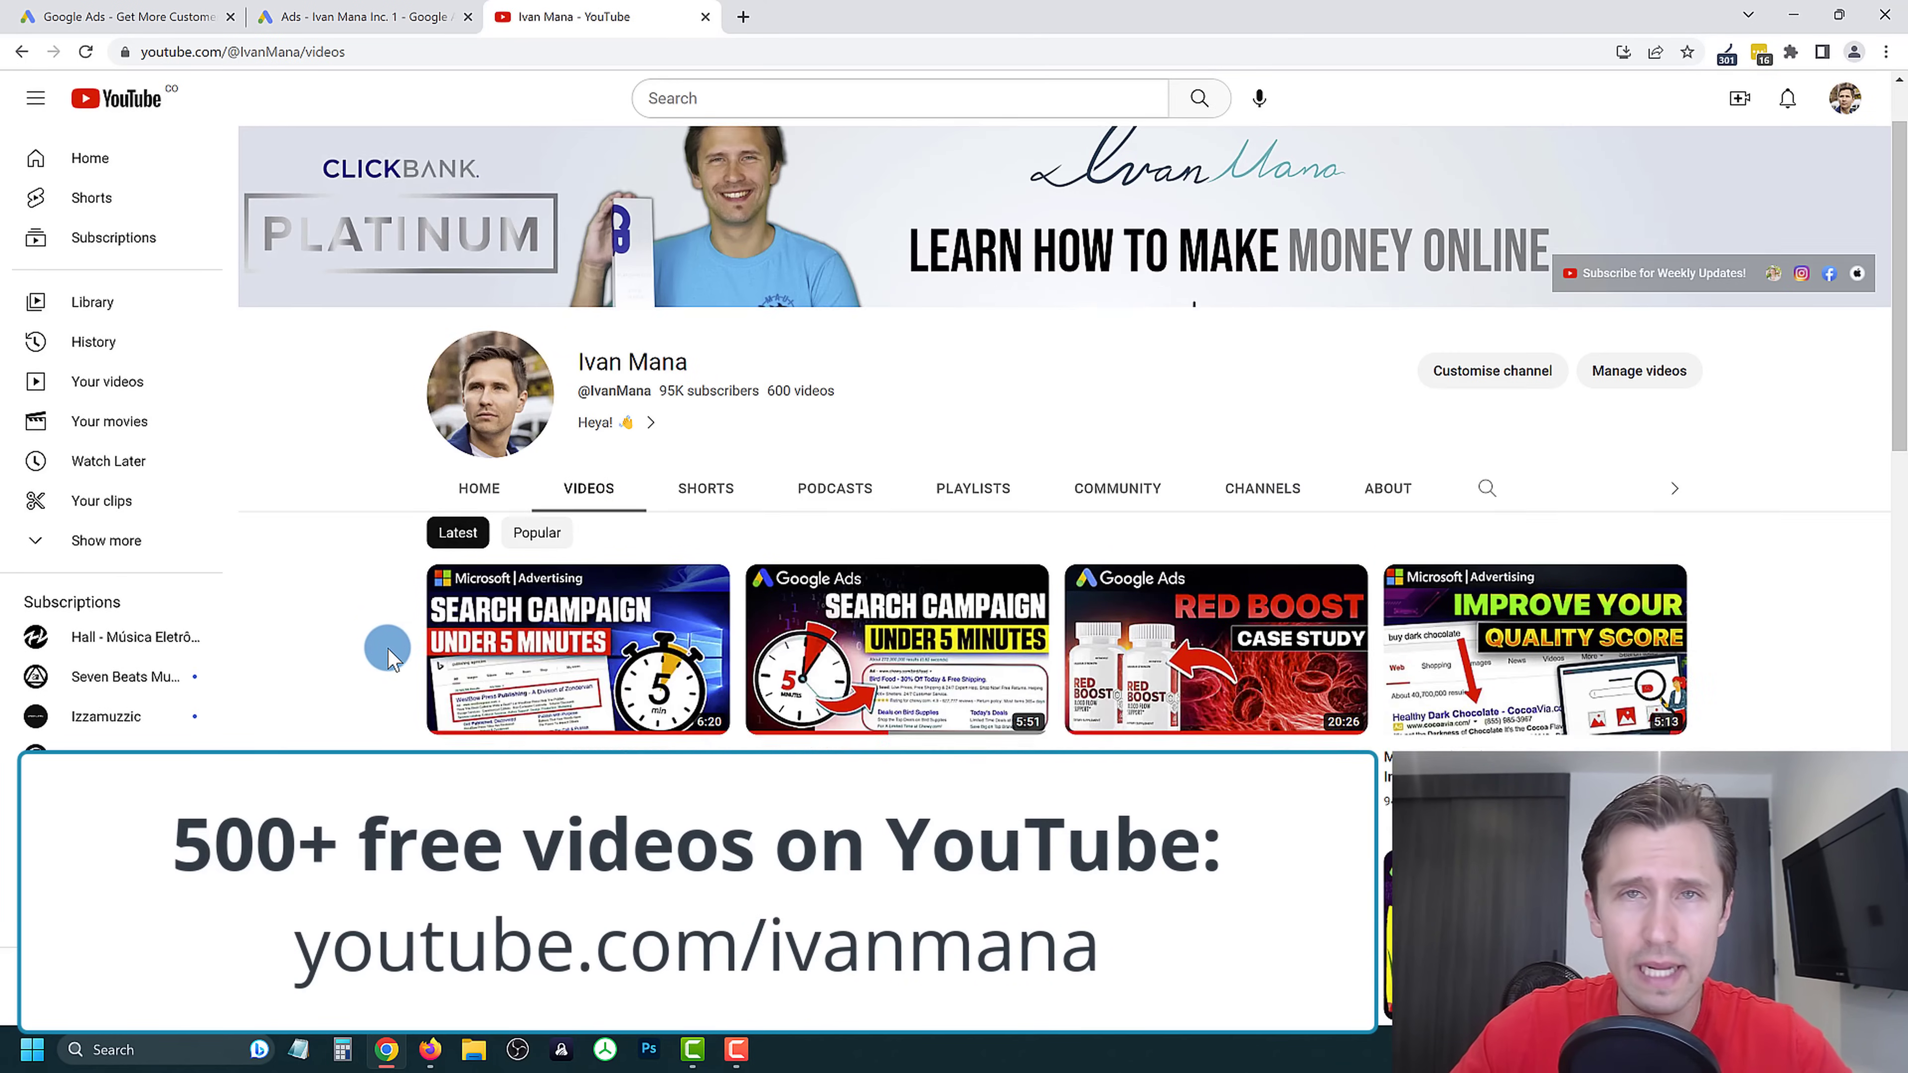
scroll(down, 3)
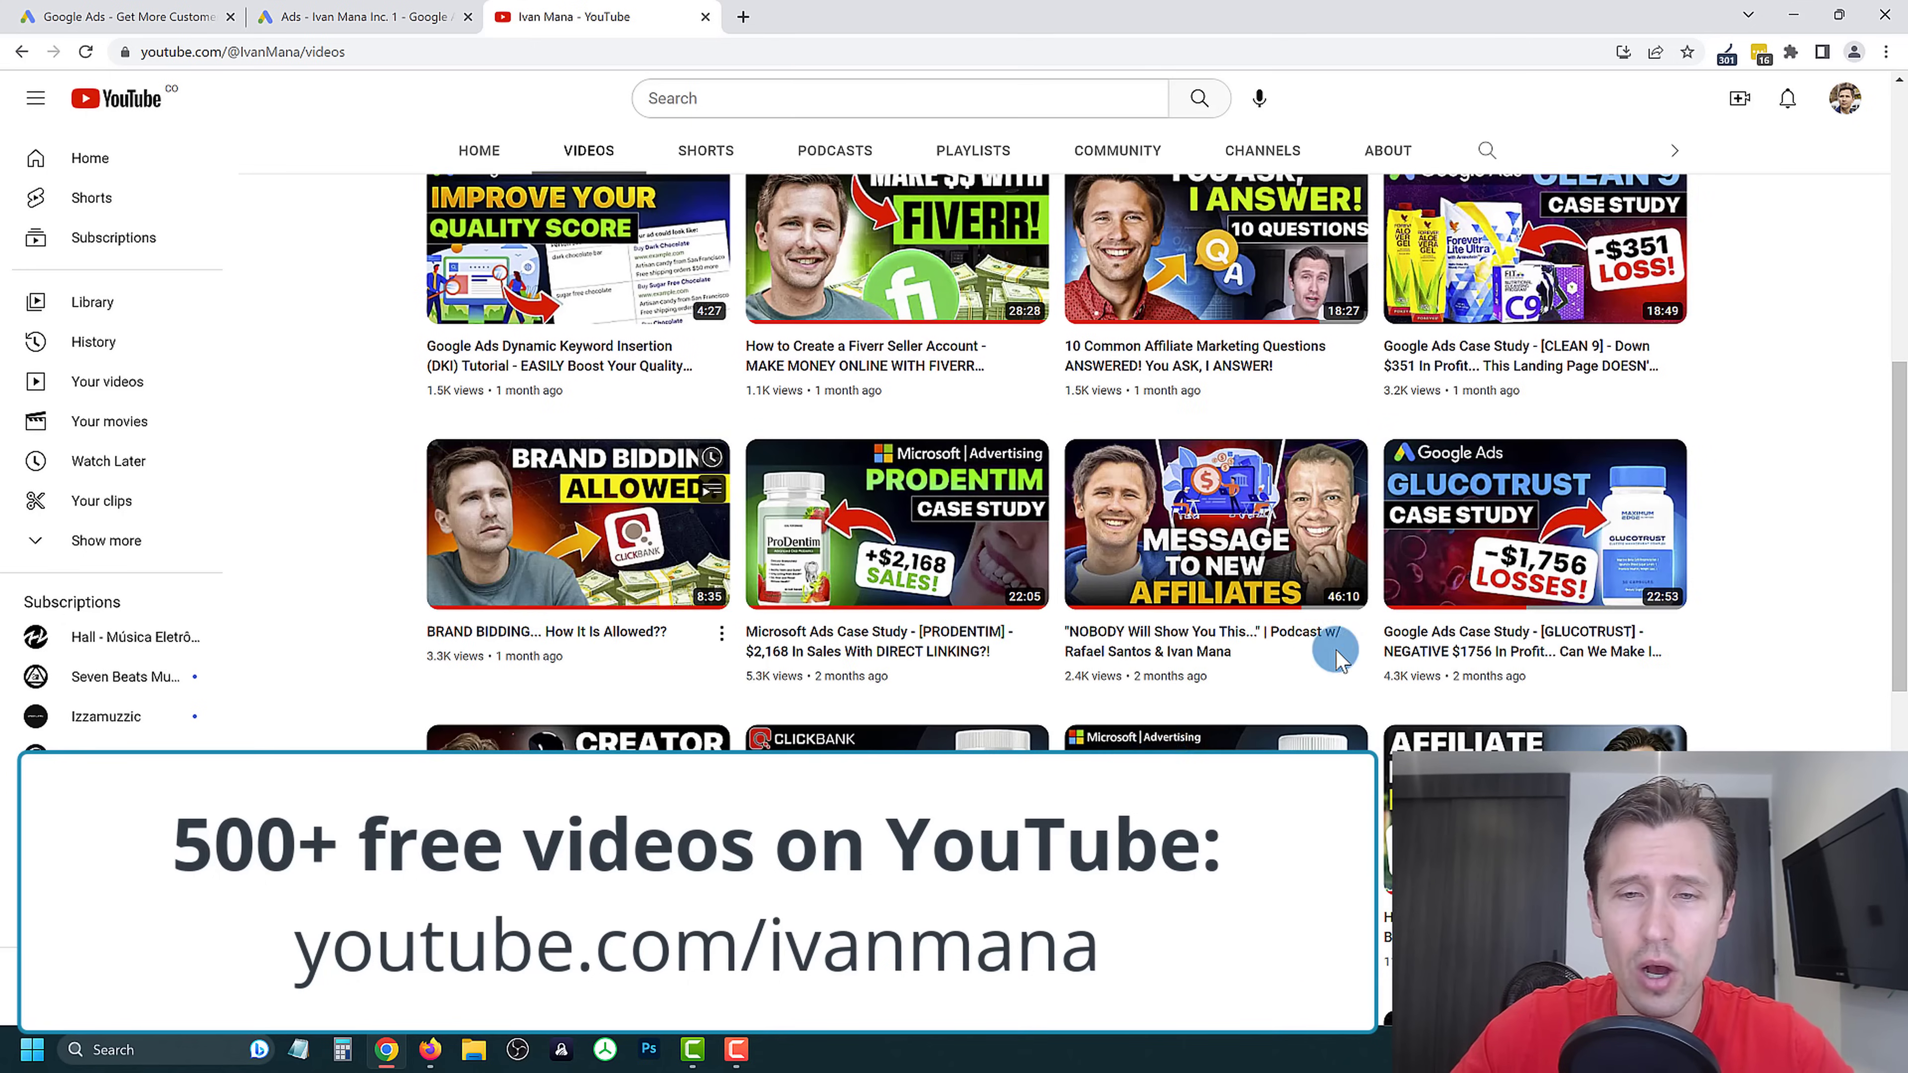
scroll(down, 3)
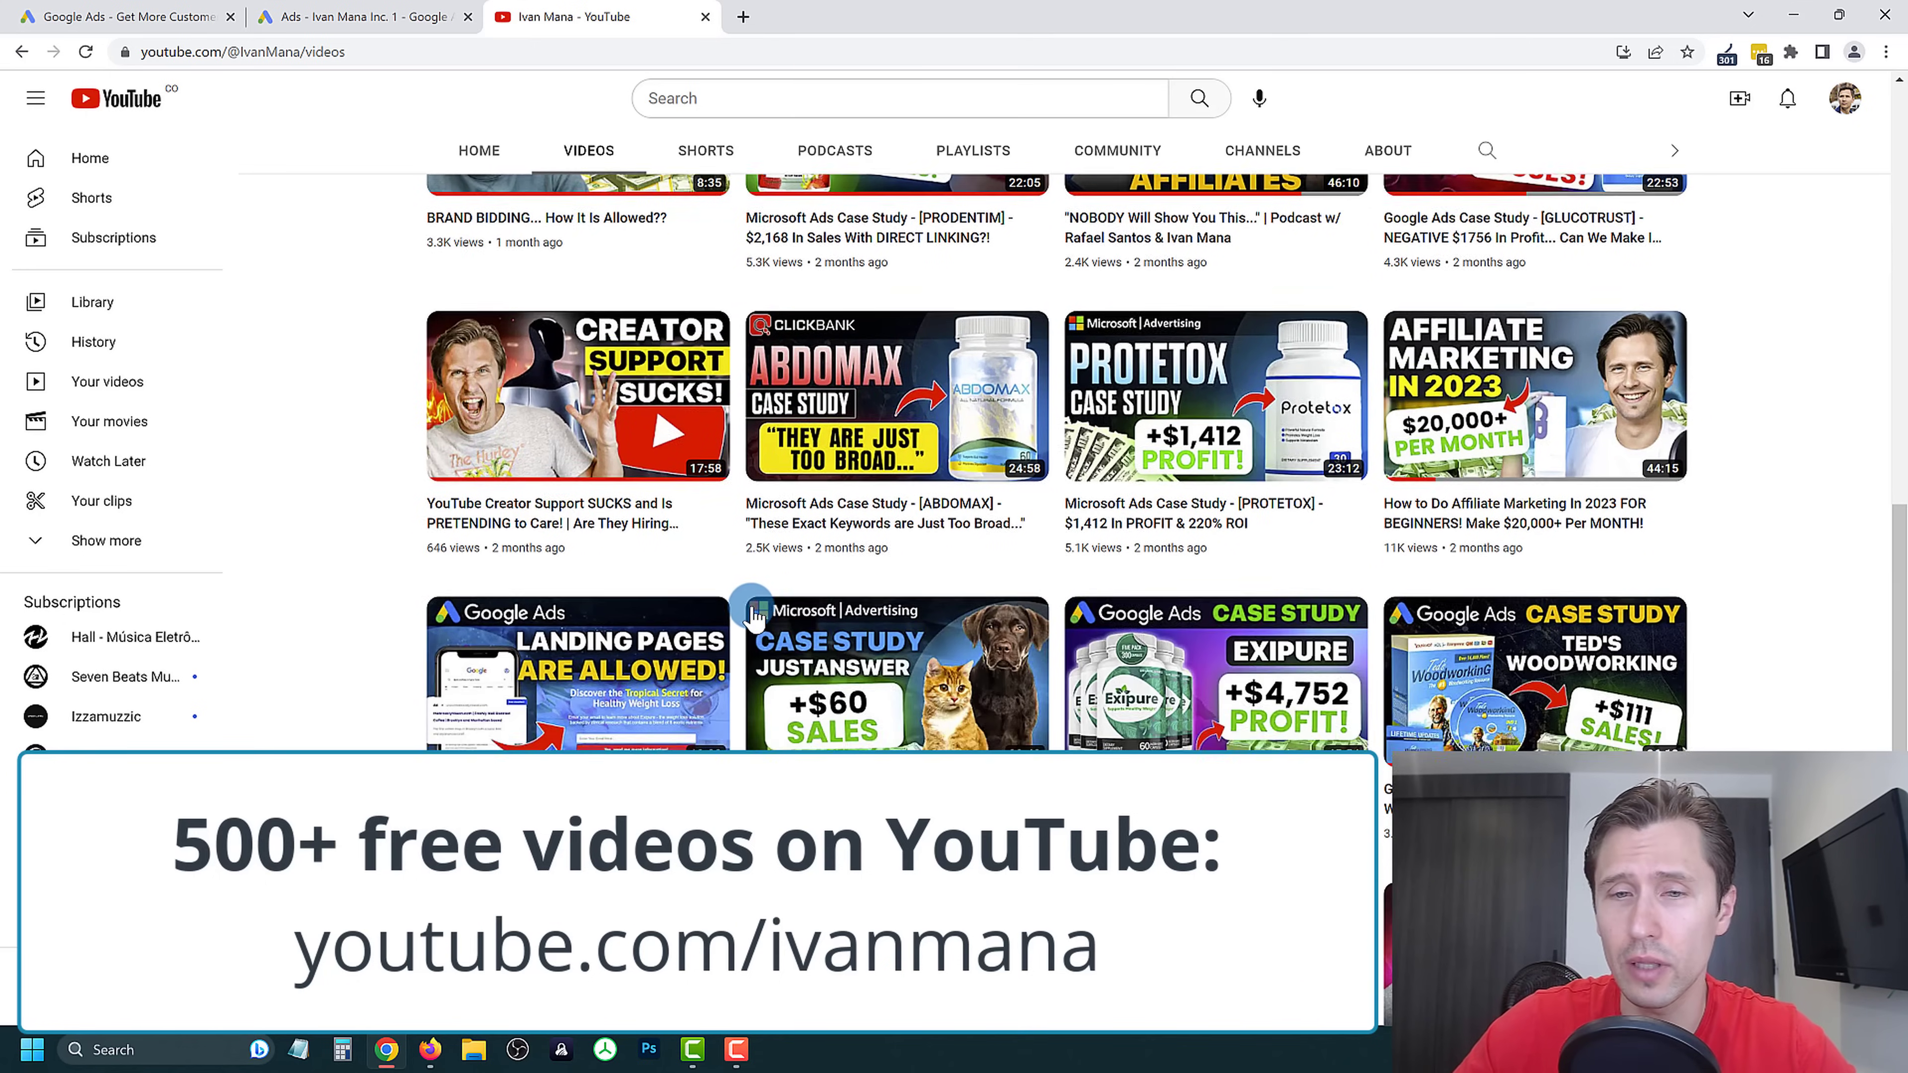
scroll(down, 3)
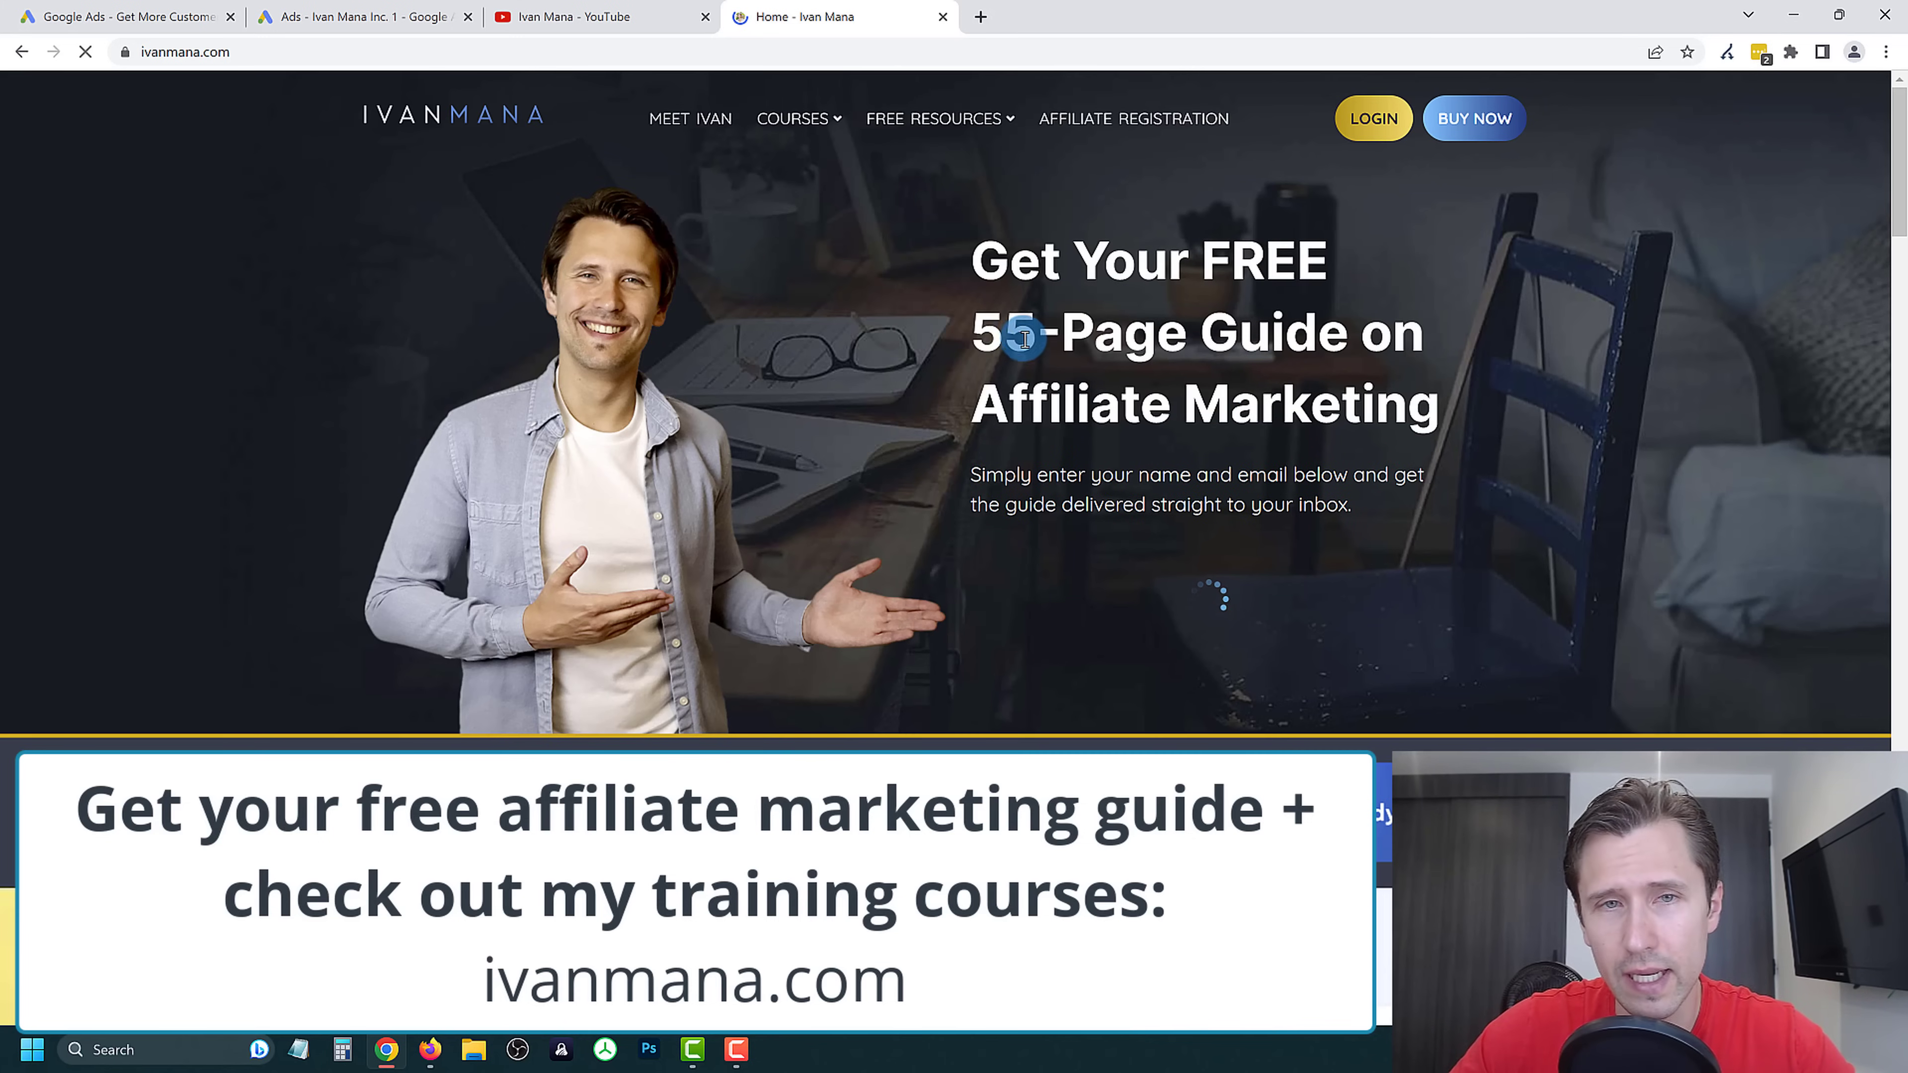
Show the Courses dropdown in the ivanmana.com top navigation.
click(793, 120)
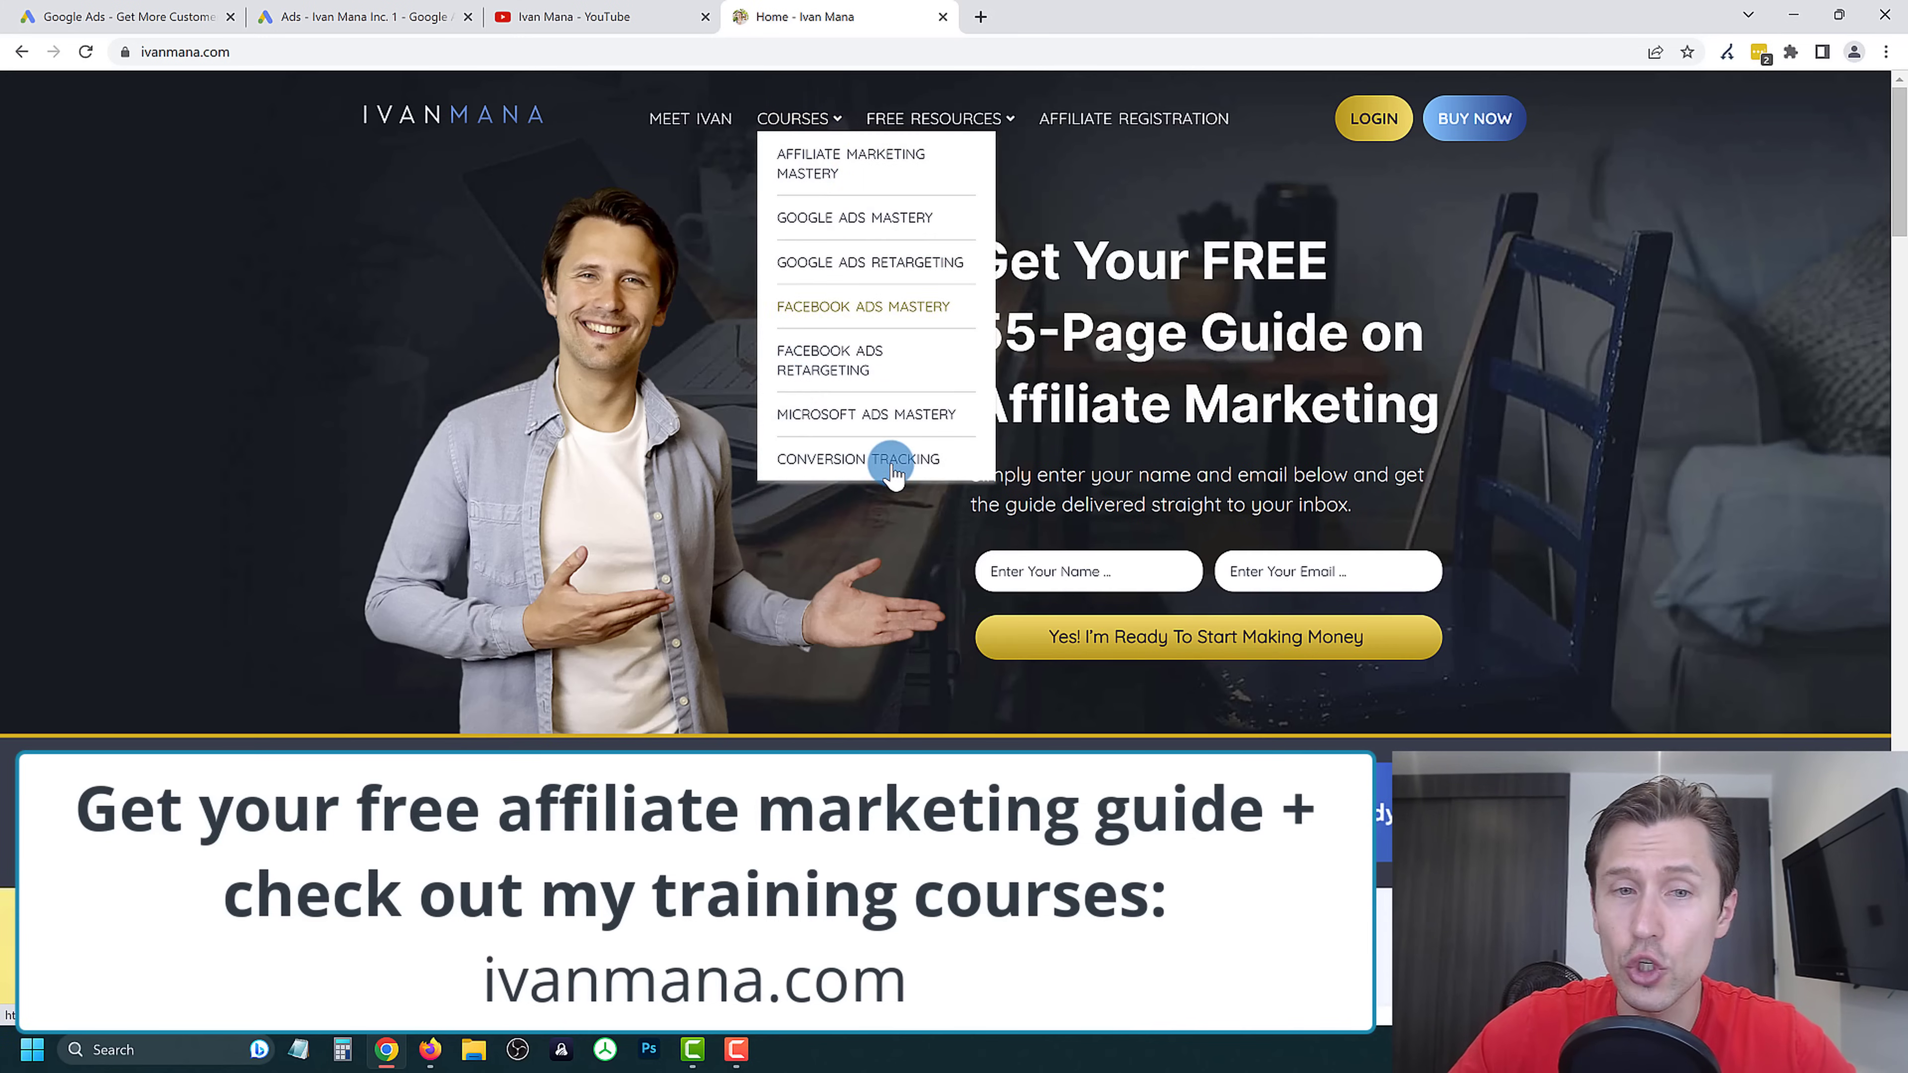
mouse_move(876, 205)
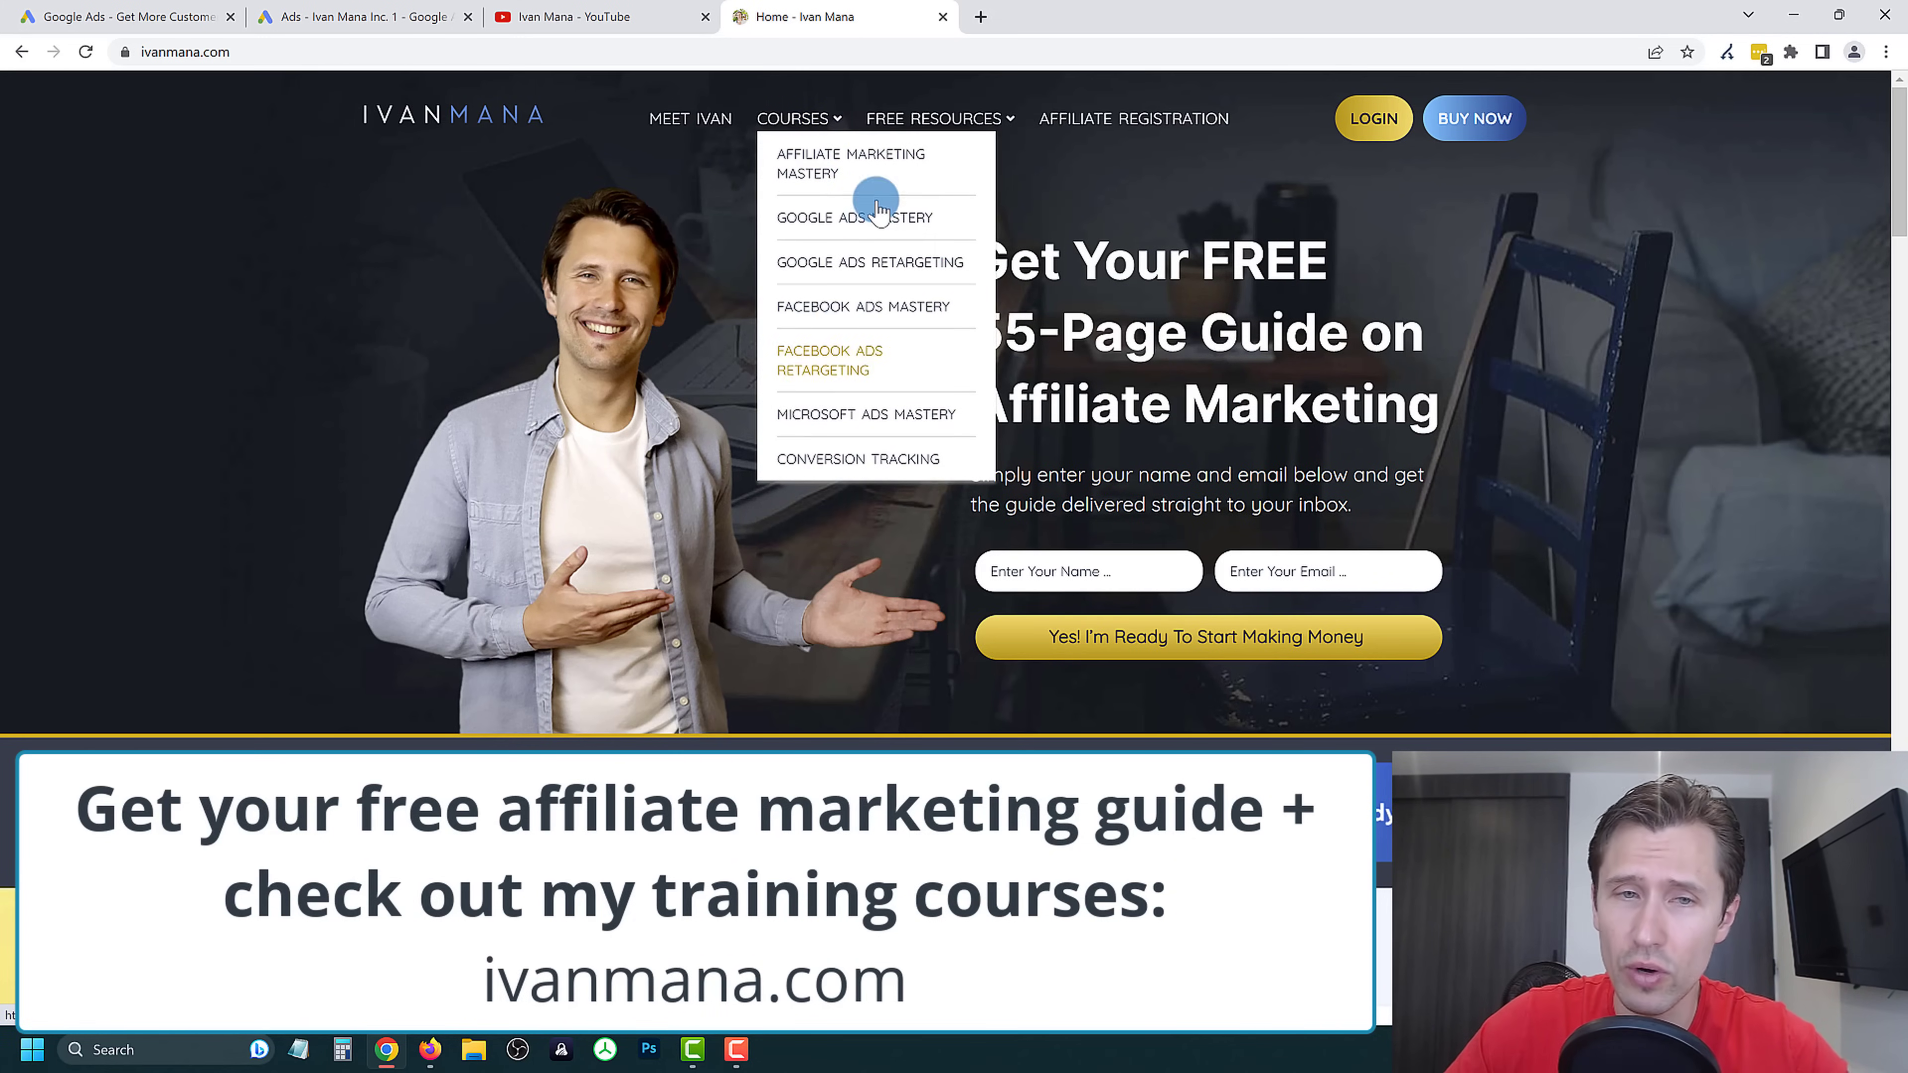
mouse_move(807, 123)
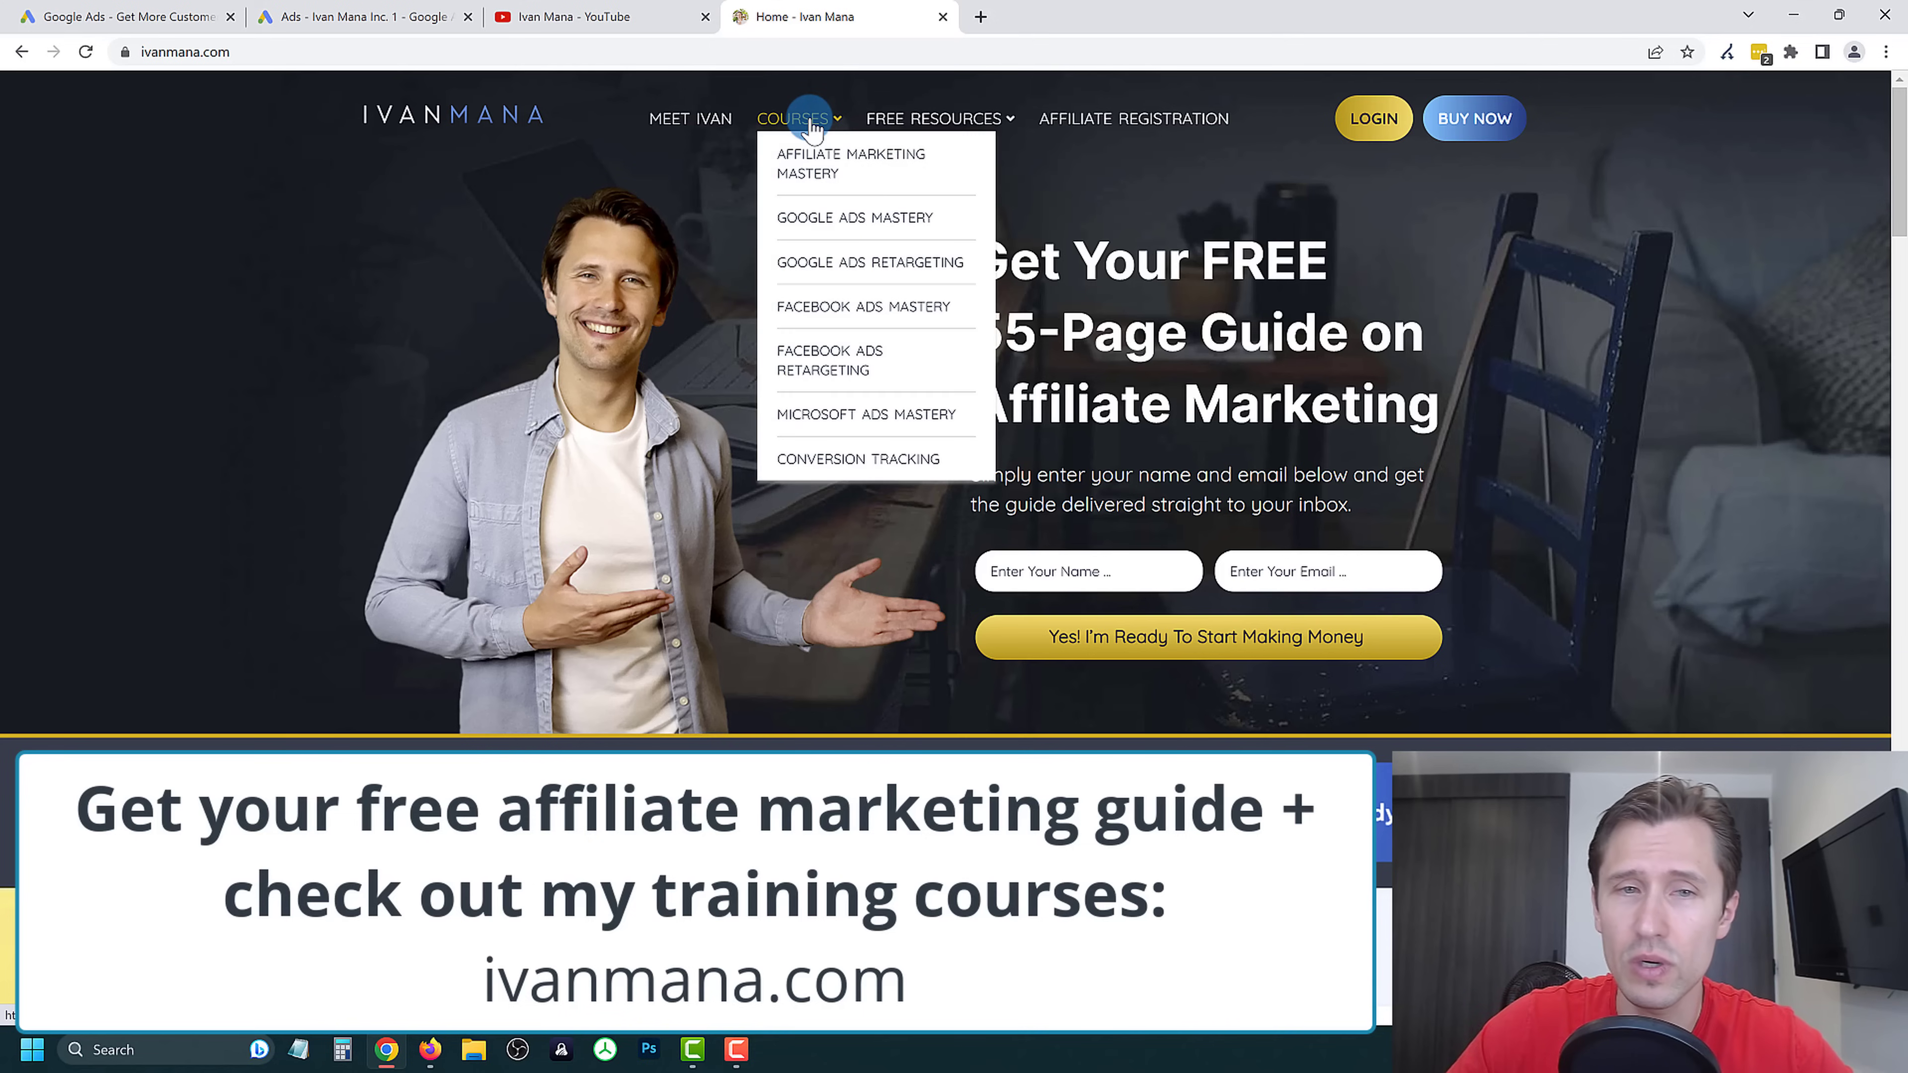